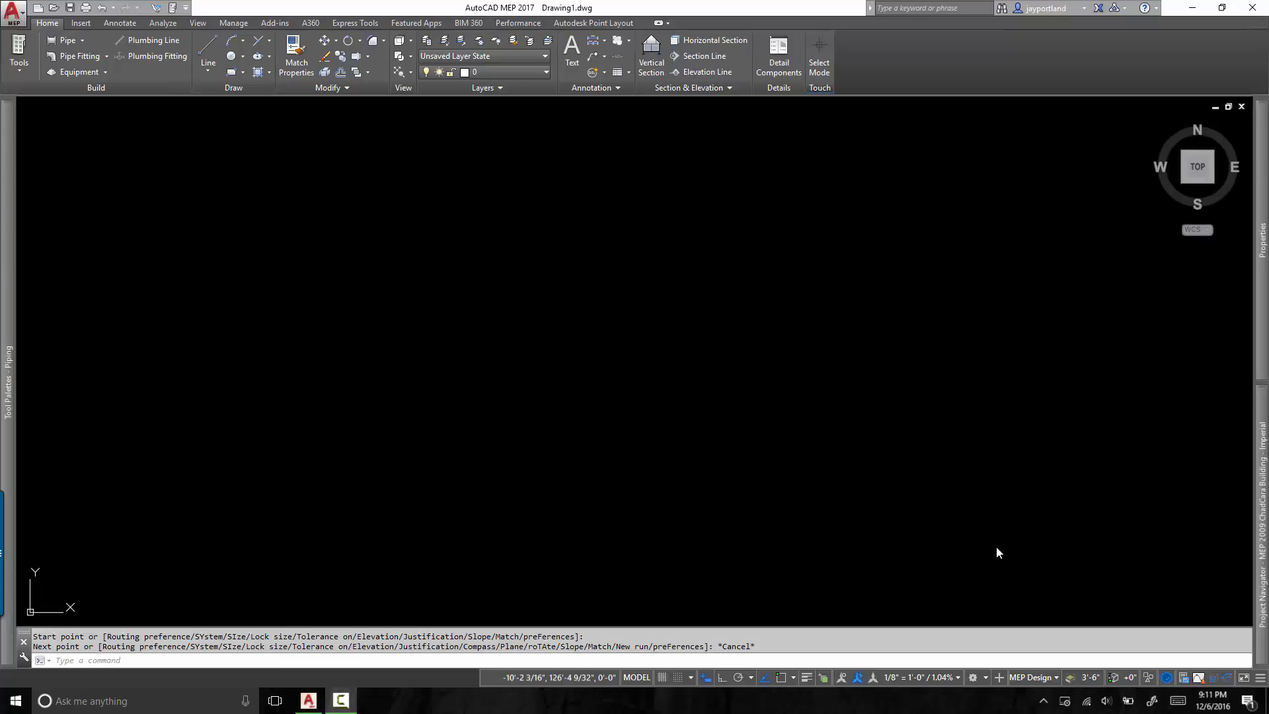
{"action": "mouse_move", "coordinate": [684, 434]}
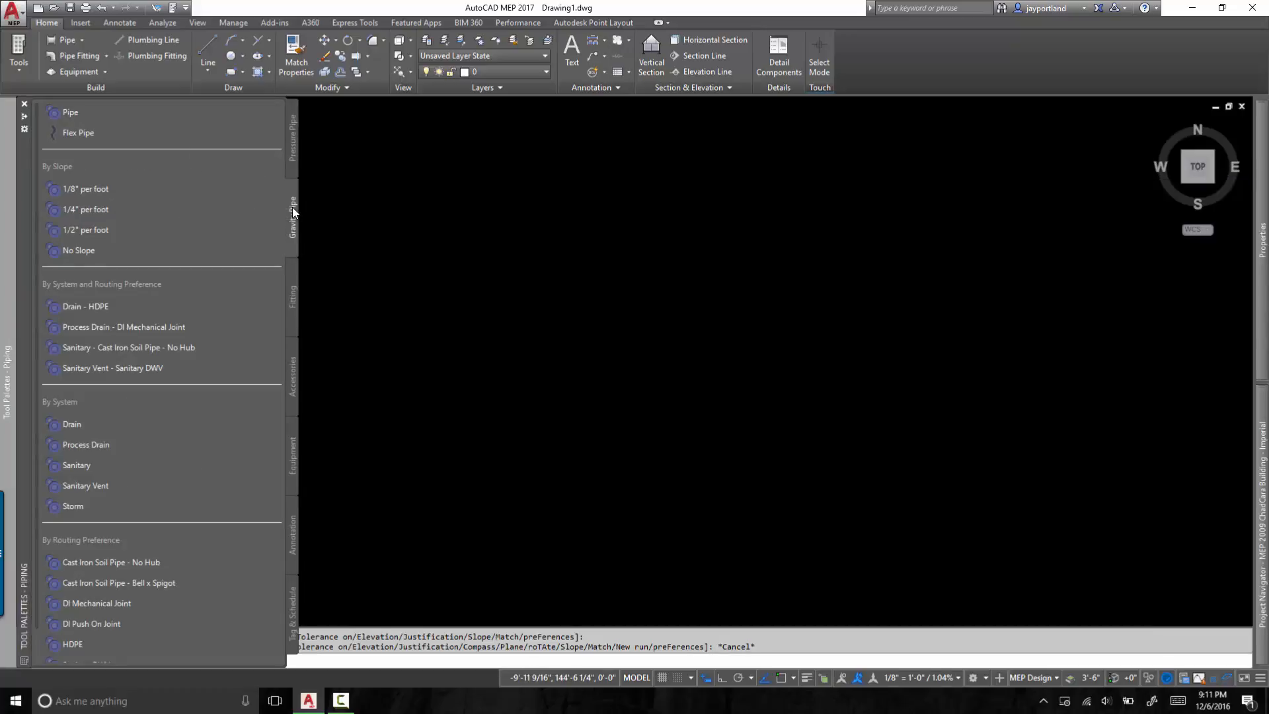
{"action": "mouse_move", "coordinate": [294, 216]}
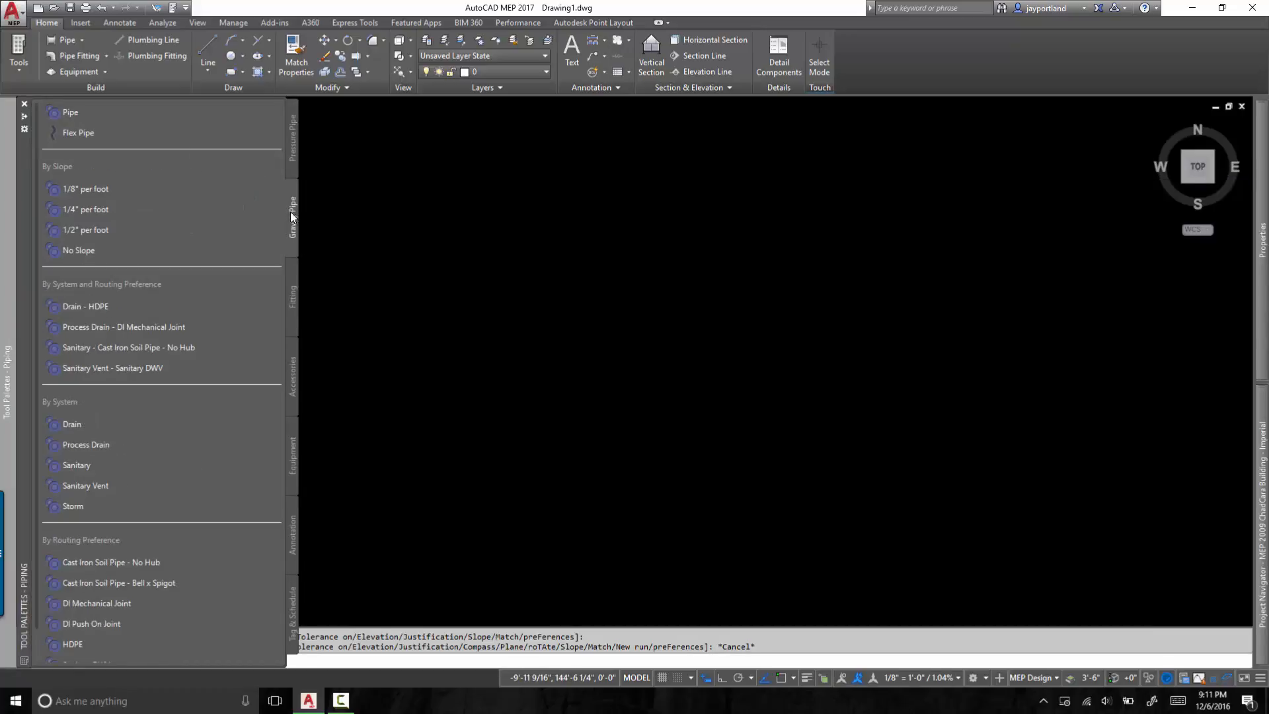
Scroll the Piping palette down to reveal the Sanitary DWV routing preference tool
{"action": "scroll", "scroll_direction": "down", "scroll_amount": 3}
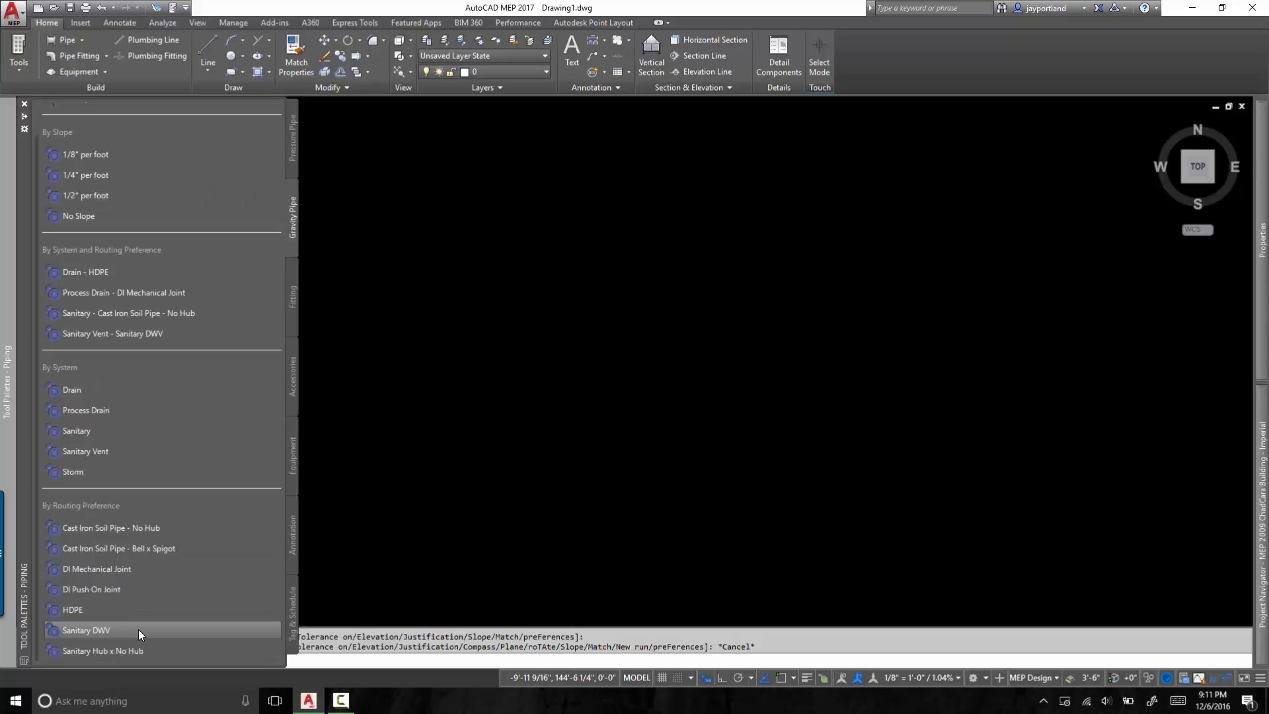
{"action": "mouse_move", "coordinate": [117, 638]}
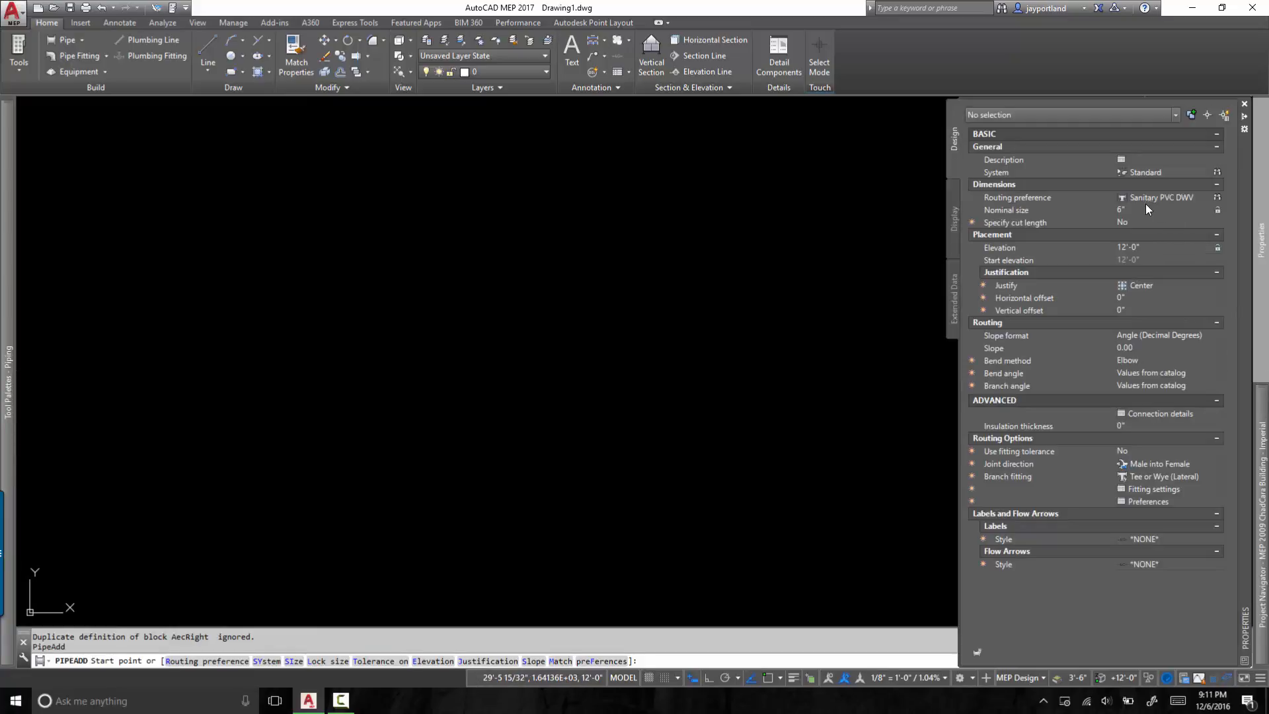
{"action": "mouse_move", "coordinate": [1153, 205]}
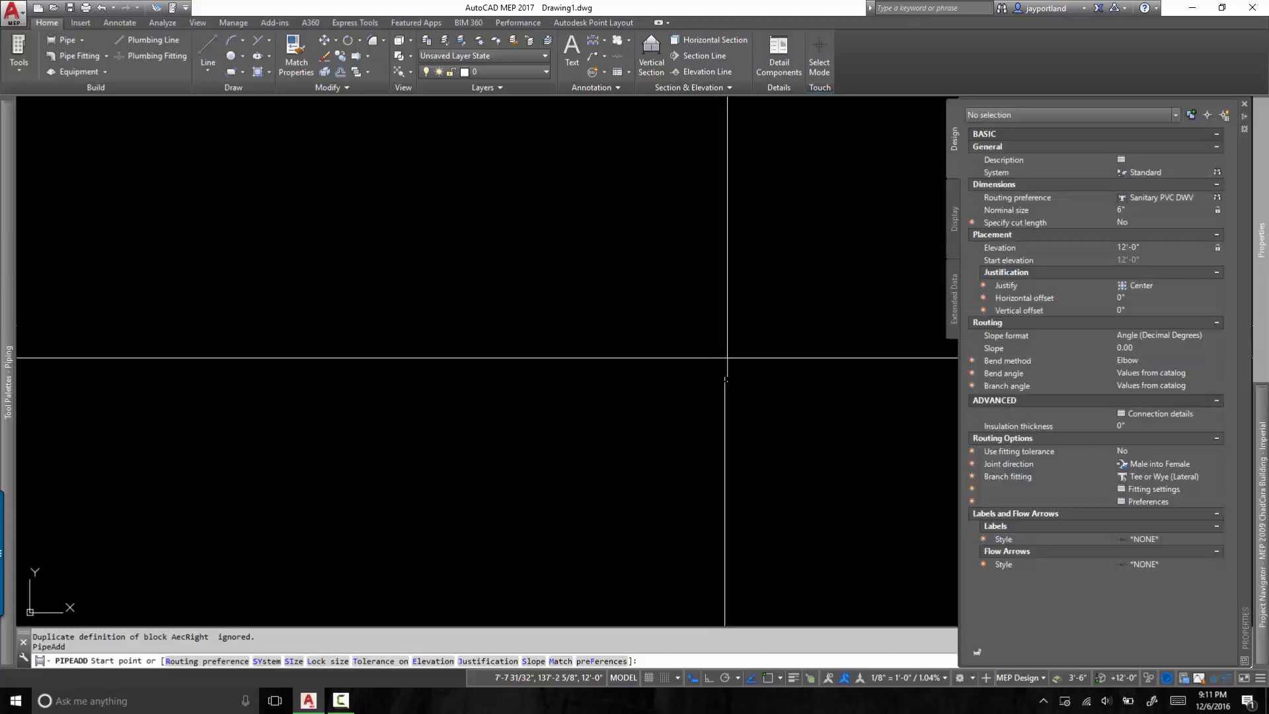
Connect from the left pipe end to the right pipe and cycle the 90 and 15-degree elbow solutions with N
{"action": "left_click", "coordinate": [1245, 104]}
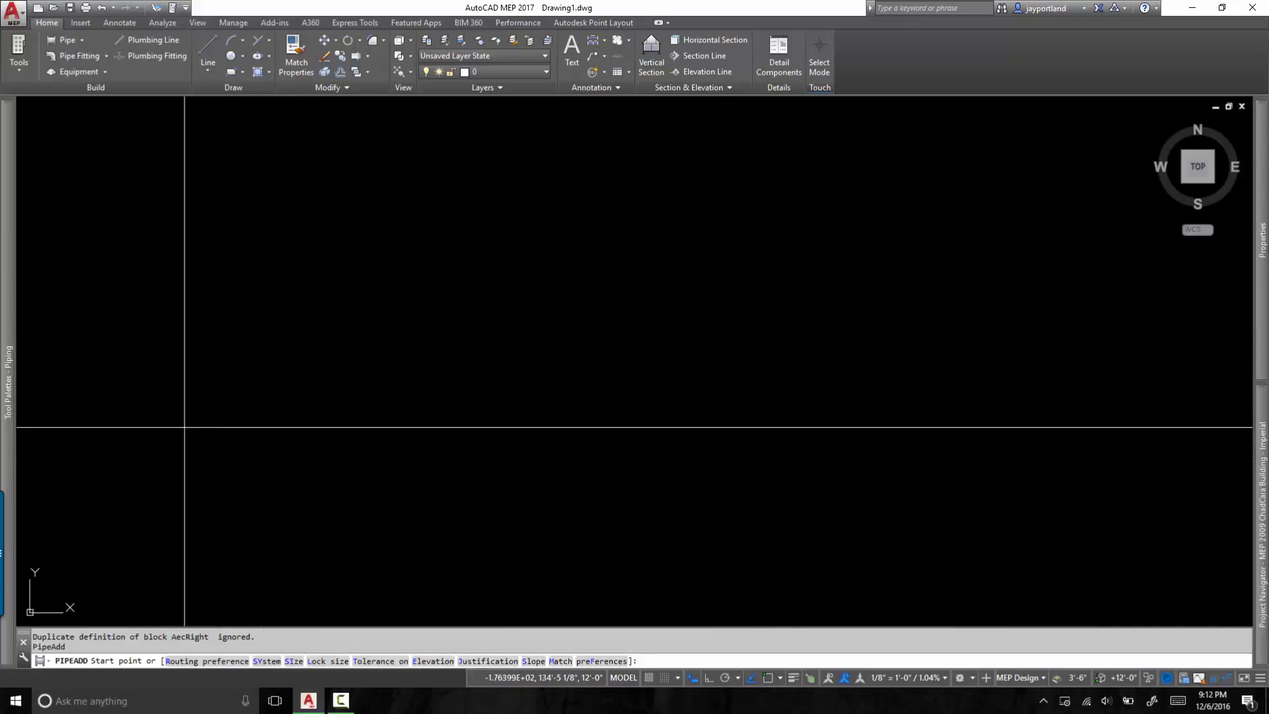
{"action": "left_click", "coordinate": [154, 415]}
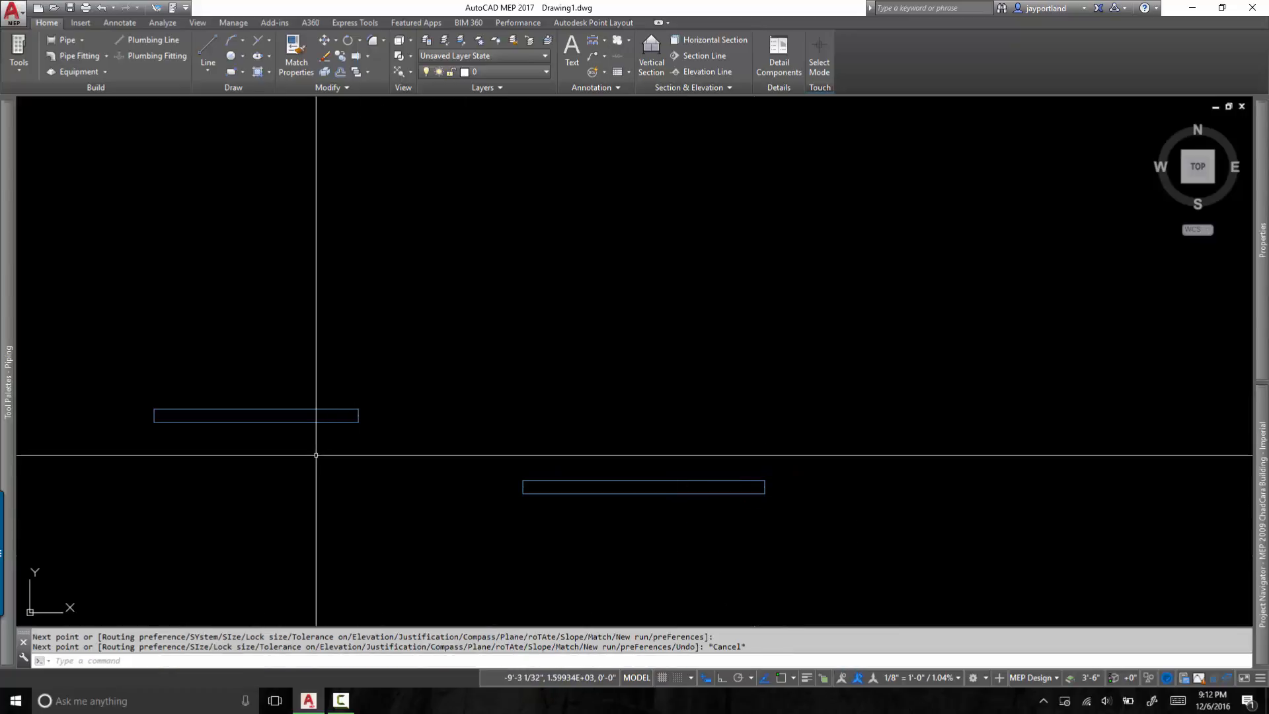
{"action": "left_click", "coordinate": [255, 415]}
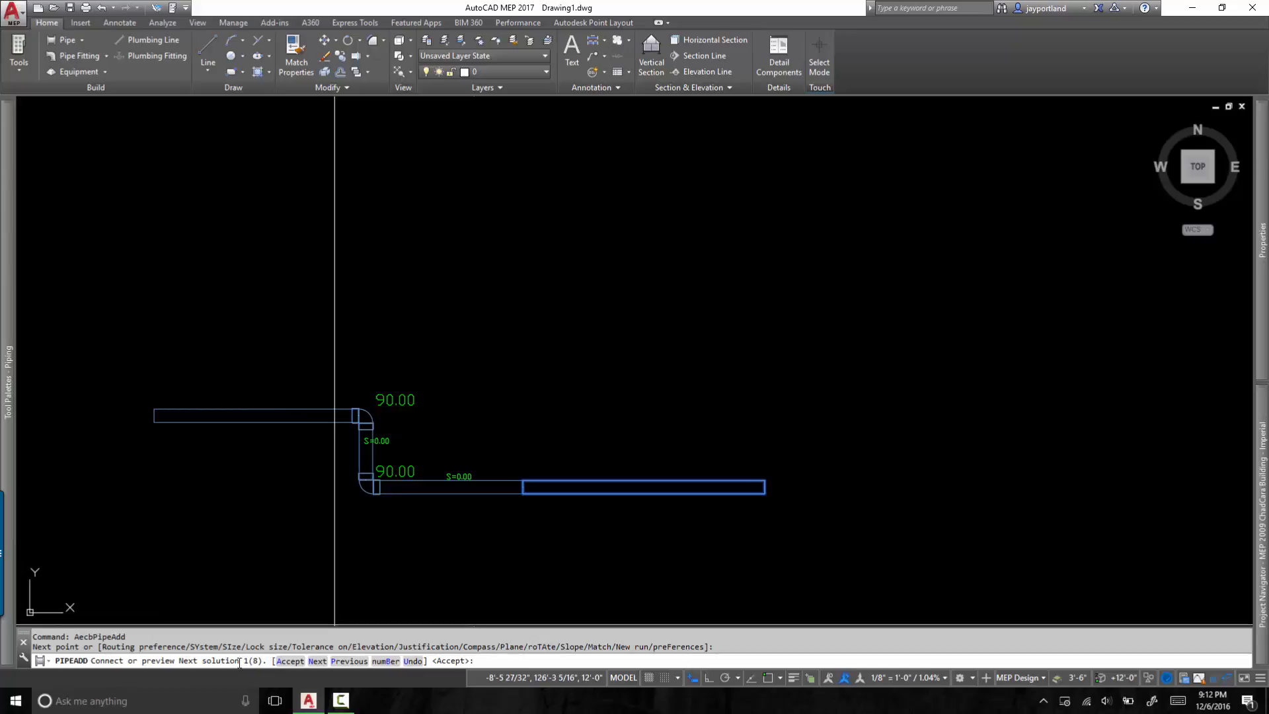
{"action": "mouse_move", "coordinate": [290, 661]}
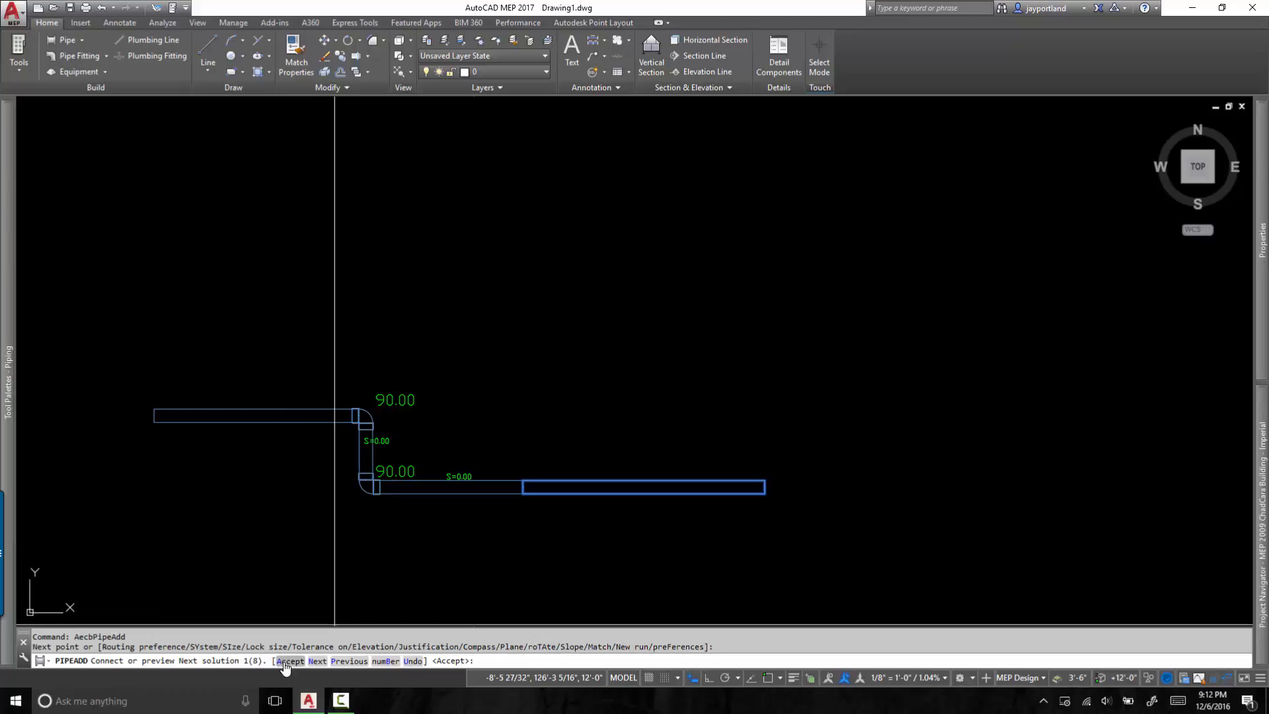
{"action": "mouse_move", "coordinate": [316, 661]}
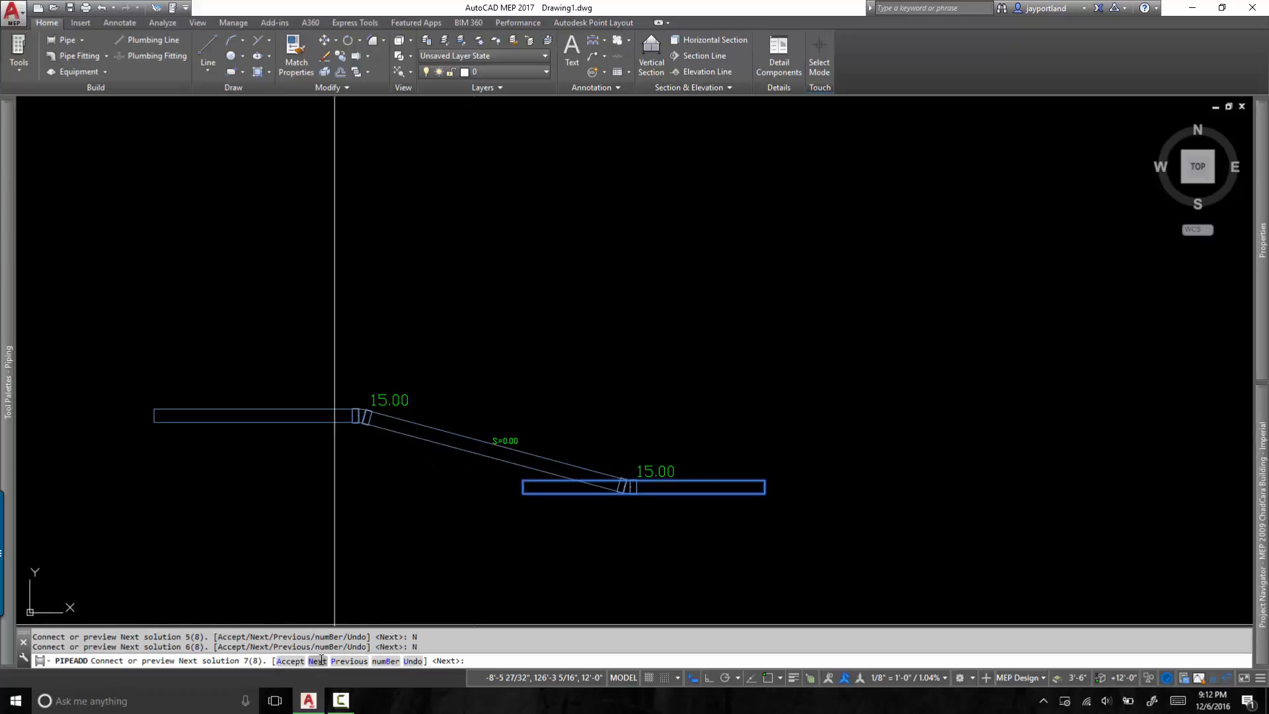
{"action": "key", "text": "N"}
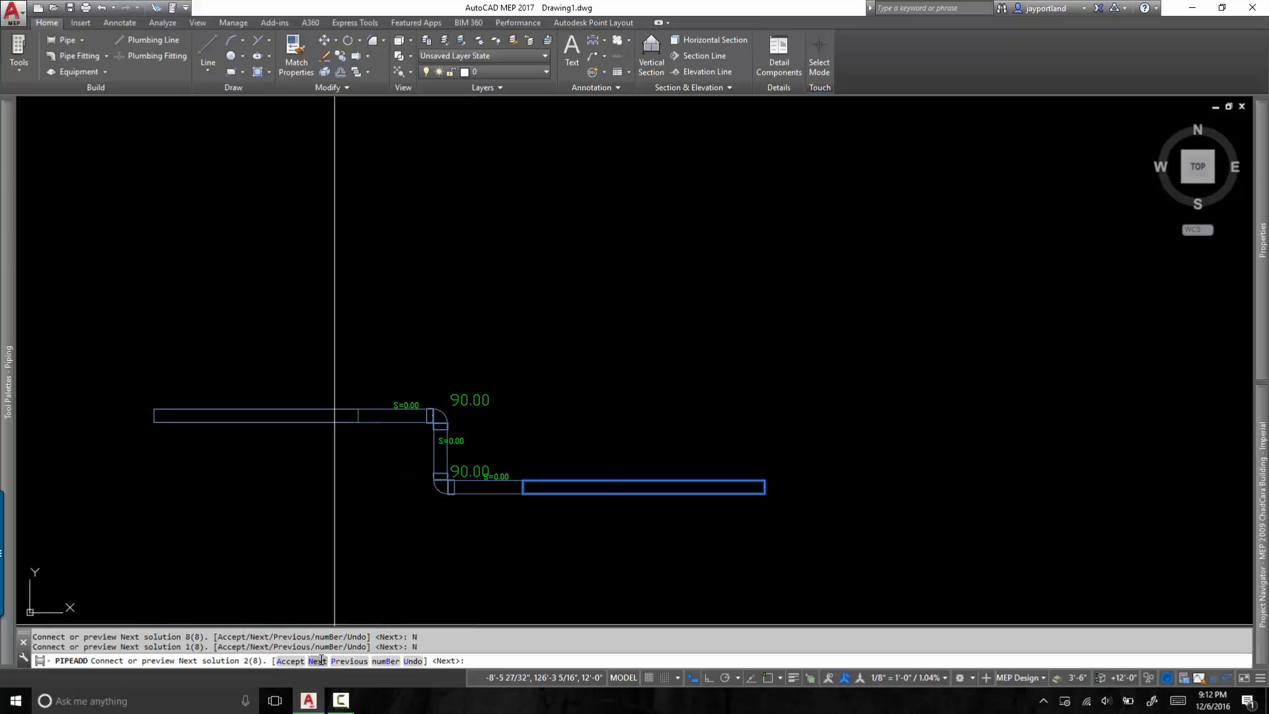
{"action": "key", "text": "n"}
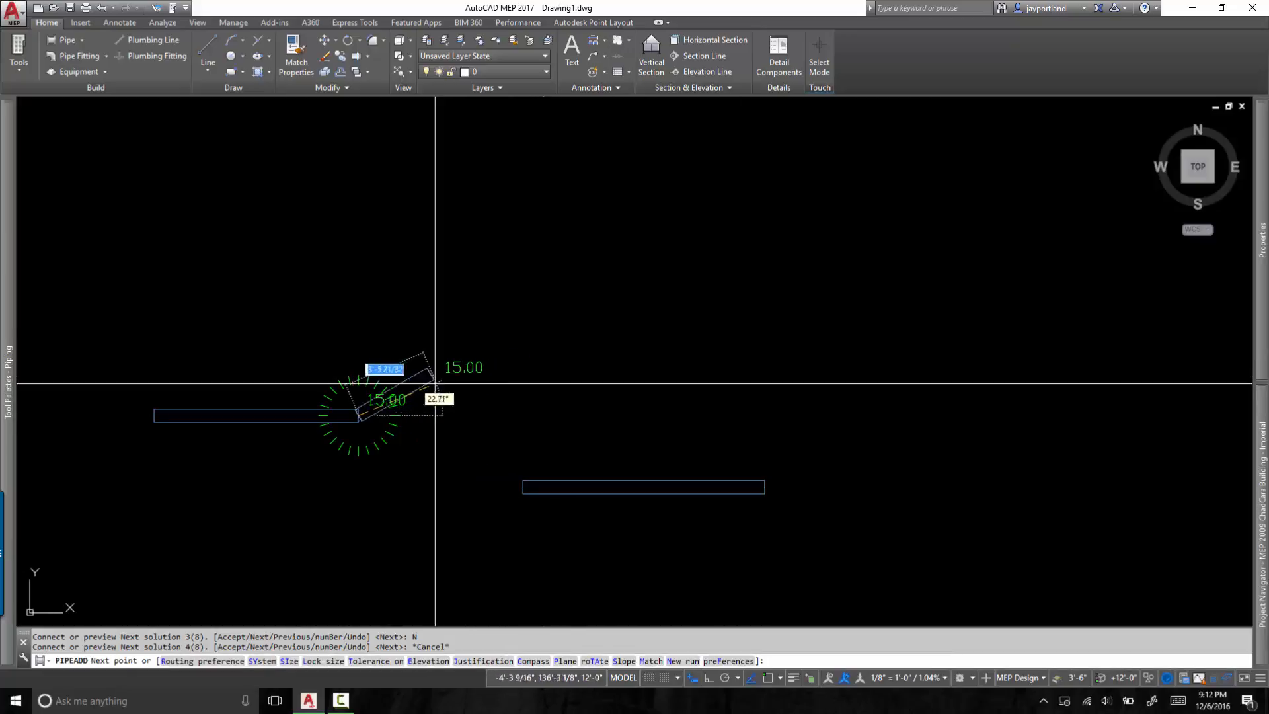
Enable Use fitting tolerance in the PipeAdd properties and cycle the 90 and 45-degree solutions again
{"action": "left_click", "coordinate": [1257, 226]}
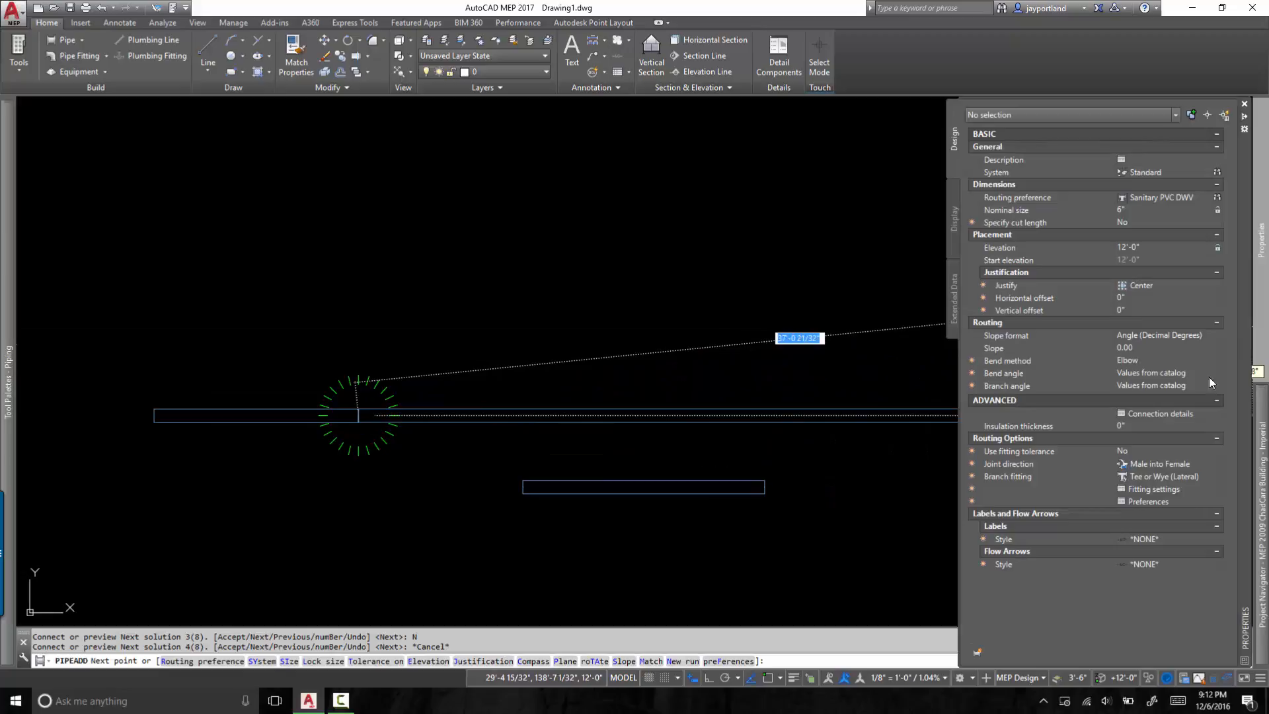
{"action": "left_click", "coordinate": [1168, 450]}
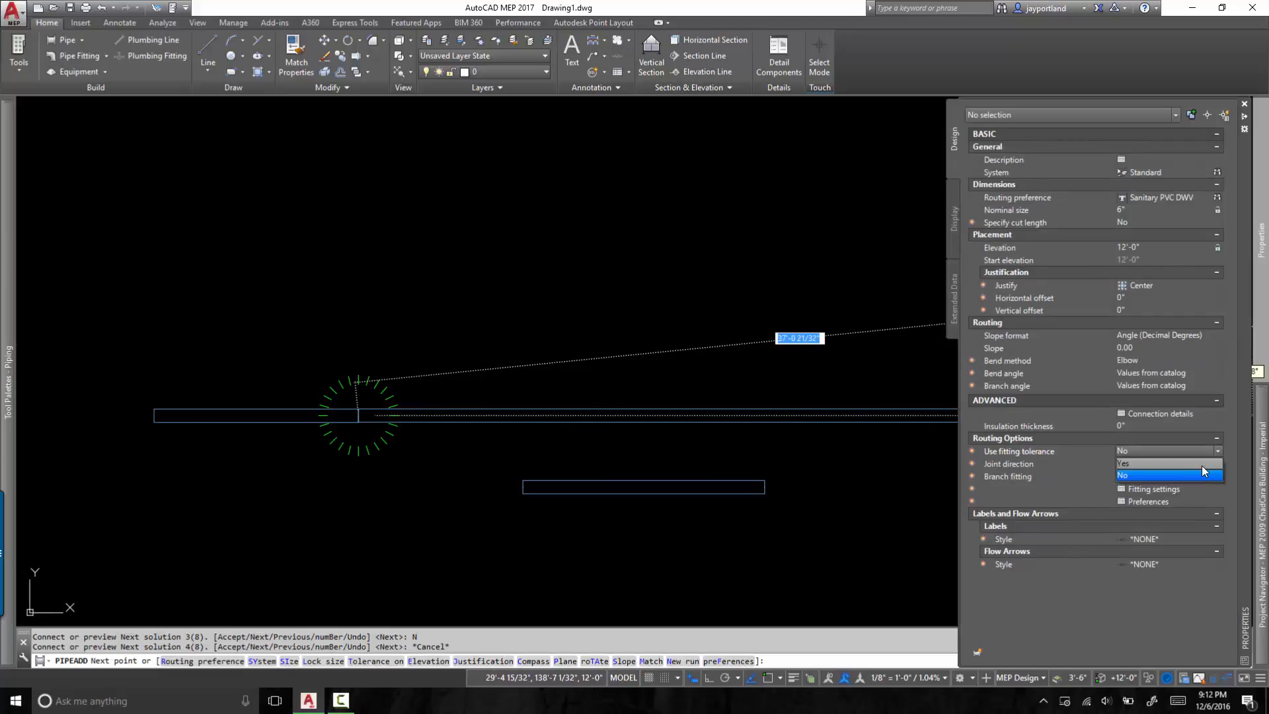
{"action": "mouse_move", "coordinate": [1181, 470]}
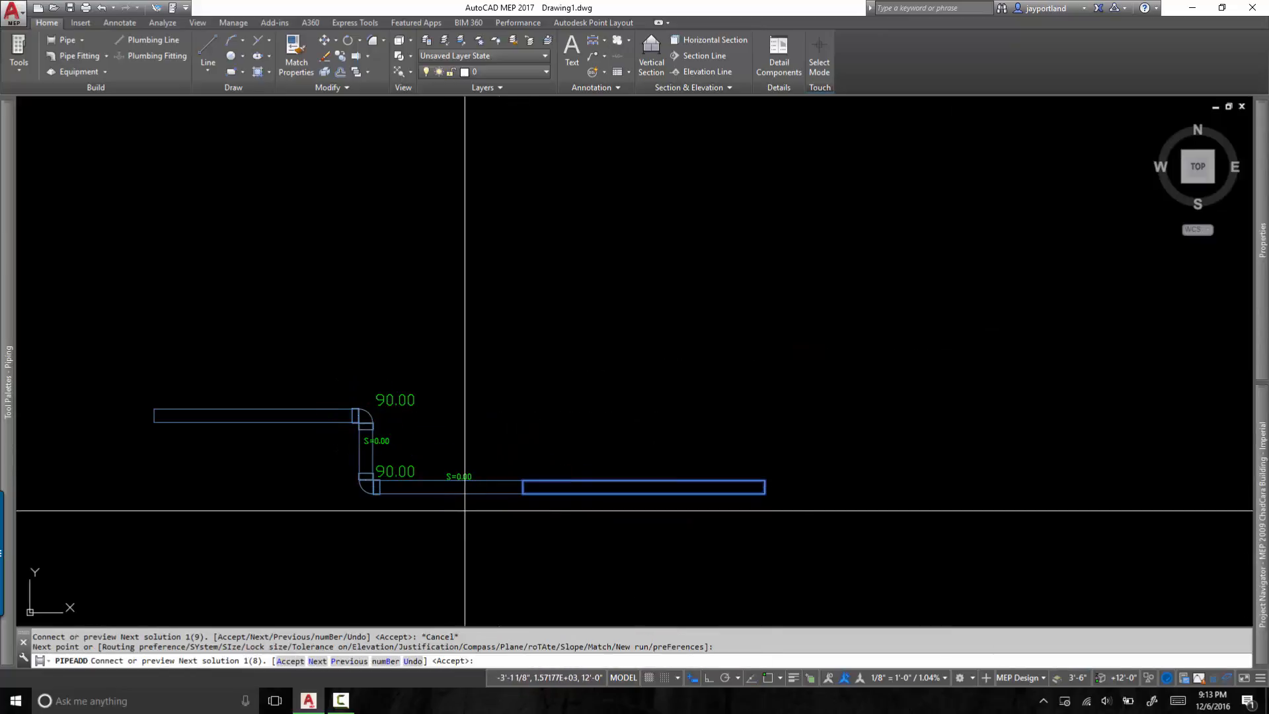
{"action": "type", "text": "n"}
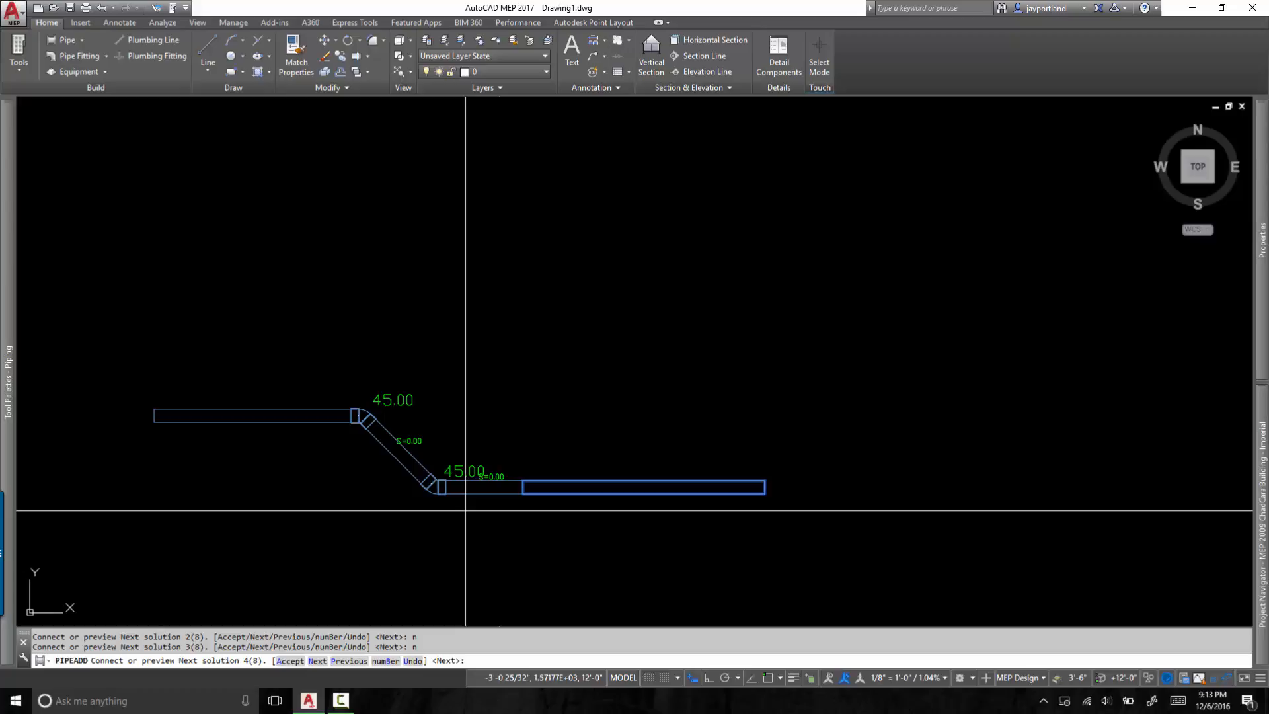
{"action": "type", "text": "n"}
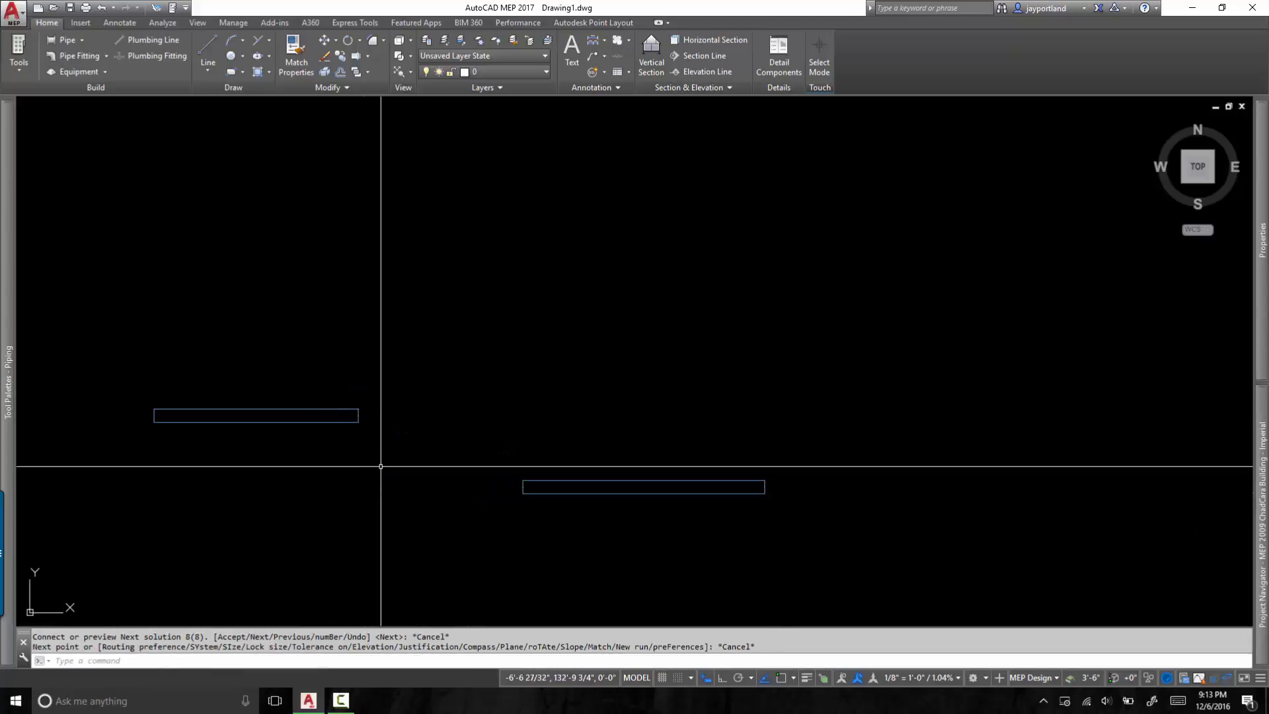
{"action": "mouse_move", "coordinate": [484, 287]}
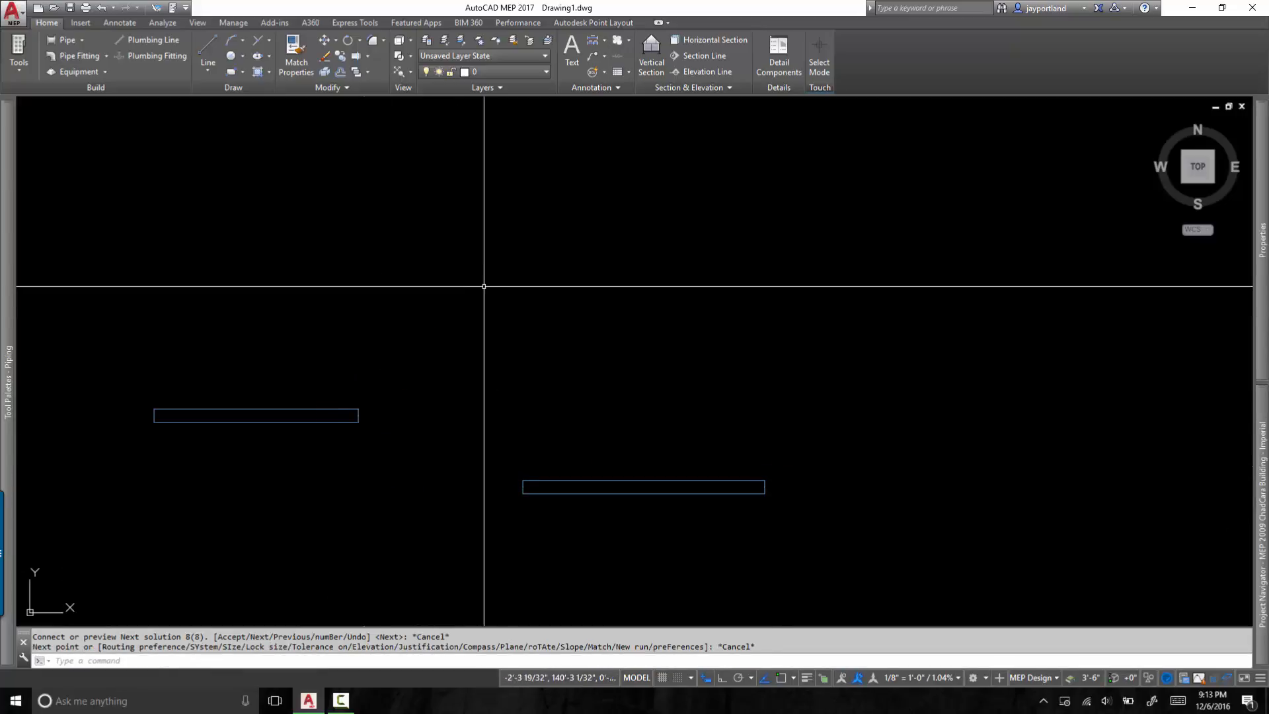
Launch the Catalog Editor from the Manage tab and start its Open catalog dialog
{"action": "left_click", "coordinate": [232, 22]}
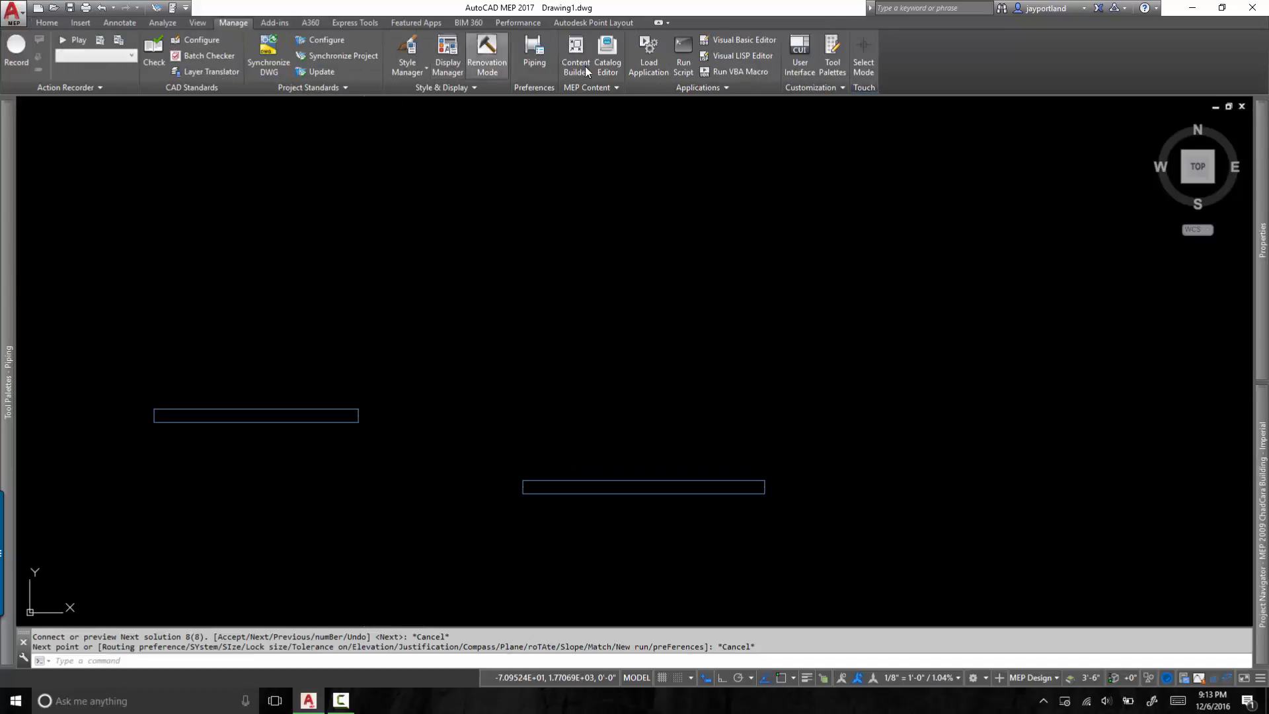
{"action": "mouse_move", "coordinate": [607, 57]}
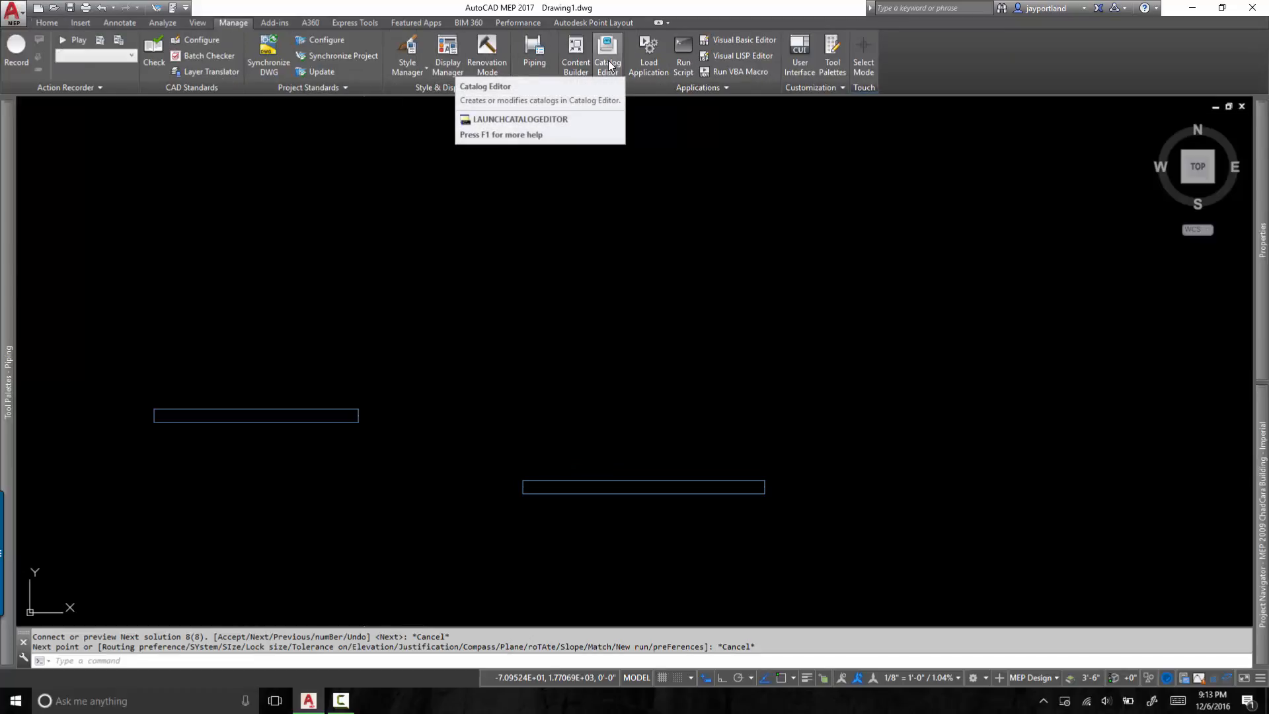
{"action": "left_click", "coordinate": [606, 50]}
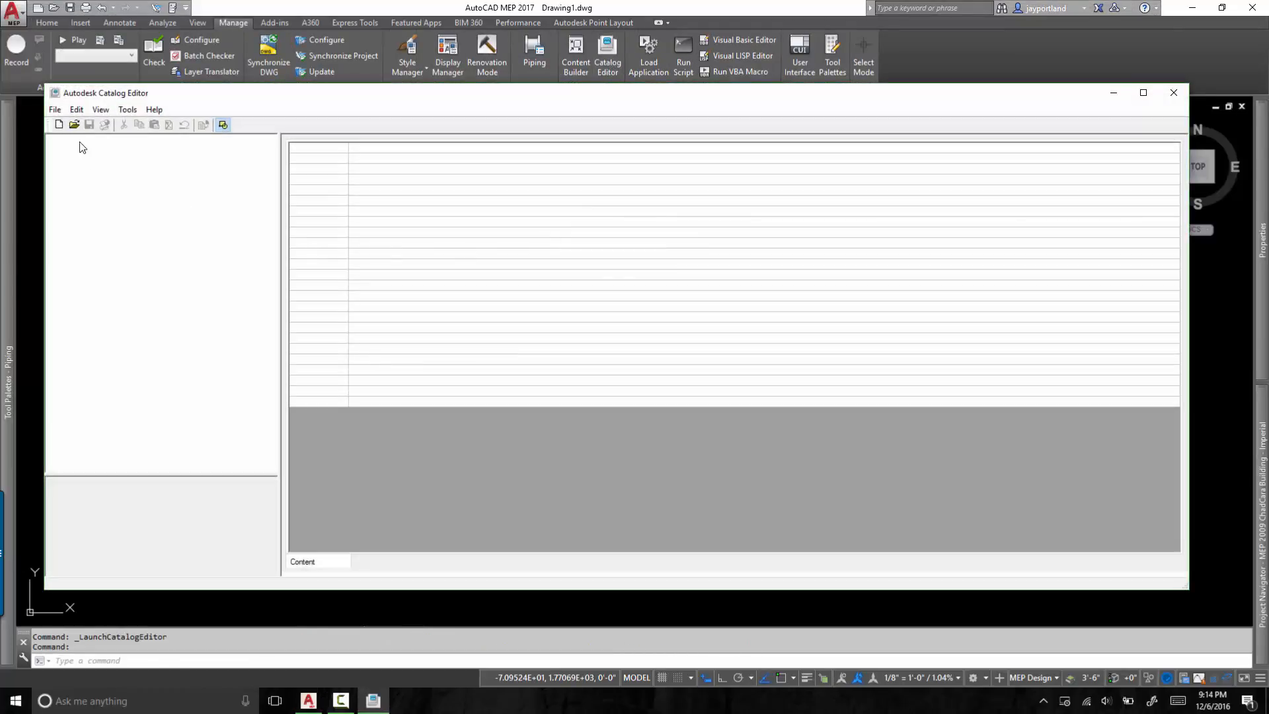
{"action": "mouse_move", "coordinate": [74, 125]}
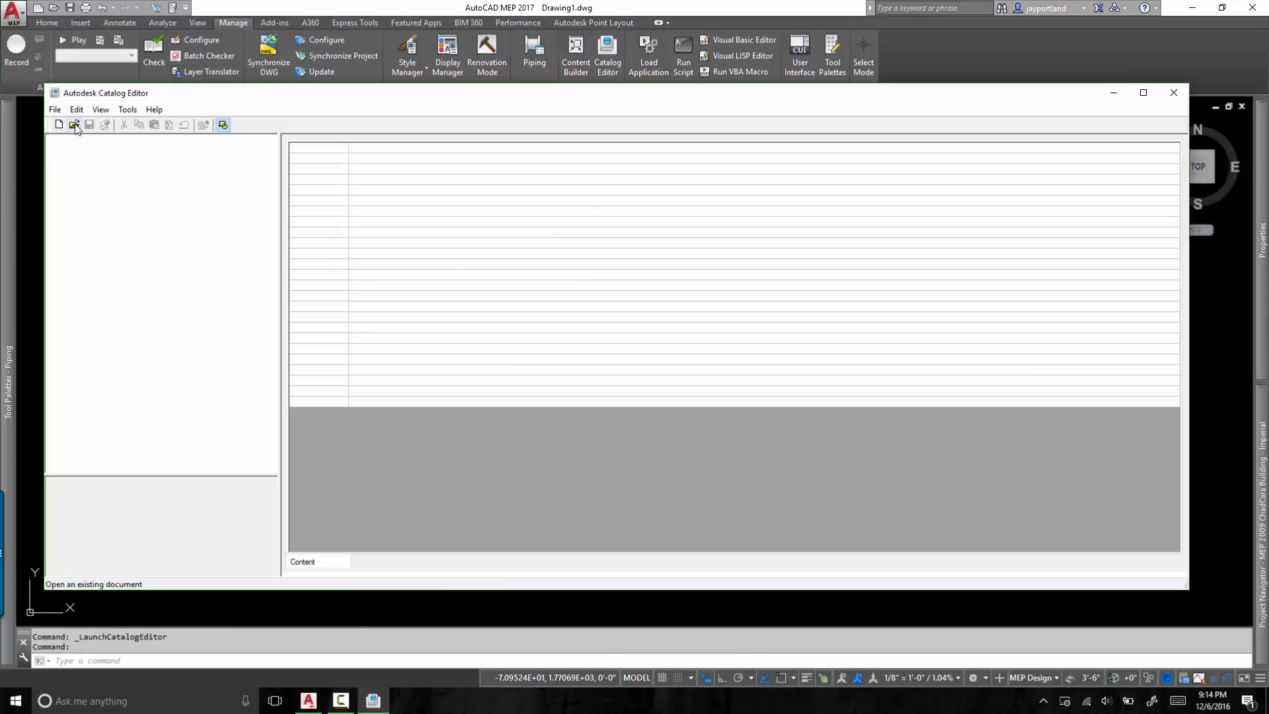
{"action": "left_click", "coordinate": [74, 125]}
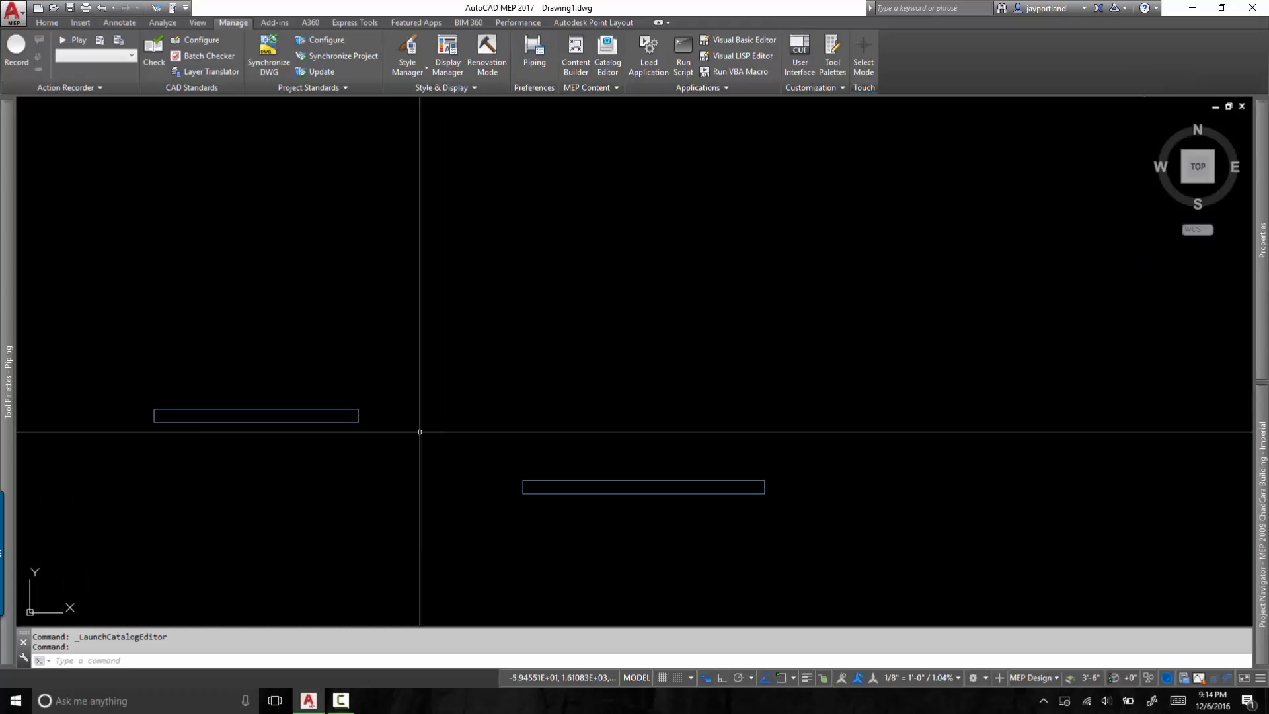
Run pipe from the left pipe end to a point at 45 degrees, creating a Sch 40 PVC 45 elbow
{"action": "left_click", "coordinate": [256, 415]}
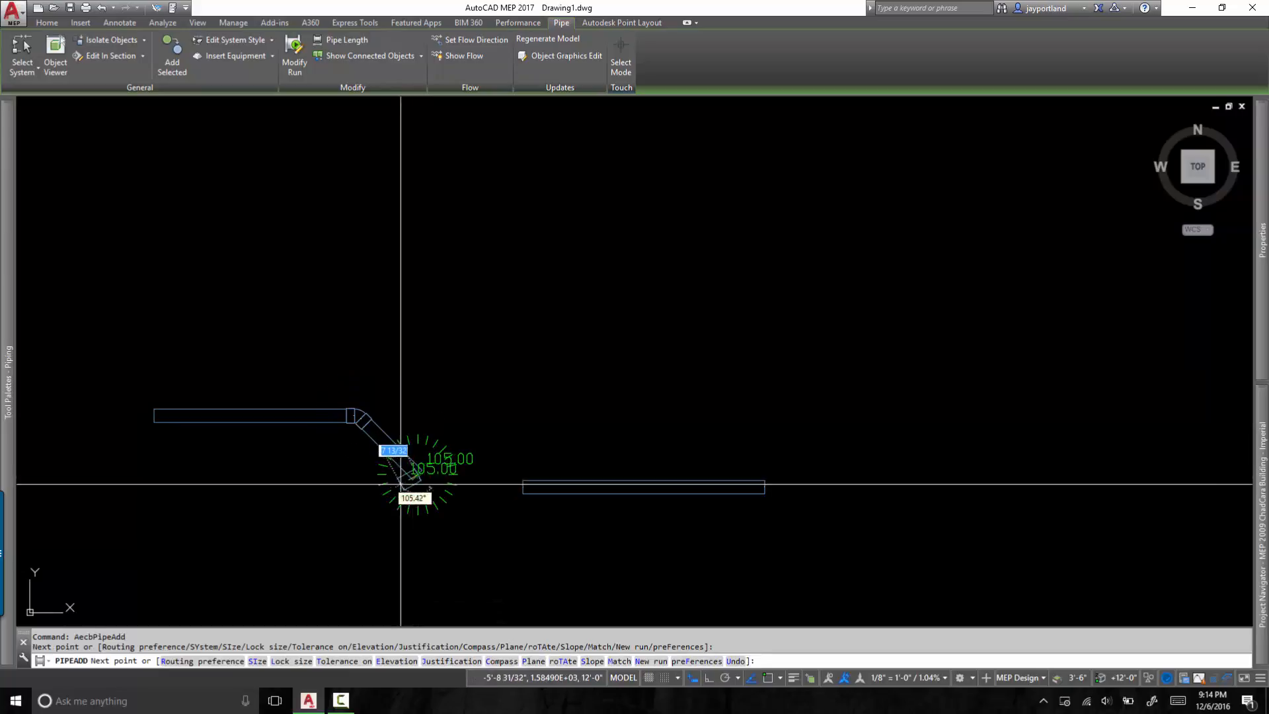
{"action": "left_click", "coordinate": [233, 22]}
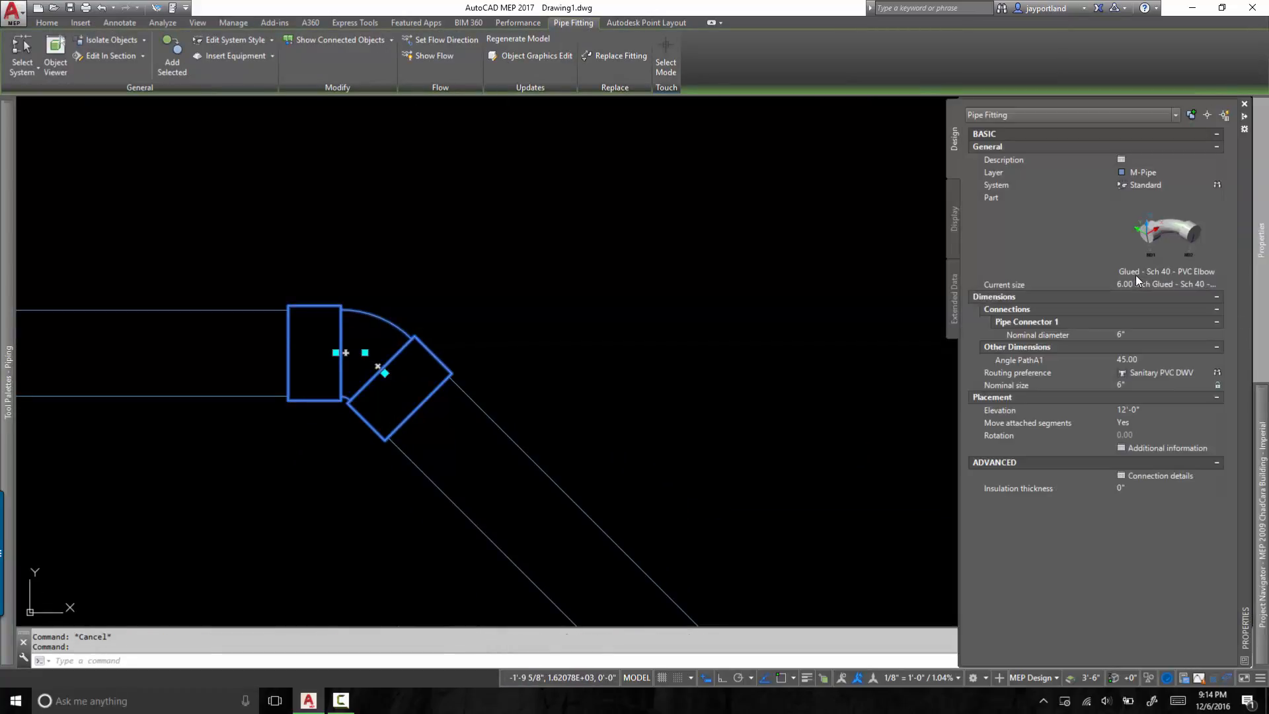
{"action": "mouse_move", "coordinate": [1145, 279]}
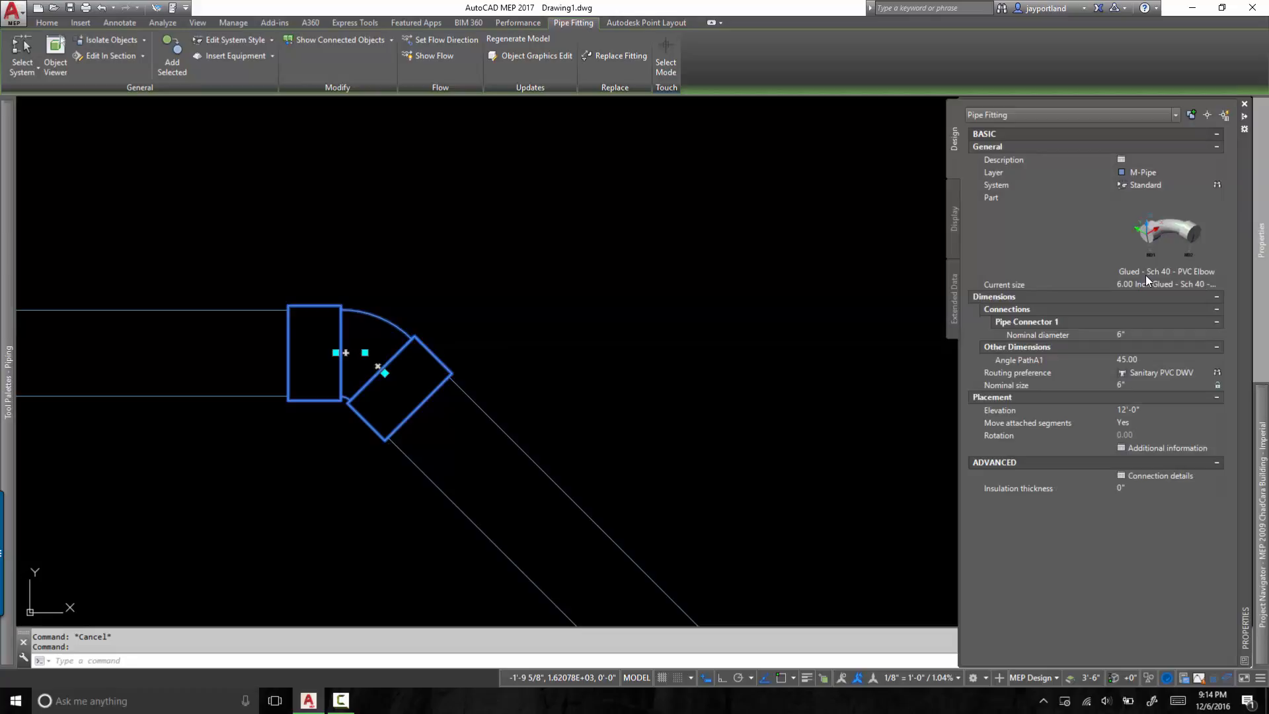
{"action": "mouse_move", "coordinate": [1181, 278]}
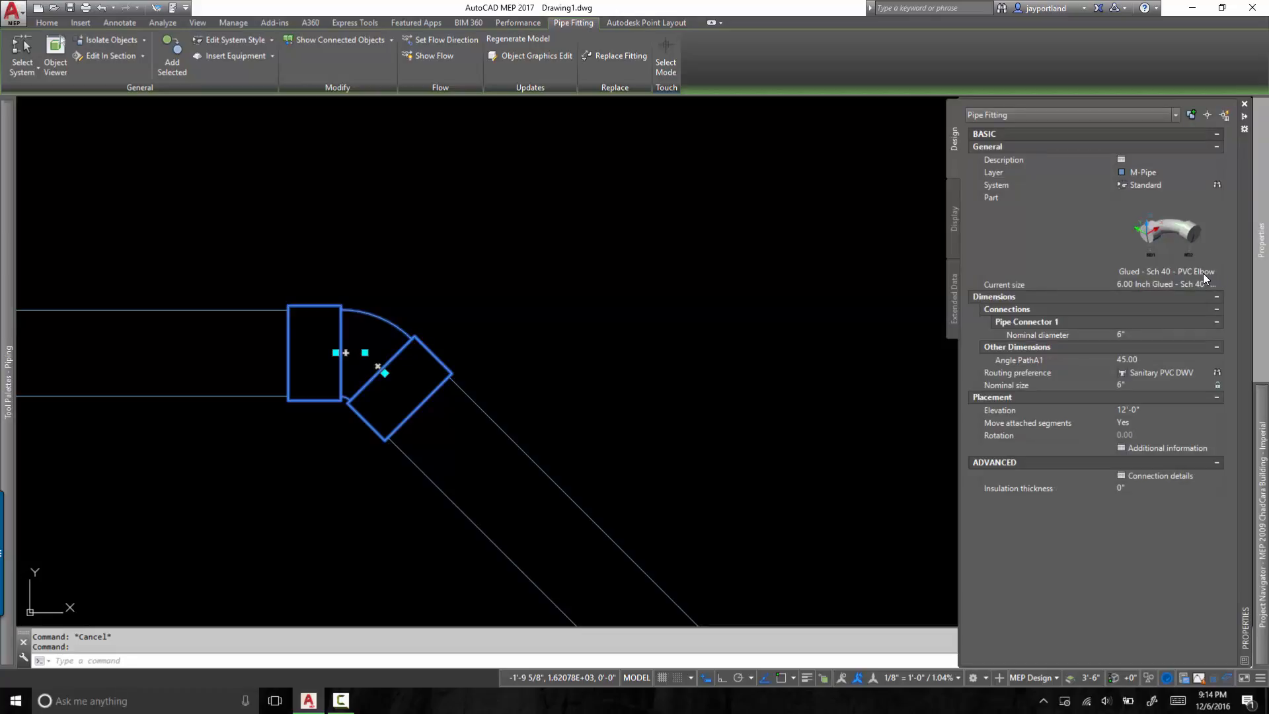
{"action": "mouse_move", "coordinate": [365, 315]}
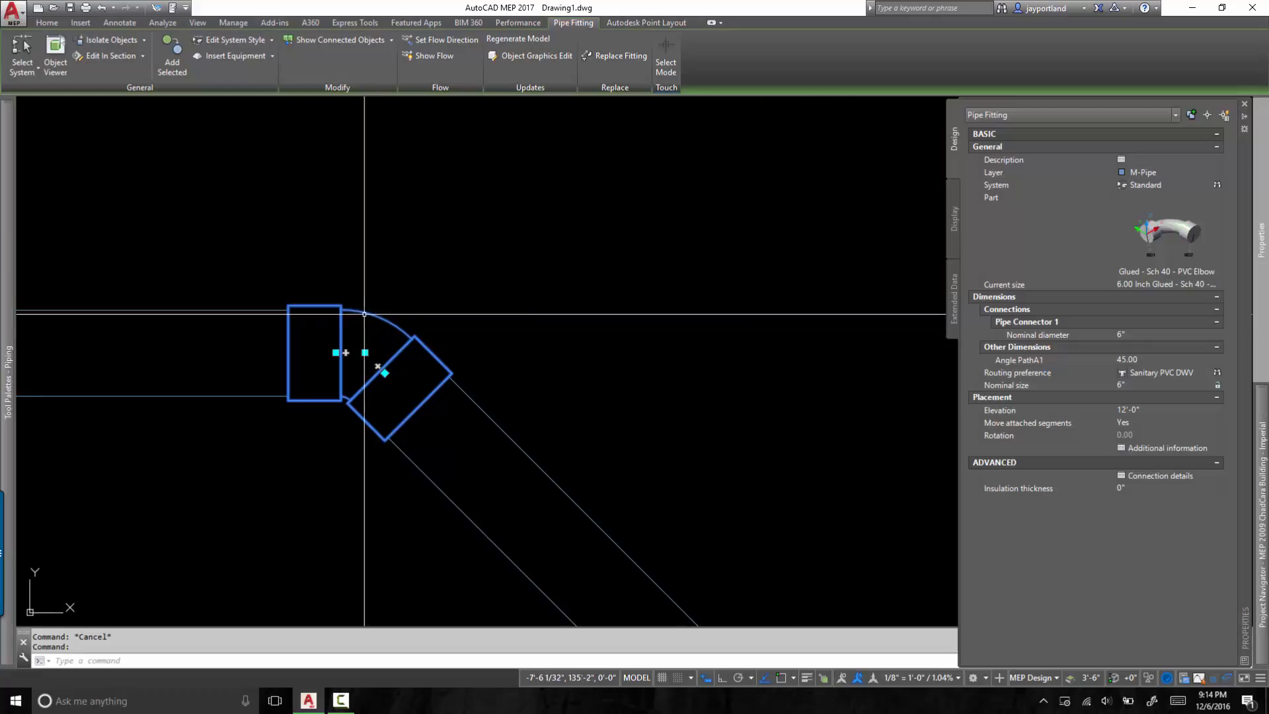
{"action": "left_click", "coordinate": [233, 22]}
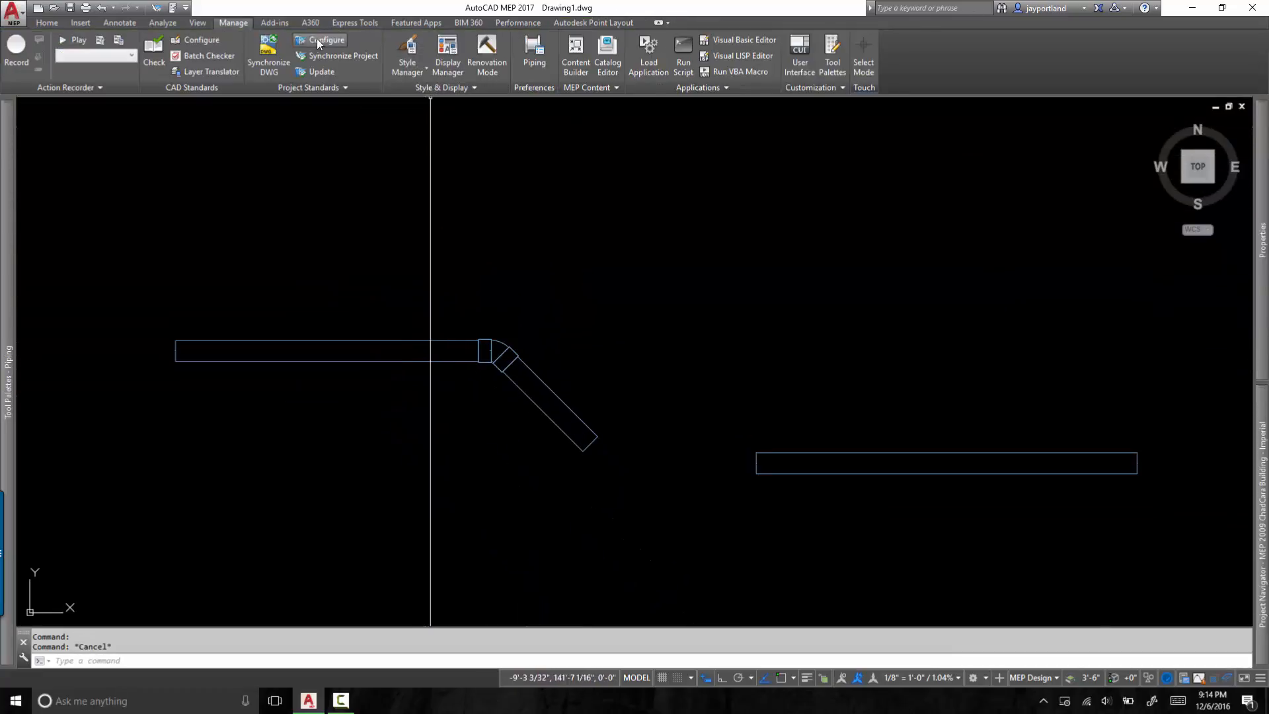
{"action": "mouse_move", "coordinate": [407, 57]}
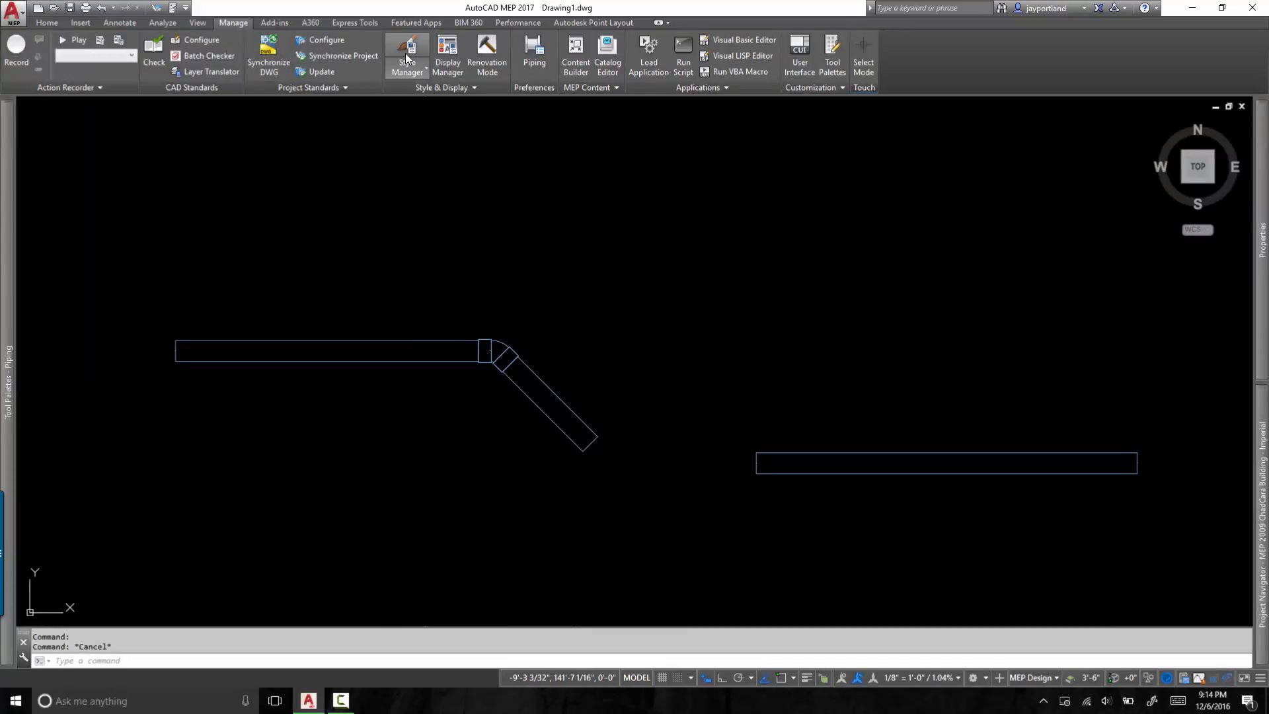
{"action": "mouse_move", "coordinate": [407, 56]}
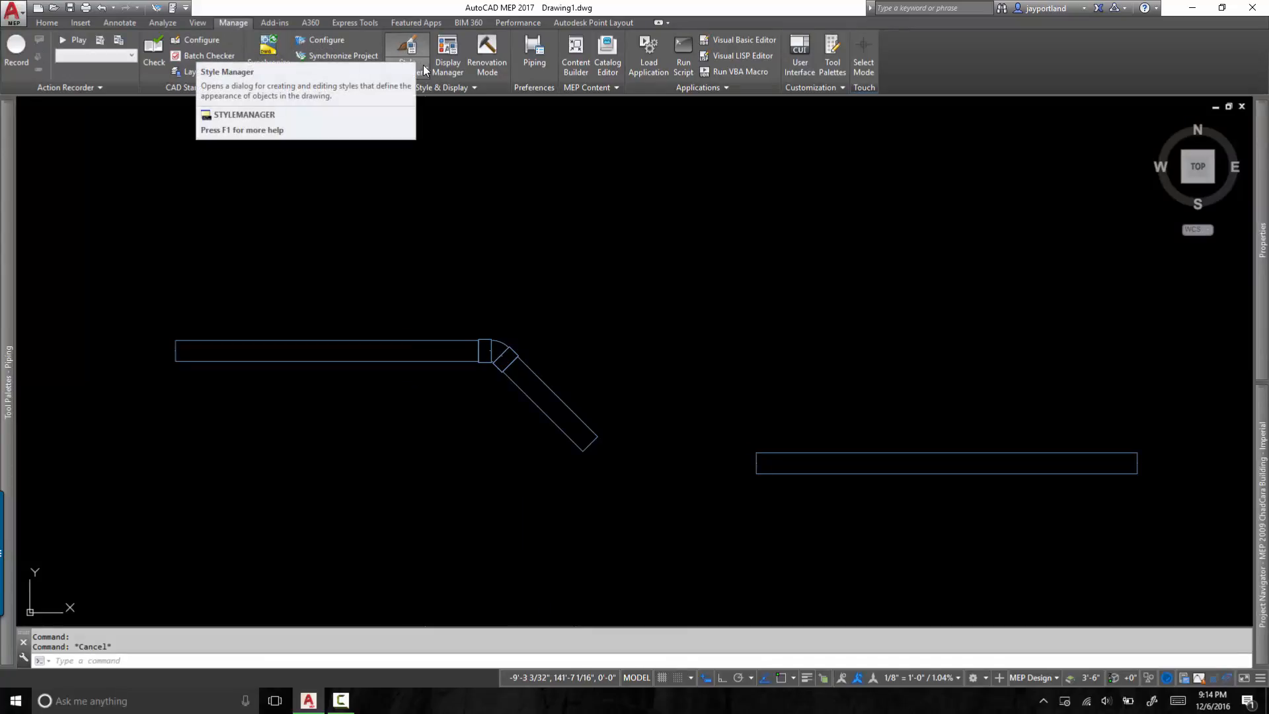
{"action": "mouse_move", "coordinate": [409, 49]}
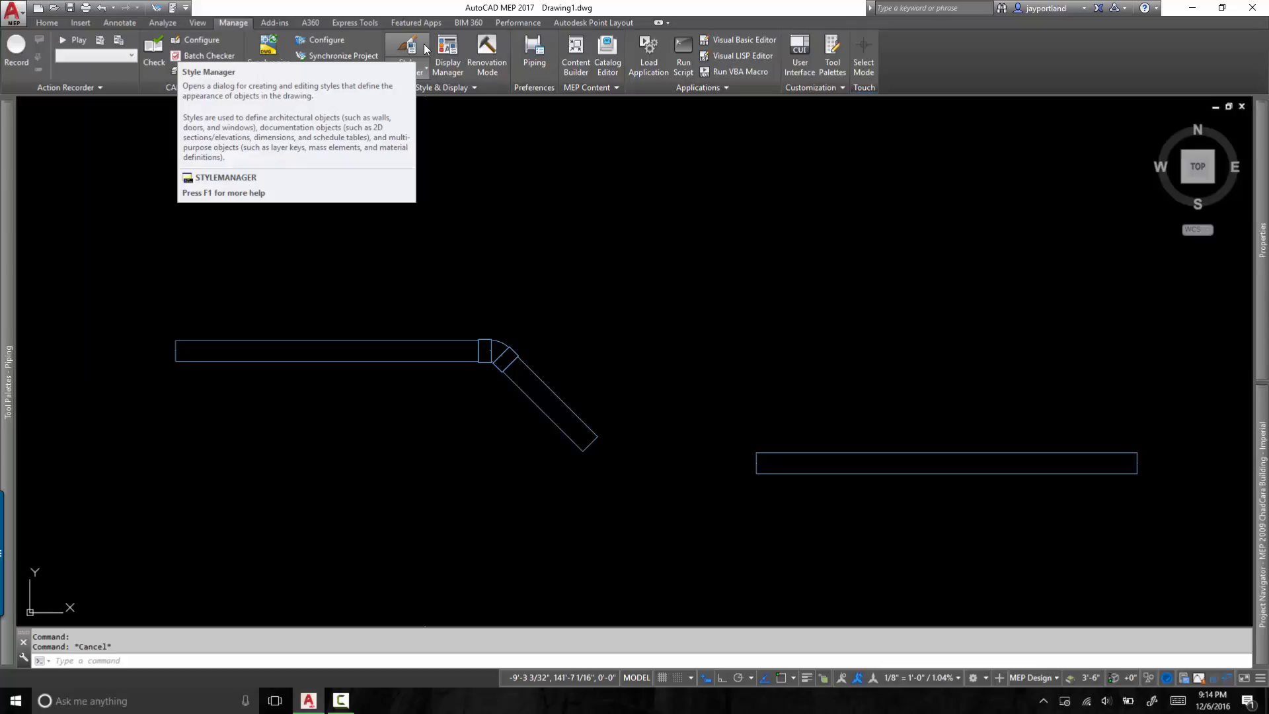
{"action": "mouse_move", "coordinate": [420, 69]}
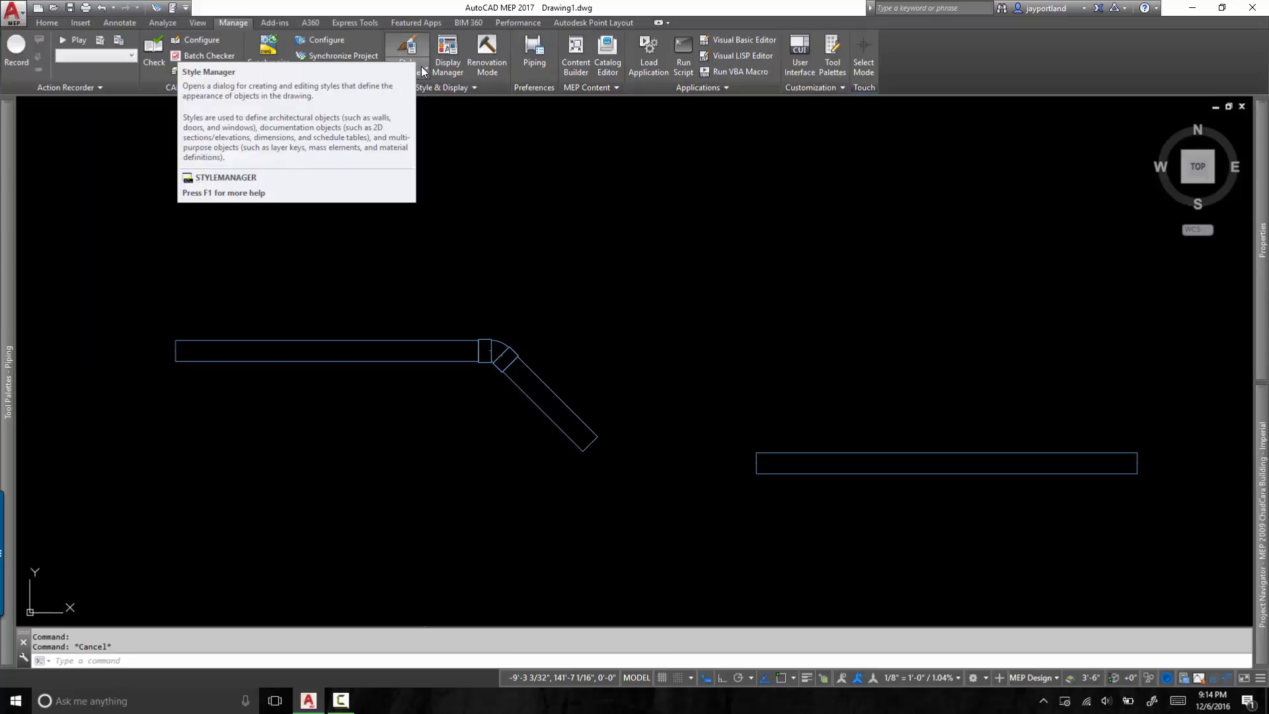
{"action": "left_click", "coordinate": [406, 57]}
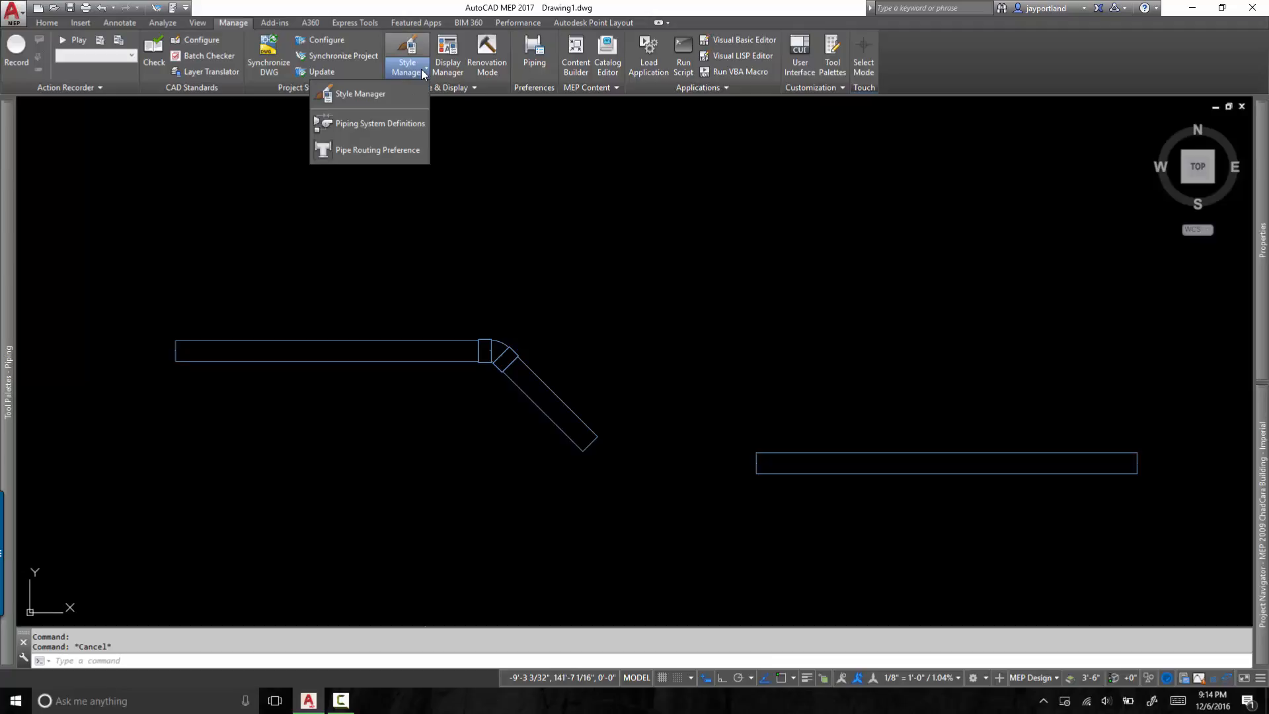
{"action": "mouse_move", "coordinate": [376, 149]}
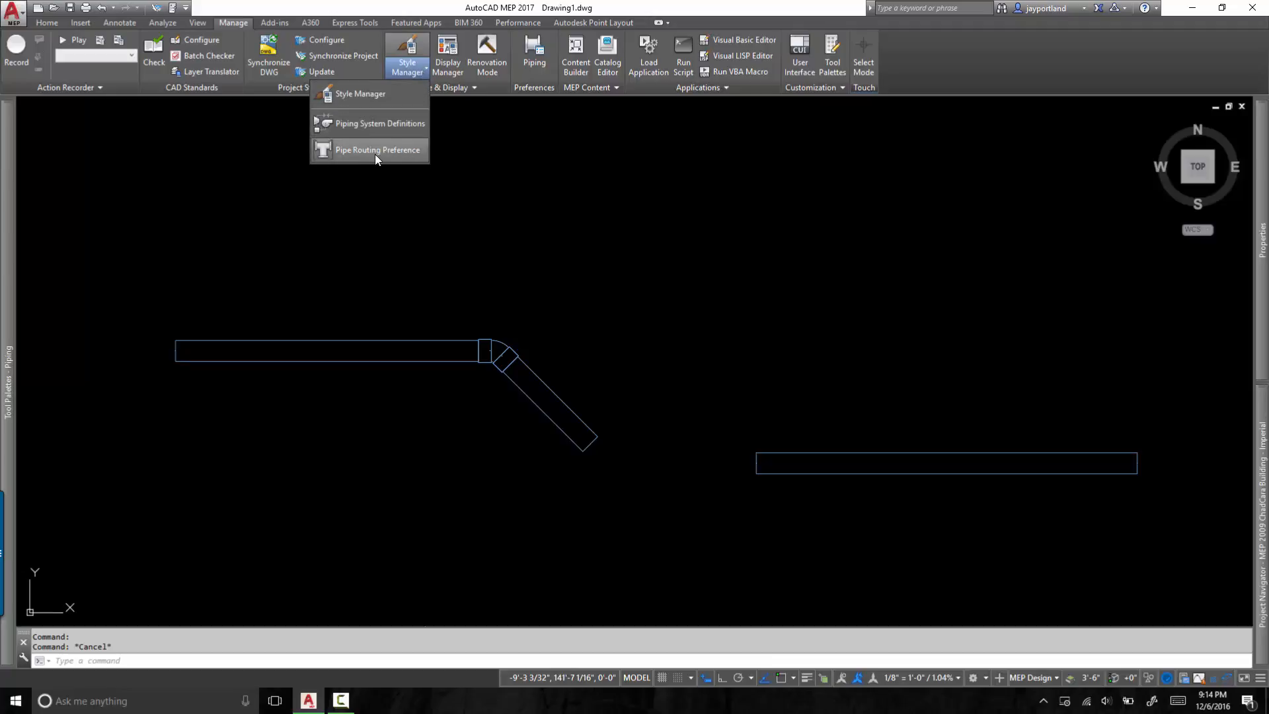
{"action": "mouse_move", "coordinate": [377, 149]}
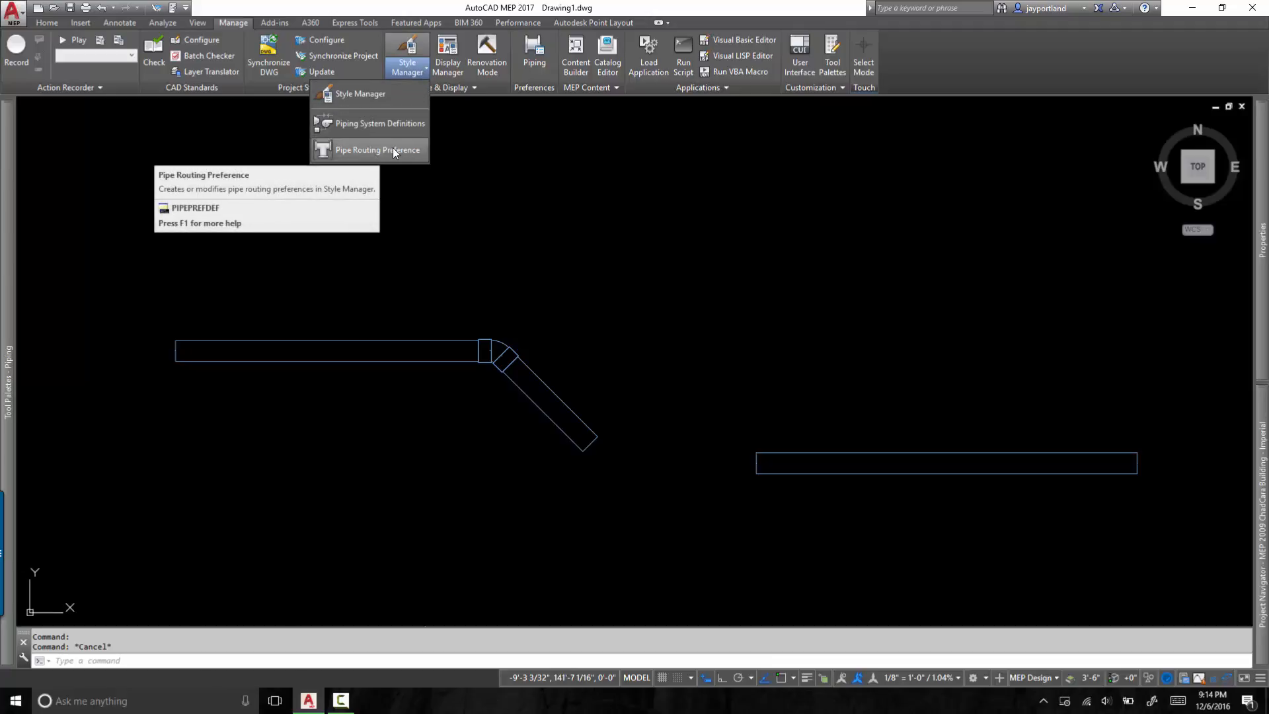
{"action": "left_click", "coordinate": [376, 149]}
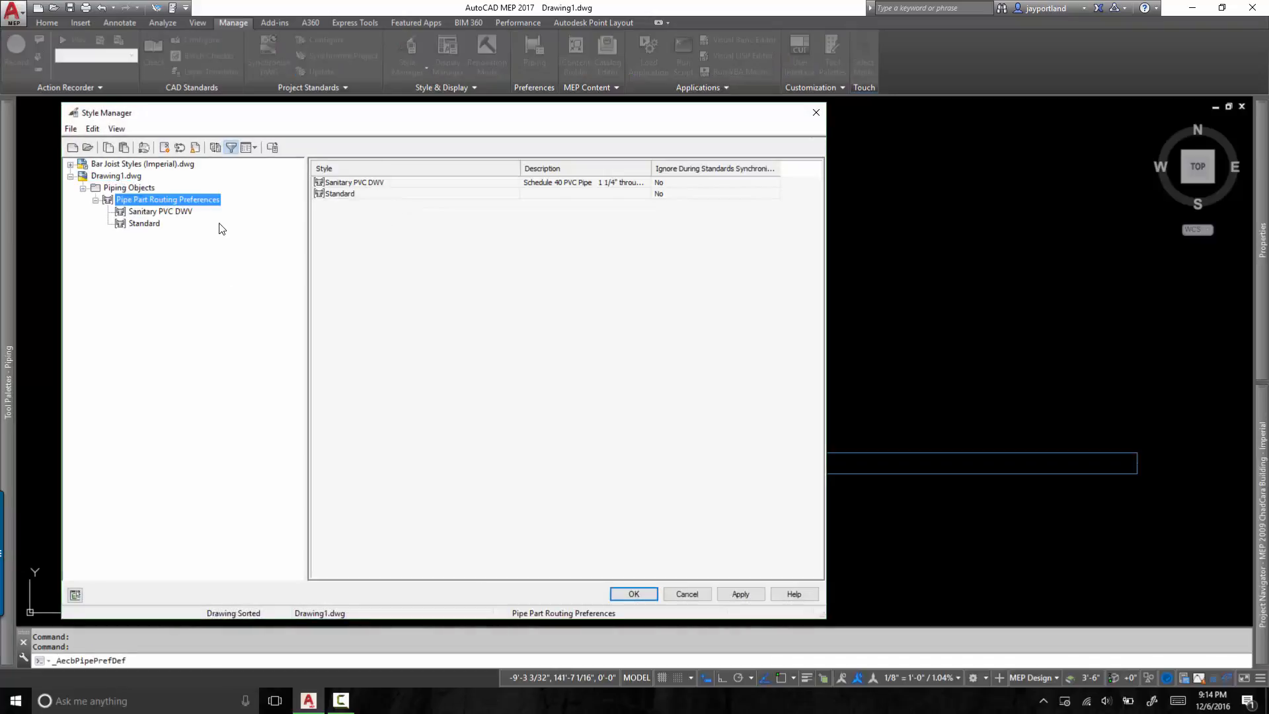
{"action": "left_click", "coordinate": [160, 212]}
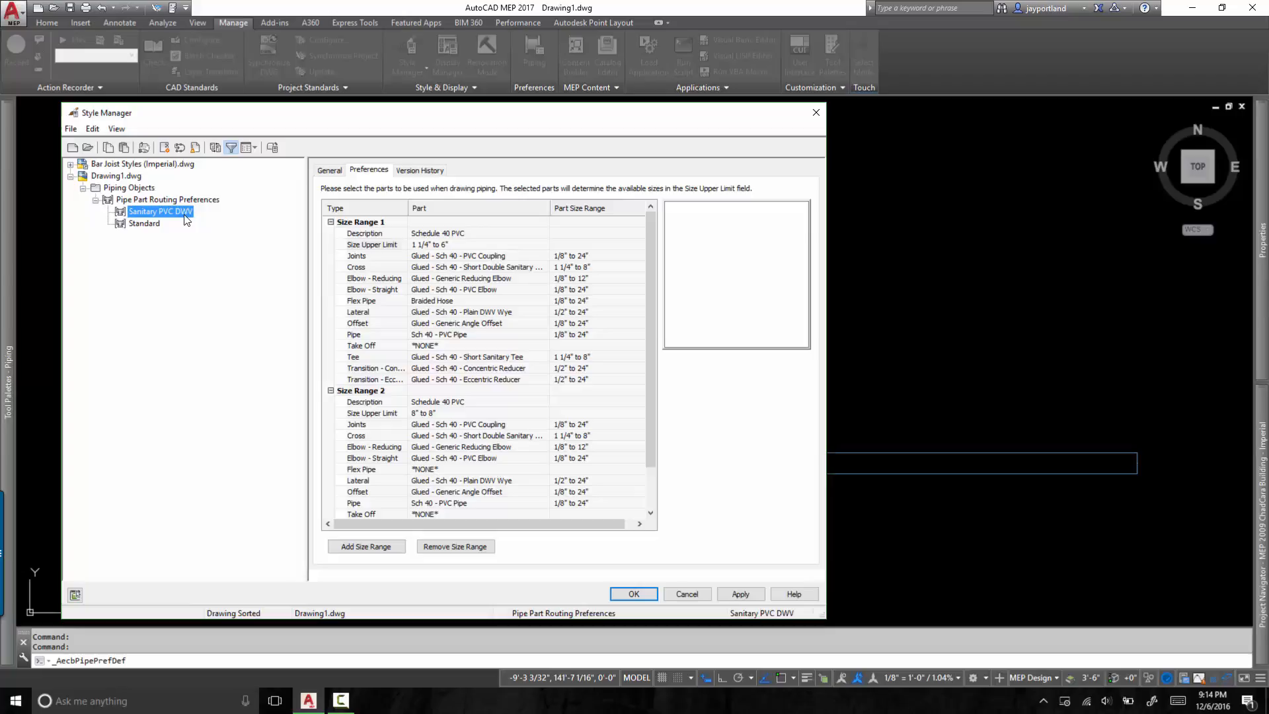
{"action": "mouse_move", "coordinate": [383, 233]}
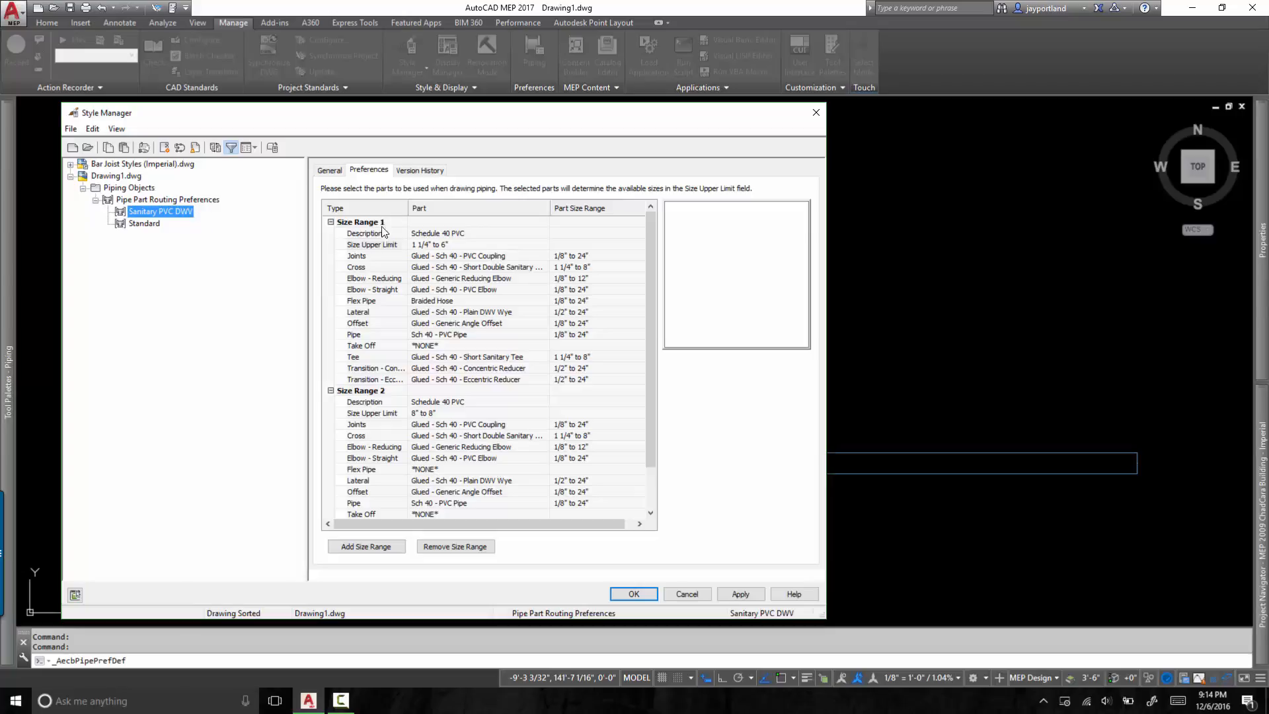
{"action": "left_click", "coordinate": [330, 222]}
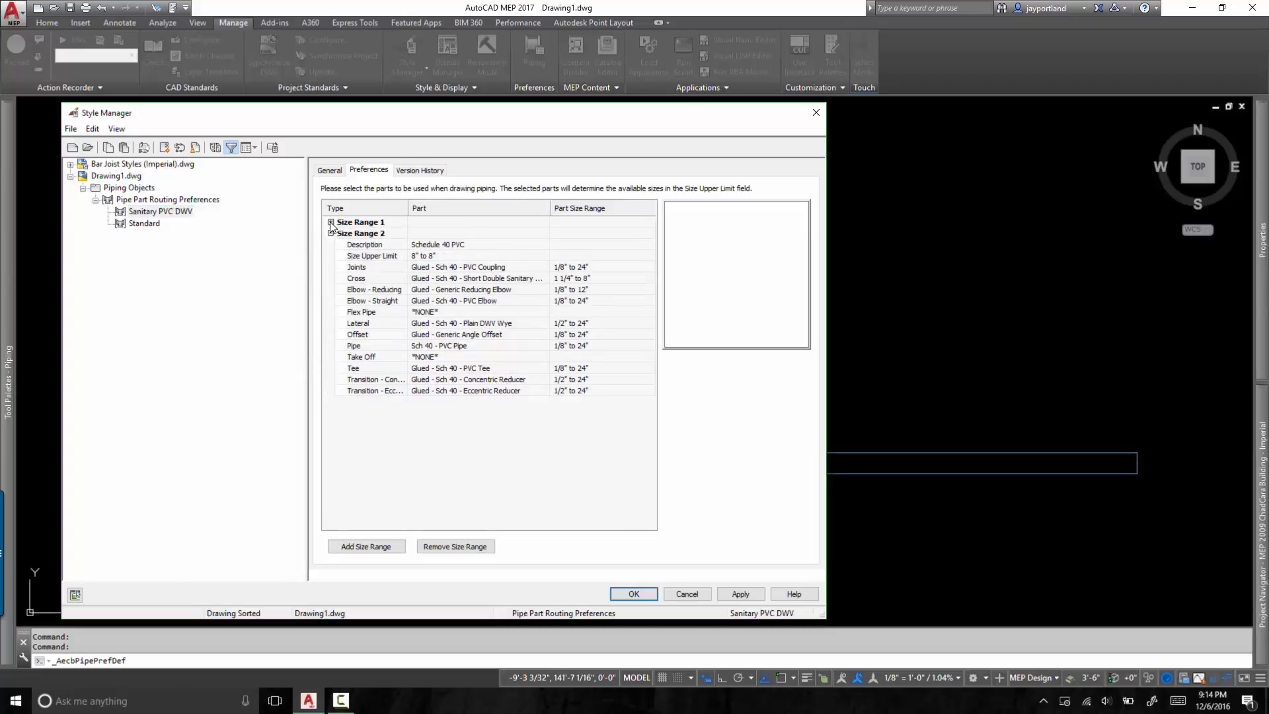
{"action": "left_click", "coordinate": [330, 222]}
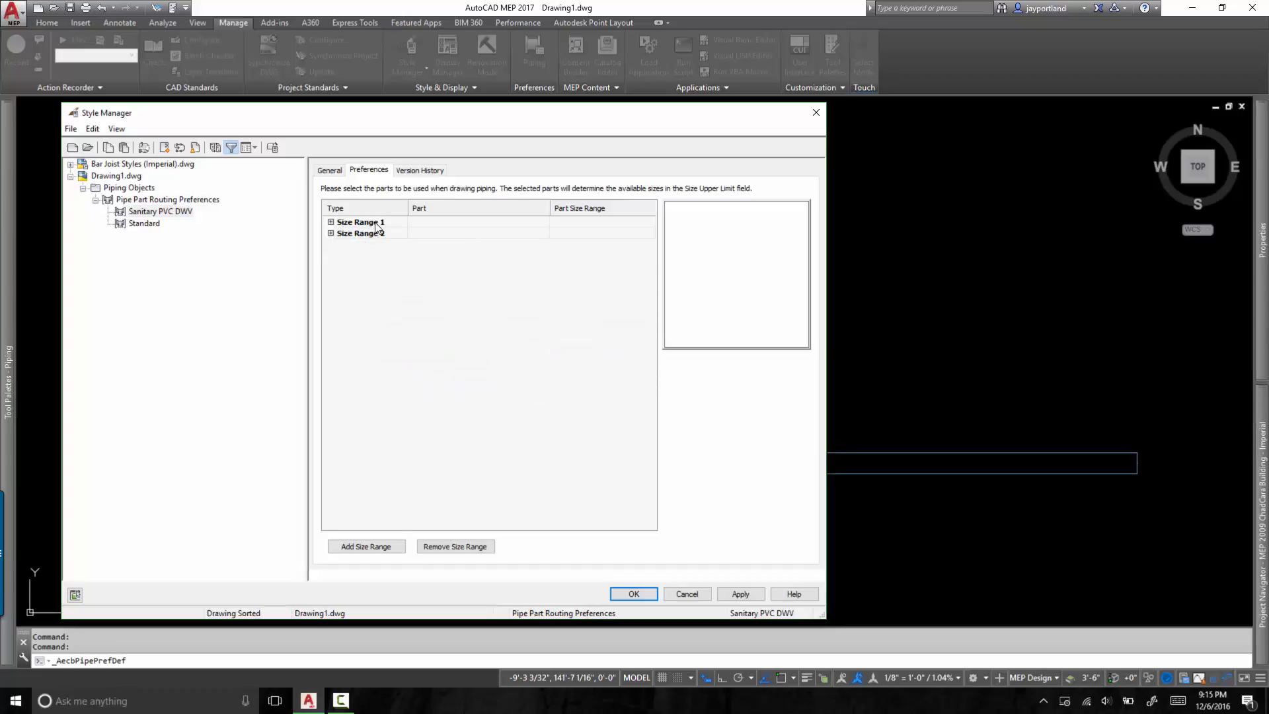
{"action": "left_click", "coordinate": [330, 222]}
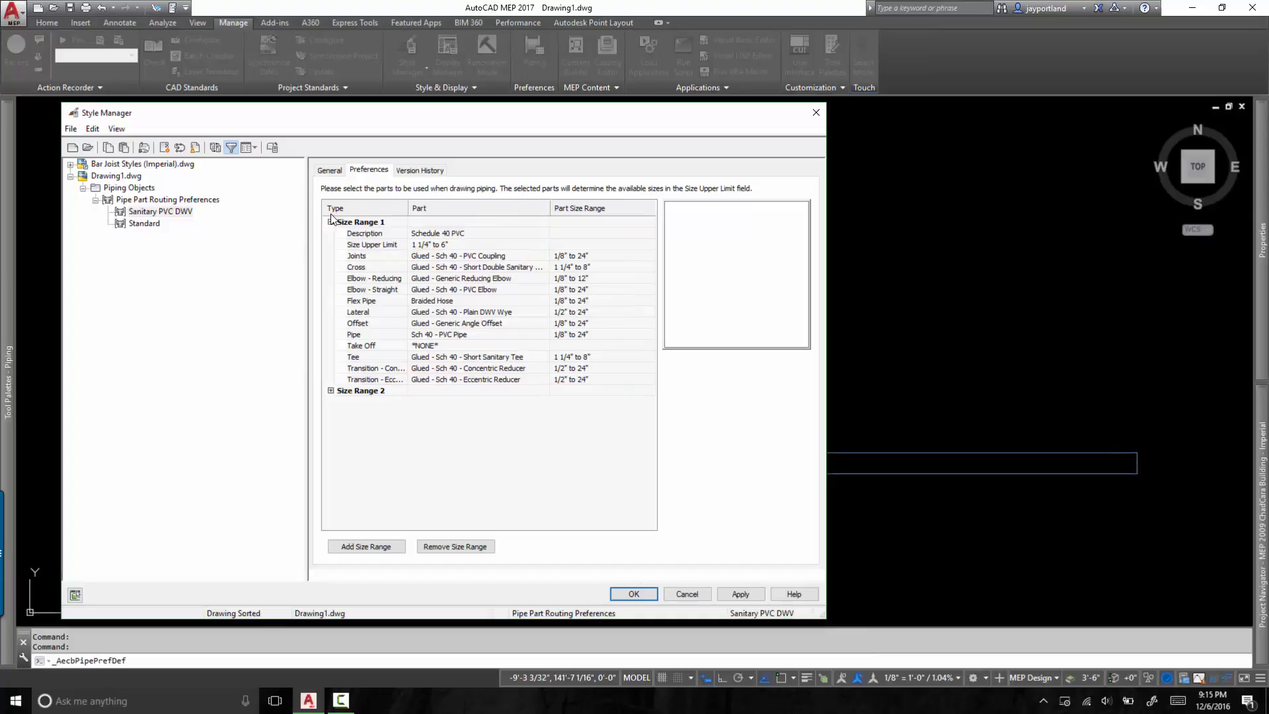
{"action": "left_click", "coordinate": [331, 220]}
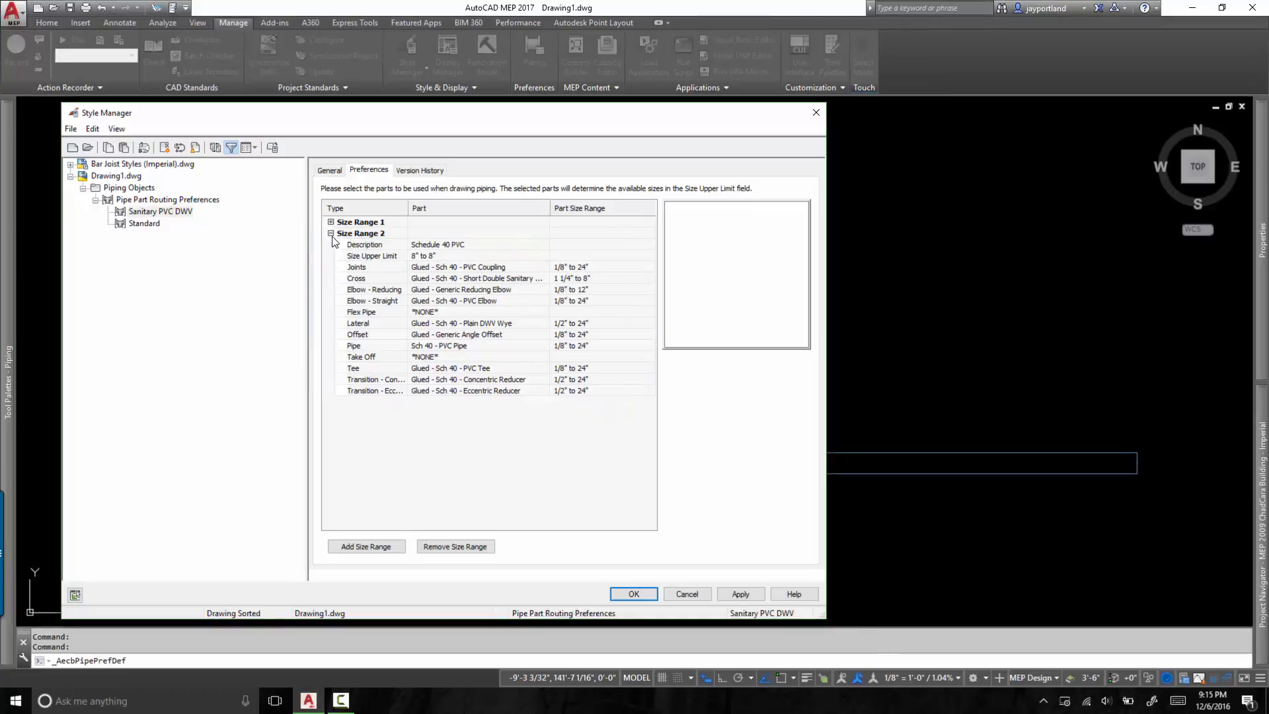
{"action": "left_click", "coordinate": [330, 221]}
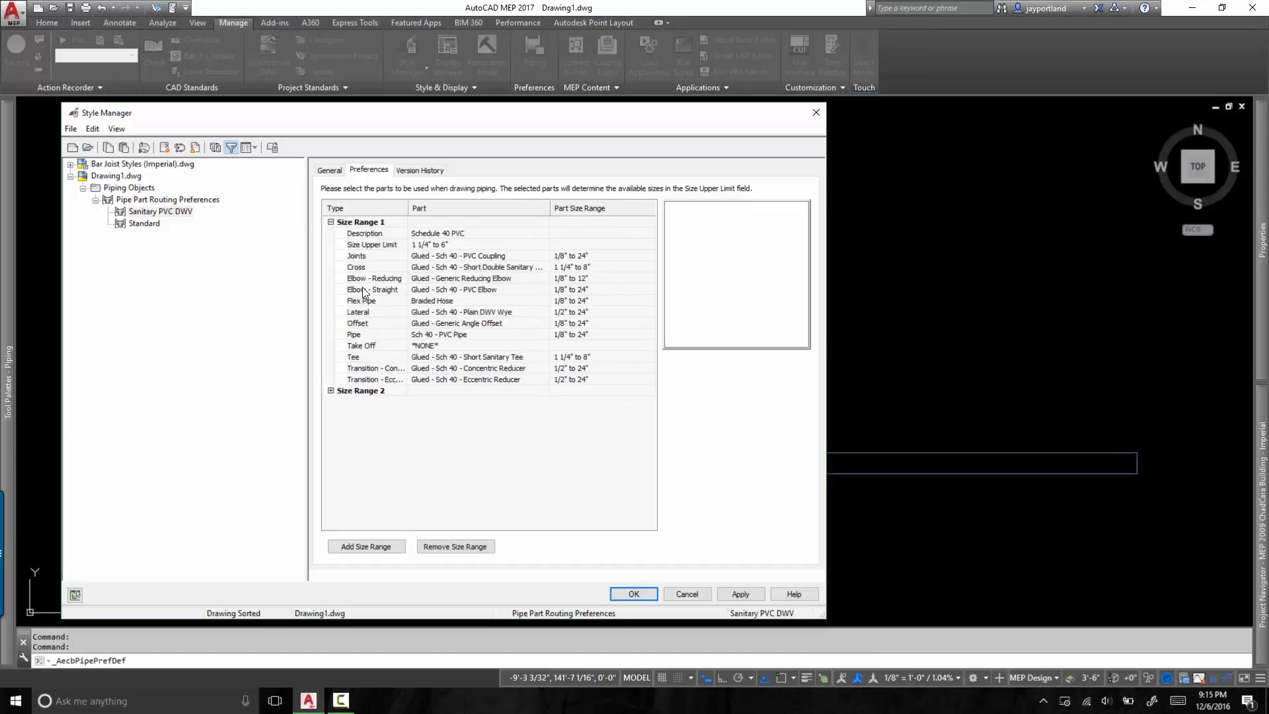
{"action": "left_click", "coordinate": [372, 289]}
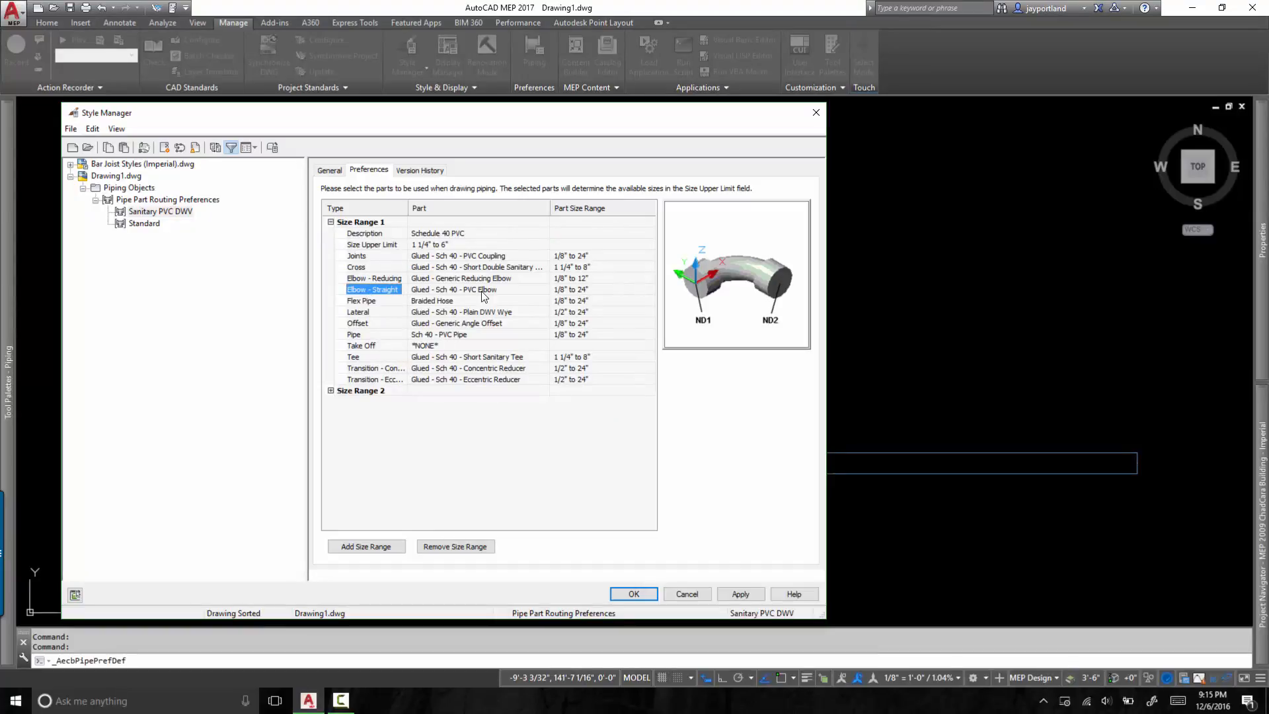
{"action": "mouse_move", "coordinate": [421, 294]}
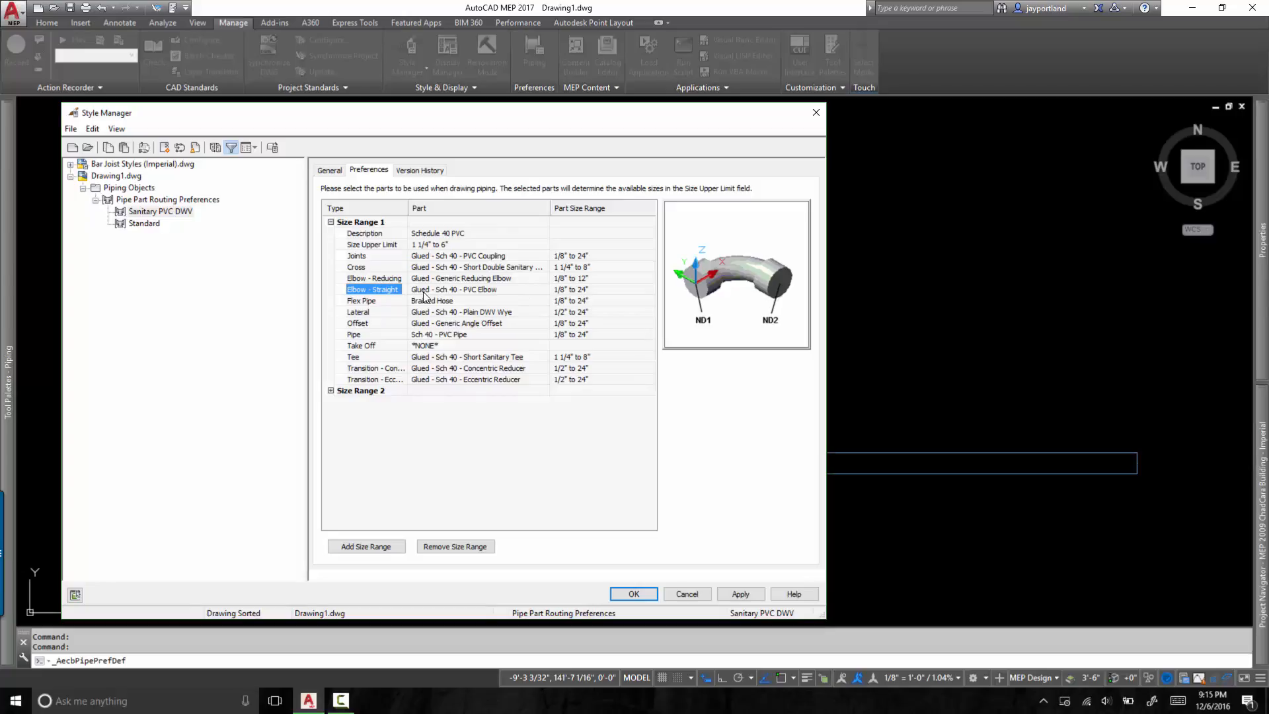
{"action": "mouse_move", "coordinate": [476, 297]}
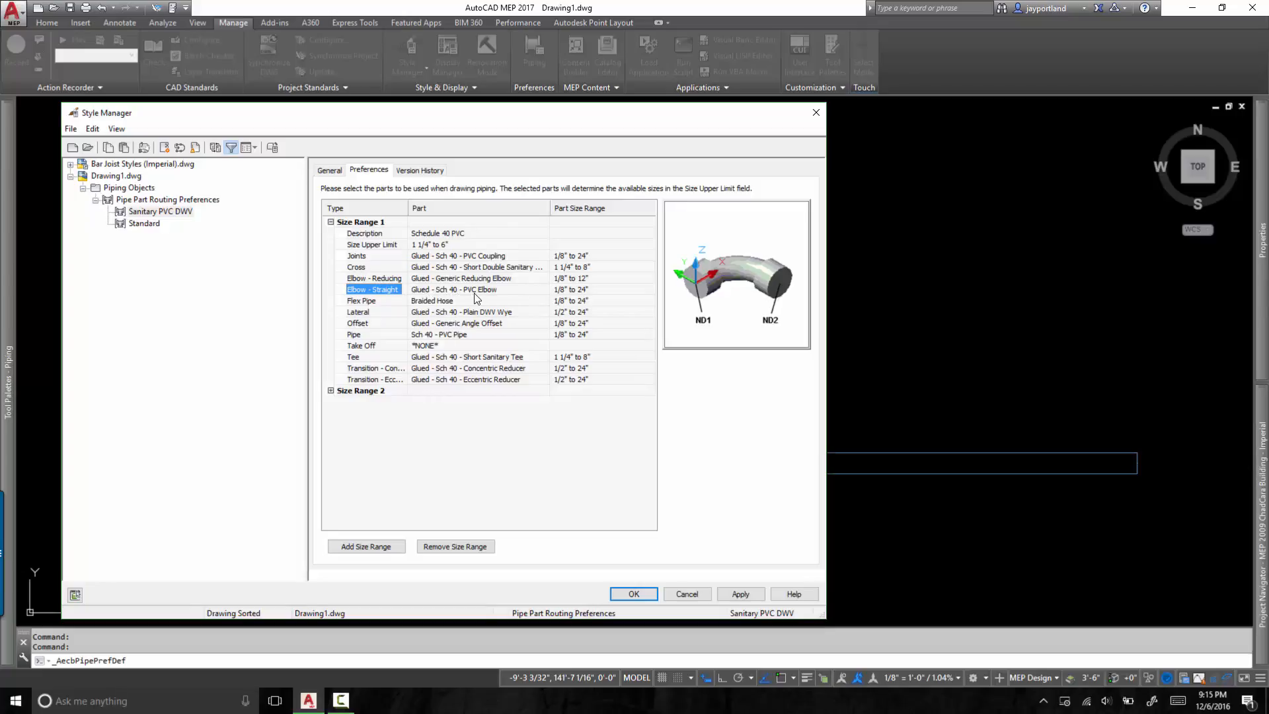
{"action": "mouse_move", "coordinate": [431, 297]}
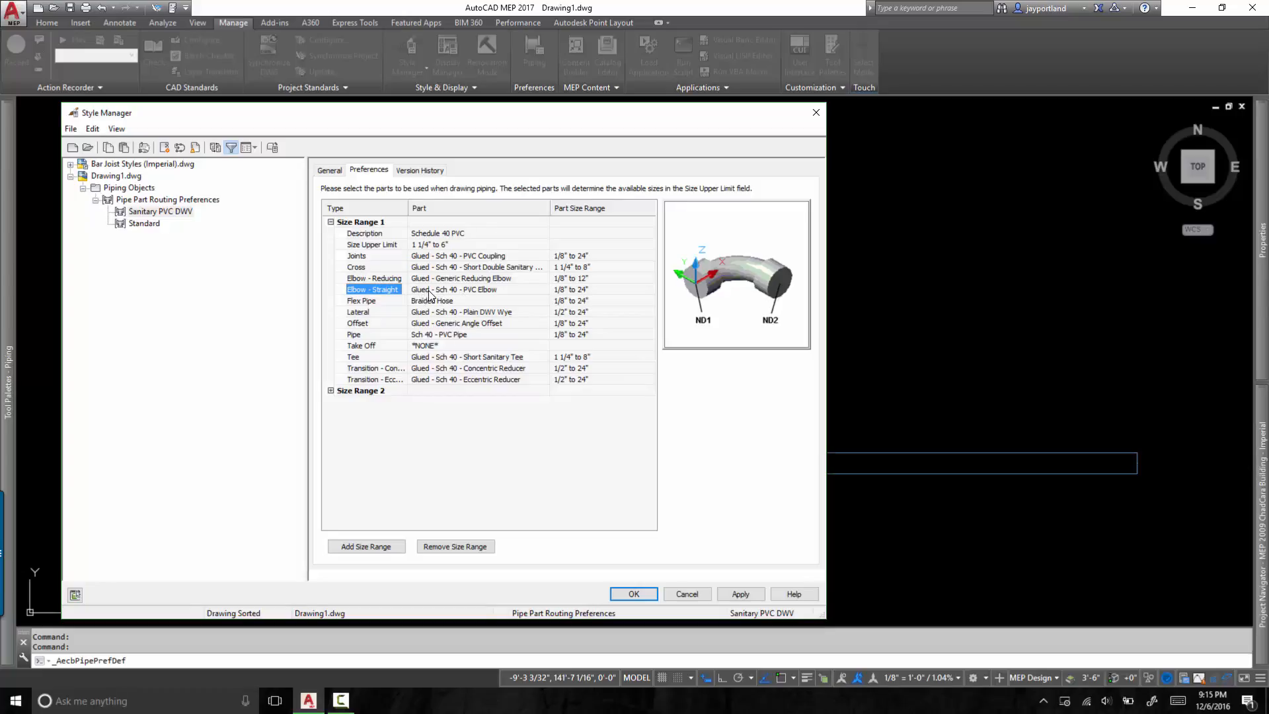
{"action": "mouse_move", "coordinate": [469, 295]}
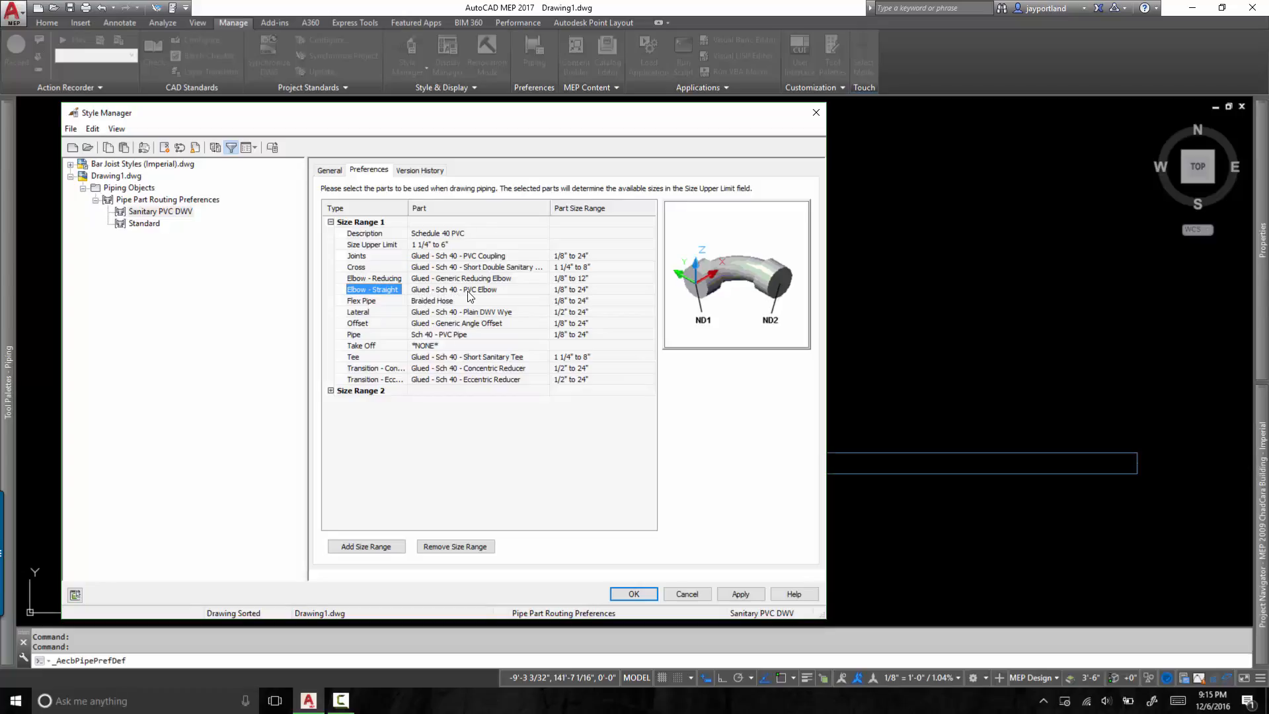
{"action": "mouse_move", "coordinate": [530, 295]}
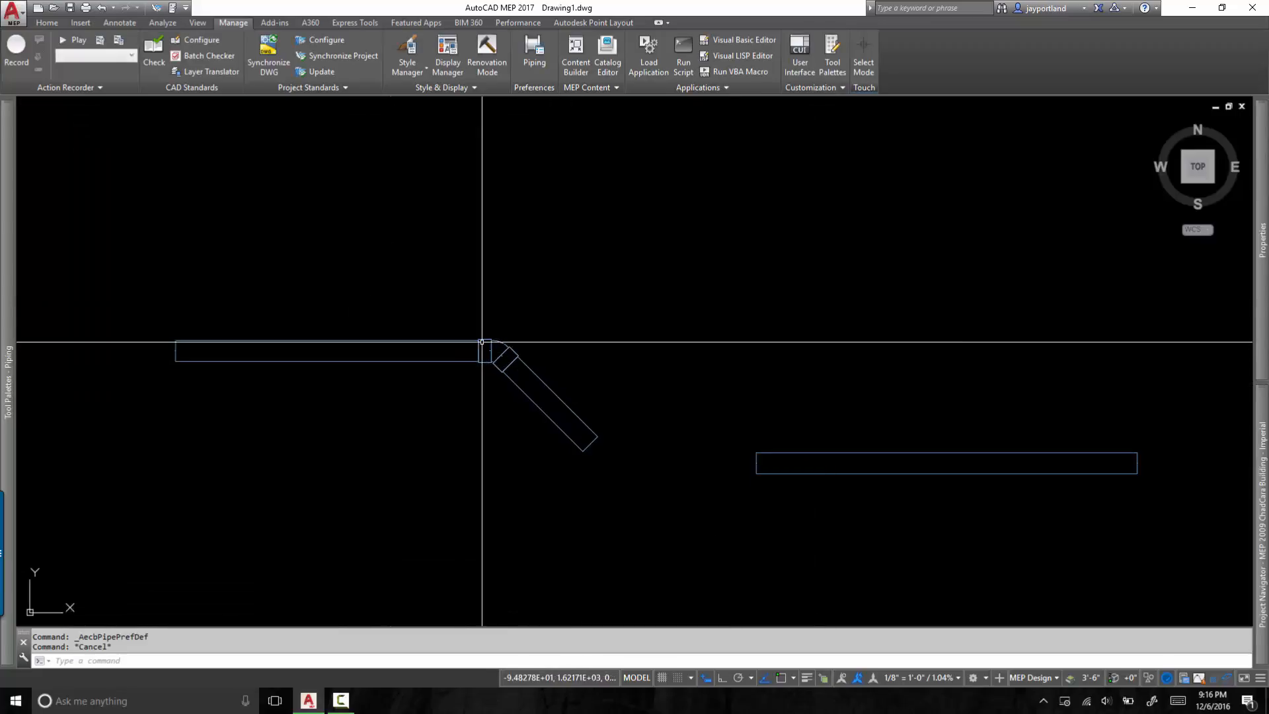
Reopen the Catalog Editor, browse to Plastic Pipes, then cancel and close it without loading
{"action": "left_click", "coordinate": [495, 354]}
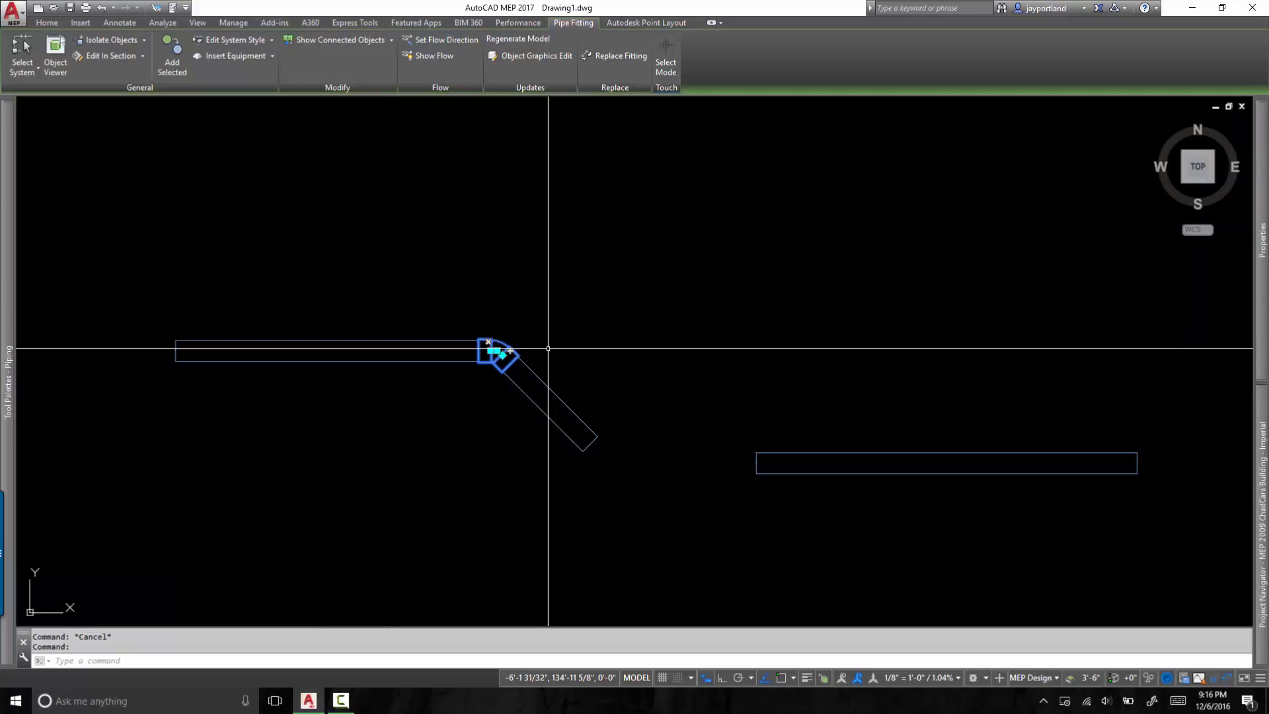
{"action": "mouse_move", "coordinate": [581, 310]}
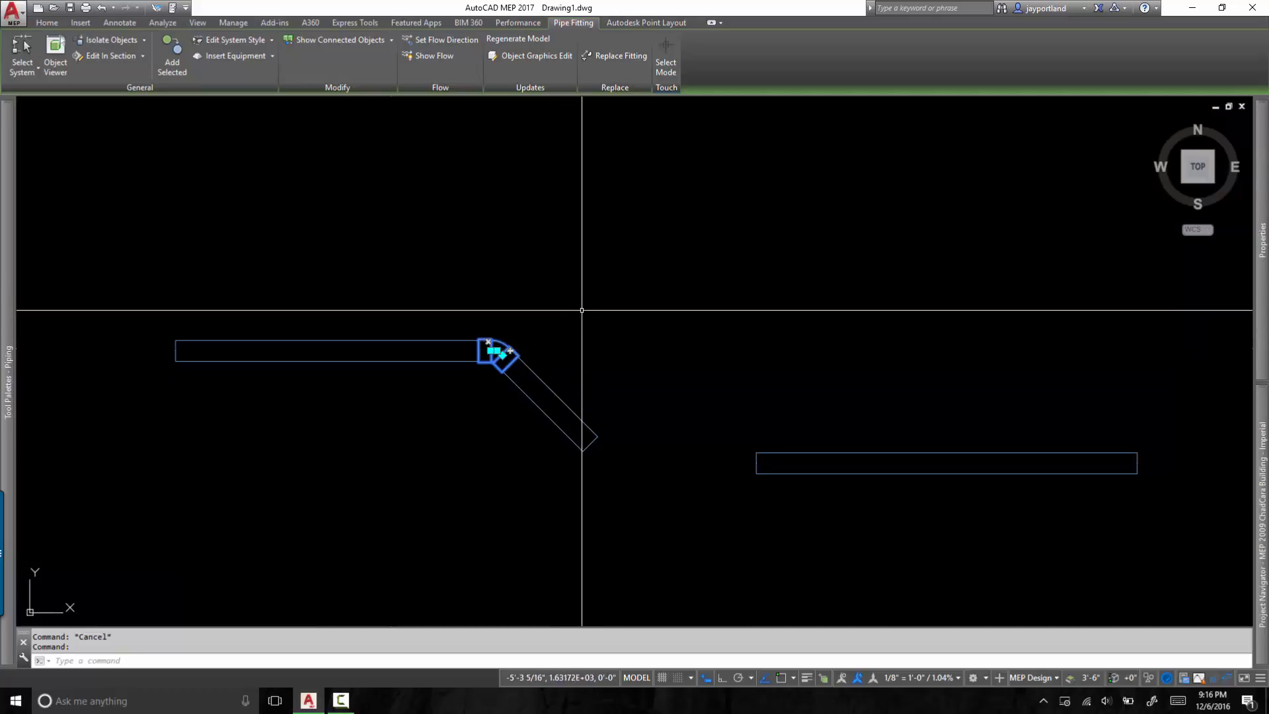
{"action": "left_click", "coordinate": [232, 23]}
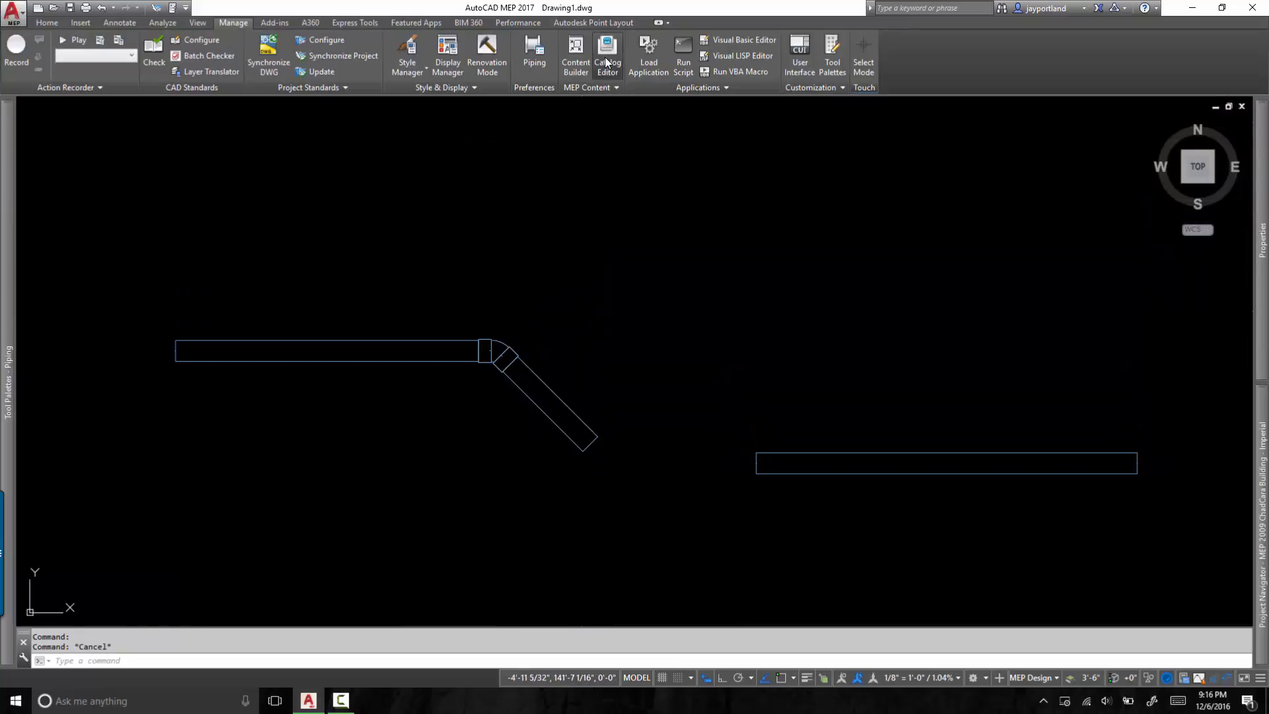
{"action": "left_click", "coordinate": [607, 57]}
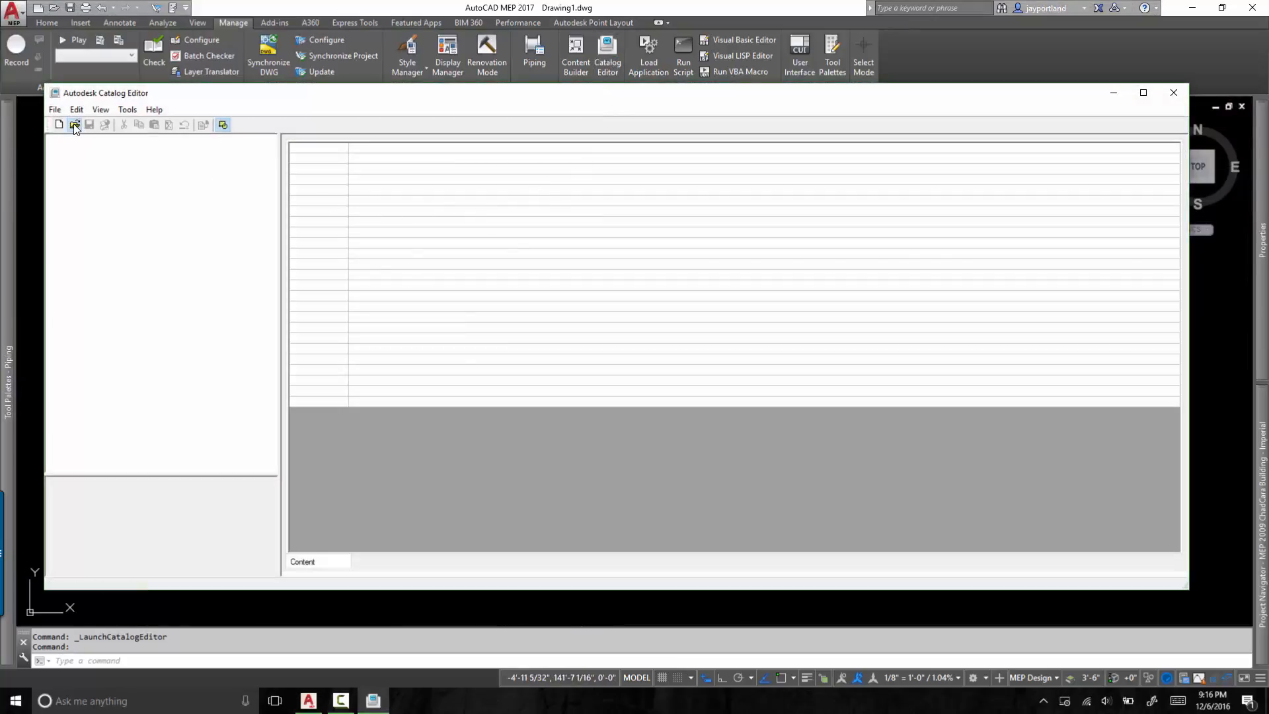
{"action": "left_click", "coordinate": [74, 125]}
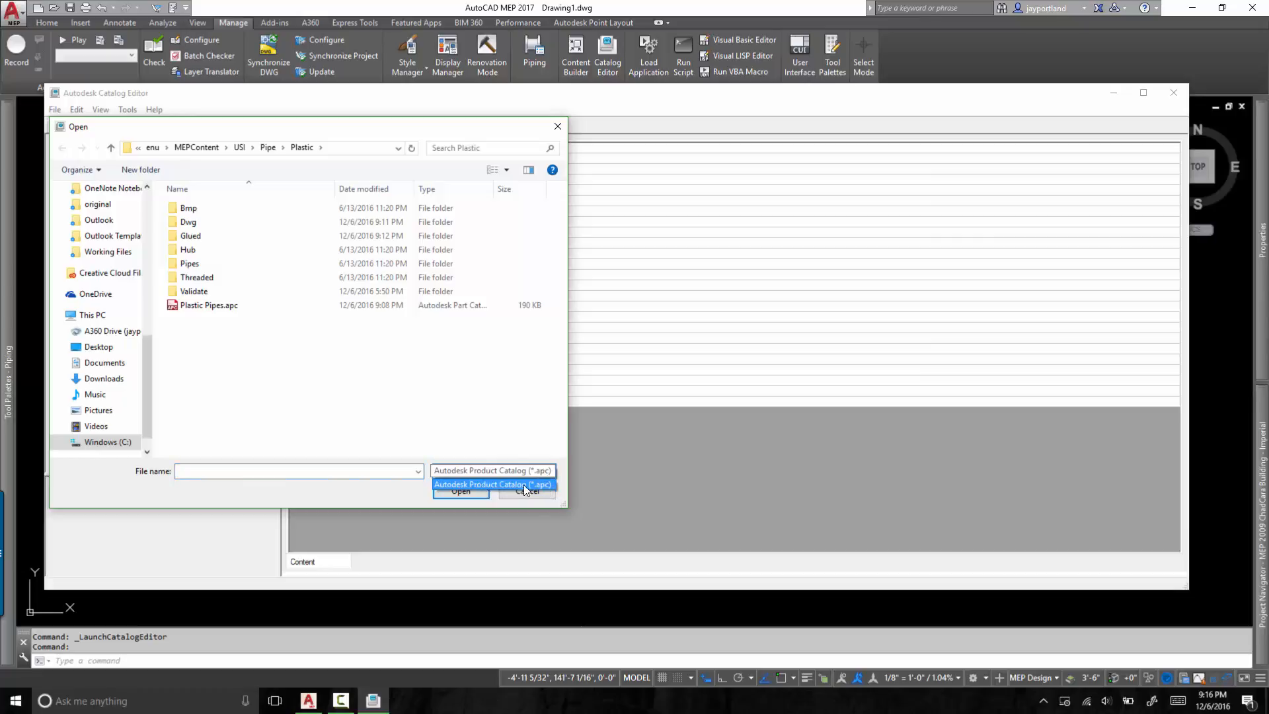
{"action": "mouse_move", "coordinate": [204, 315]}
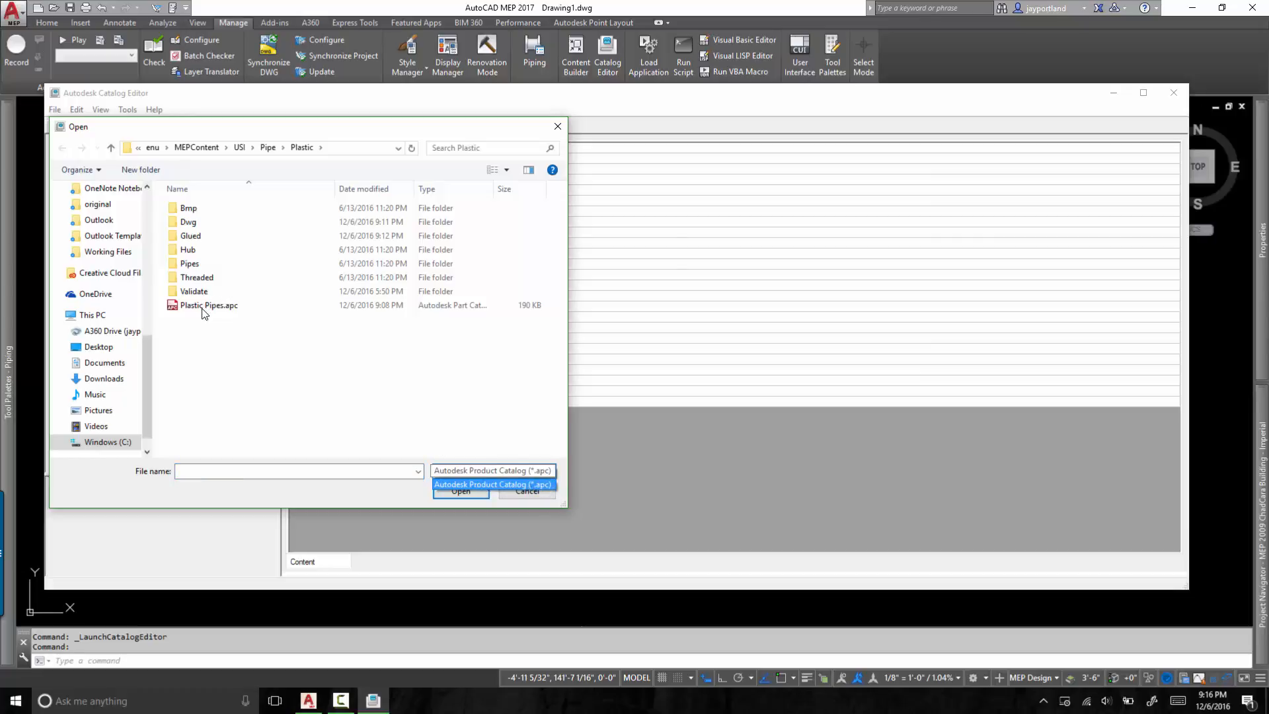
{"action": "left_click", "coordinate": [207, 305]}
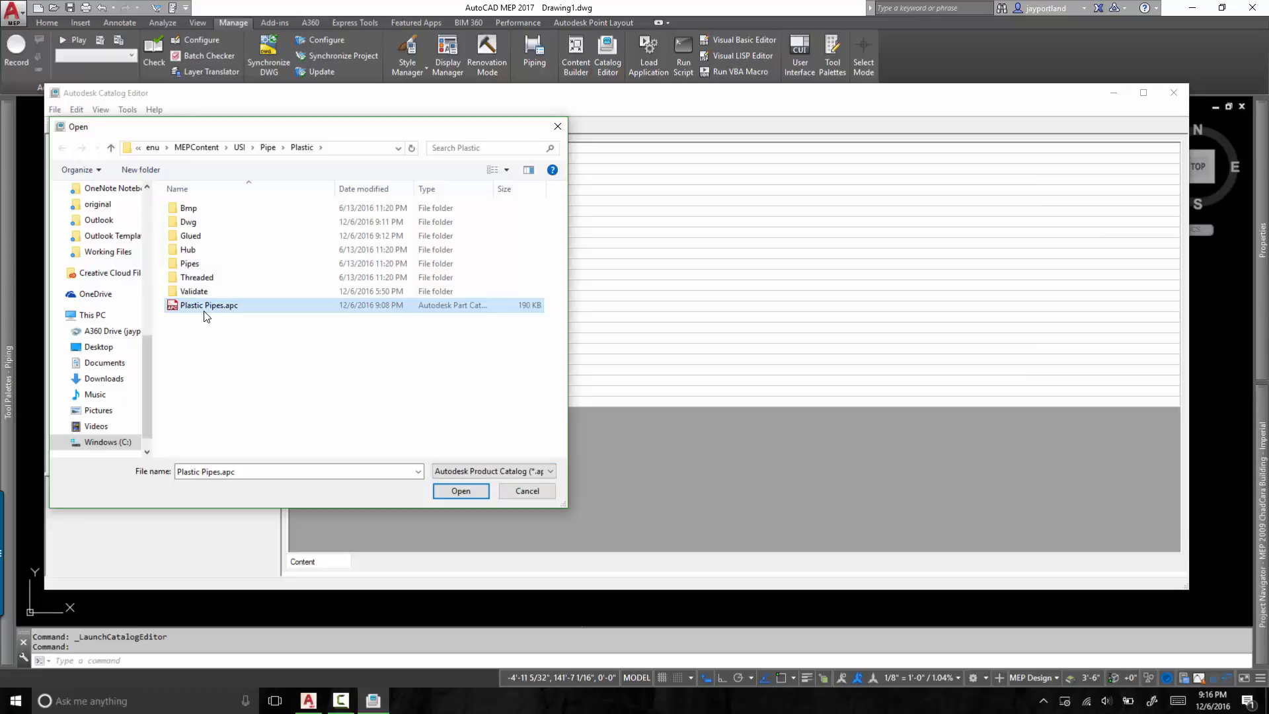
{"action": "mouse_move", "coordinate": [556, 106]}
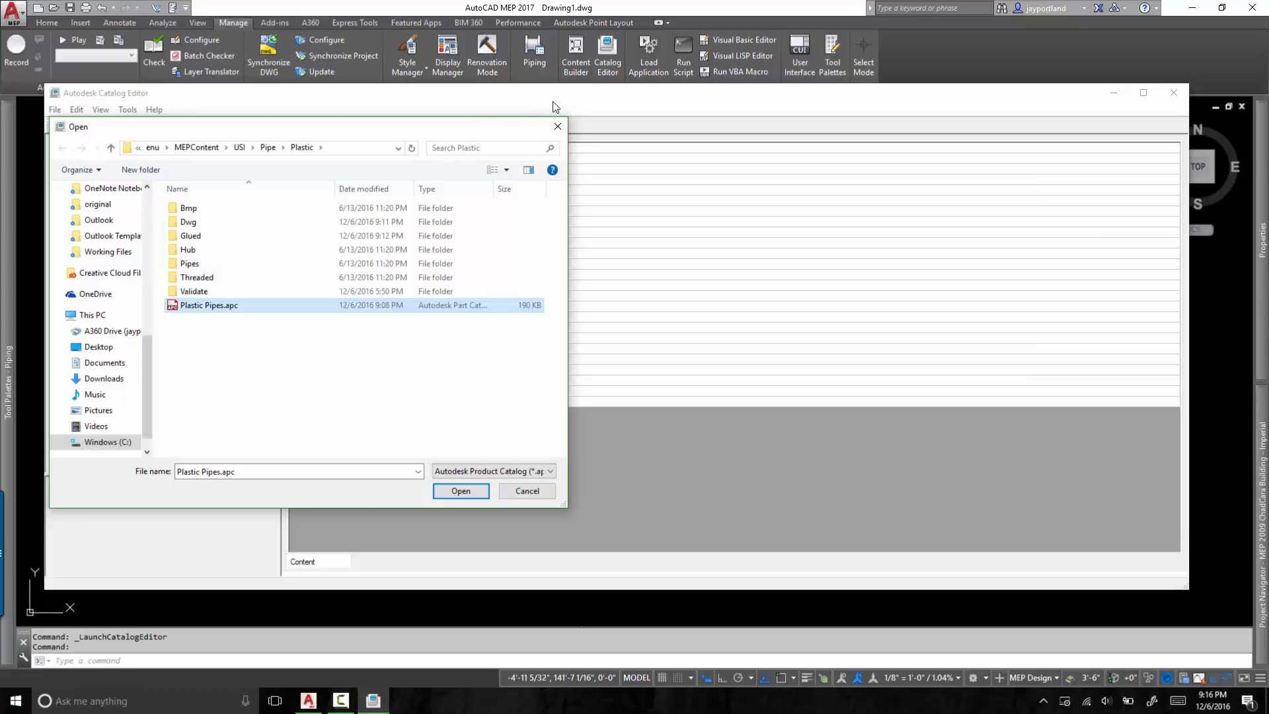
{"action": "left_click", "coordinate": [460, 490]}
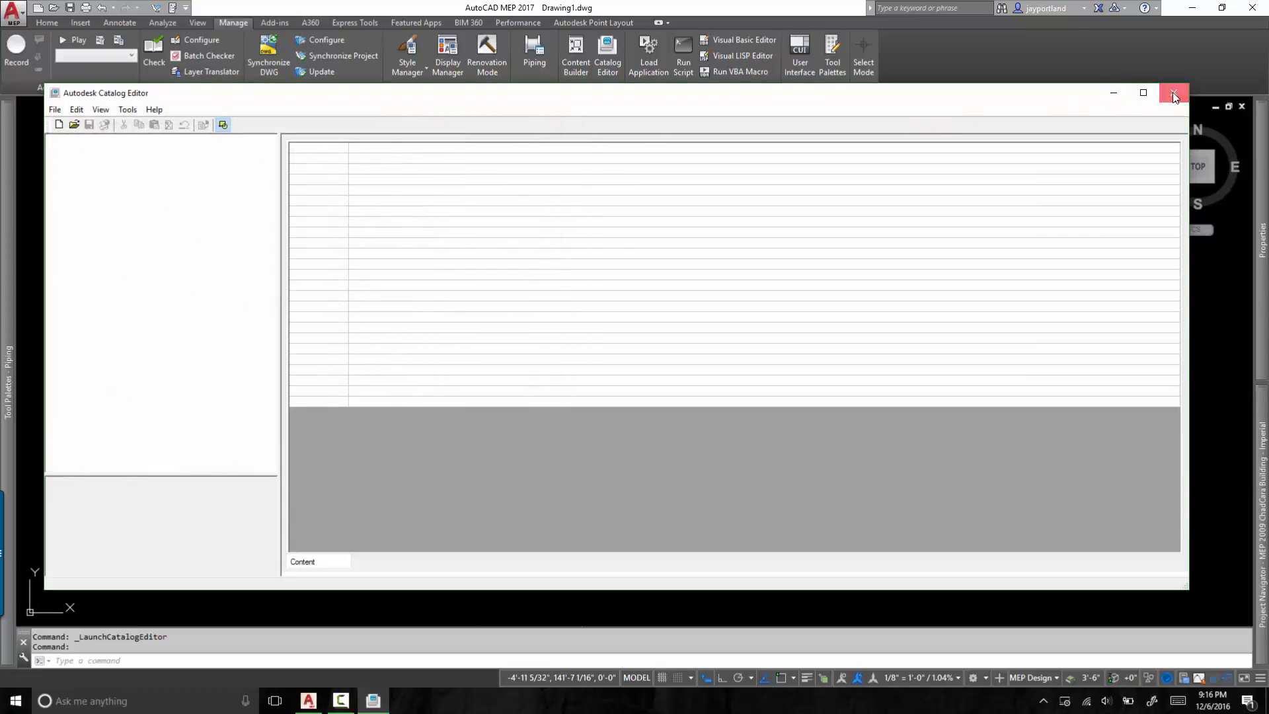
{"action": "left_click", "coordinate": [1173, 93]}
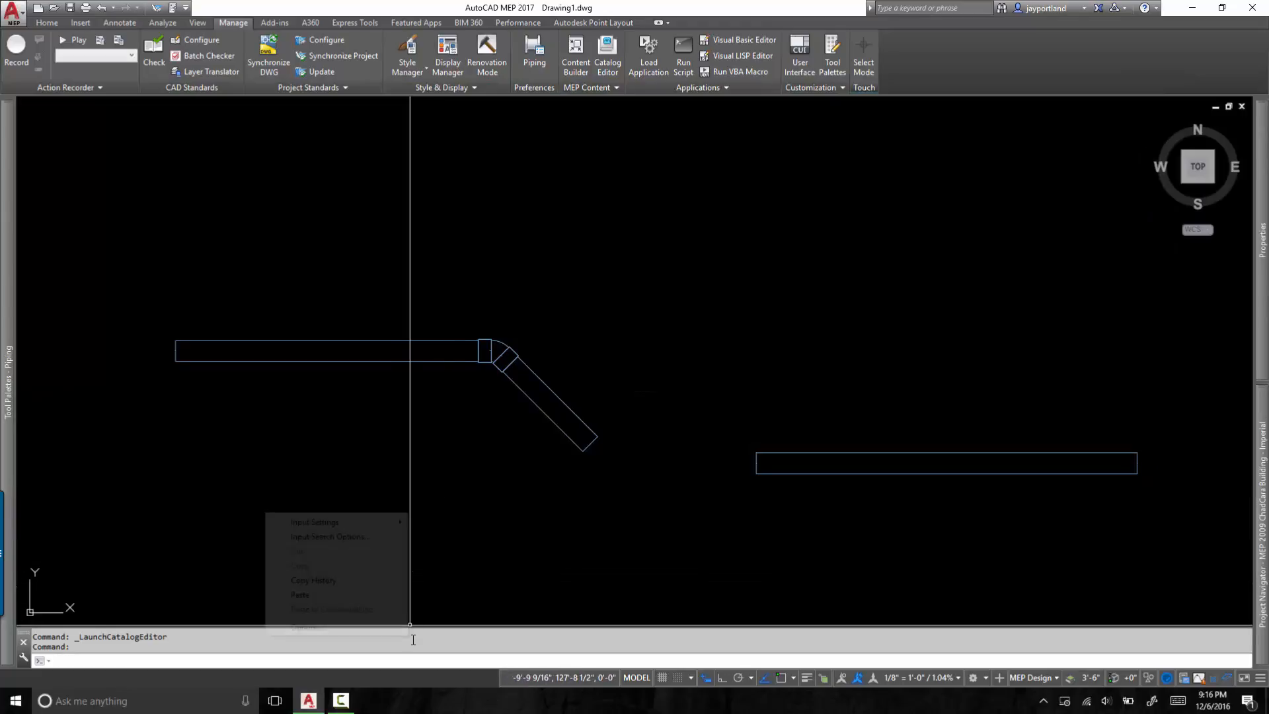
In Options > MEP Catalogs, expand Pipe and select Plastic Pipes.apc to read its path
{"action": "left_click", "coordinate": [300, 594]}
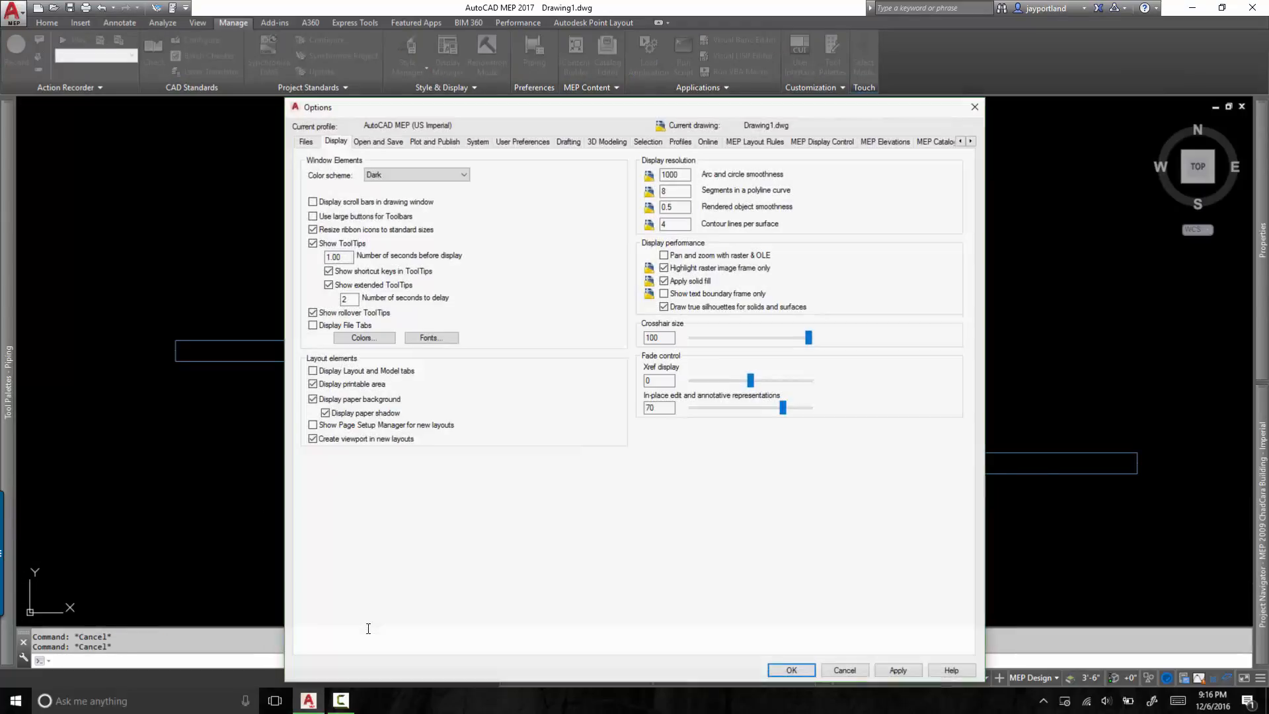
{"action": "mouse_move", "coordinate": [445, 283]}
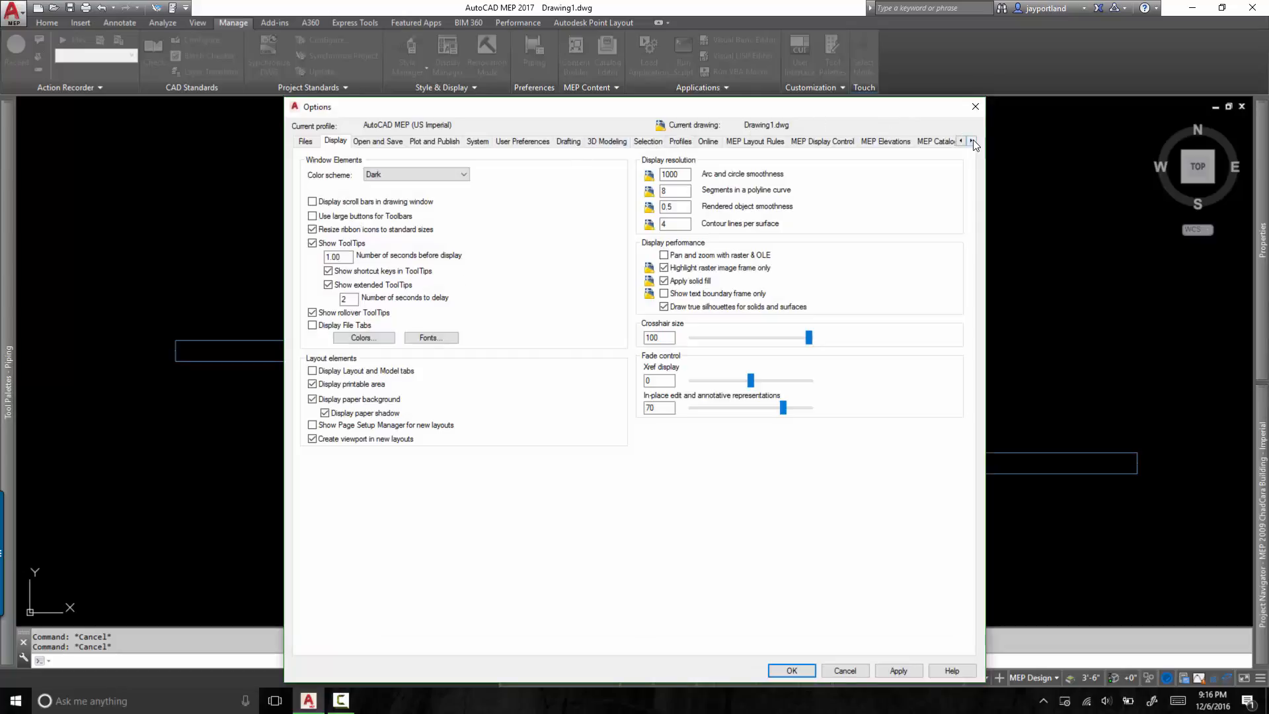
{"action": "left_click", "coordinate": [971, 141]}
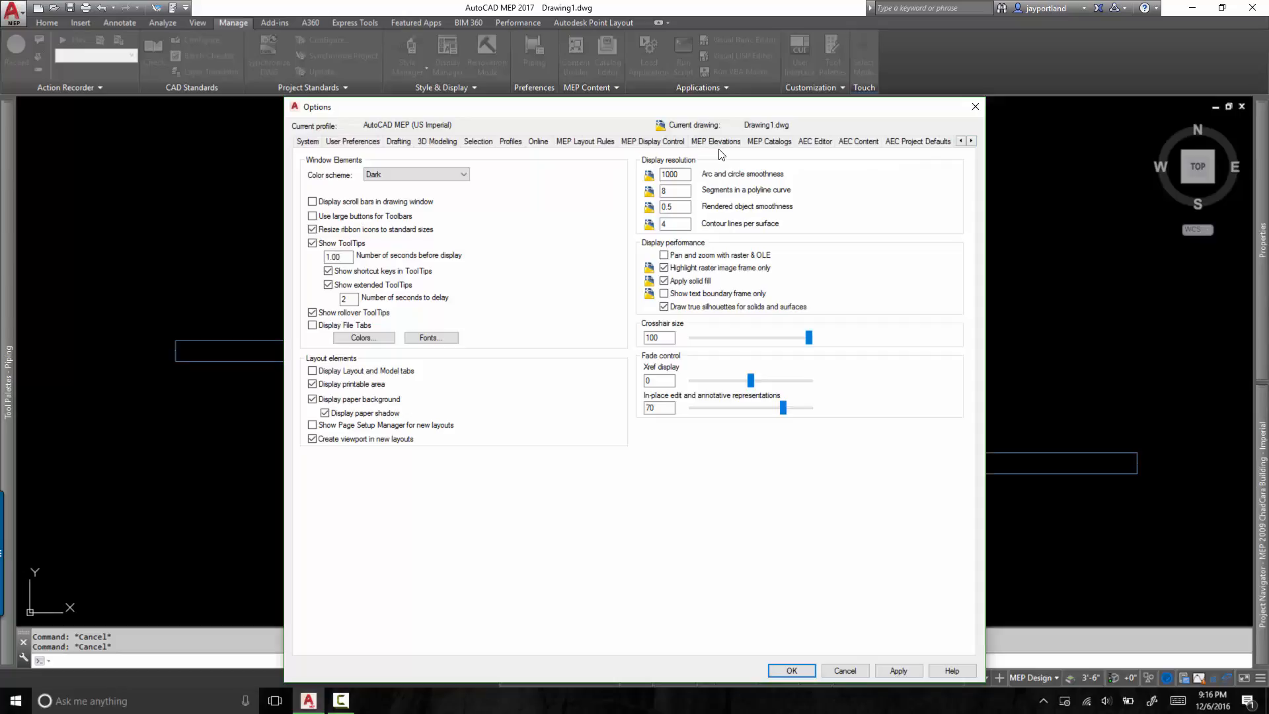
{"action": "left_click", "coordinate": [768, 141]}
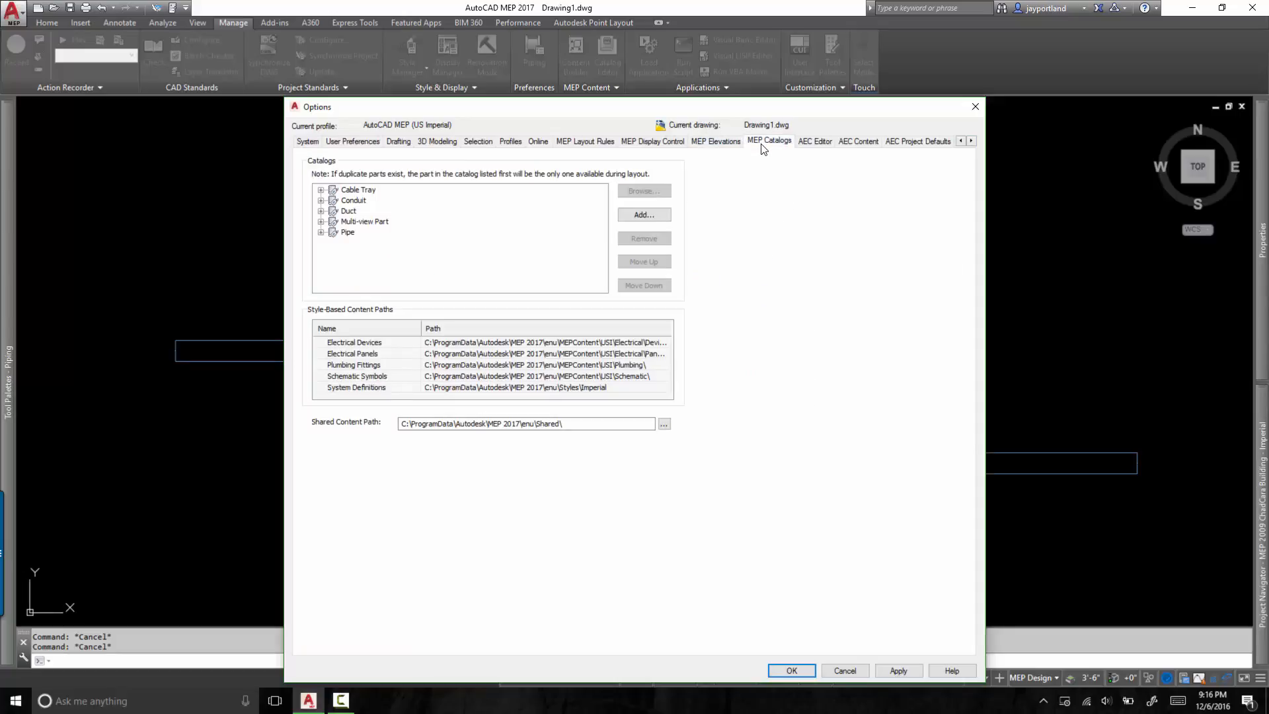
{"action": "mouse_move", "coordinate": [773, 149]}
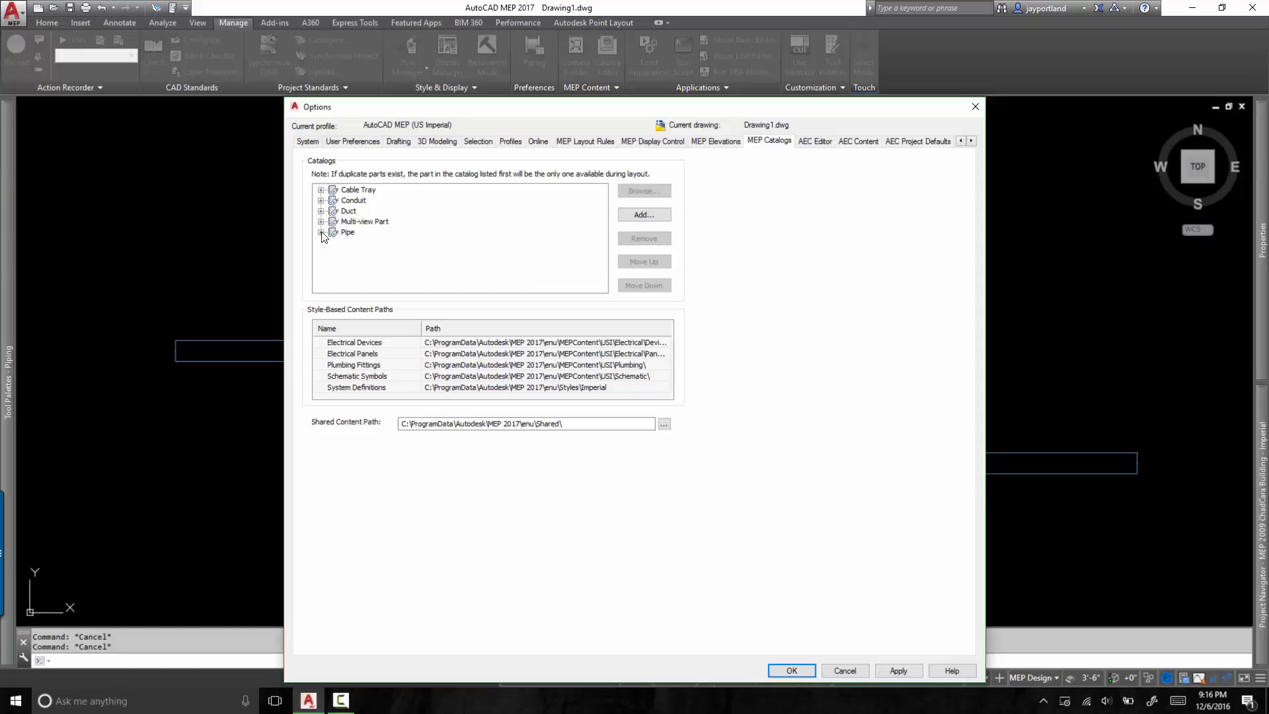
{"action": "left_click", "coordinate": [321, 233]}
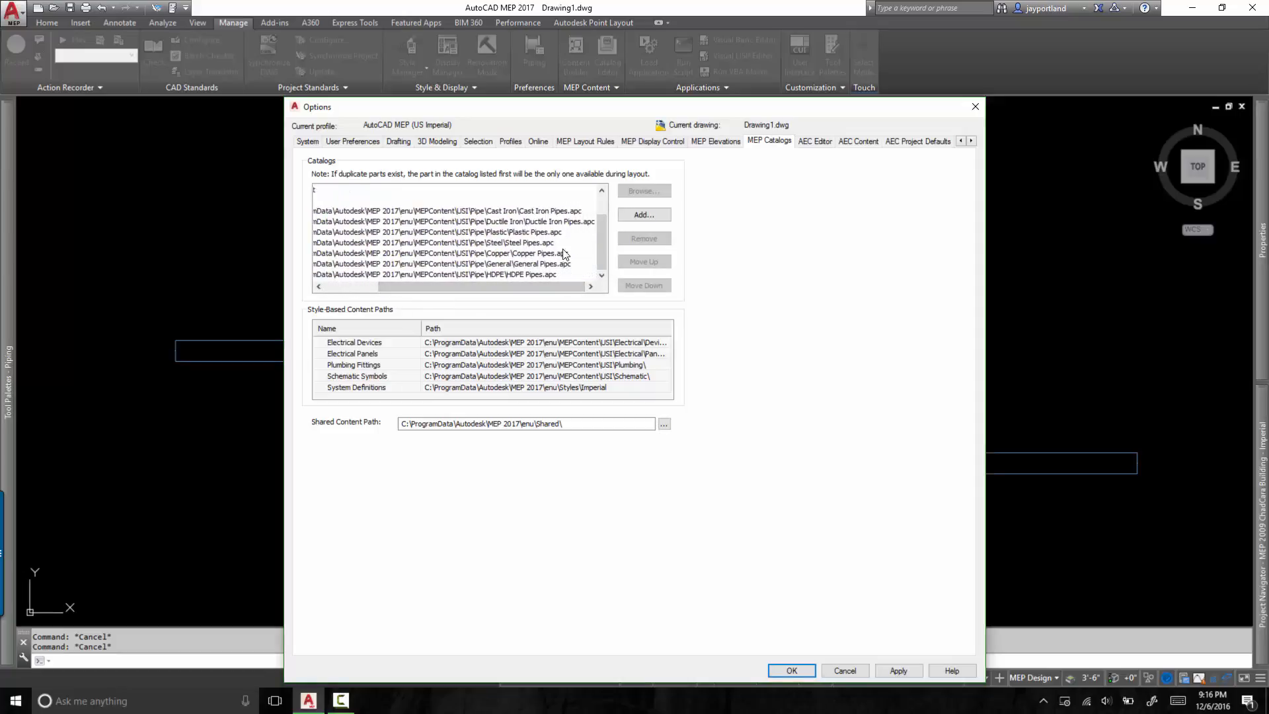
{"action": "left_click", "coordinate": [446, 210]}
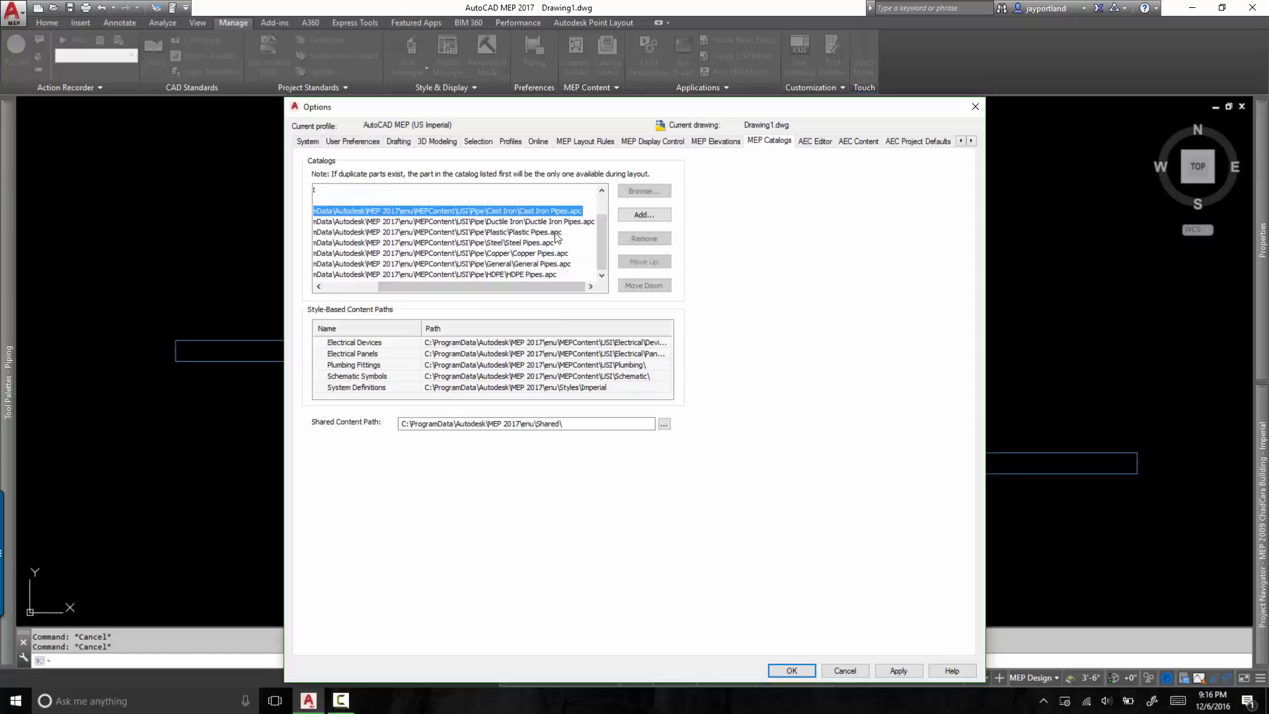
{"action": "left_click", "coordinate": [453, 221]}
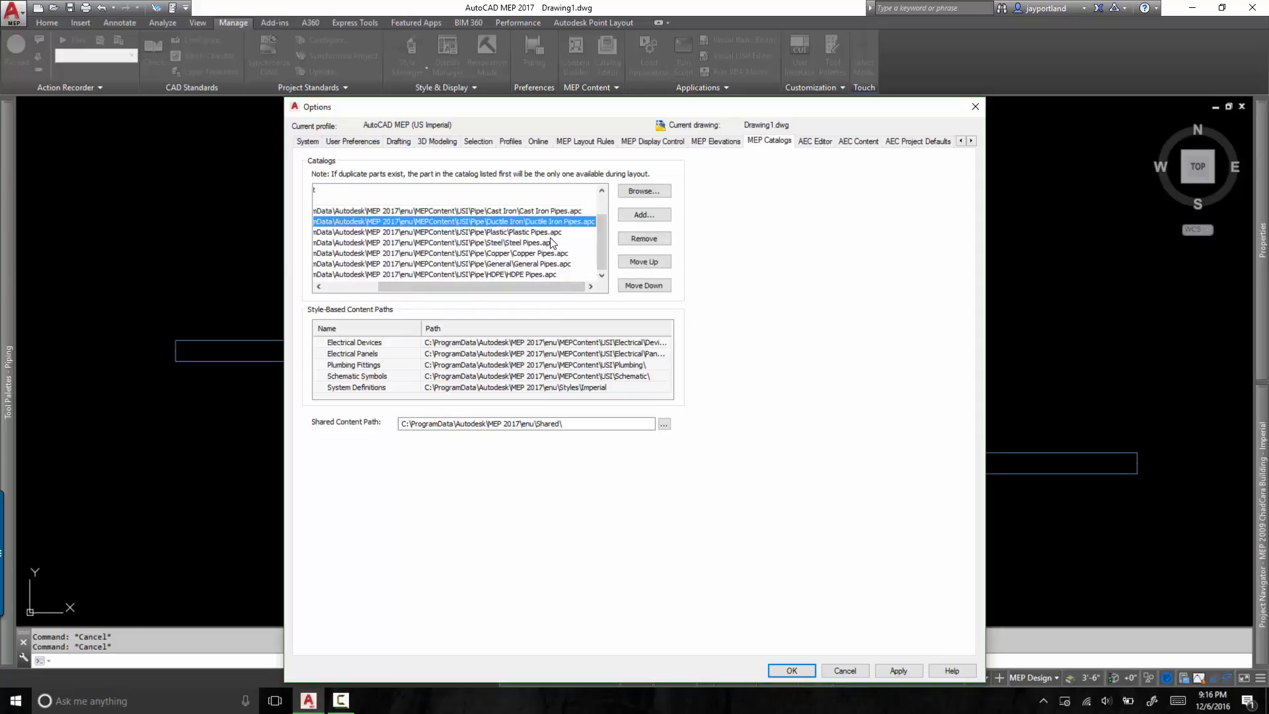
{"action": "left_click", "coordinate": [437, 233]}
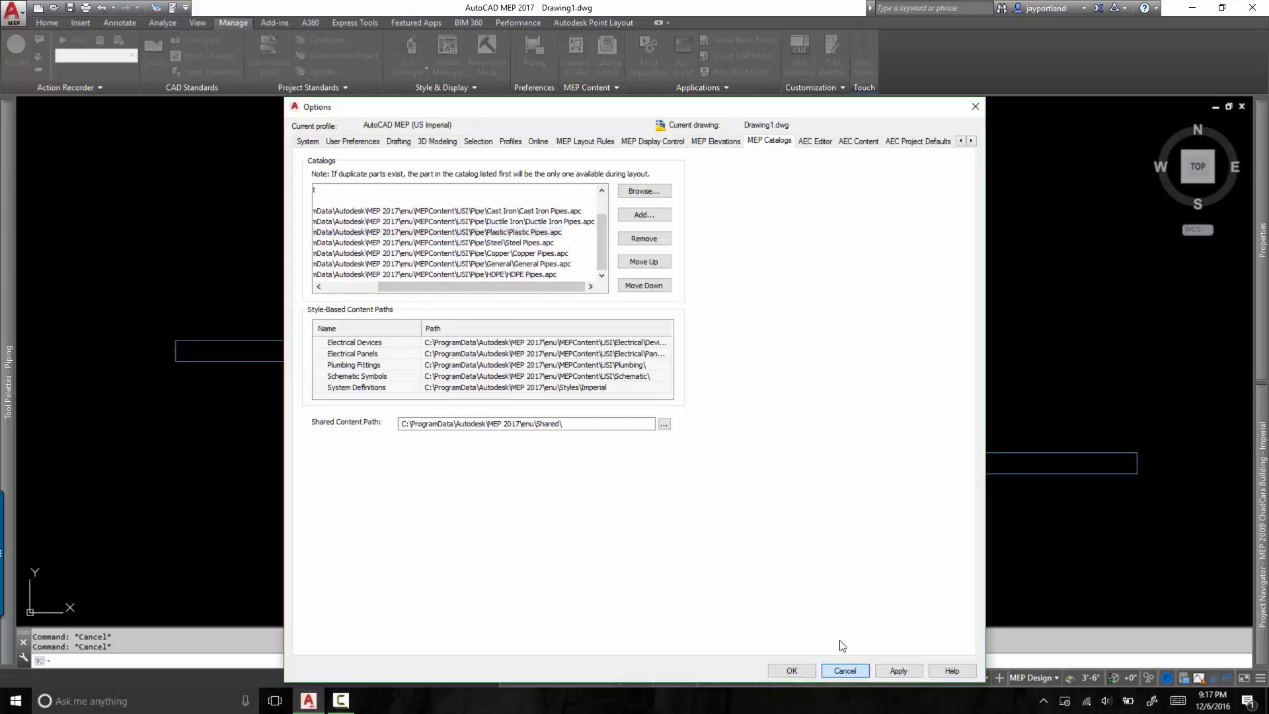
{"action": "left_click", "coordinate": [844, 670]}
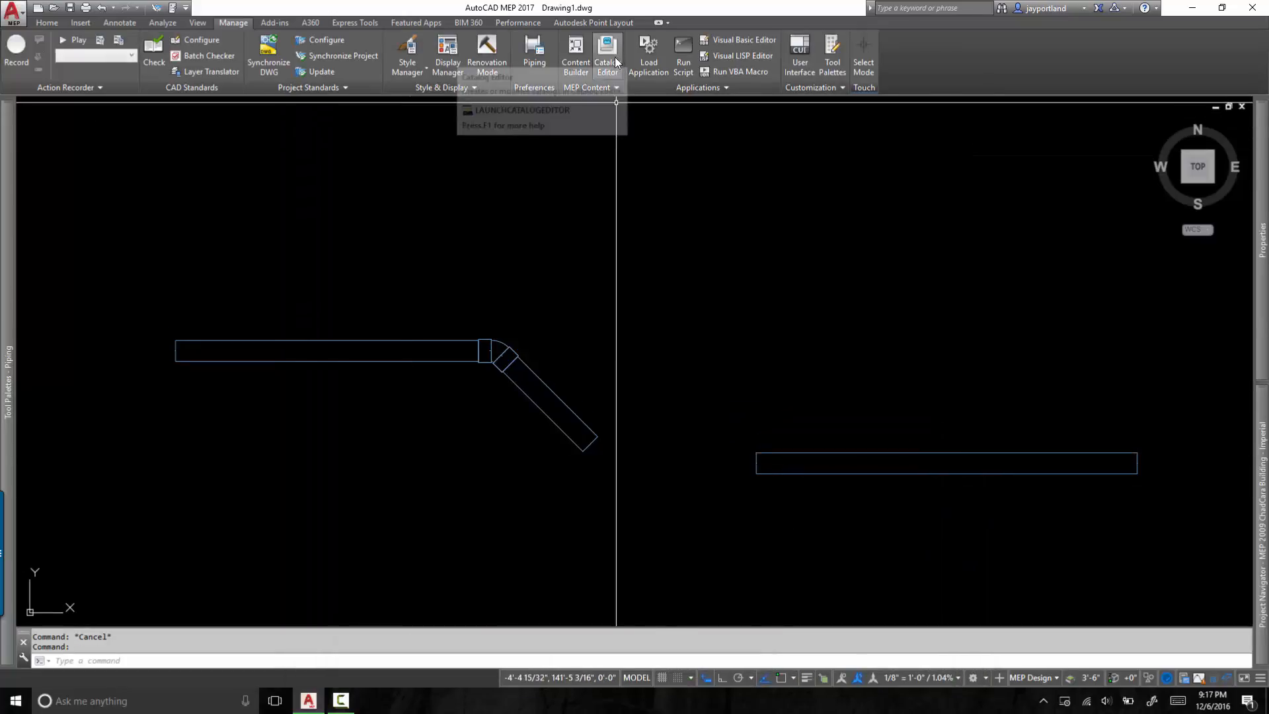
{"action": "left_click", "coordinate": [607, 56]}
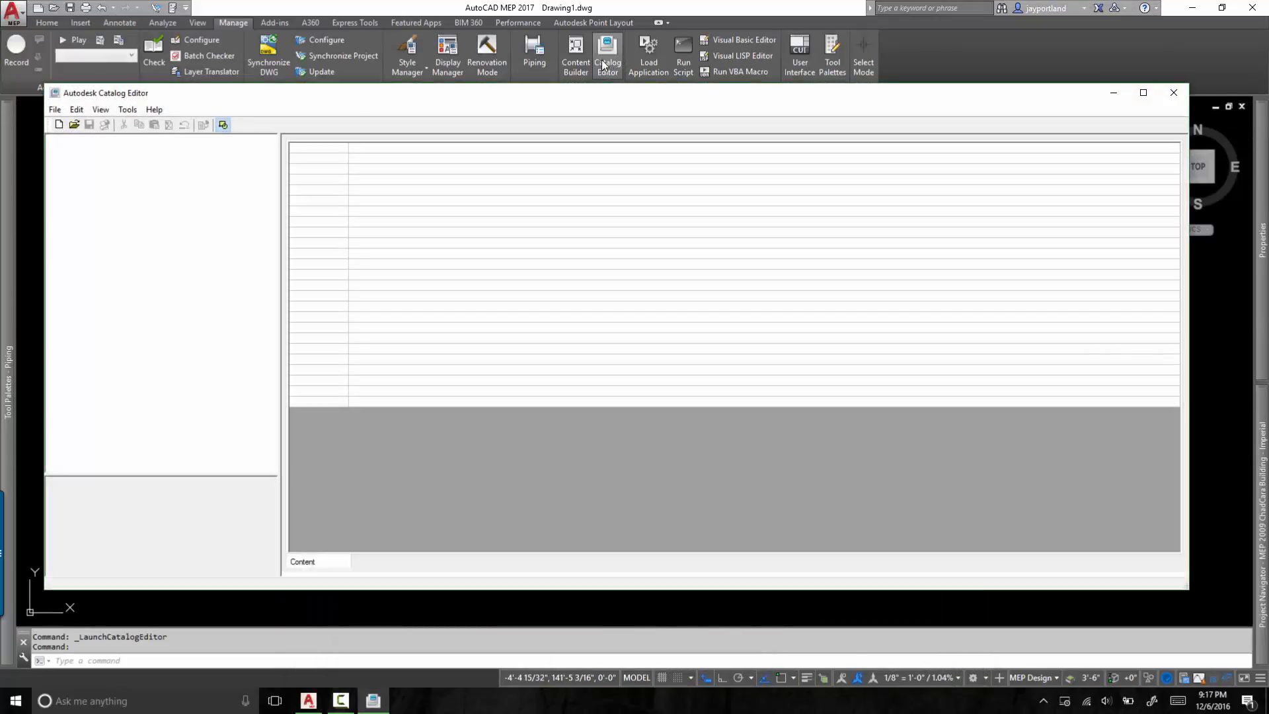
{"action": "left_click", "coordinate": [74, 124]}
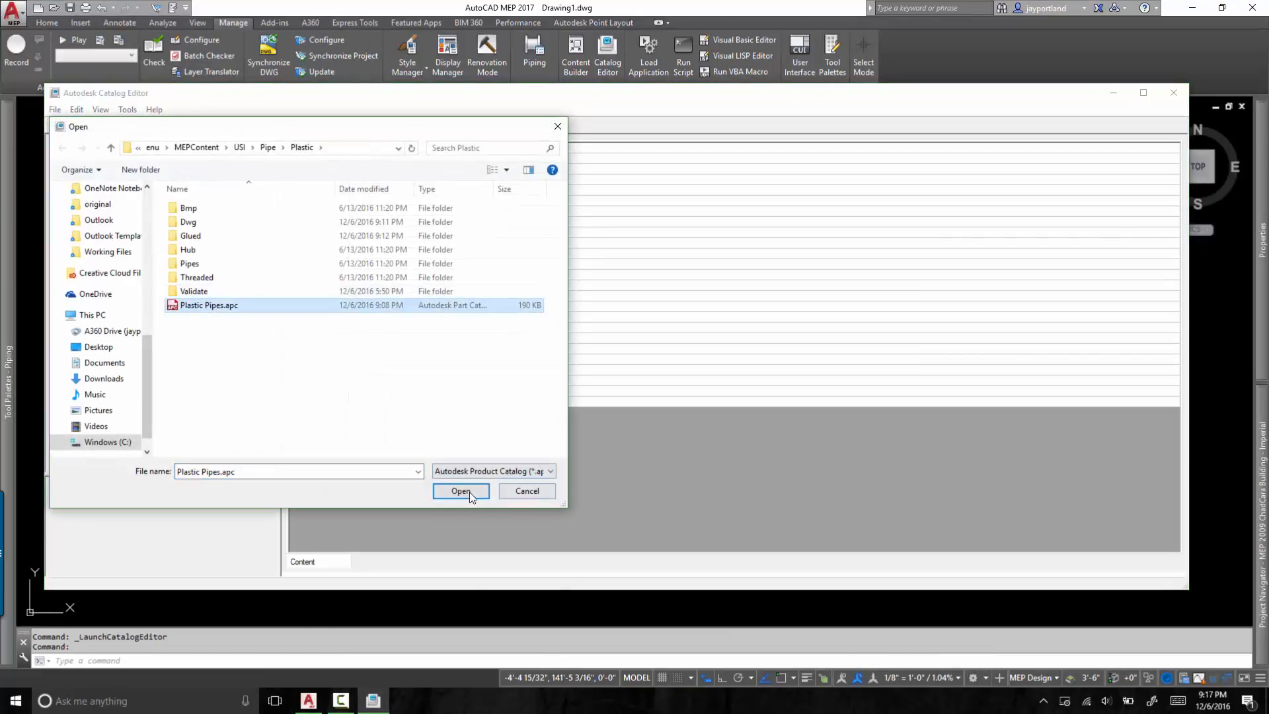
{"action": "left_click", "coordinate": [460, 490]}
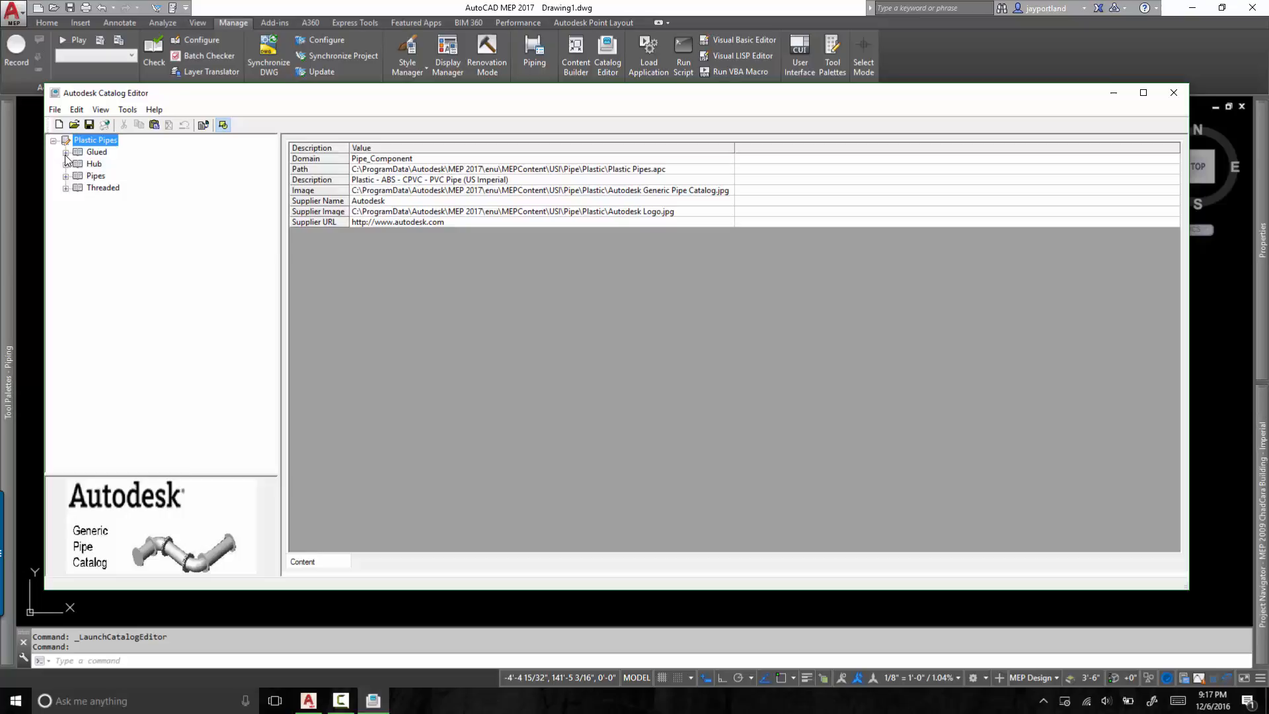
{"action": "left_click", "coordinate": [66, 151]}
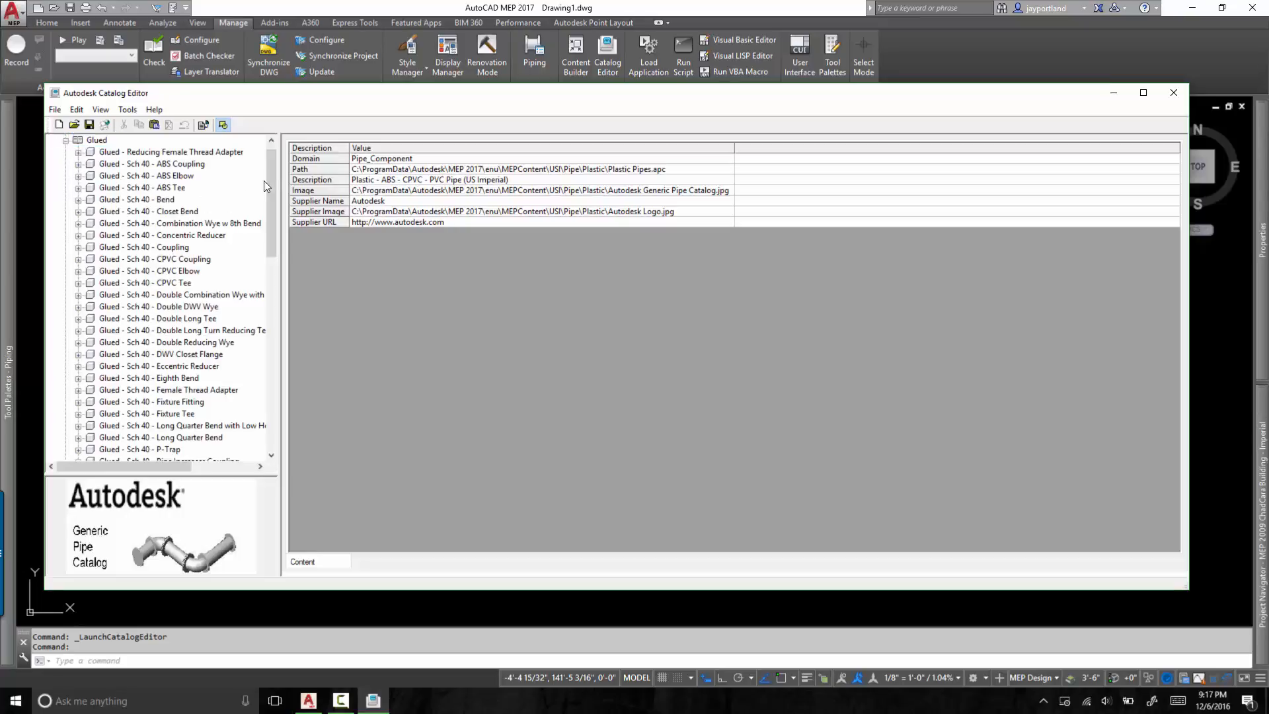
{"action": "scroll", "scroll_direction": "down", "scroll_amount": 3}
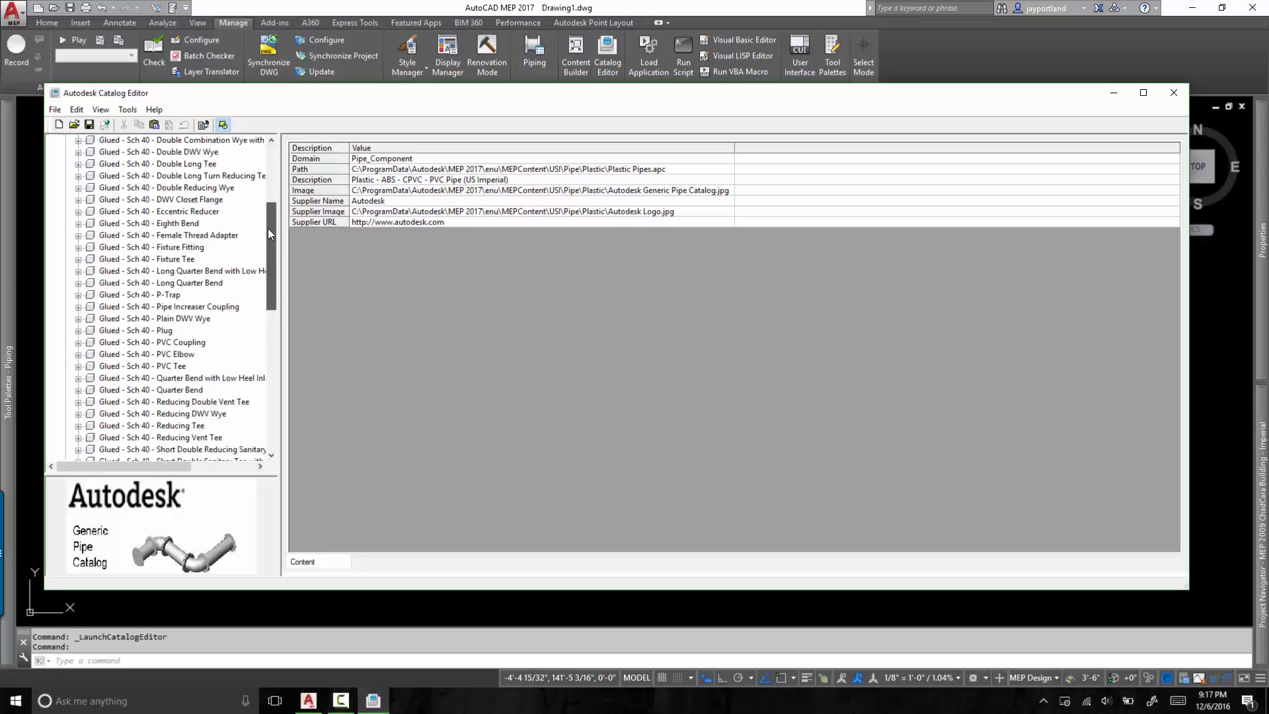
{"action": "scroll", "scroll_direction": "down", "scroll_amount": 3}
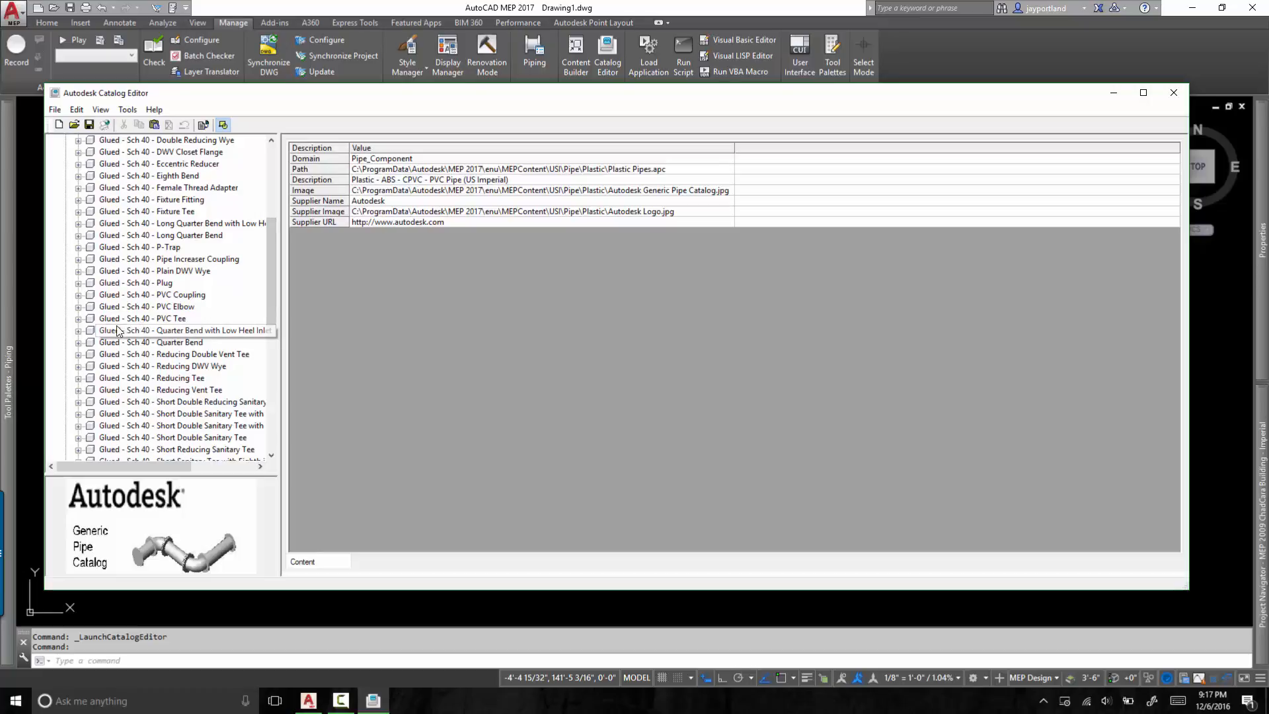
{"action": "left_click", "coordinate": [147, 305]}
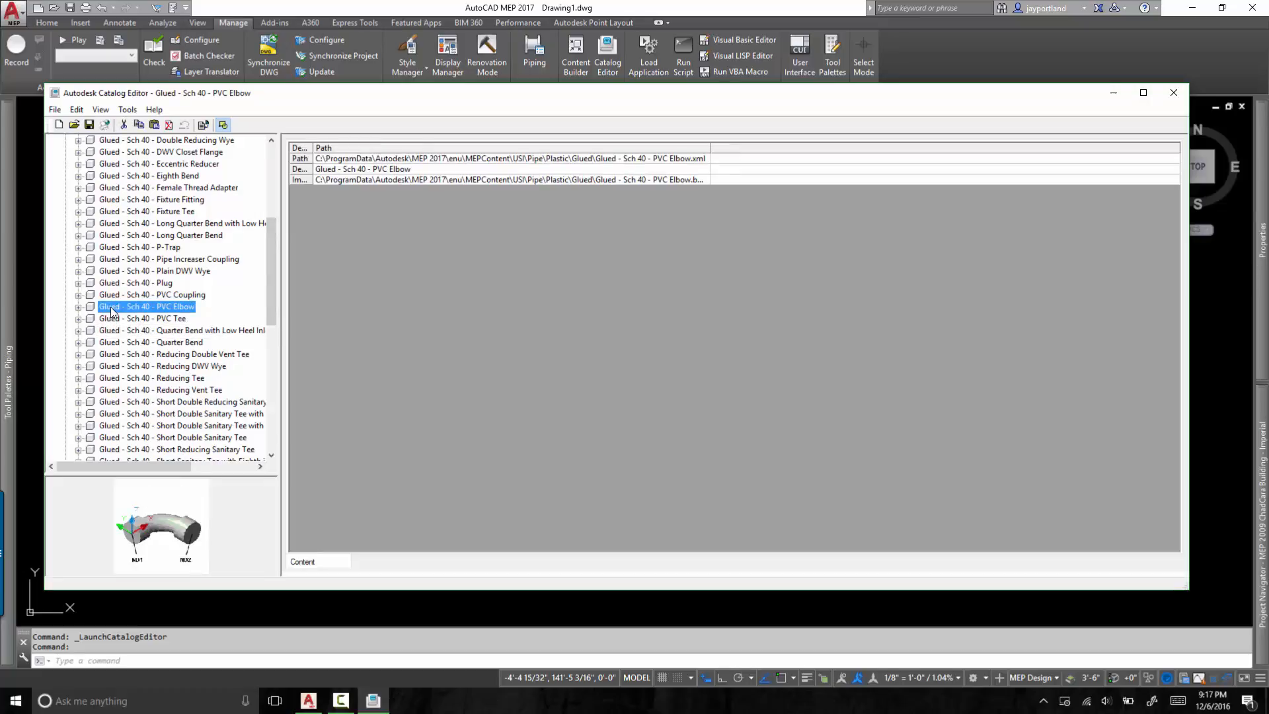
{"action": "left_click", "coordinate": [78, 305]}
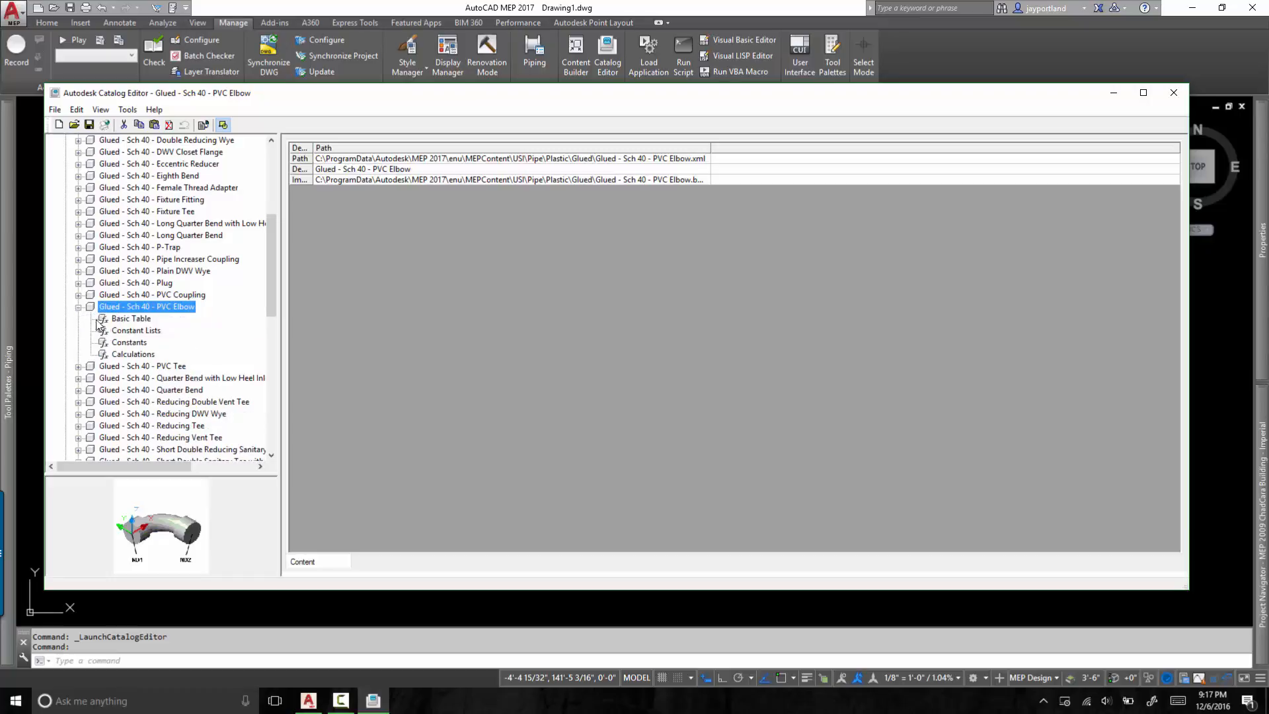
{"action": "left_click", "coordinate": [129, 319]}
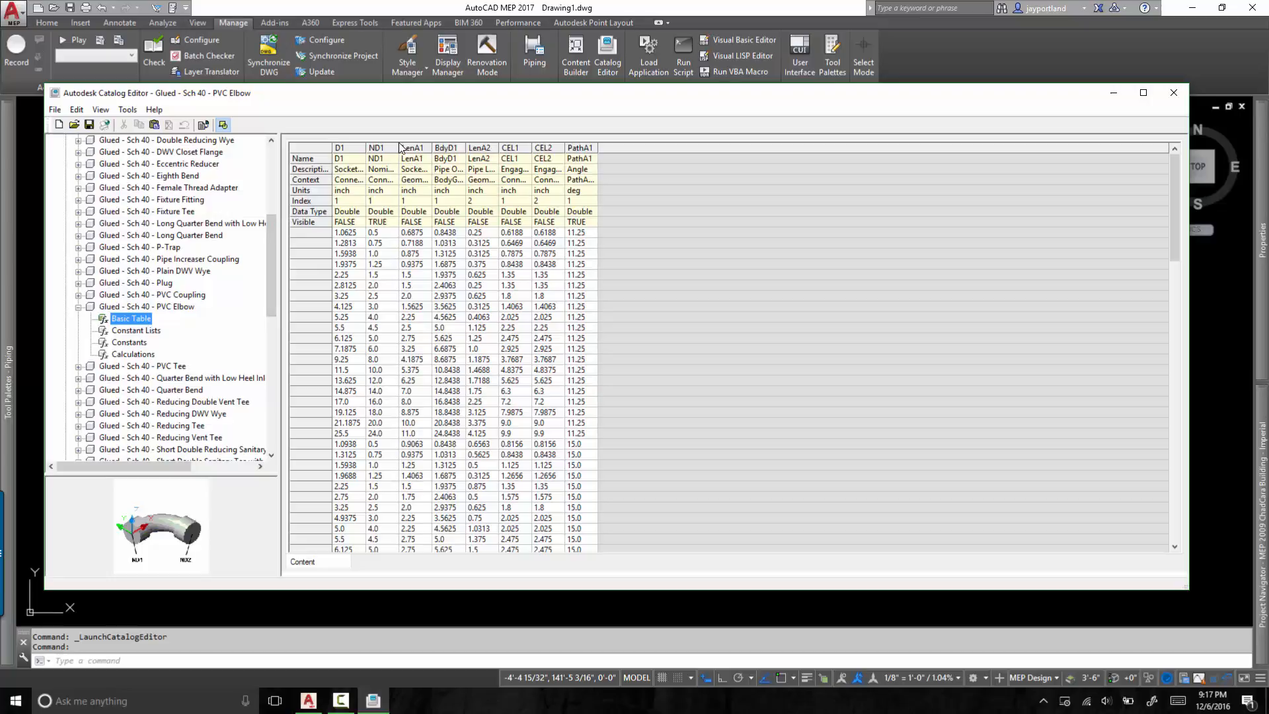
{"action": "mouse_move", "coordinate": [382, 199]}
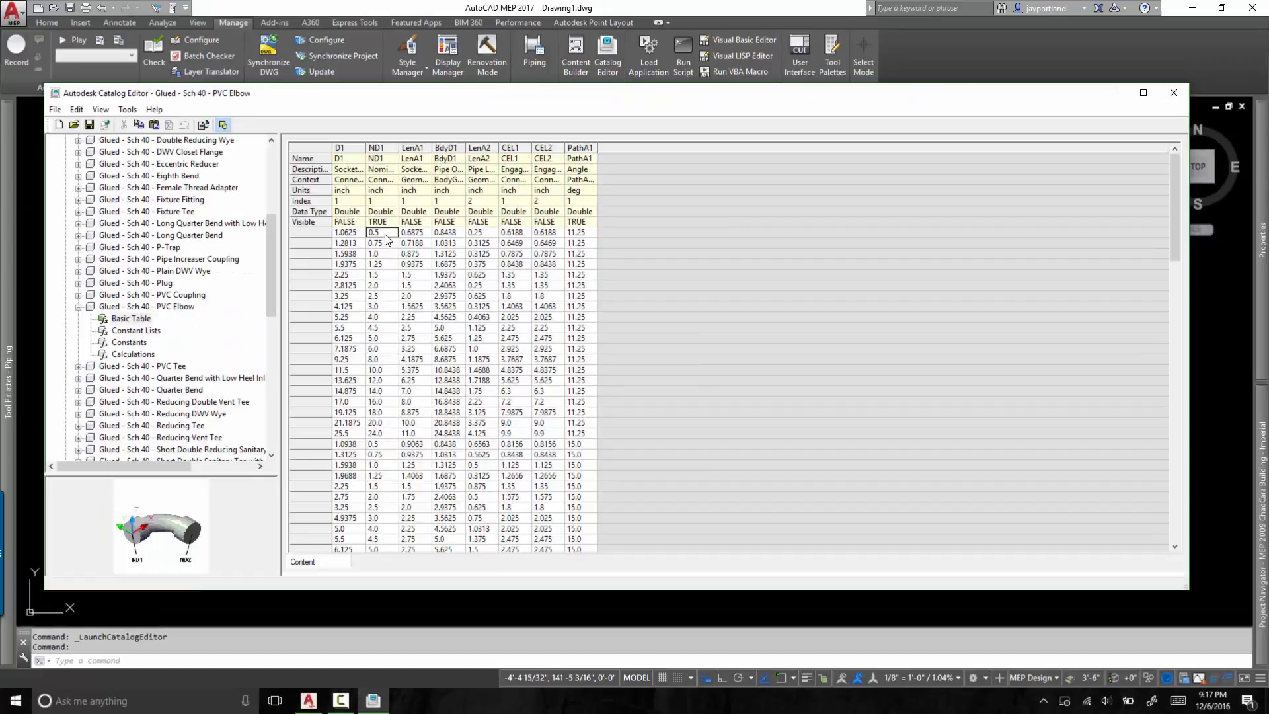
{"action": "left_click", "coordinate": [375, 243]}
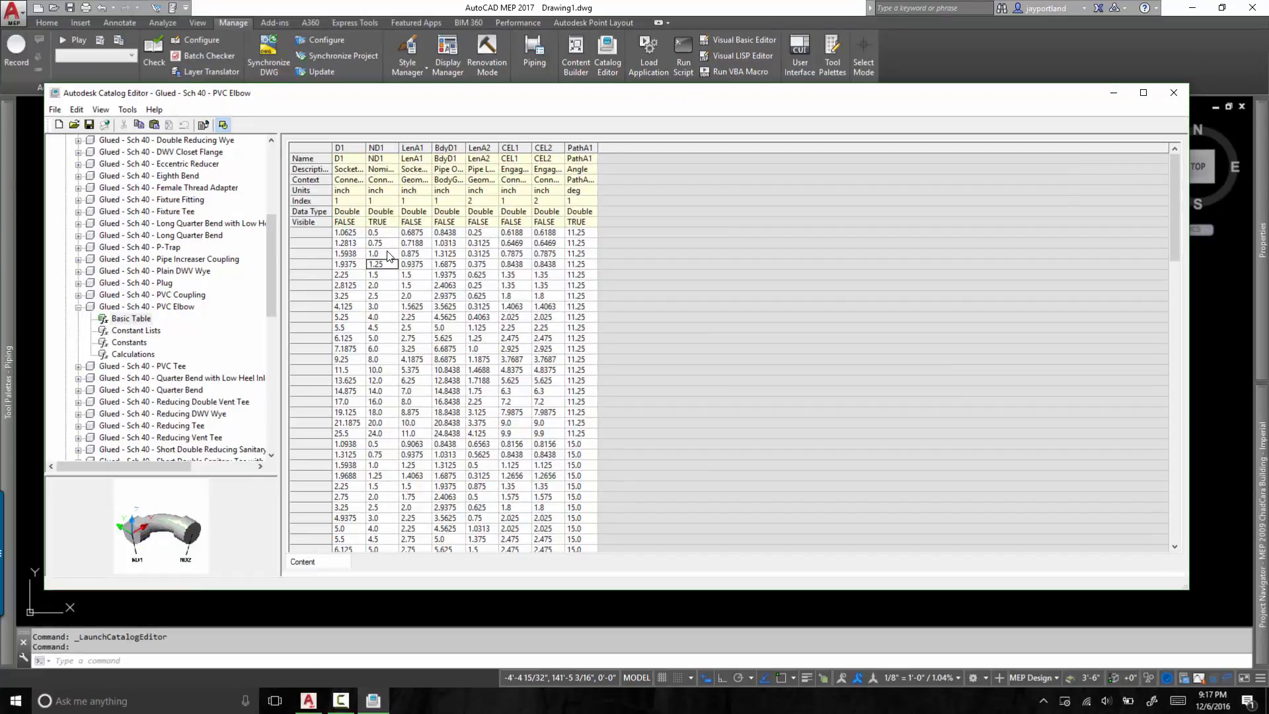
{"action": "left_click", "coordinate": [374, 275]}
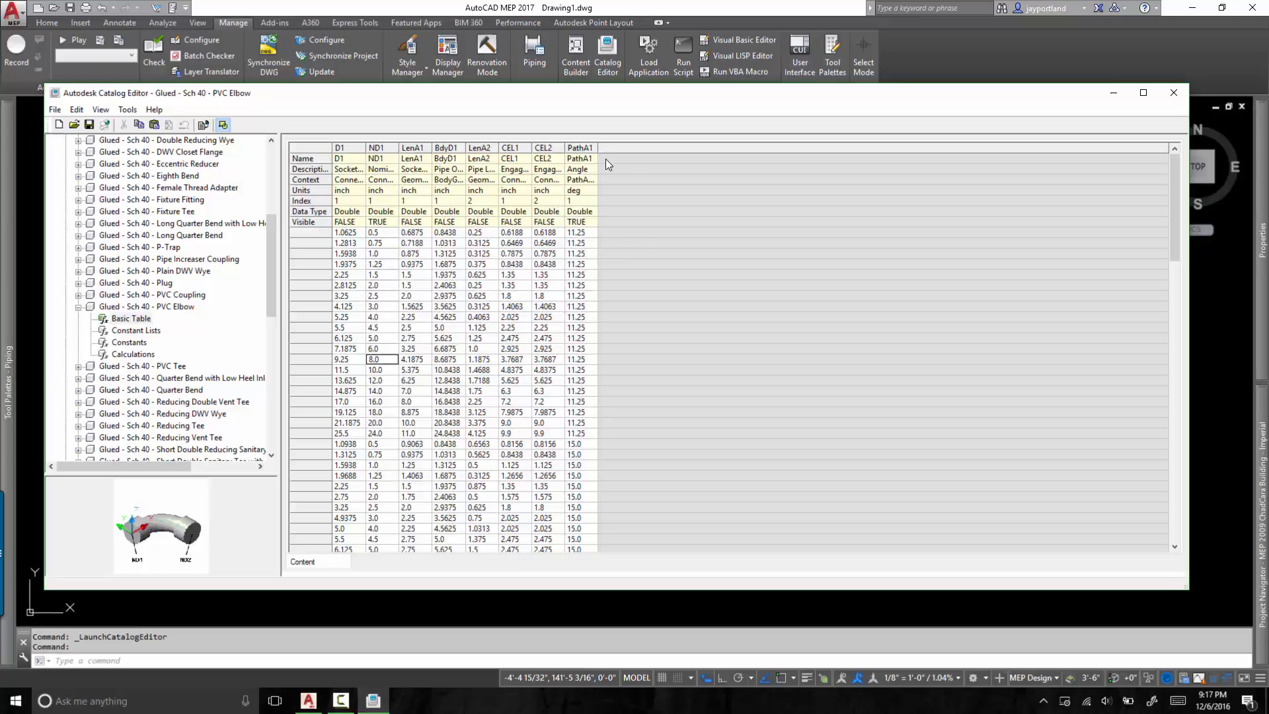
{"action": "mouse_move", "coordinate": [595, 176]}
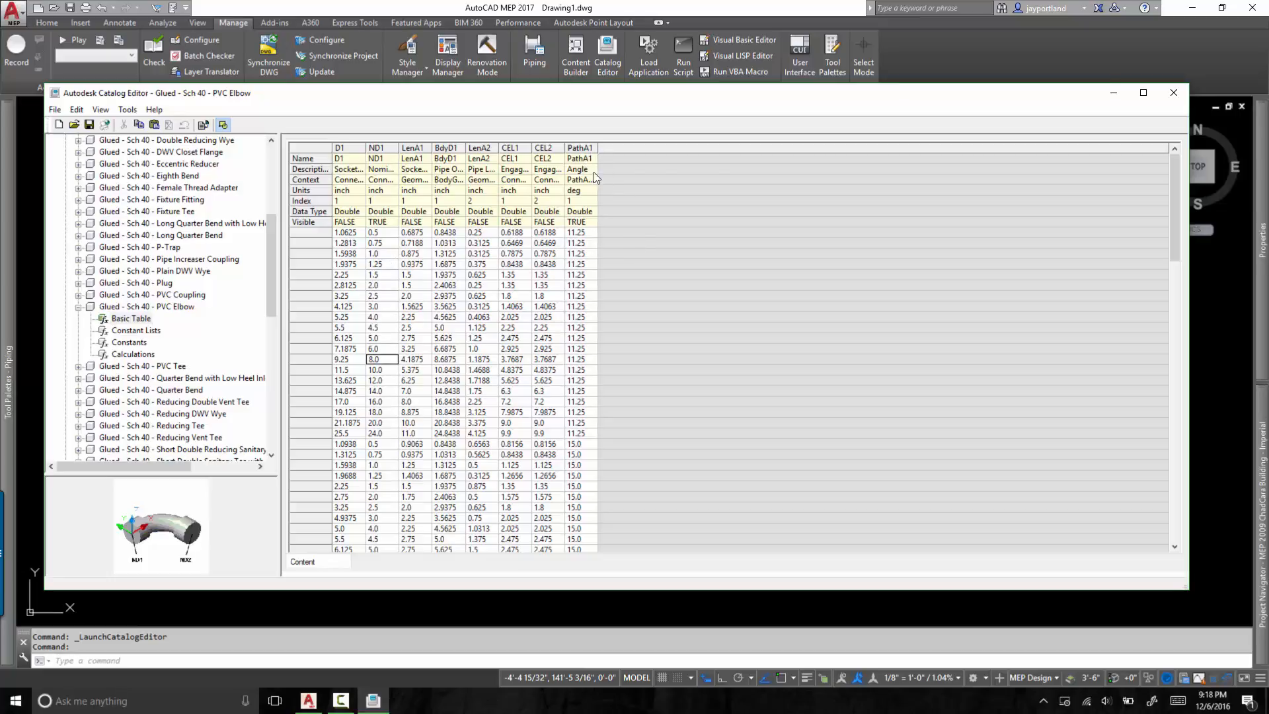
{"action": "mouse_move", "coordinate": [591, 157]}
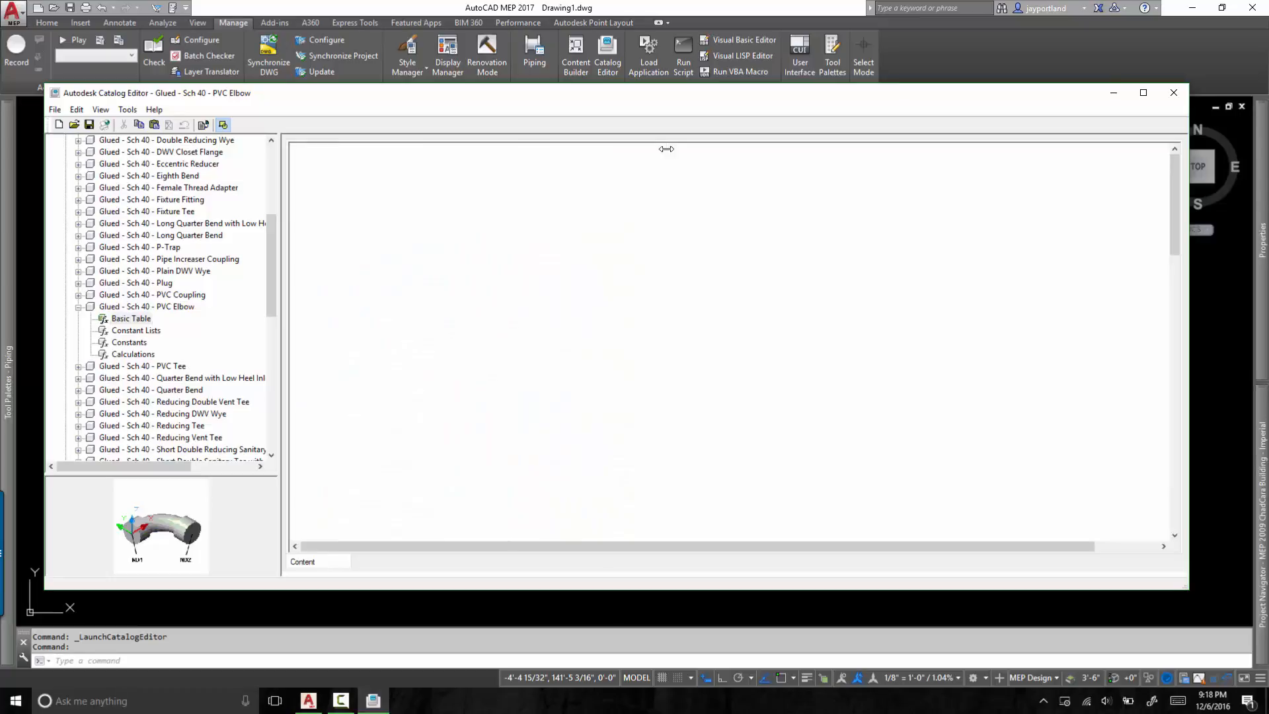
{"action": "left_click", "coordinate": [131, 318]}
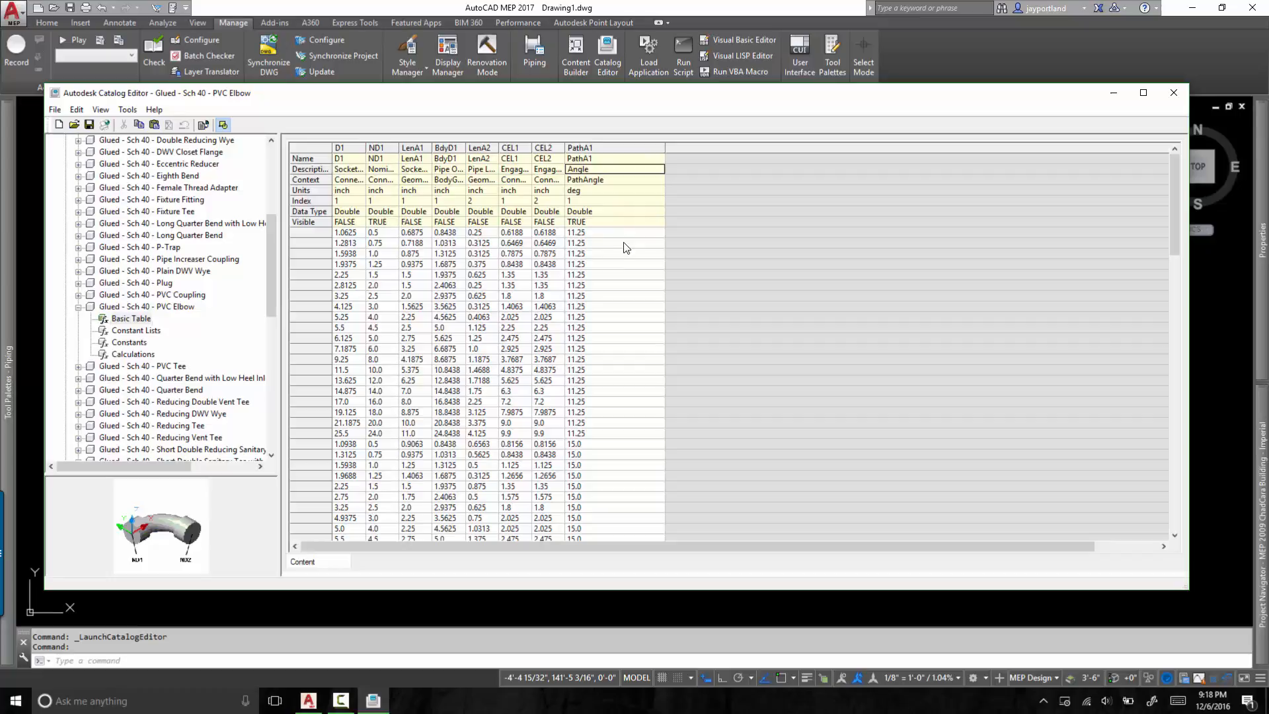
{"action": "left_click", "coordinate": [614, 233]}
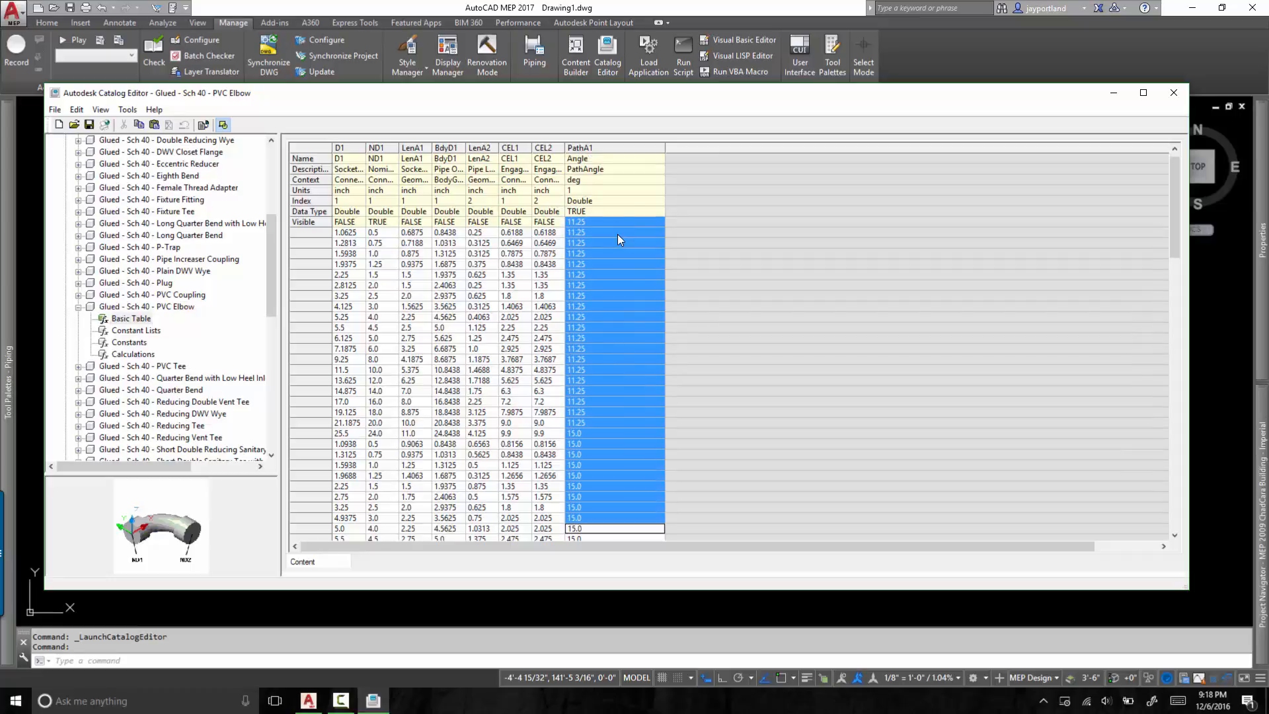
{"action": "scroll", "scroll_direction": "down", "scroll_amount": 3}
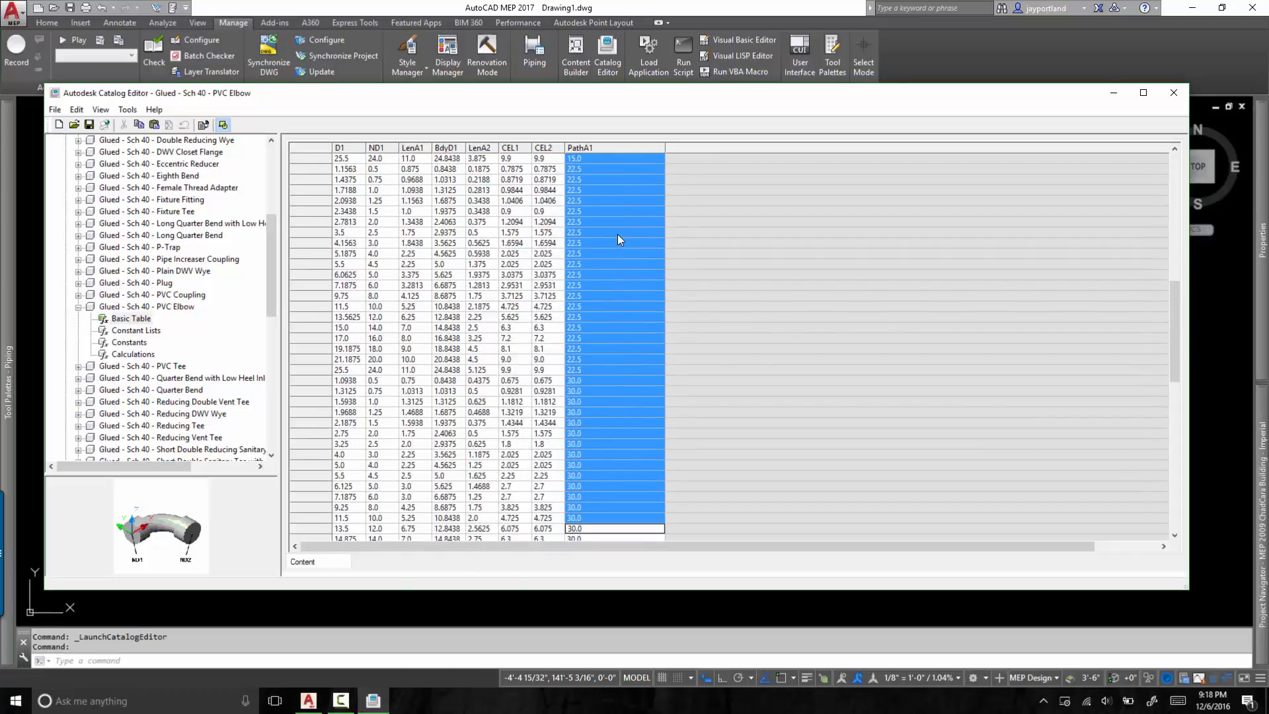
{"action": "scroll", "scroll_direction": "down", "scroll_amount": 3}
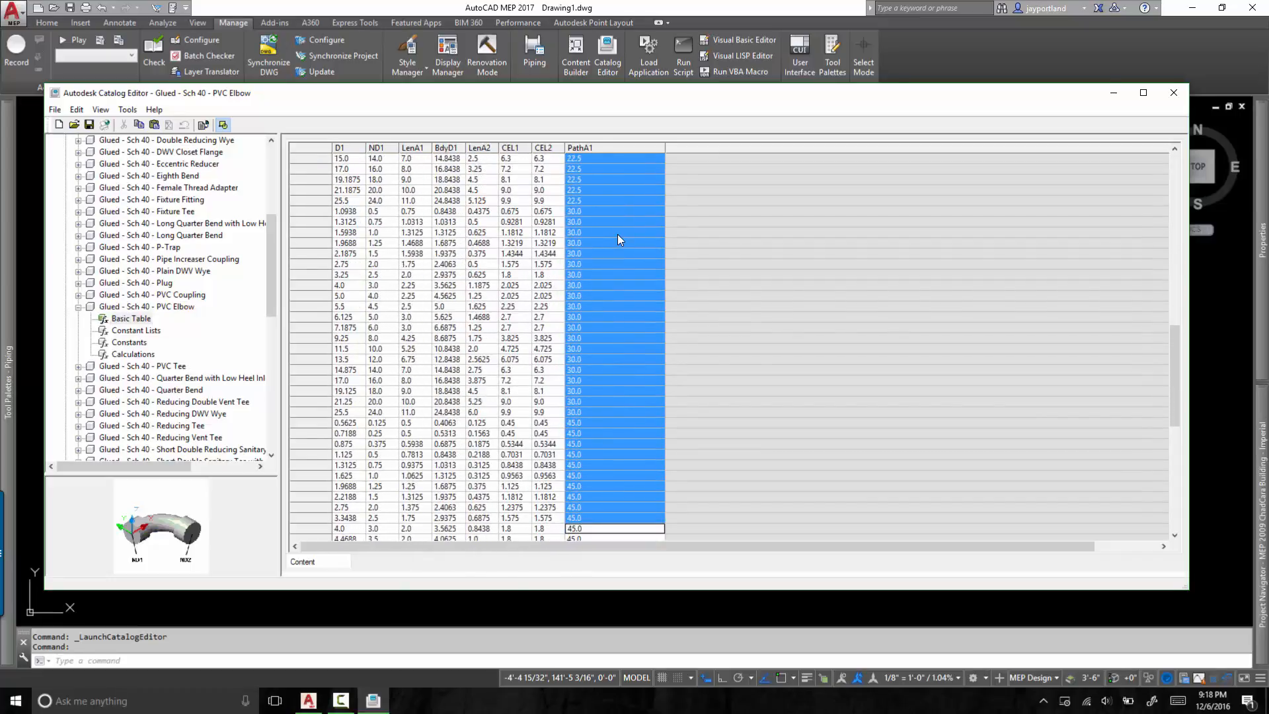
{"action": "scroll", "scroll_direction": "down", "scroll_amount": 3}
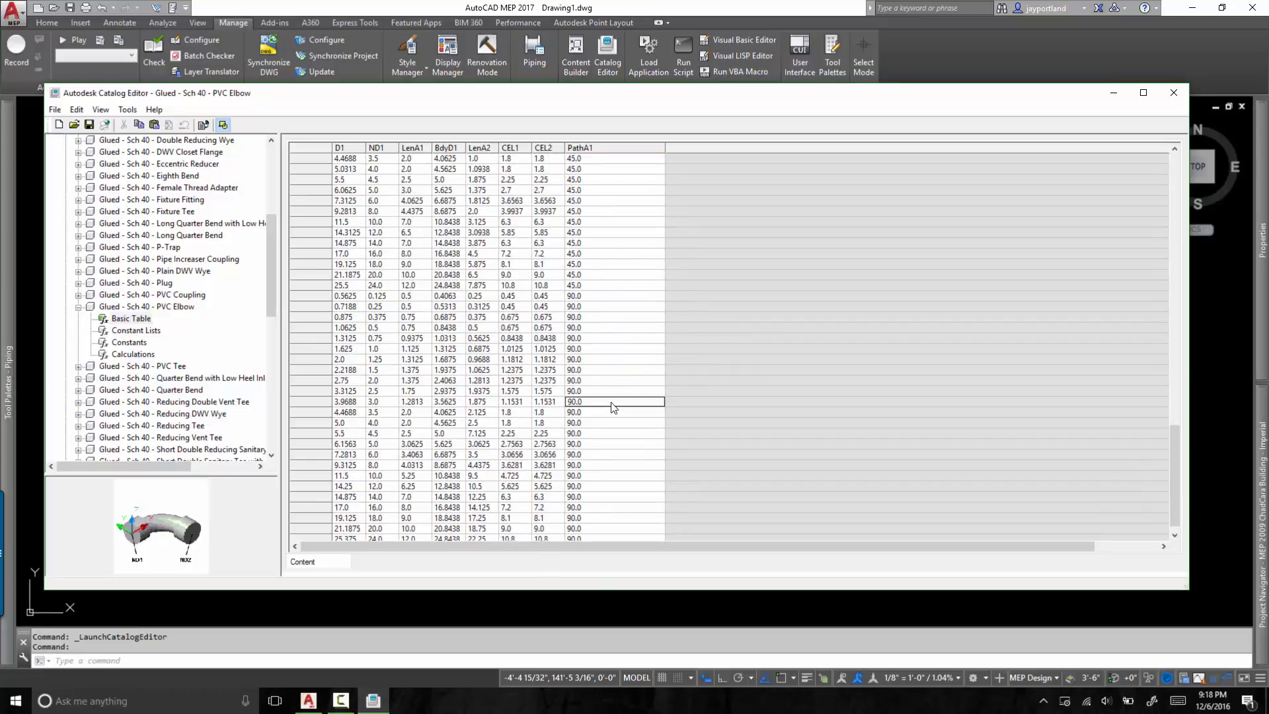
{"action": "mouse_move", "coordinate": [370, 495]}
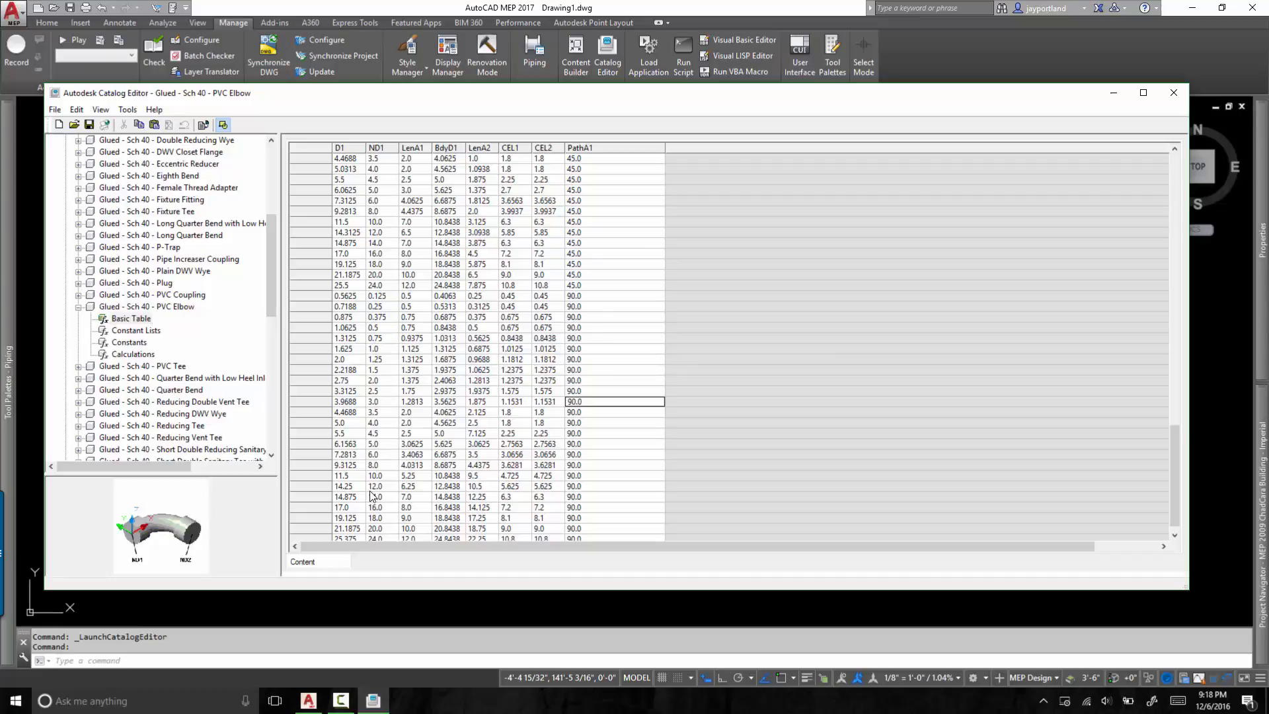
{"action": "mouse_move", "coordinate": [304, 385]}
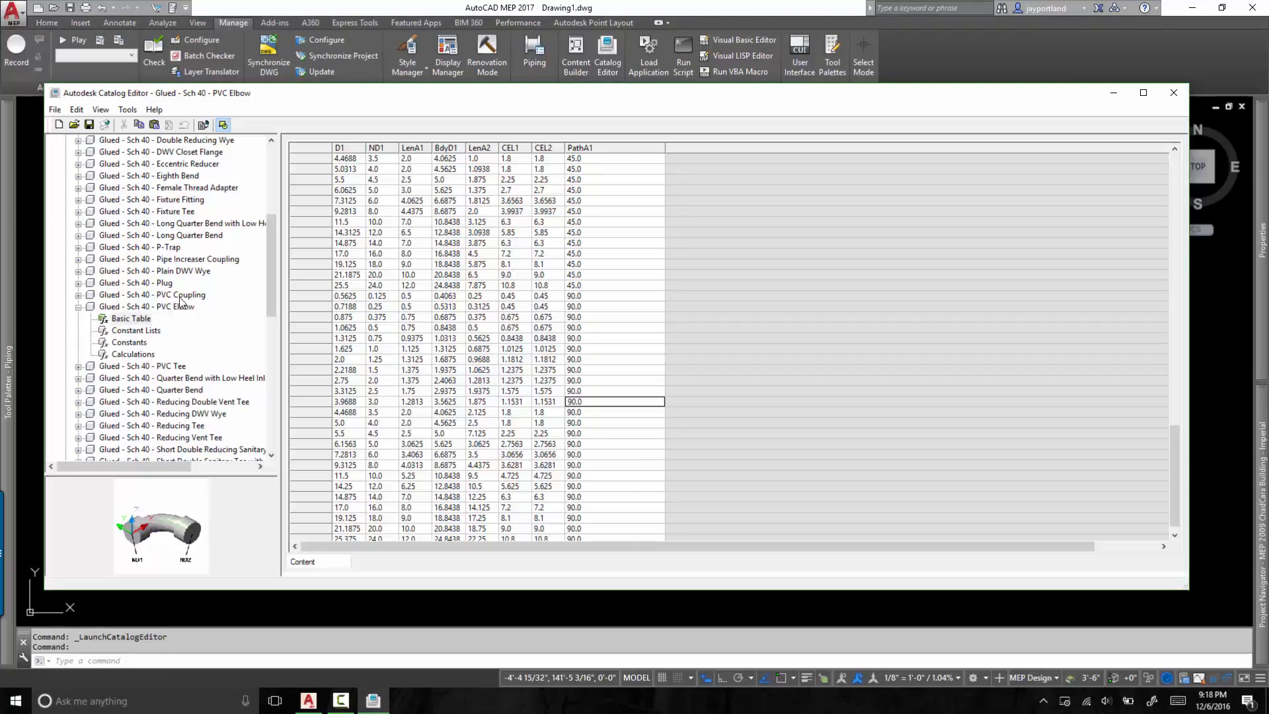
Copy the Sch 40 PVC Elbow part and paste it into the Glued folder
{"action": "left_click", "coordinate": [147, 305]}
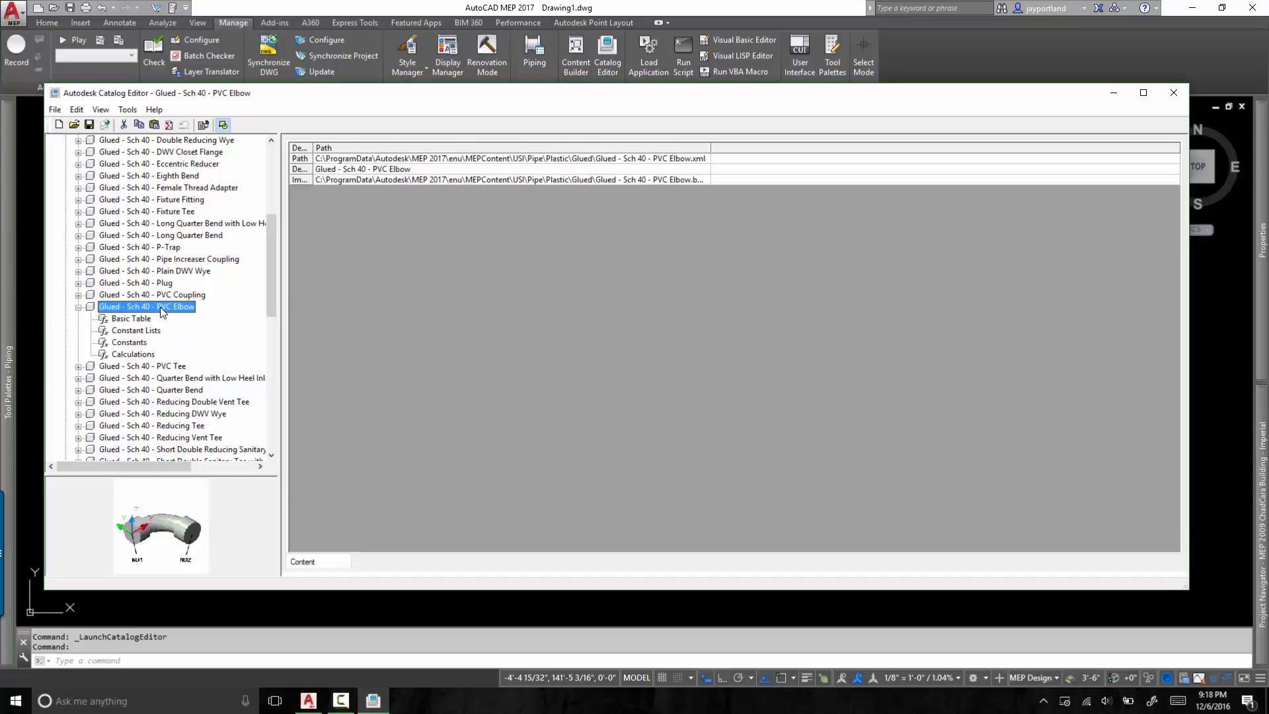
{"action": "mouse_move", "coordinate": [170, 312]}
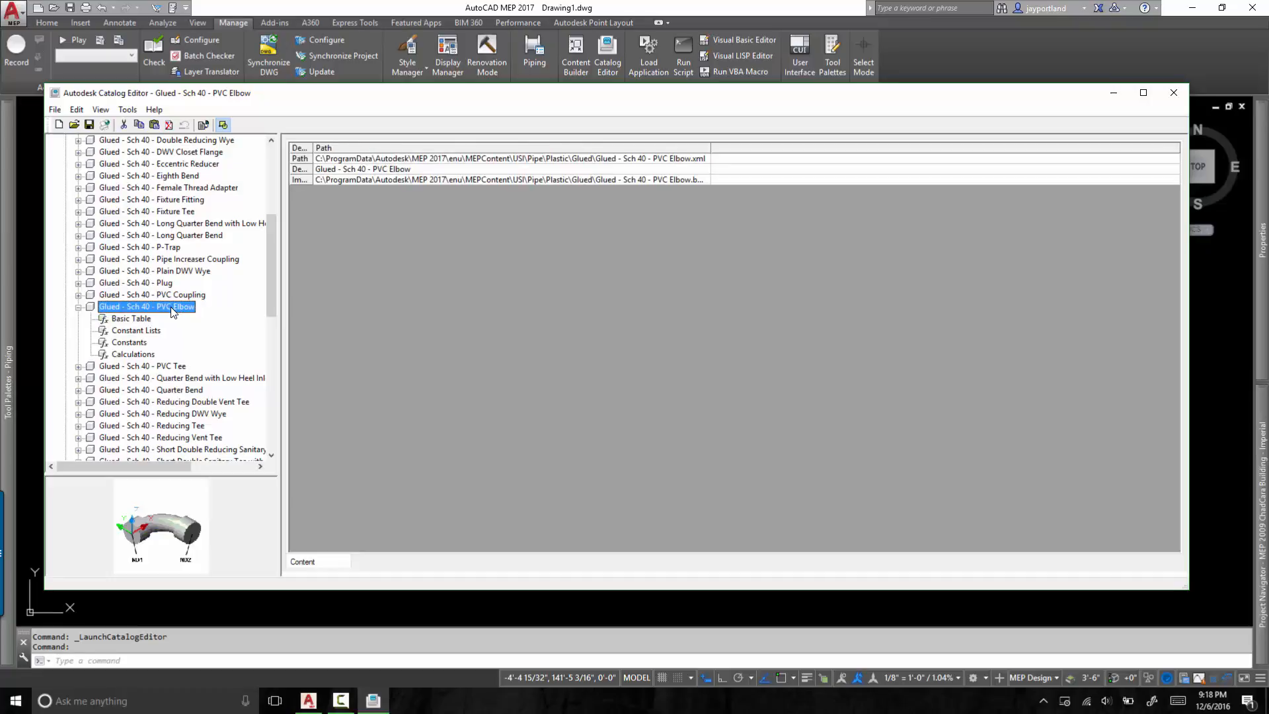
{"action": "right_click", "coordinate": [146, 305]}
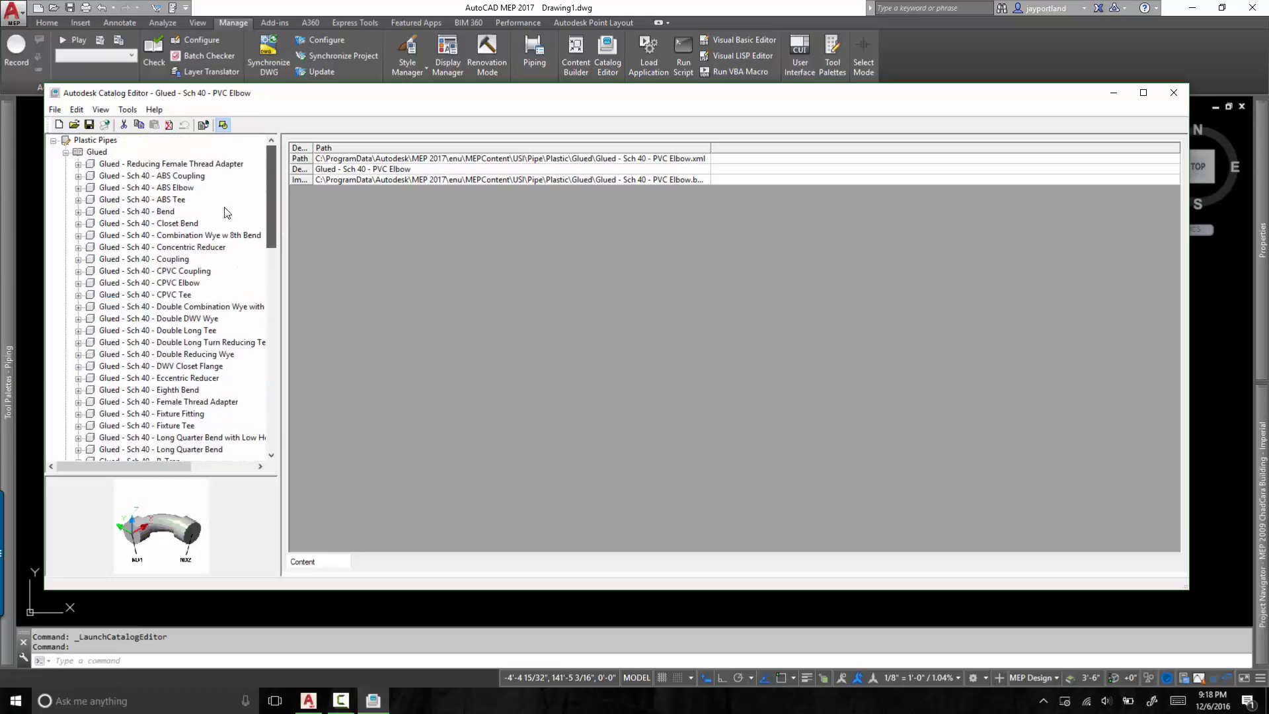
{"action": "right_click", "coordinate": [96, 150]}
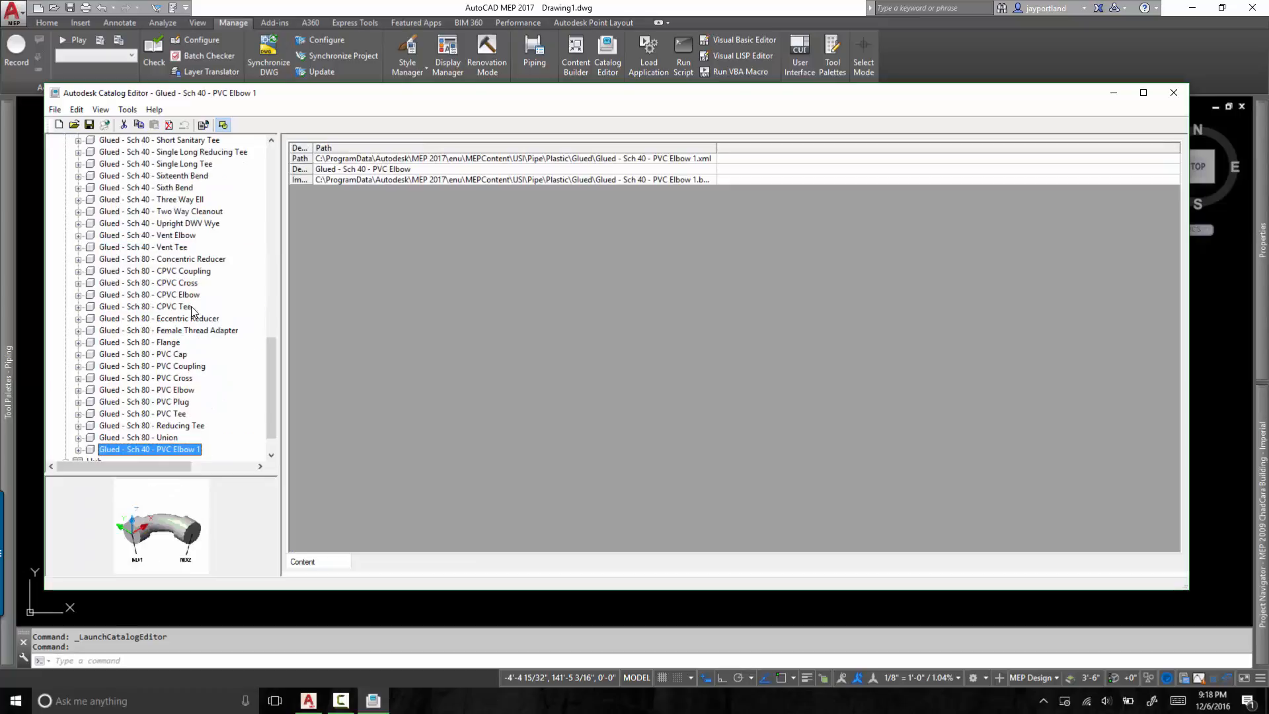
Rename the copy 'Glued - Sch 40 - PVC Elbow 45 and 90 only' and edit its description to match
{"action": "right_click", "coordinate": [149, 449]}
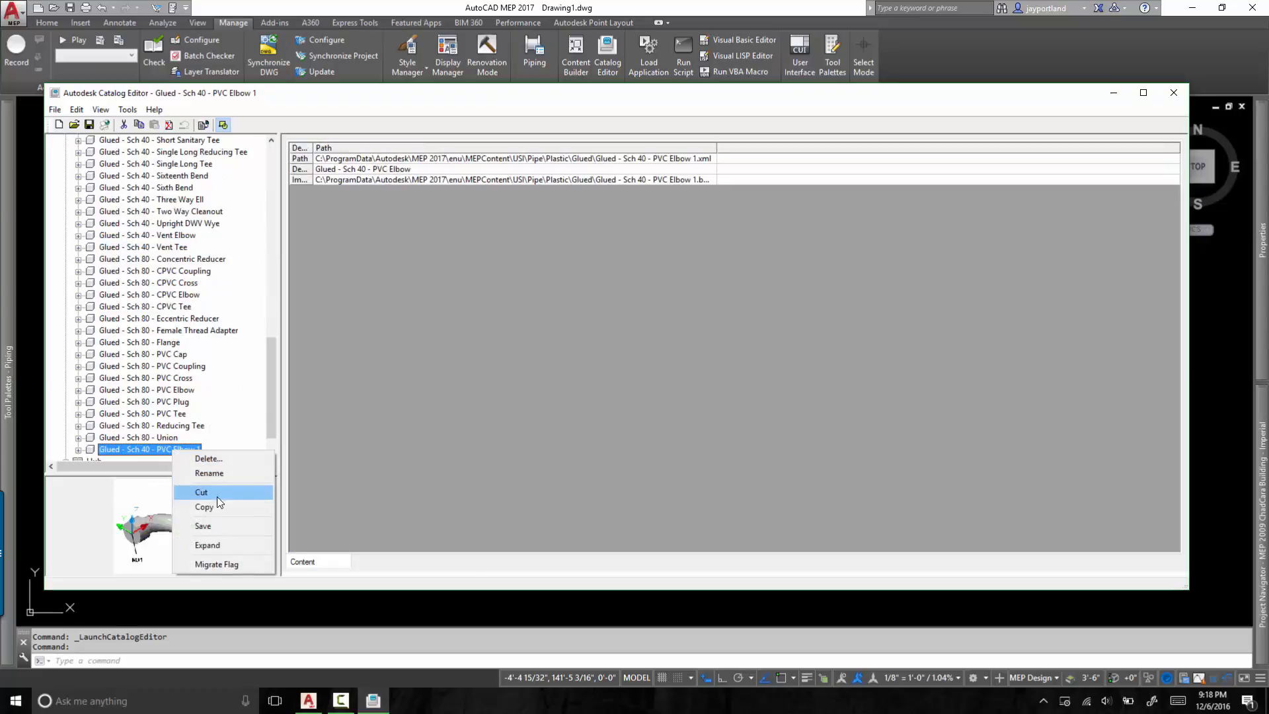
{"action": "left_click", "coordinate": [208, 473]}
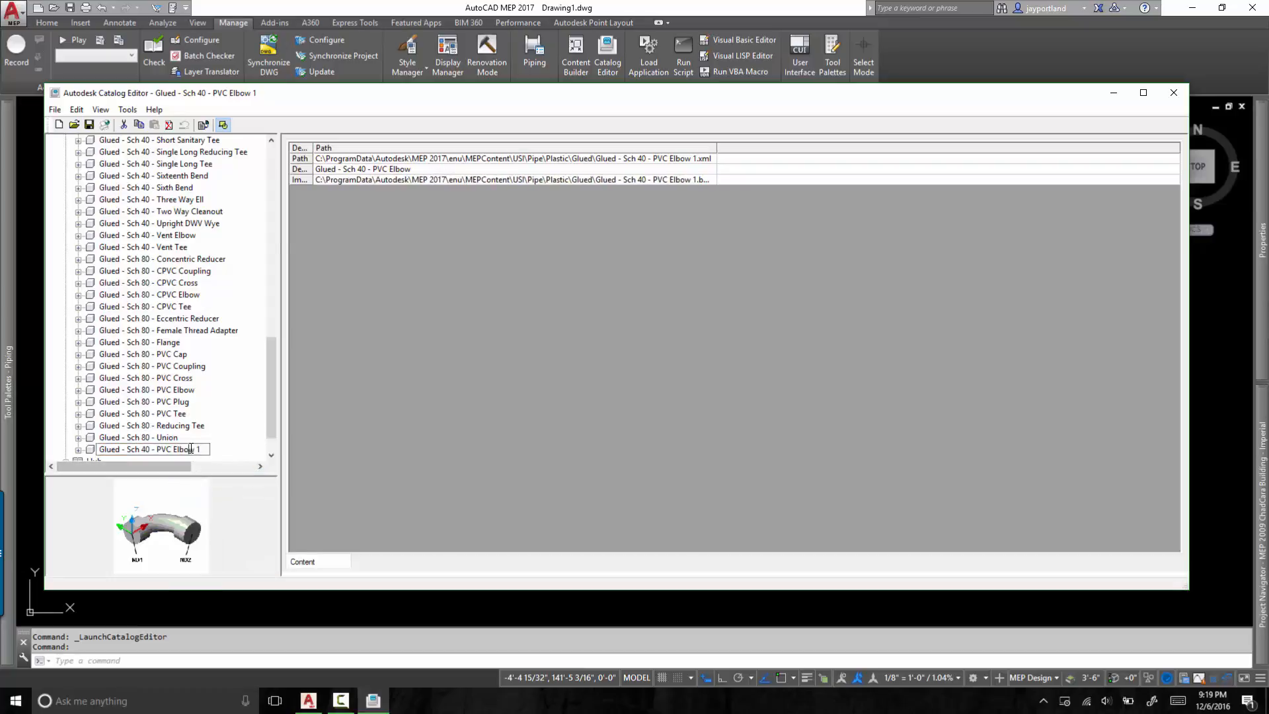
{"action": "double_click", "coordinate": [162, 450]}
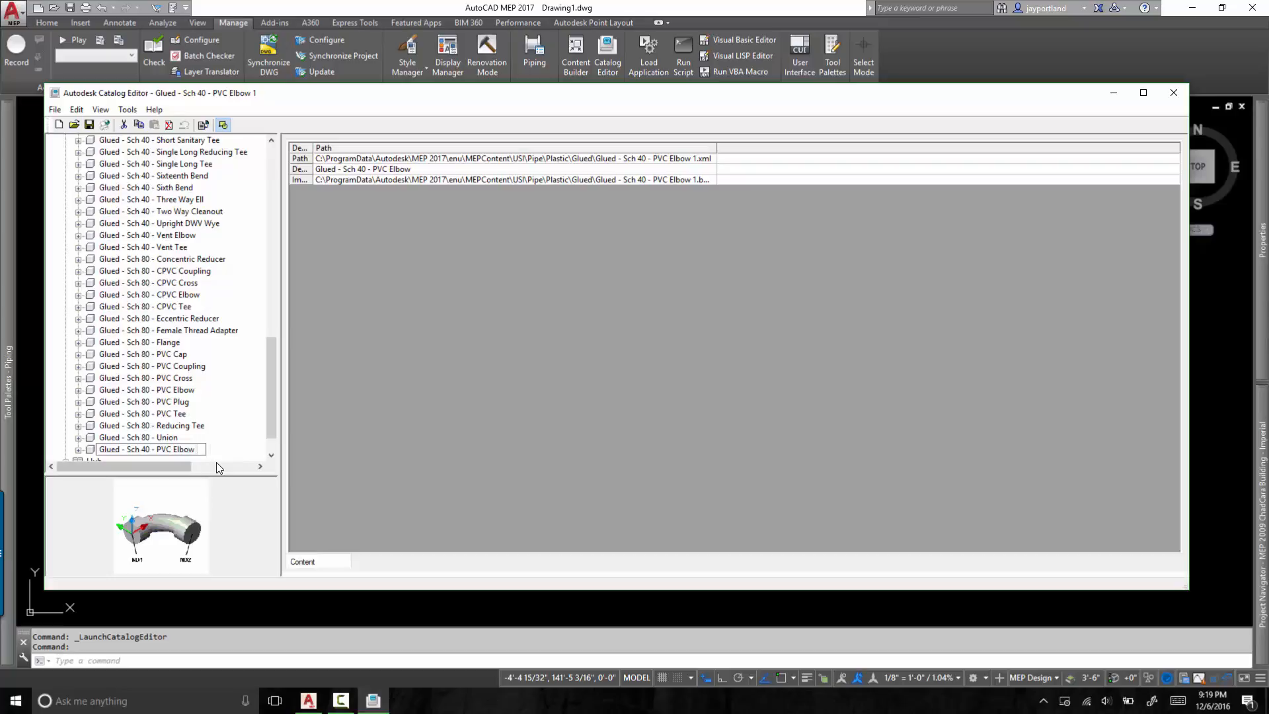
{"action": "type", "text": "45 and 90 only"}
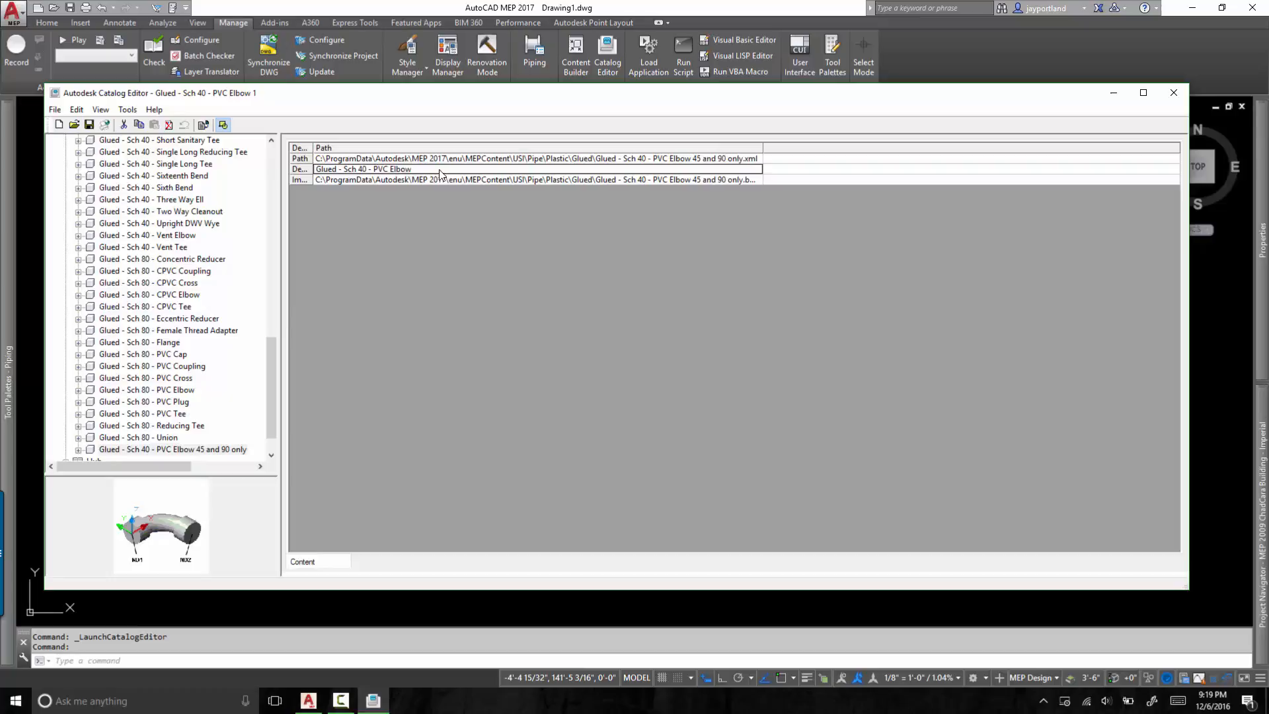
{"action": "mouse_move", "coordinate": [314, 147]}
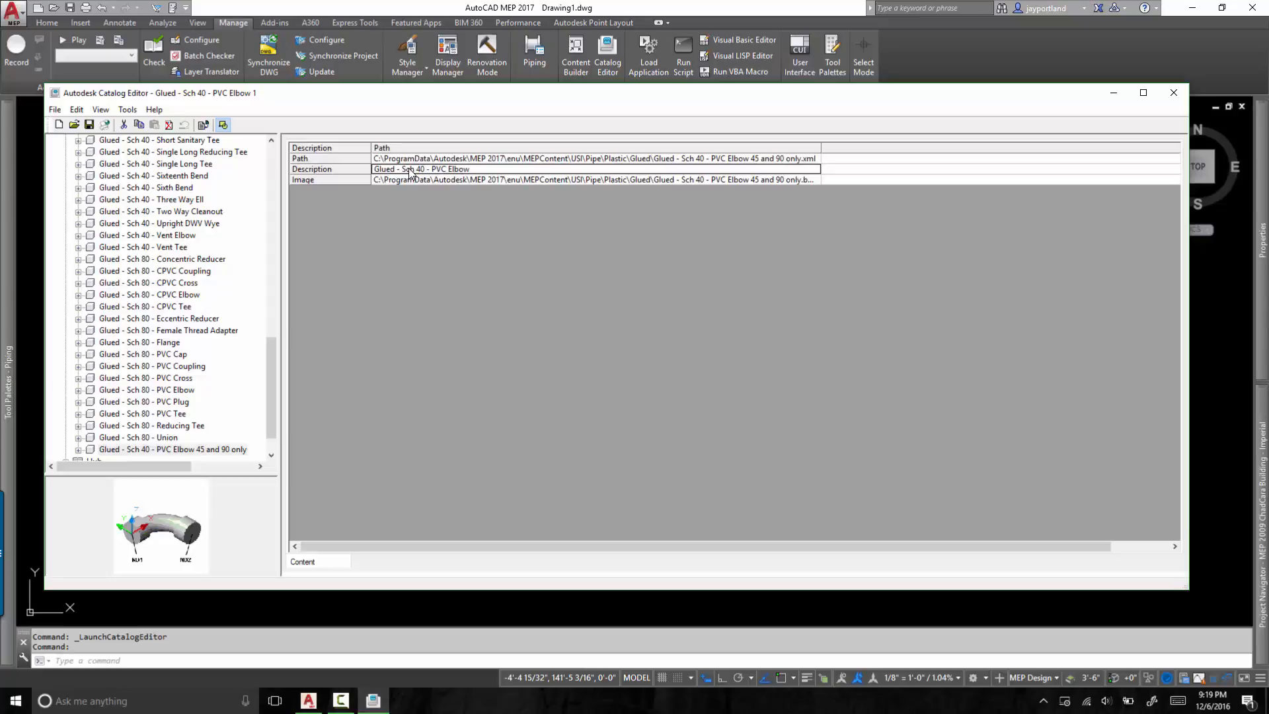
{"action": "mouse_move", "coordinate": [485, 172]}
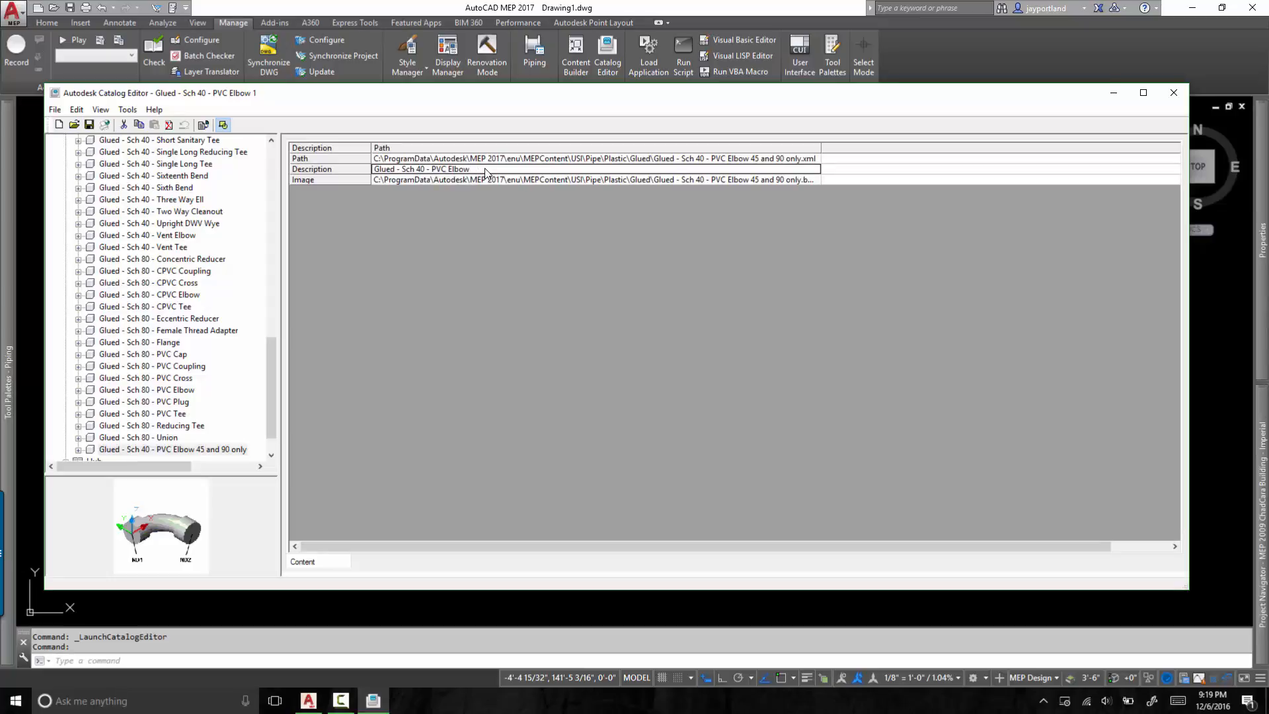
{"action": "double_click", "coordinate": [421, 168]}
{"action": "type", "text": " 45 and 90 only"}
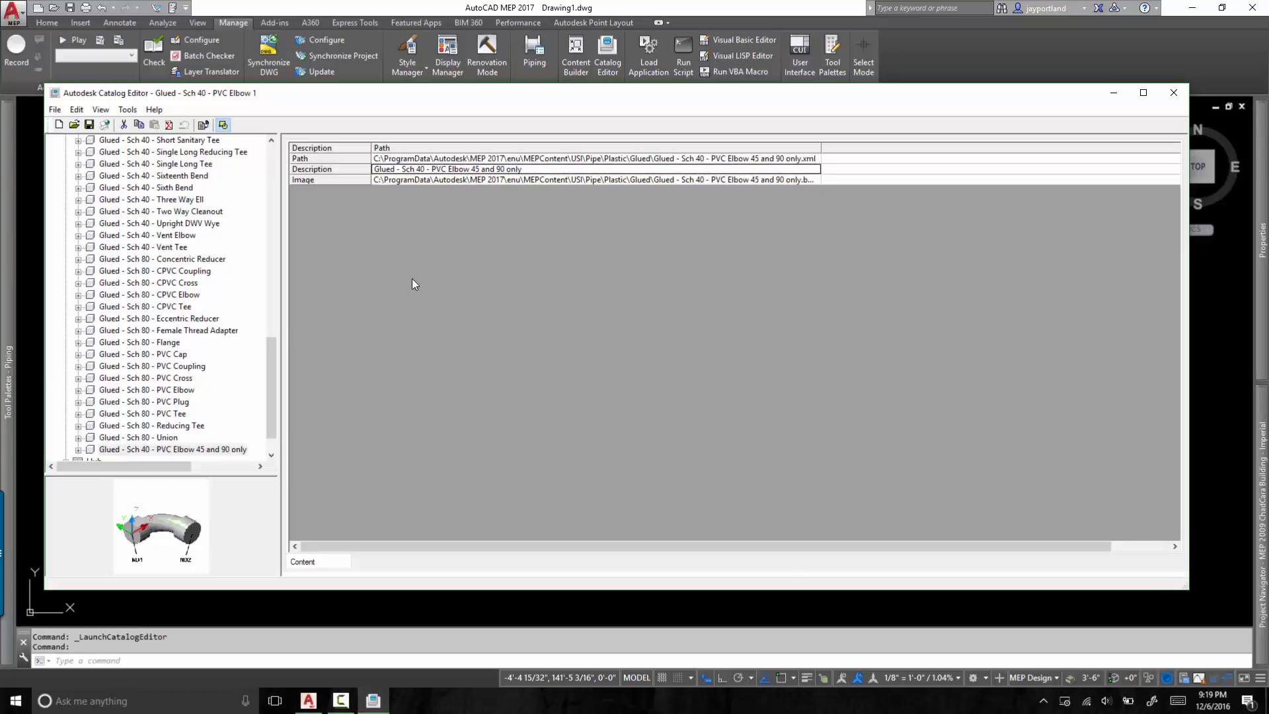
{"action": "mouse_move", "coordinate": [300, 419]}
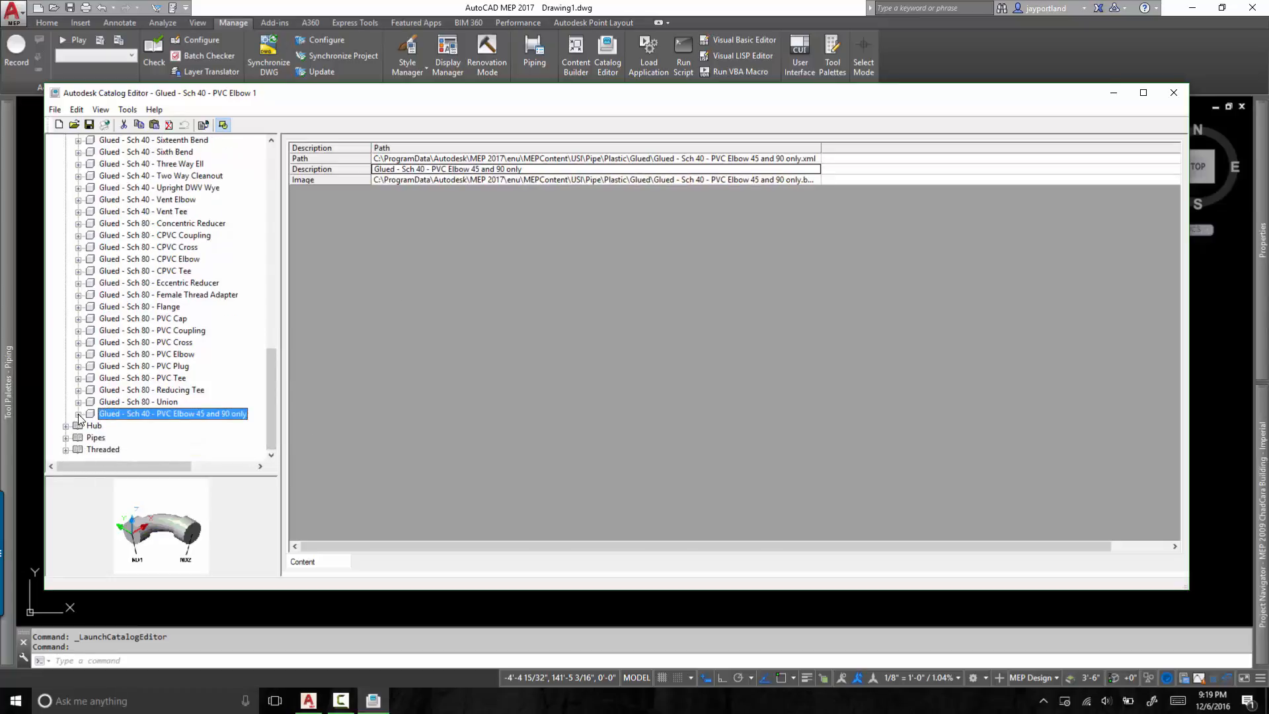
Delete the 11.25, 15, 22.5 and 30 degree rows from the new elbow's Basic Table
{"action": "left_click", "coordinate": [78, 402]}
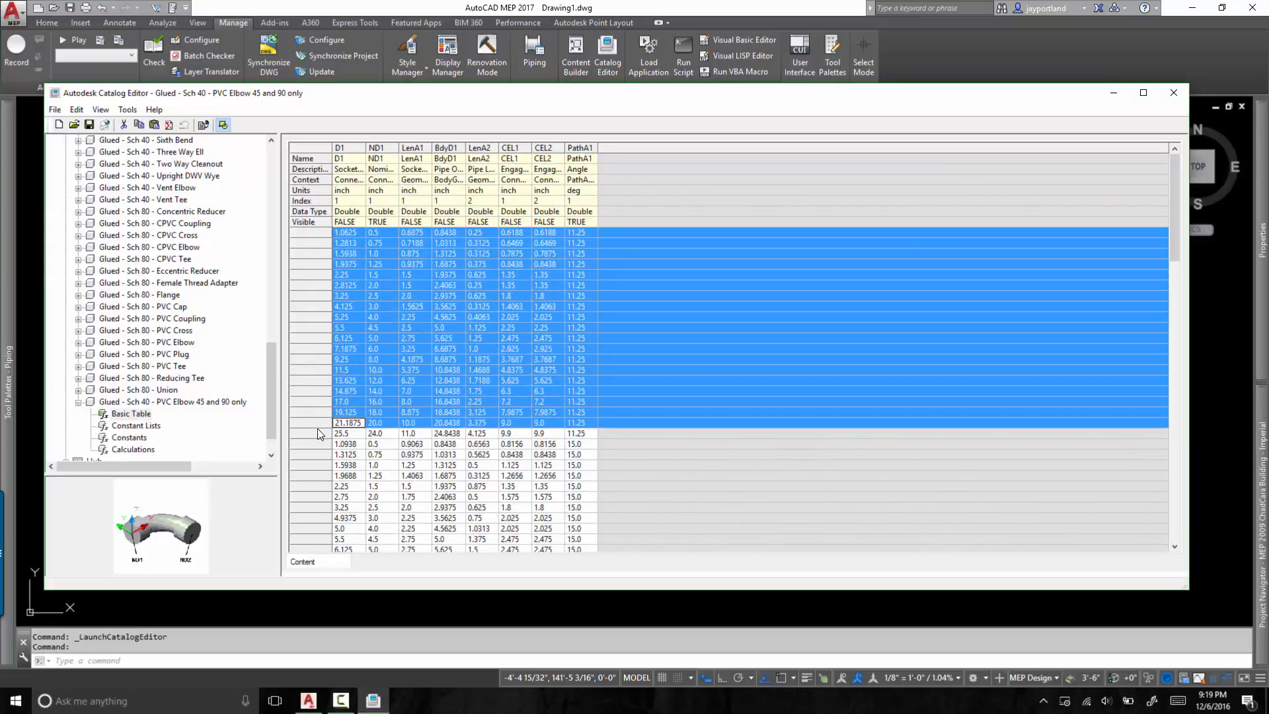
{"action": "right_click", "coordinate": [340, 422]}
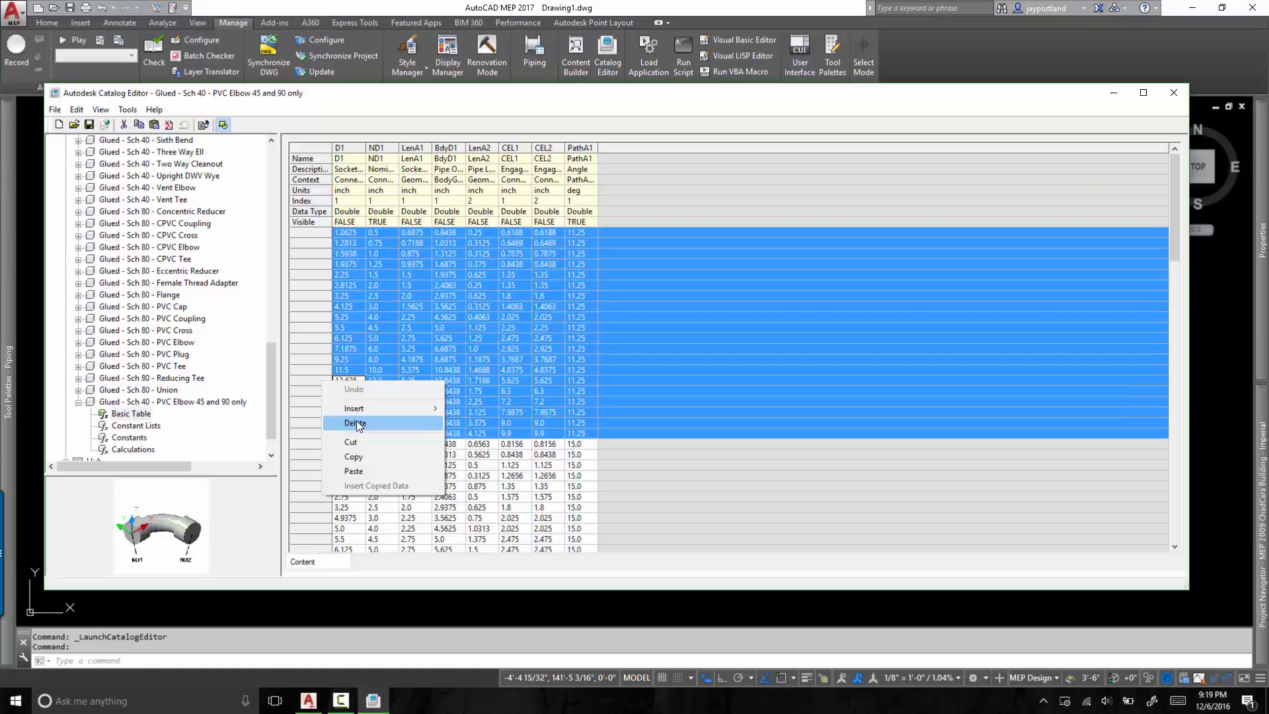
{"action": "left_click", "coordinate": [355, 423]}
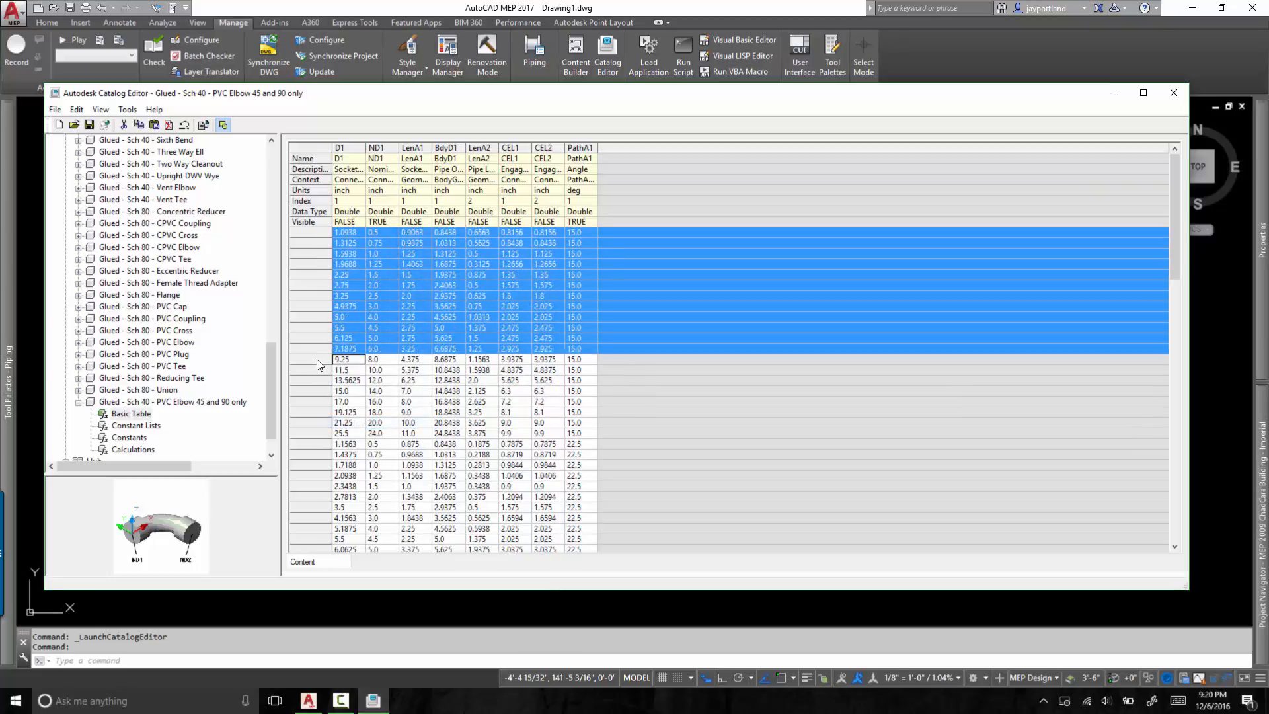
{"action": "left_click", "coordinate": [345, 433]}
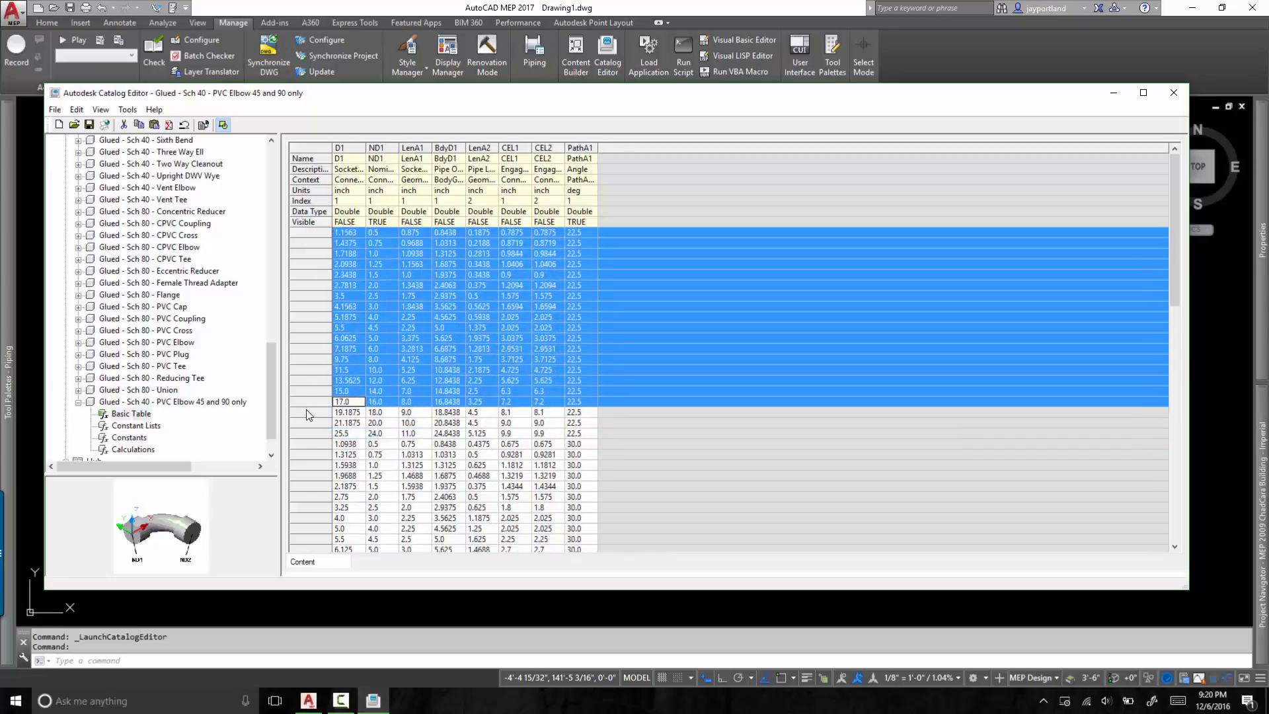
{"action": "right_click", "coordinate": [343, 413]}
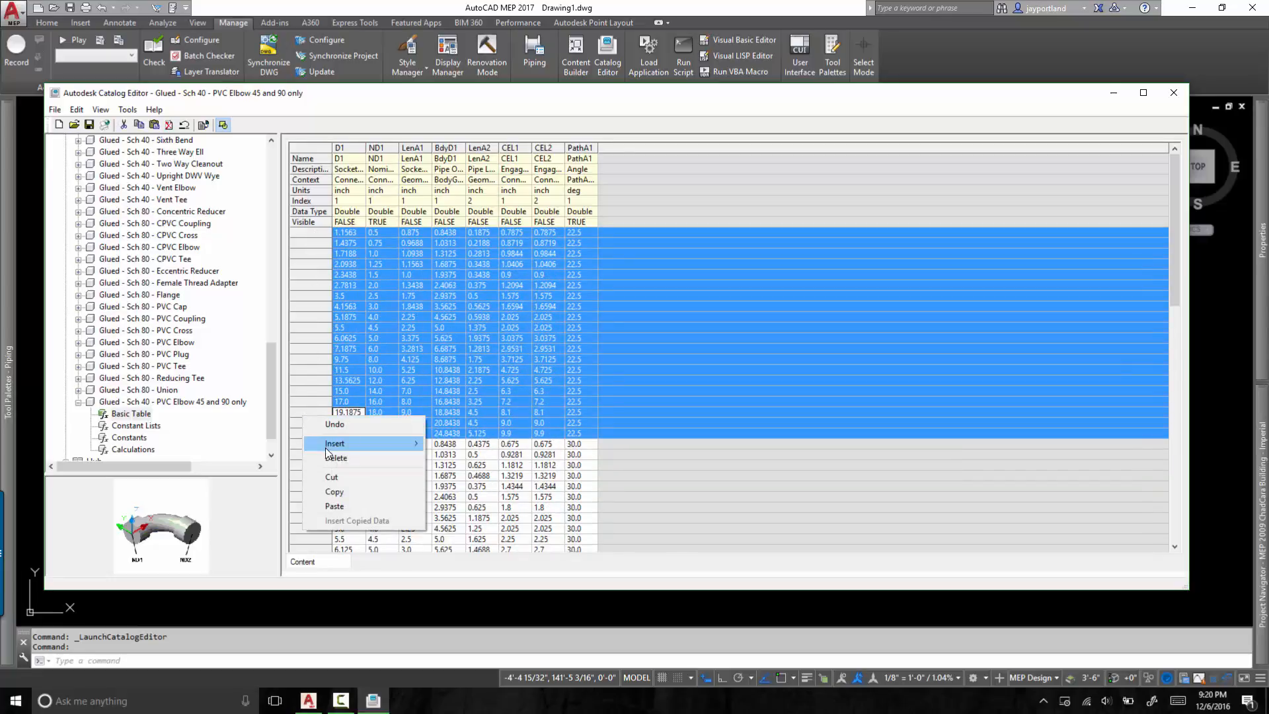
{"action": "left_click", "coordinate": [336, 457]}
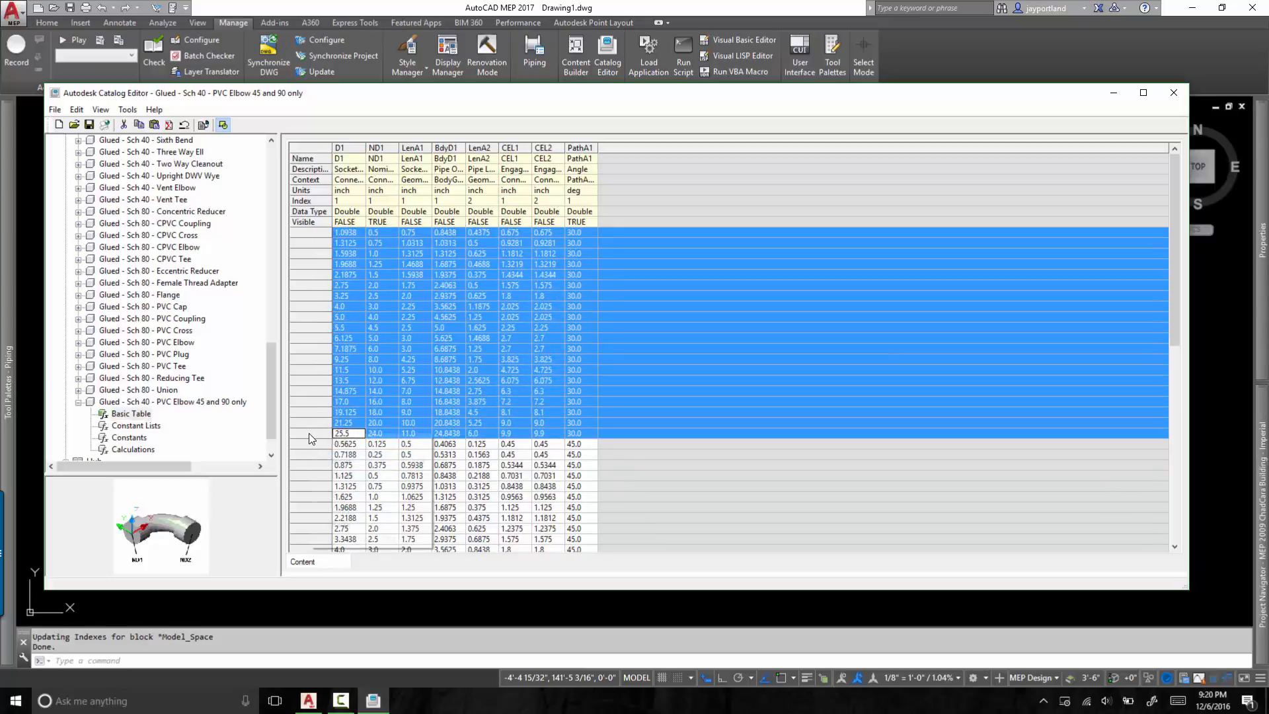
{"action": "scroll", "scroll_direction": "down", "scroll_amount": 3}
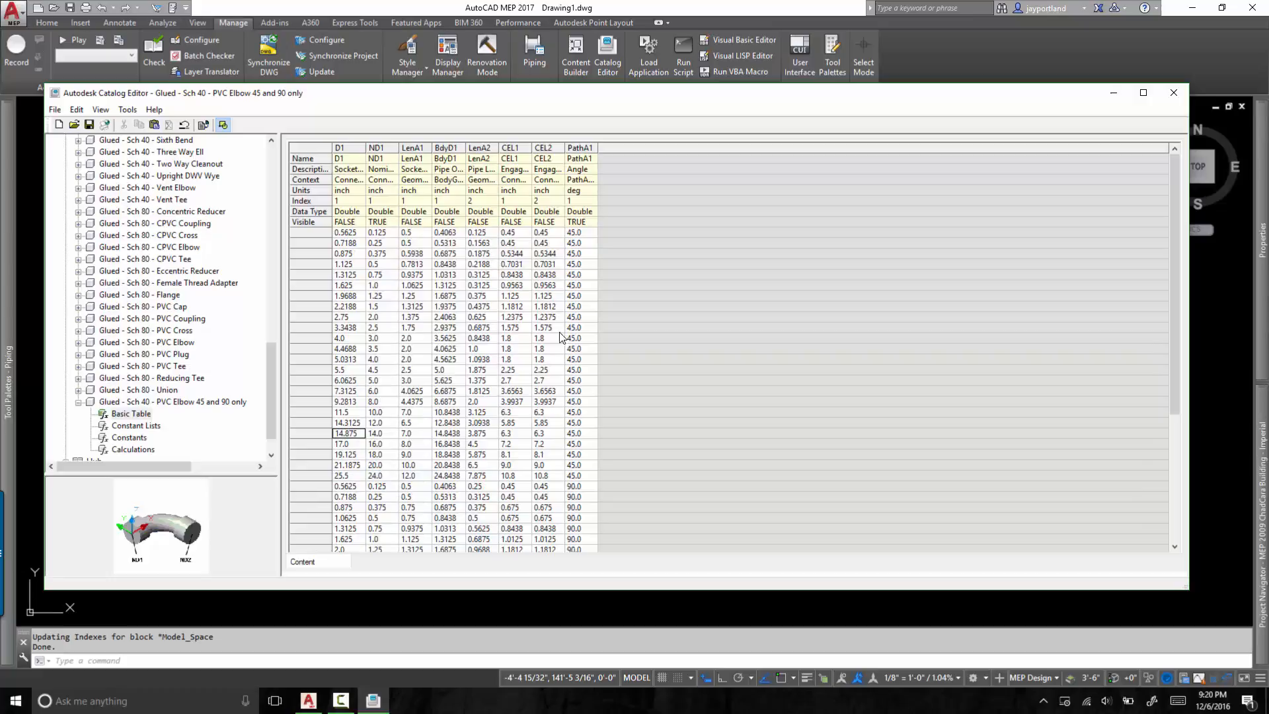
{"action": "left_click", "coordinate": [377, 233]}
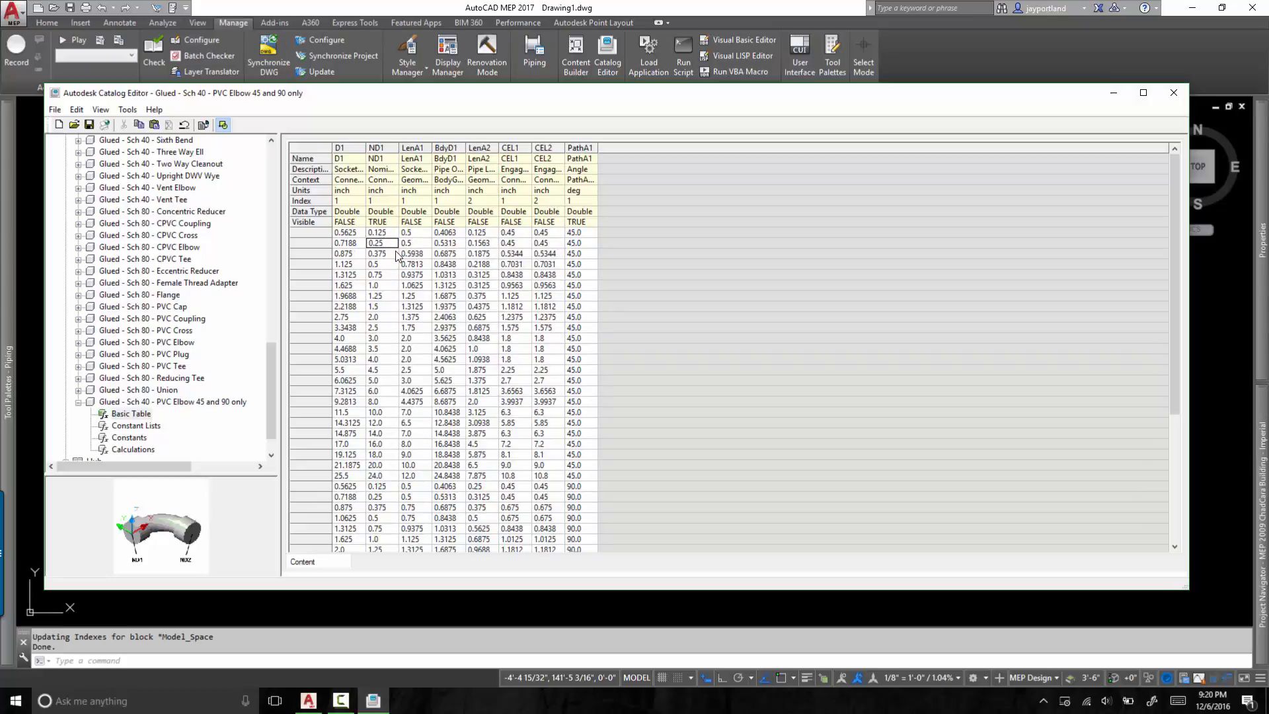
{"action": "left_click", "coordinate": [376, 358]}
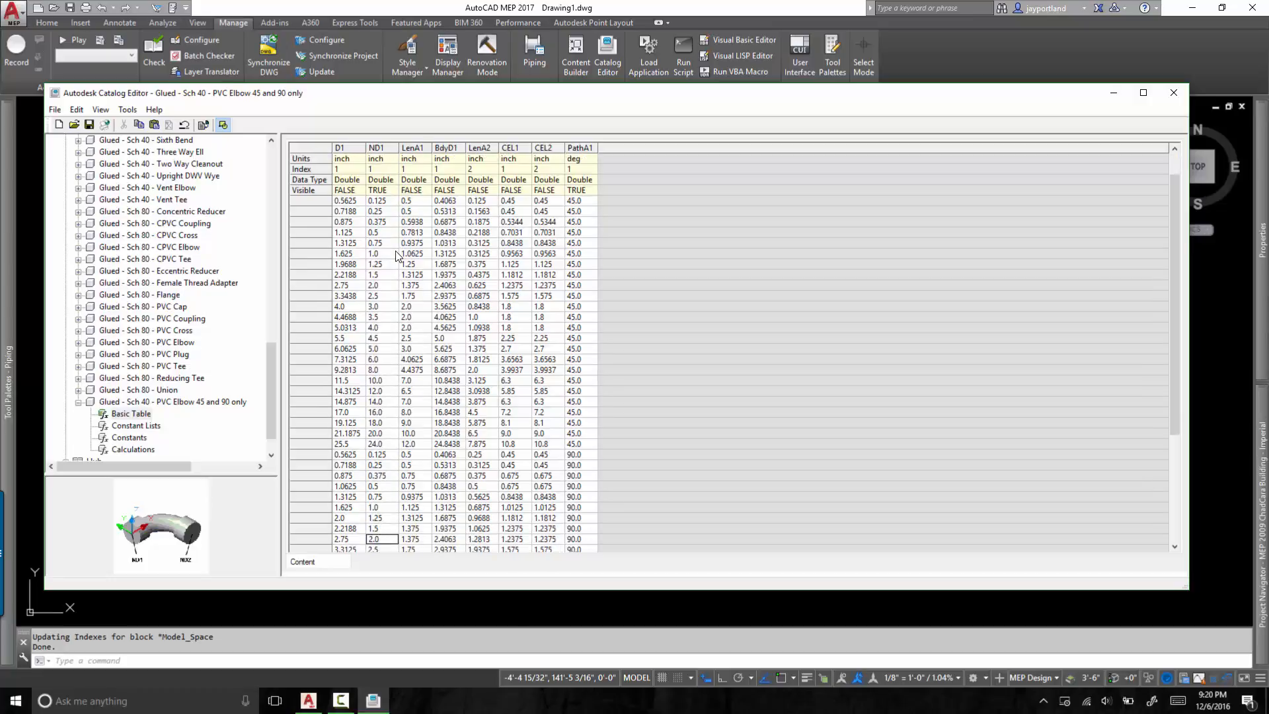
{"action": "scroll", "scroll_direction": "down", "scroll_amount": 3}
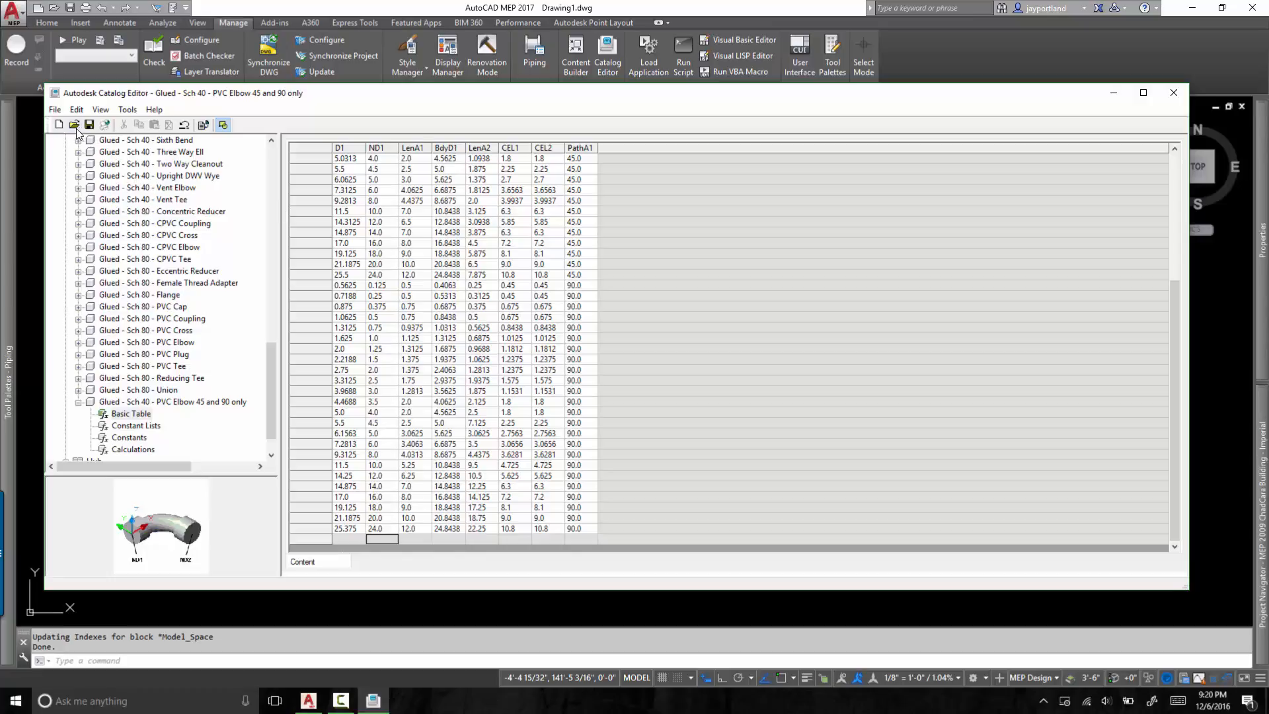
{"action": "mouse_move", "coordinate": [167, 100]}
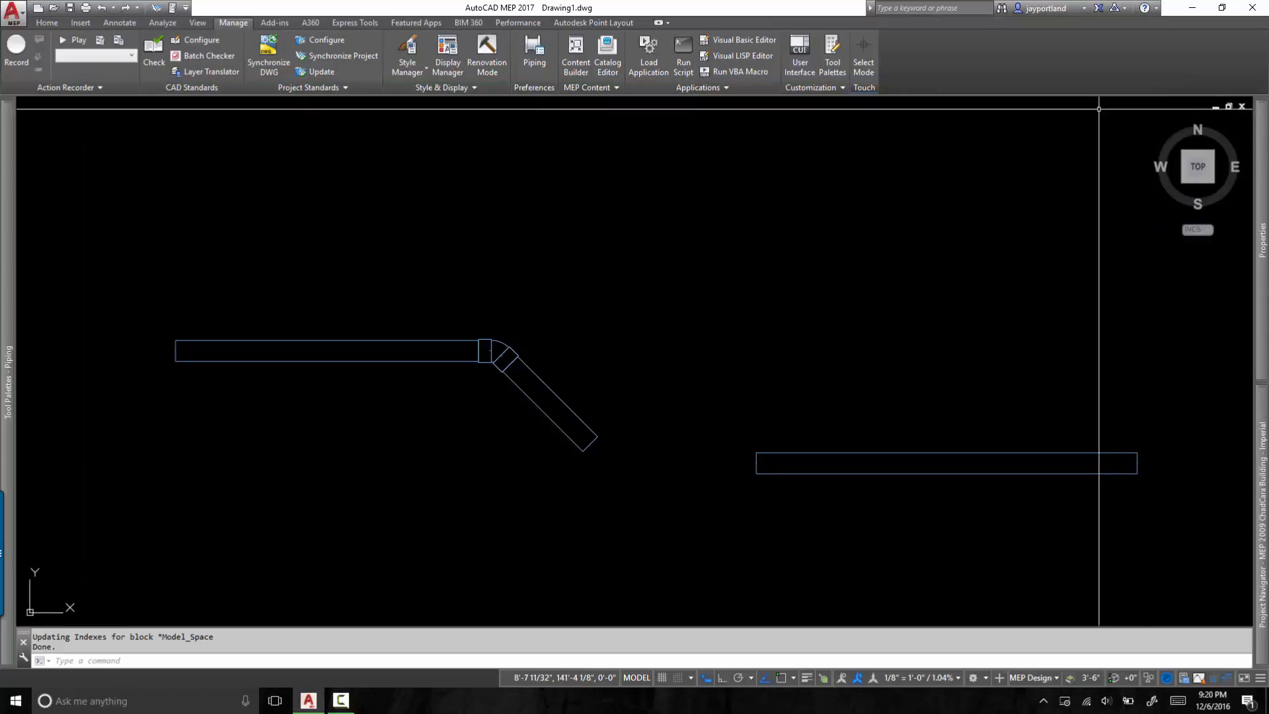
{"action": "mouse_move", "coordinate": [650, 185]}
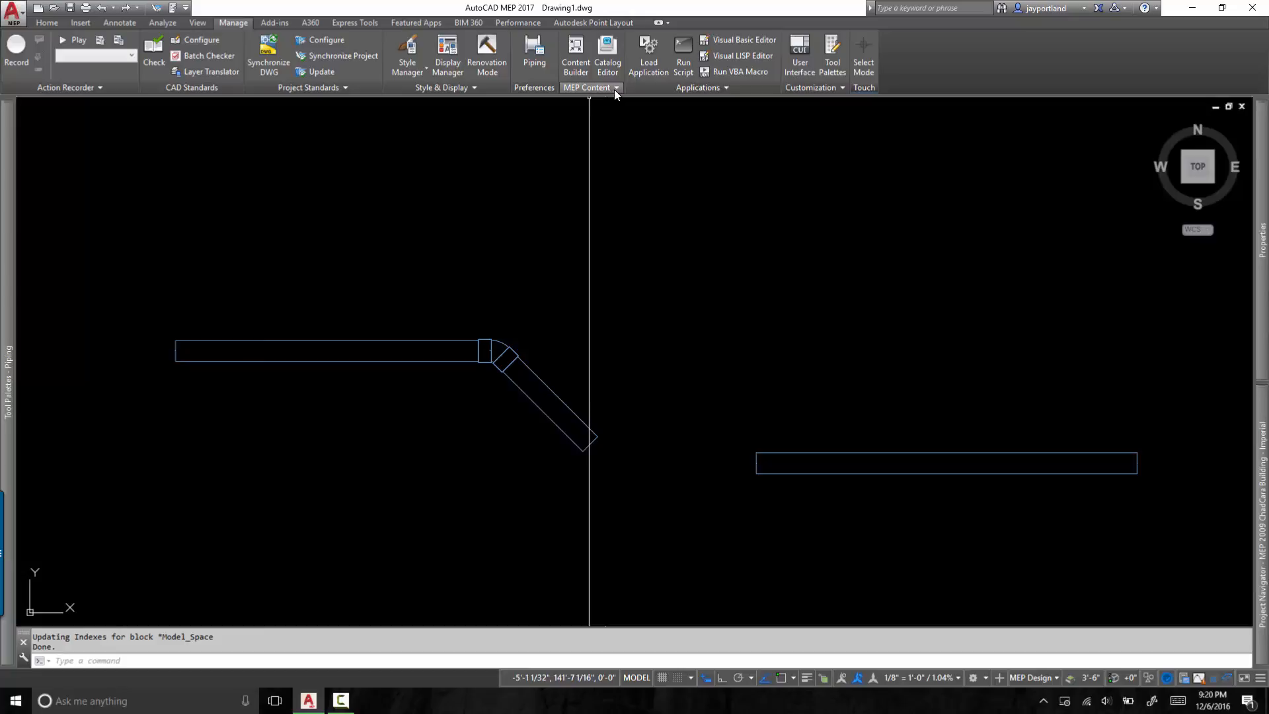
{"action": "mouse_move", "coordinate": [617, 93]}
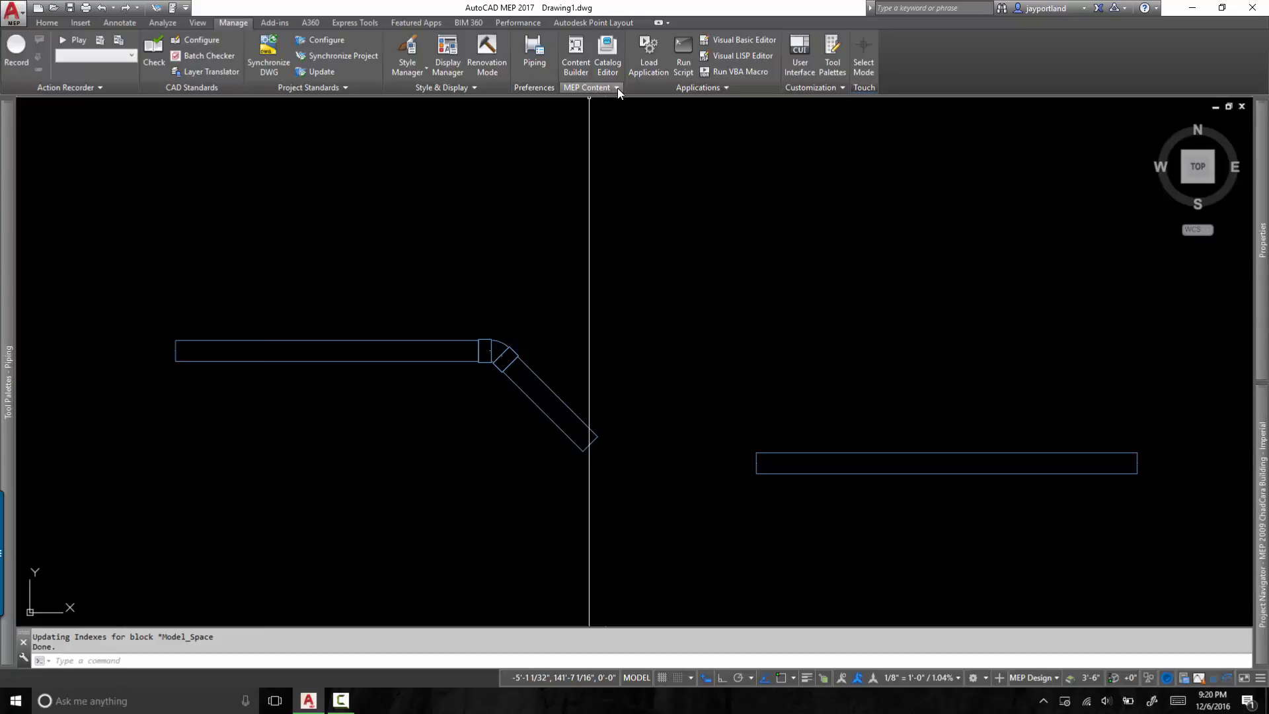
Regenerate the Pipe catalogs via MEP Content, confirming 1201 parts with no errors
{"action": "left_click", "coordinate": [587, 87]}
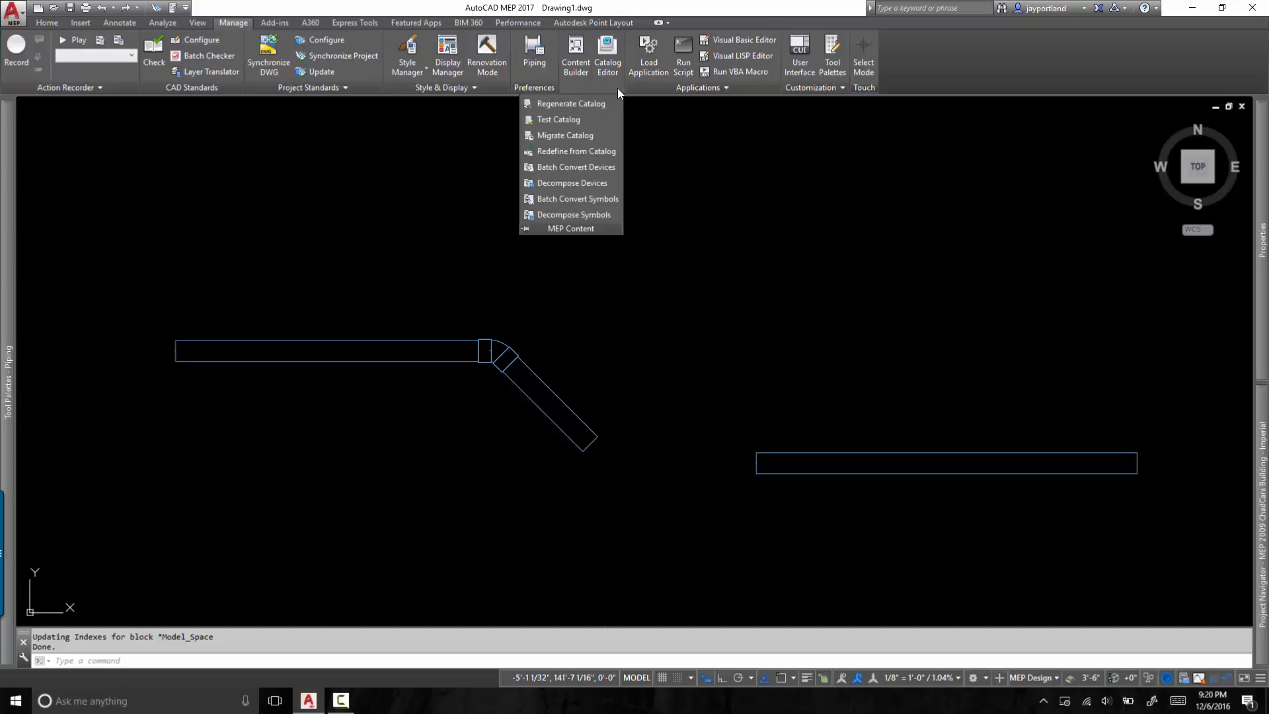
{"action": "mouse_move", "coordinate": [571, 103]}
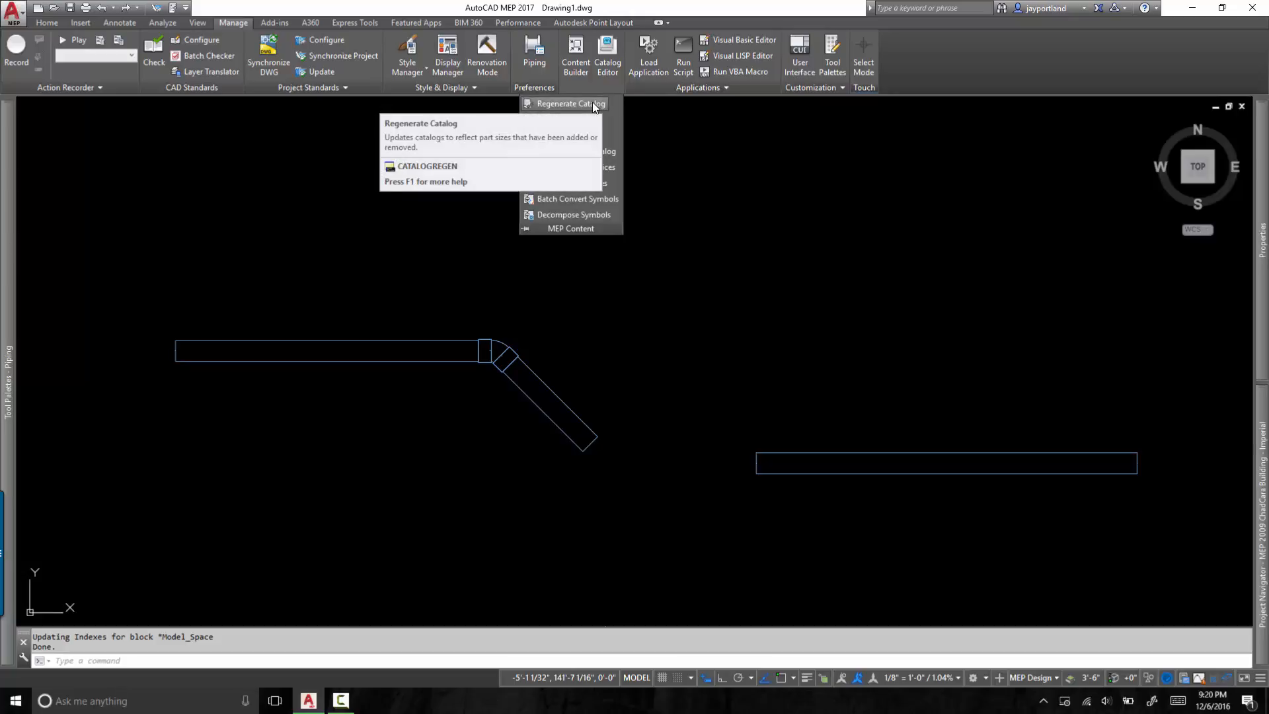
{"action": "left_click", "coordinate": [570, 103]}
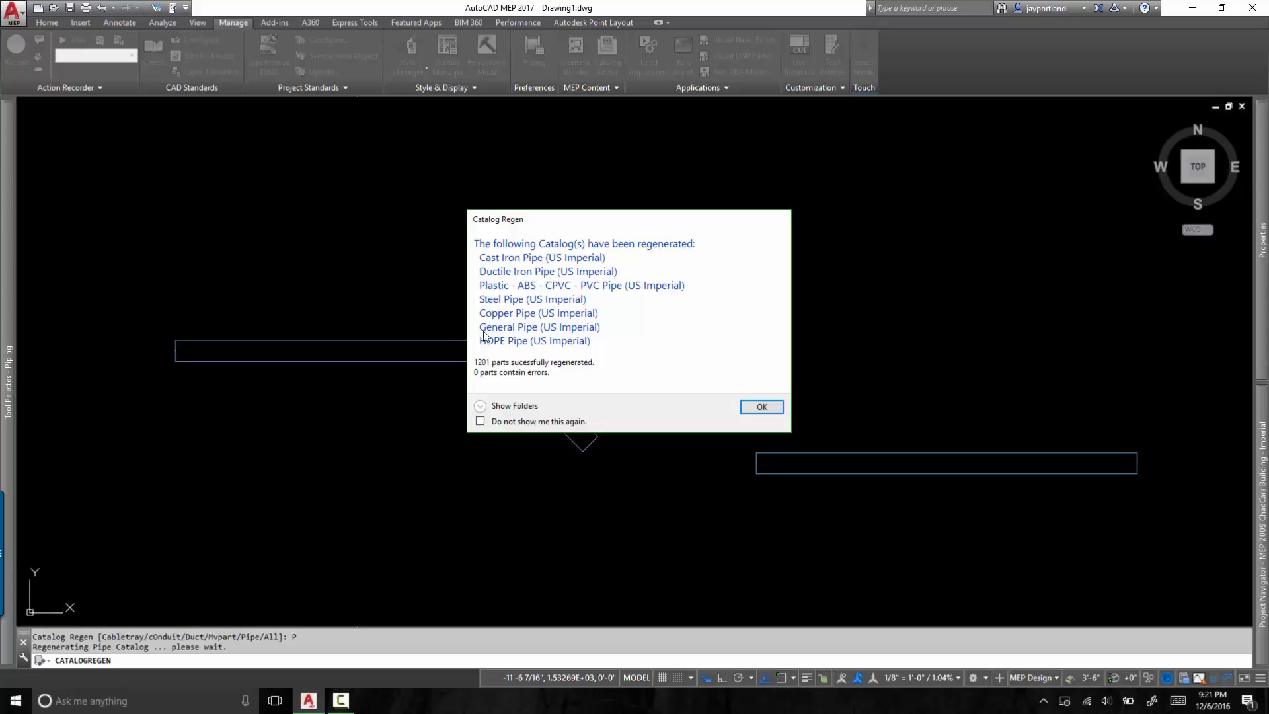
{"action": "mouse_move", "coordinate": [585, 355]}
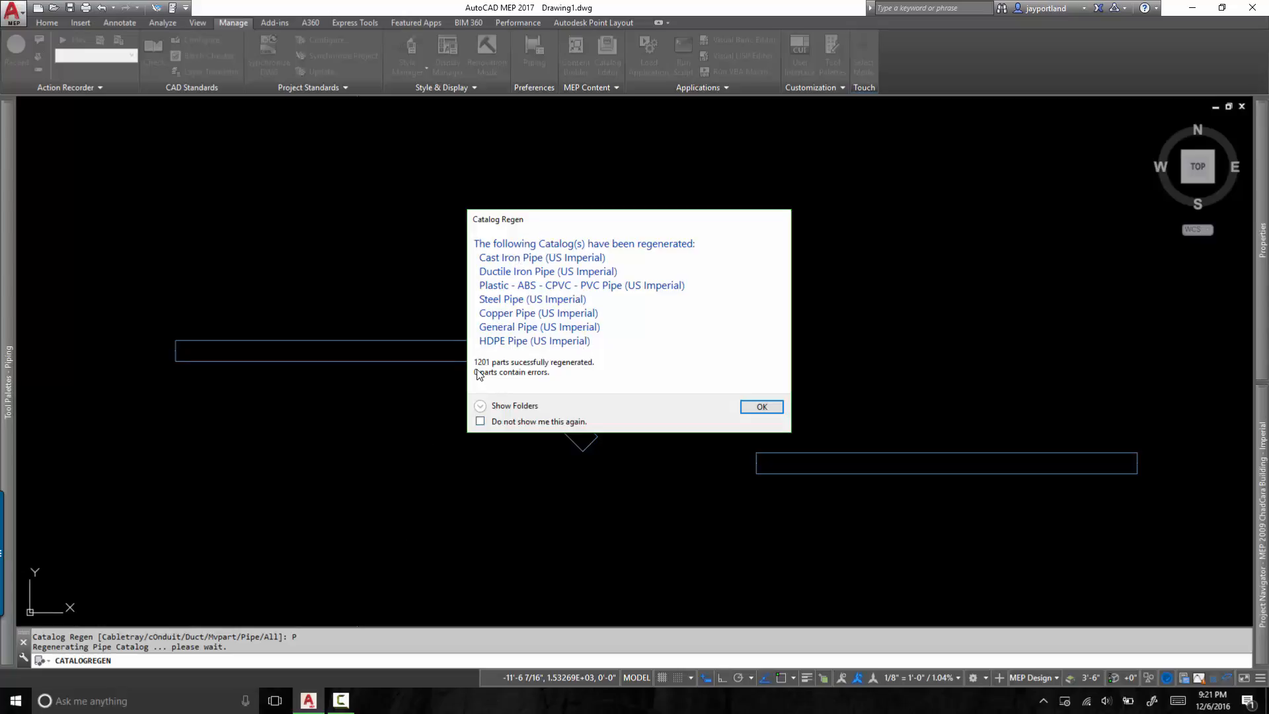
{"action": "mouse_move", "coordinate": [577, 373]}
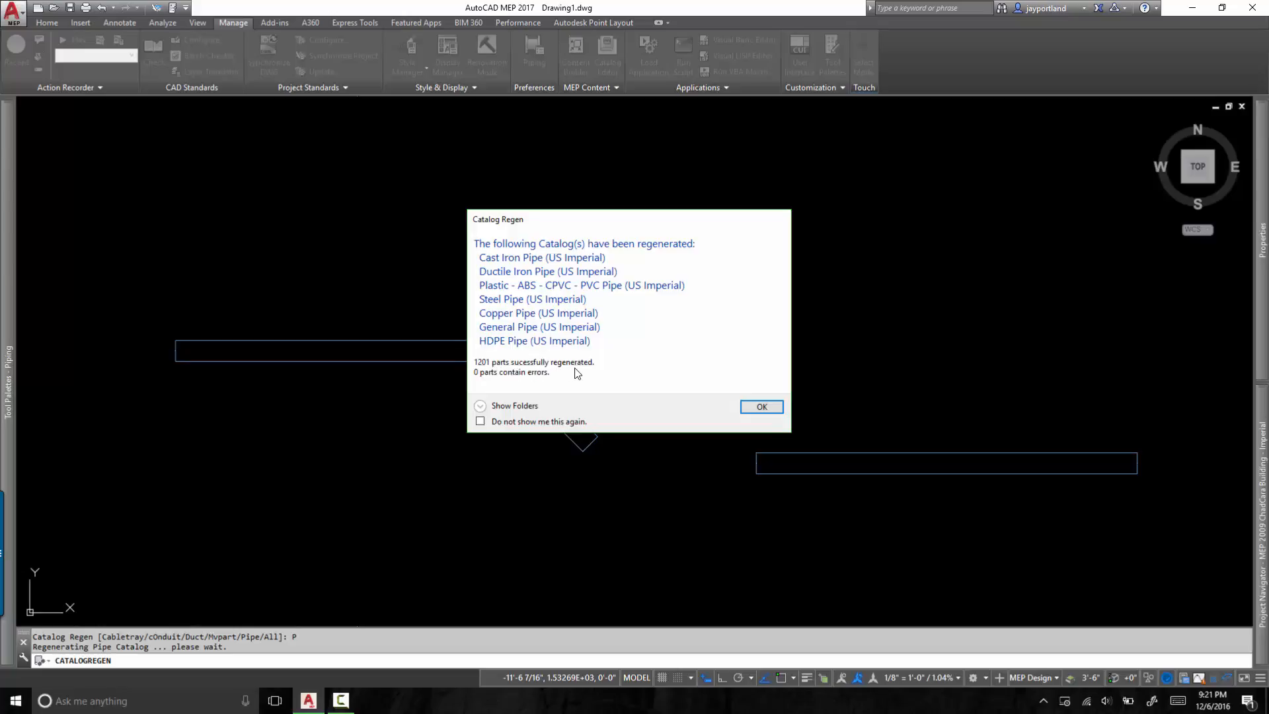
{"action": "mouse_move", "coordinate": [487, 383]}
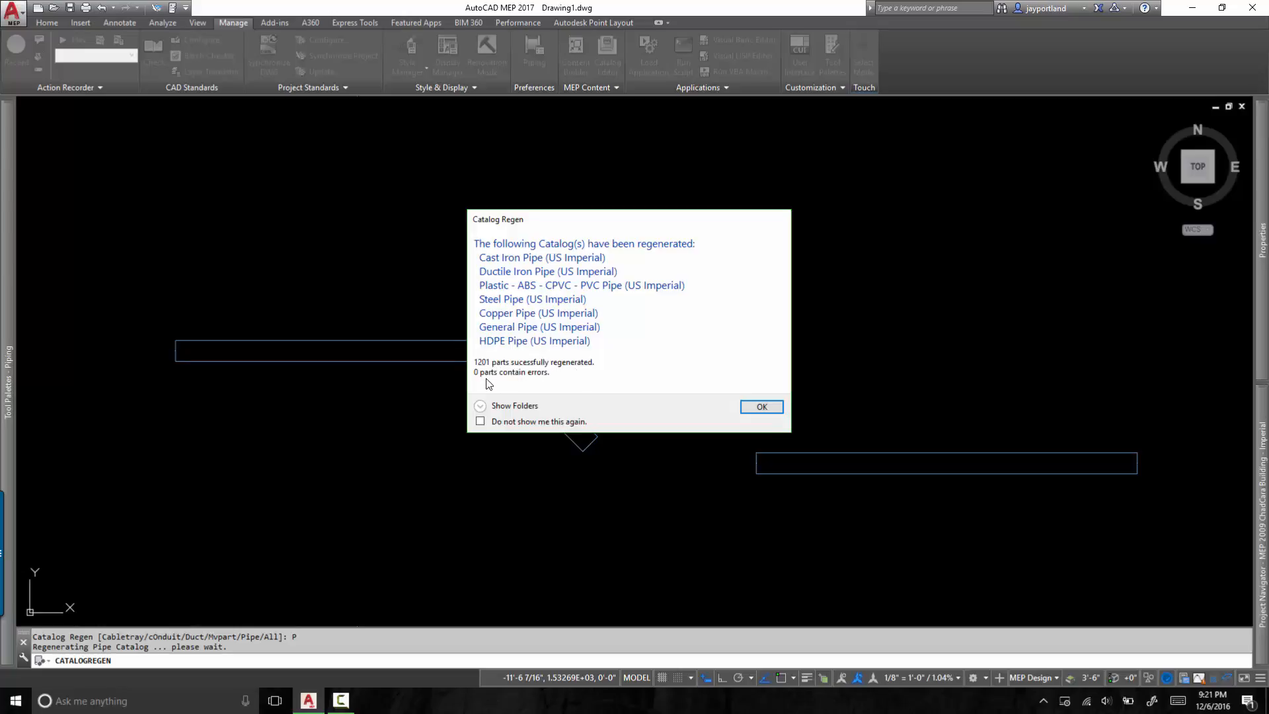
{"action": "mouse_move", "coordinate": [524, 382]}
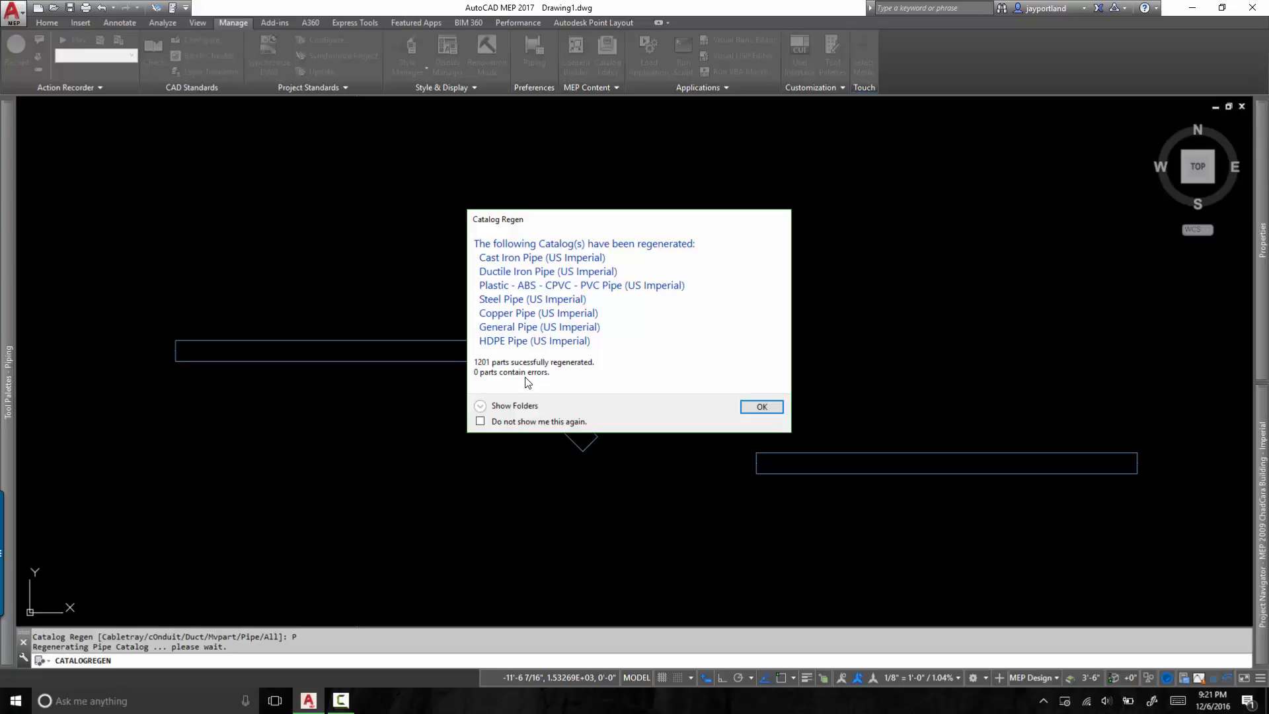
{"action": "left_click", "coordinate": [760, 406]}
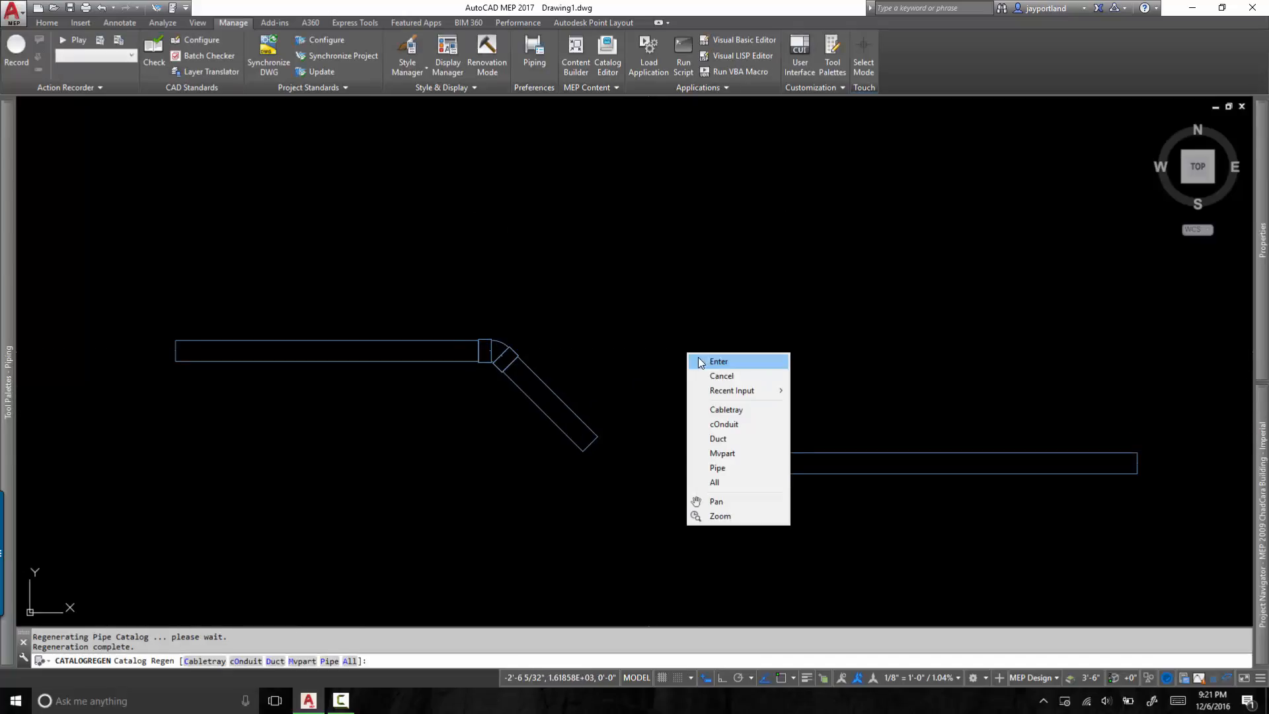
{"action": "left_click", "coordinate": [718, 361]}
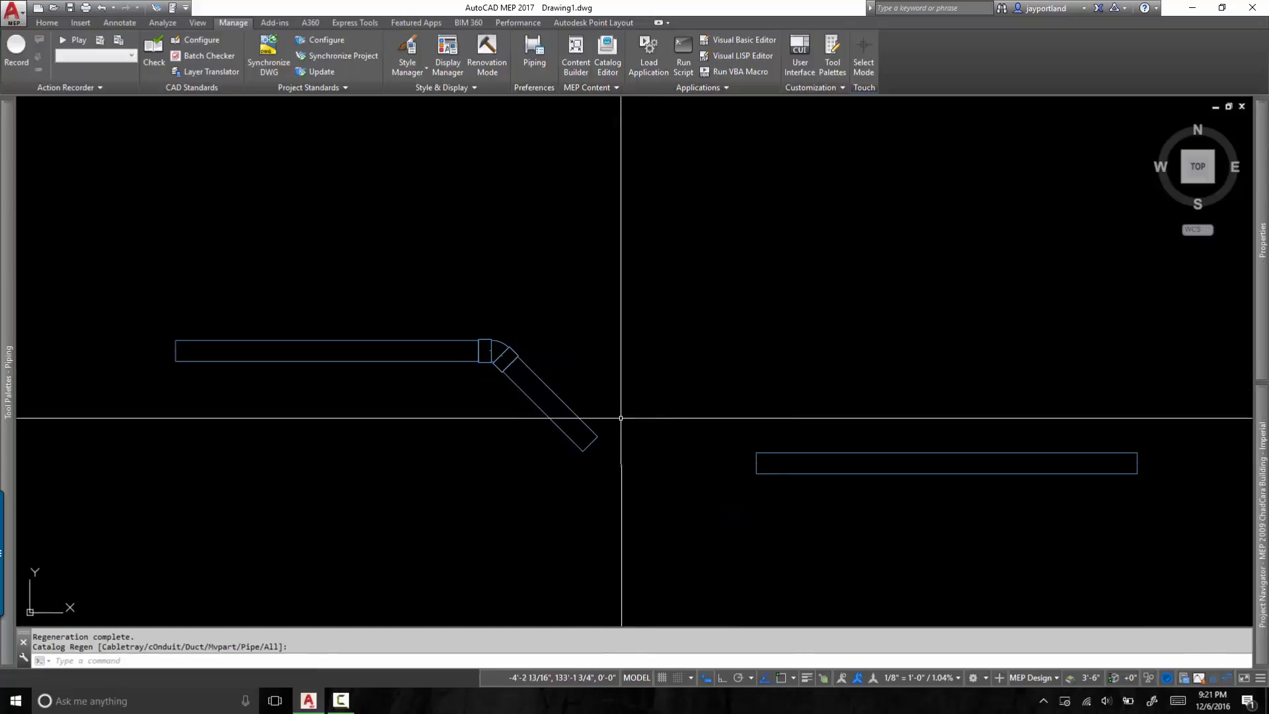
{"action": "mouse_move", "coordinate": [607, 332]}
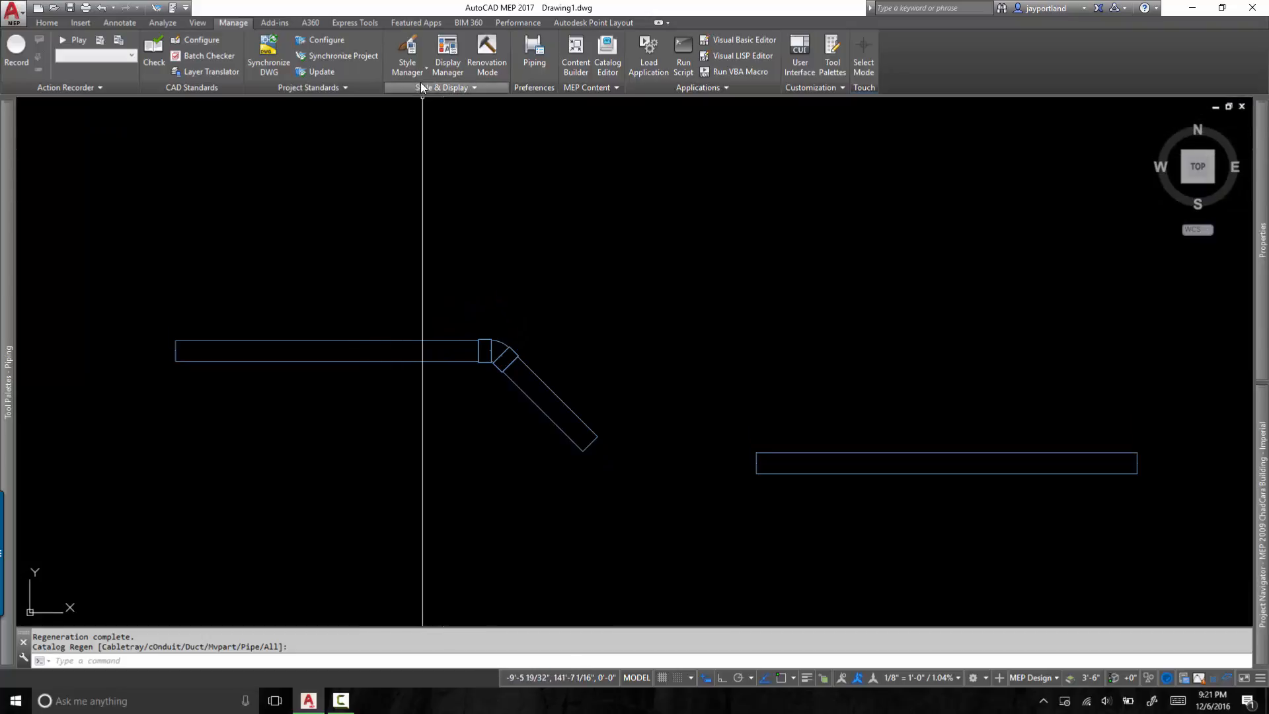
{"action": "mouse_move", "coordinate": [407, 56]}
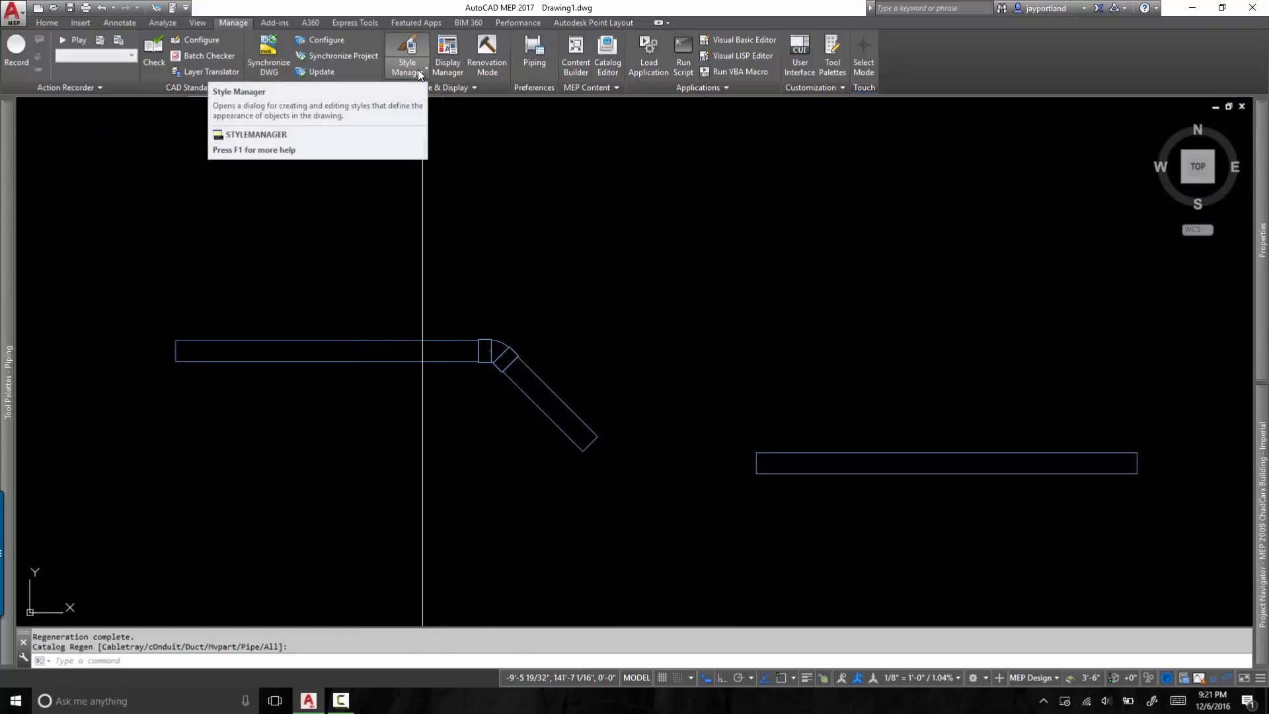
Show the Sanitary PVC DWV preference's Elbow - Straight part list, now offering the 45 and 90 only elbow
{"action": "left_click", "coordinate": [407, 67]}
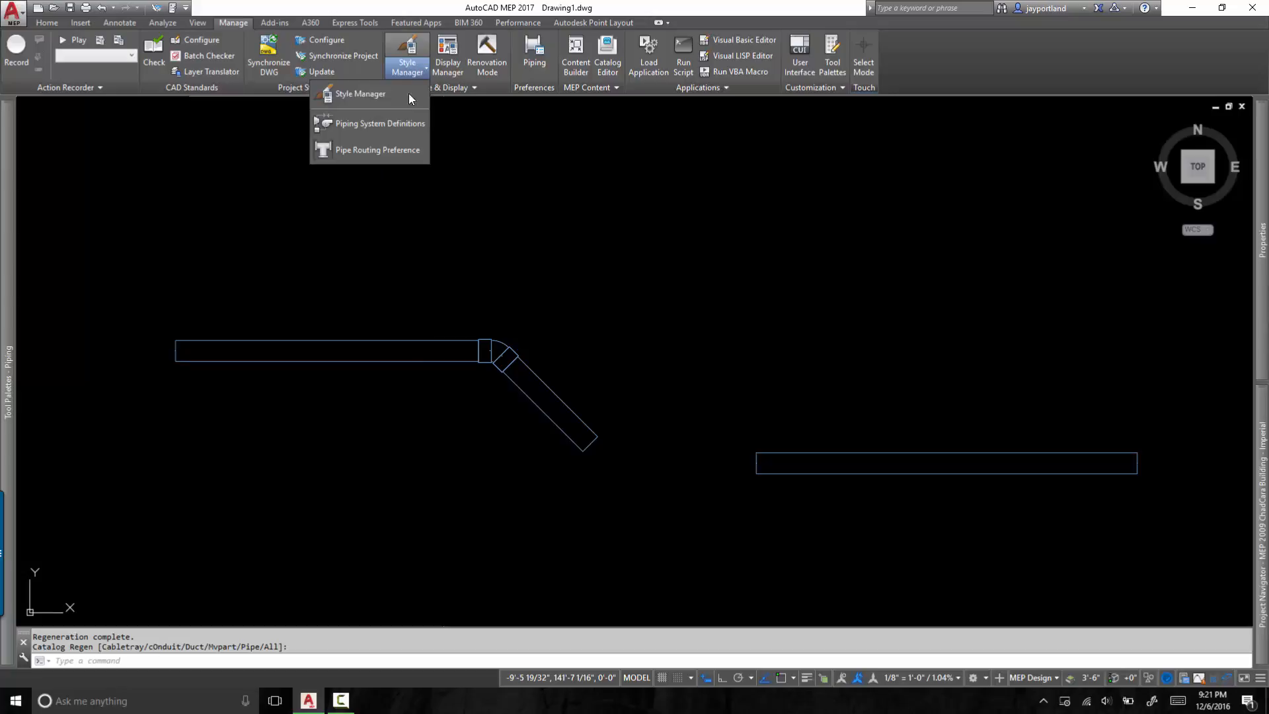
{"action": "mouse_move", "coordinate": [402, 153]}
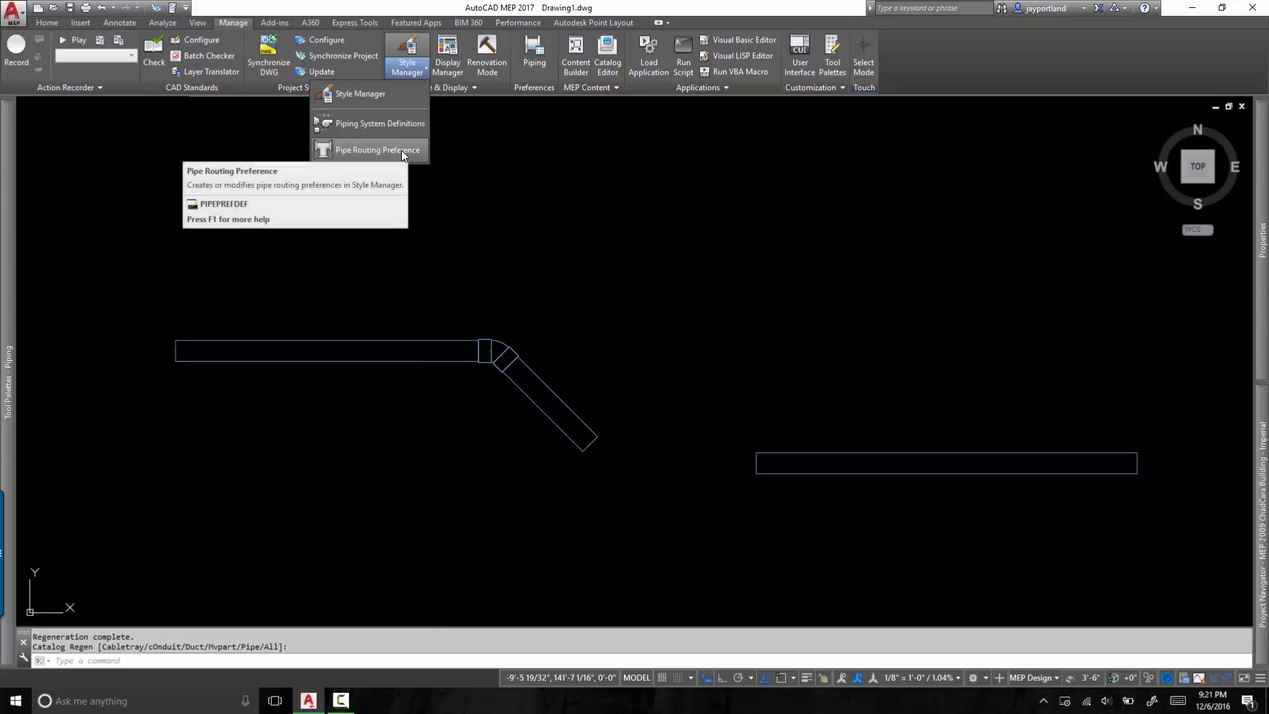
{"action": "left_click", "coordinate": [376, 149]}
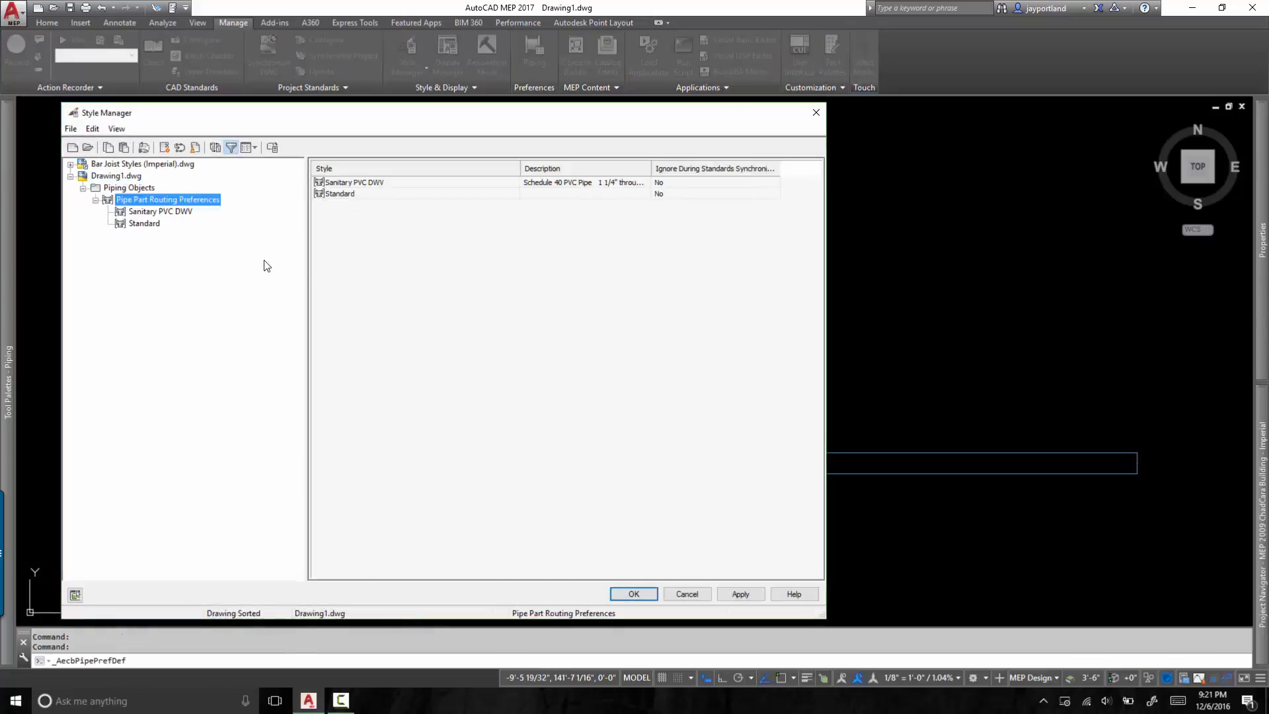
{"action": "left_click", "coordinate": [160, 212]}
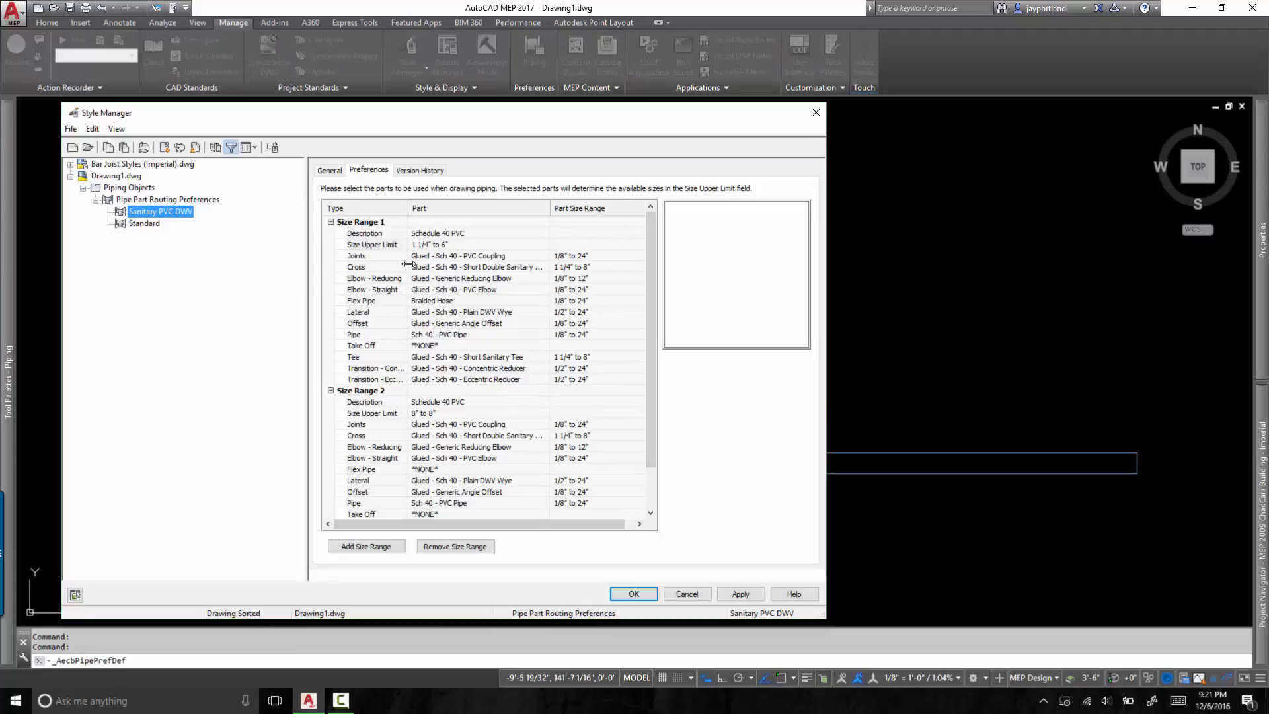
{"action": "mouse_move", "coordinate": [459, 296]}
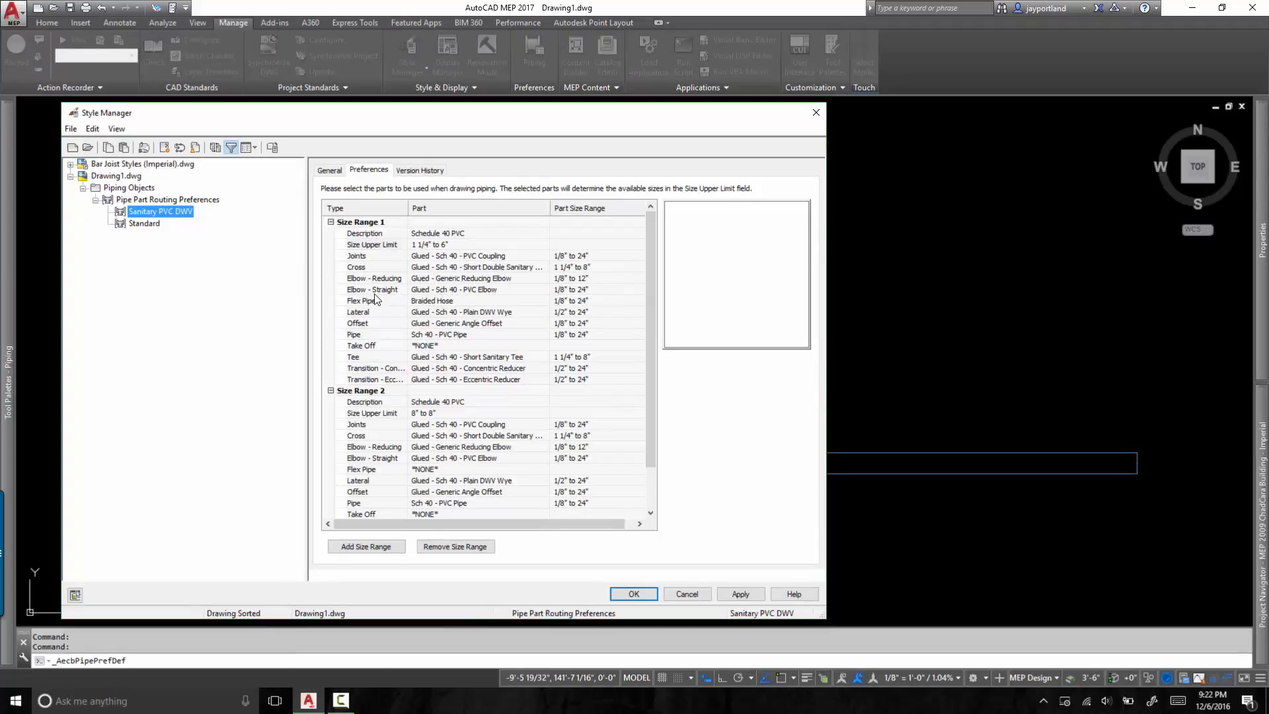
{"action": "left_click", "coordinate": [477, 289]}
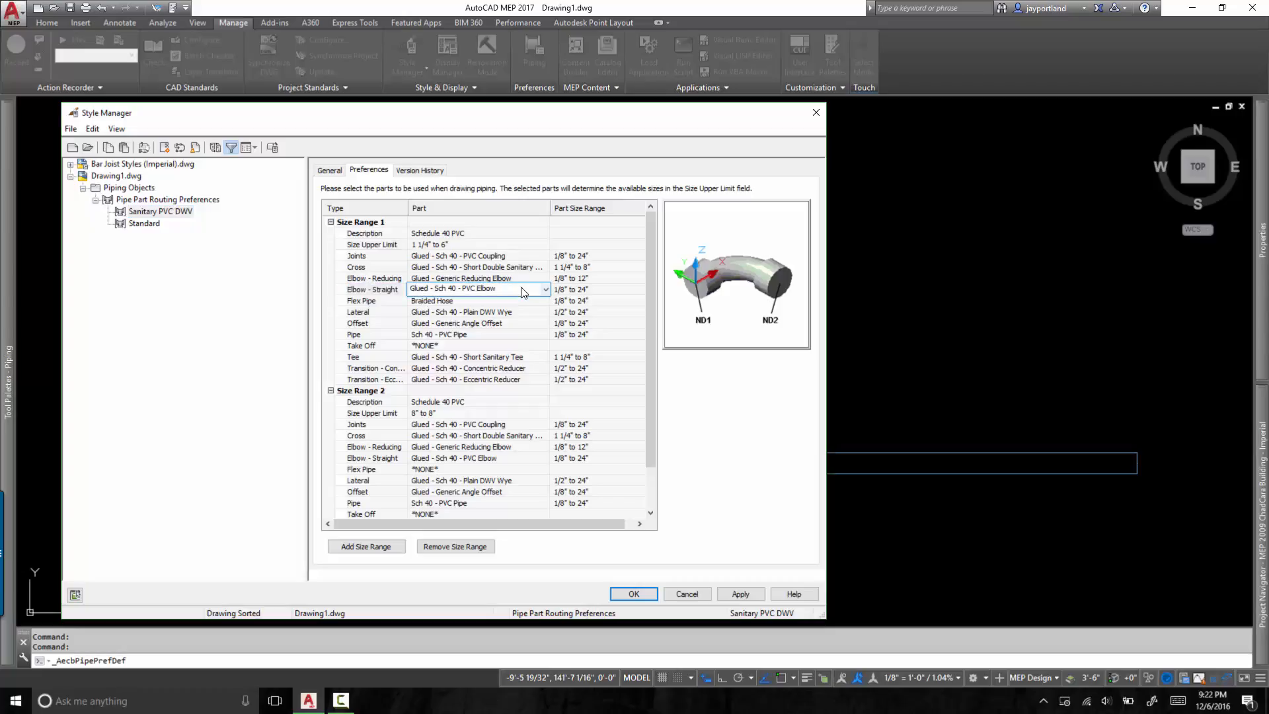
{"action": "left_click", "coordinate": [544, 289]}
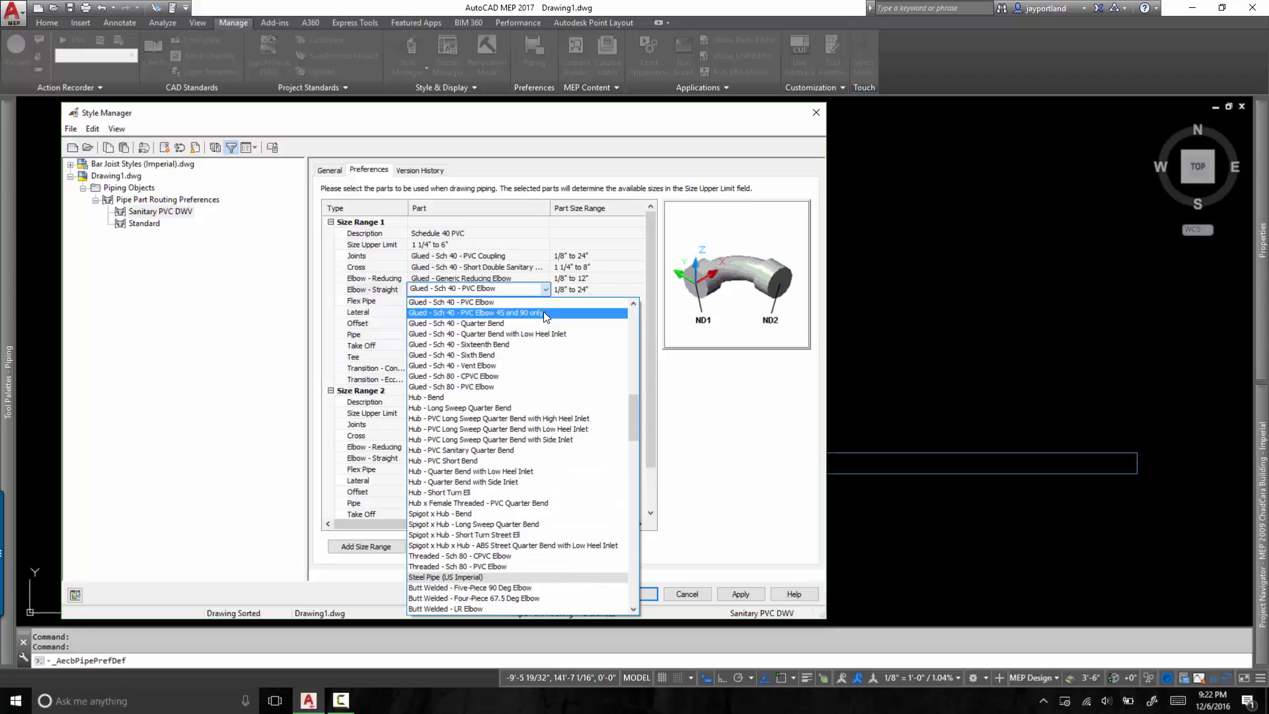
{"action": "mouse_move", "coordinate": [506, 319]}
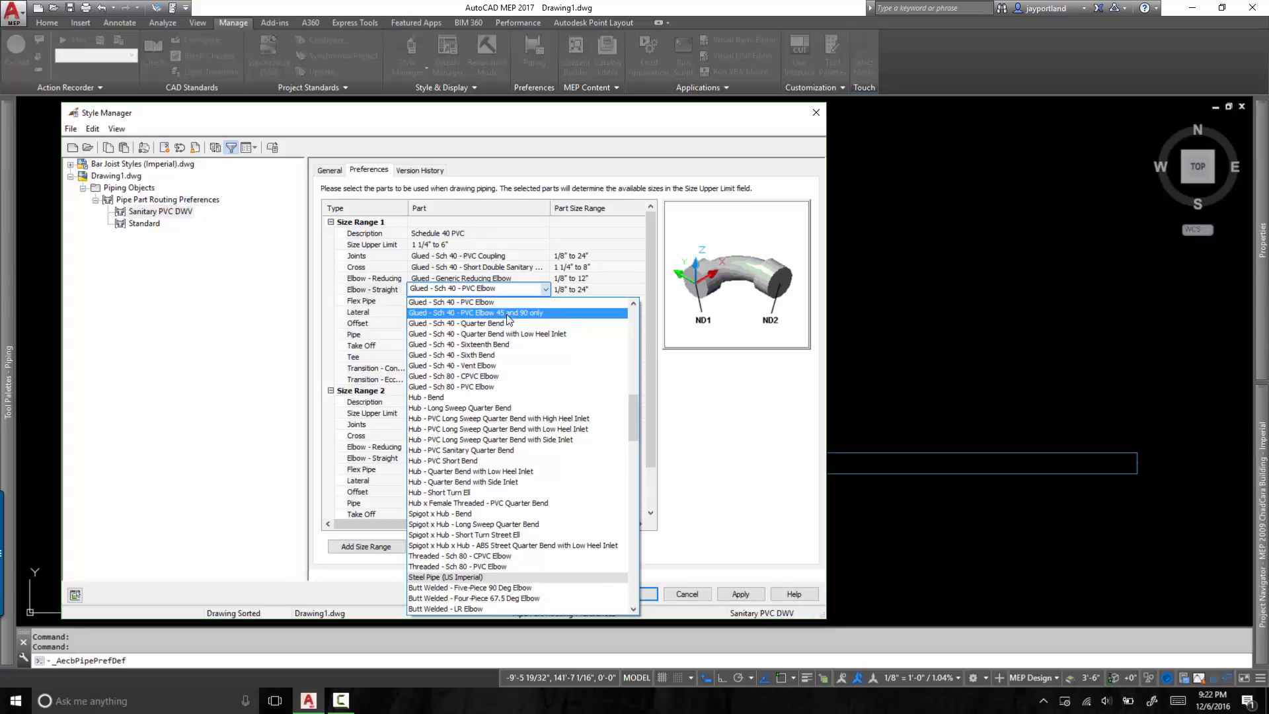
{"action": "mouse_move", "coordinate": [543, 319]}
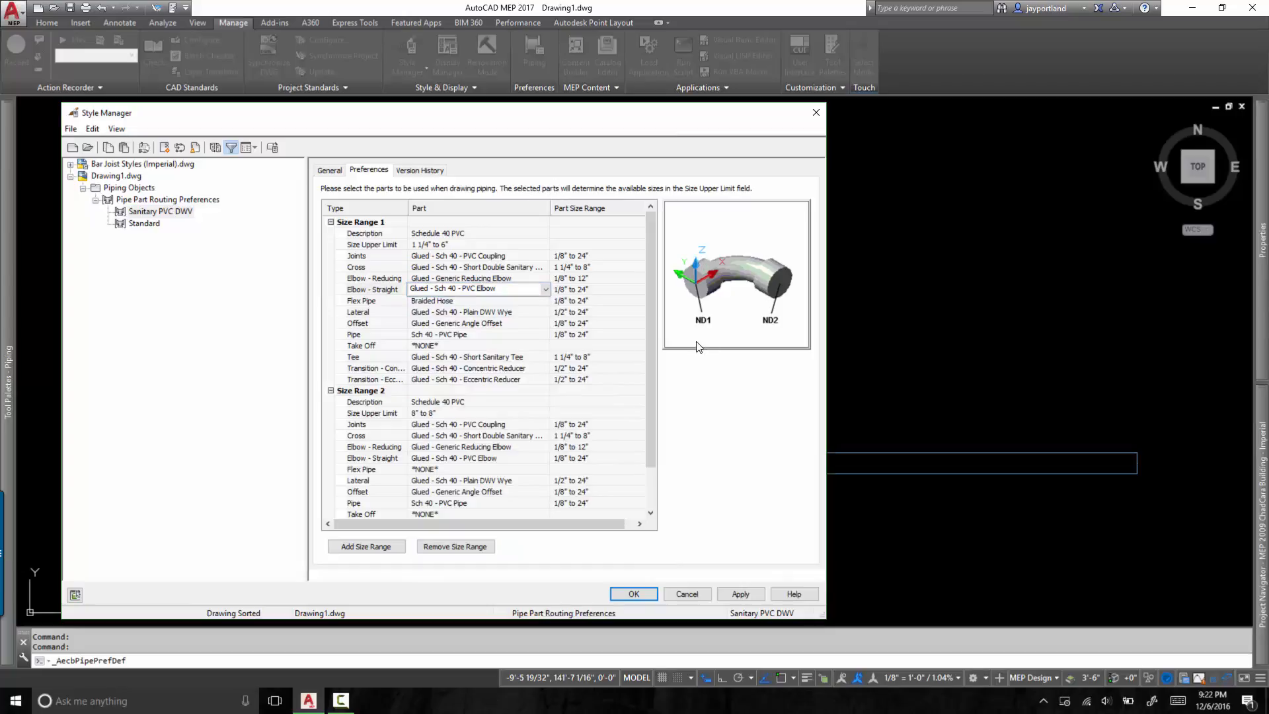
{"action": "mouse_move", "coordinate": [172, 215]}
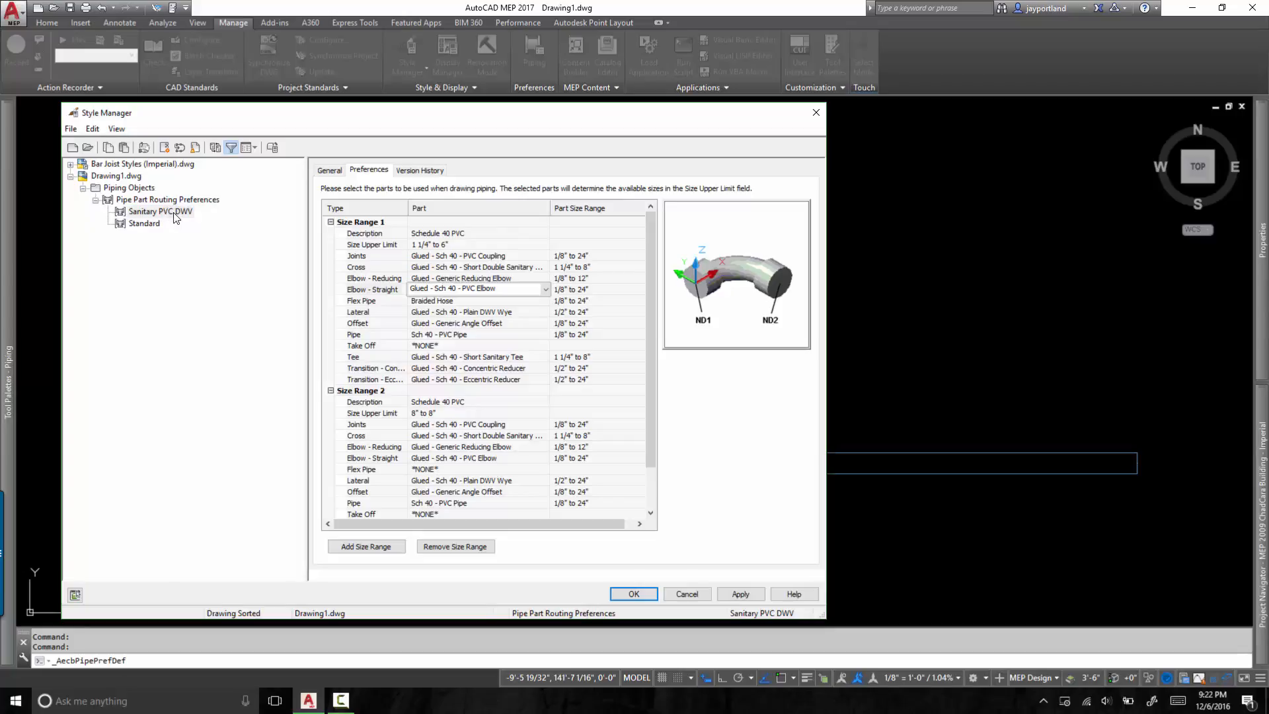
Duplicate the Sanitary PVC DWV preference and name the copy 'Sanitary PVC DWV 45 and 90 only'
{"action": "right_click", "coordinate": [160, 212]}
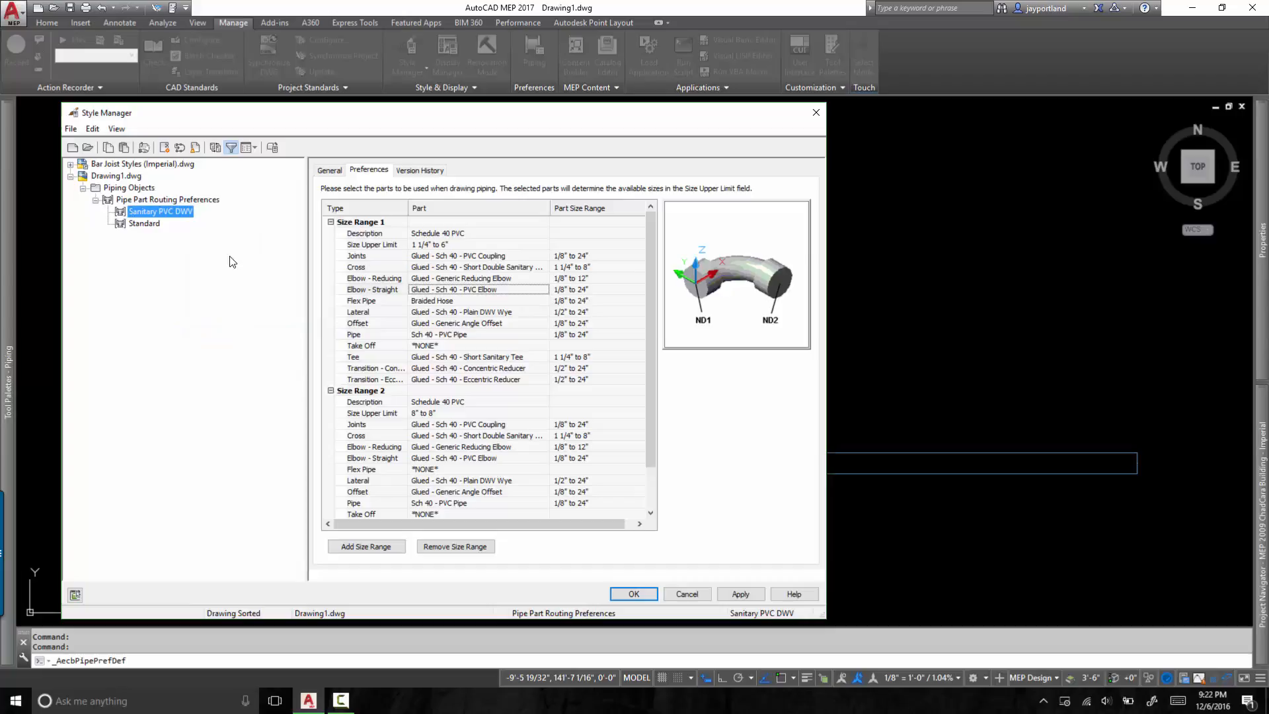
{"action": "mouse_move", "coordinate": [207, 228]}
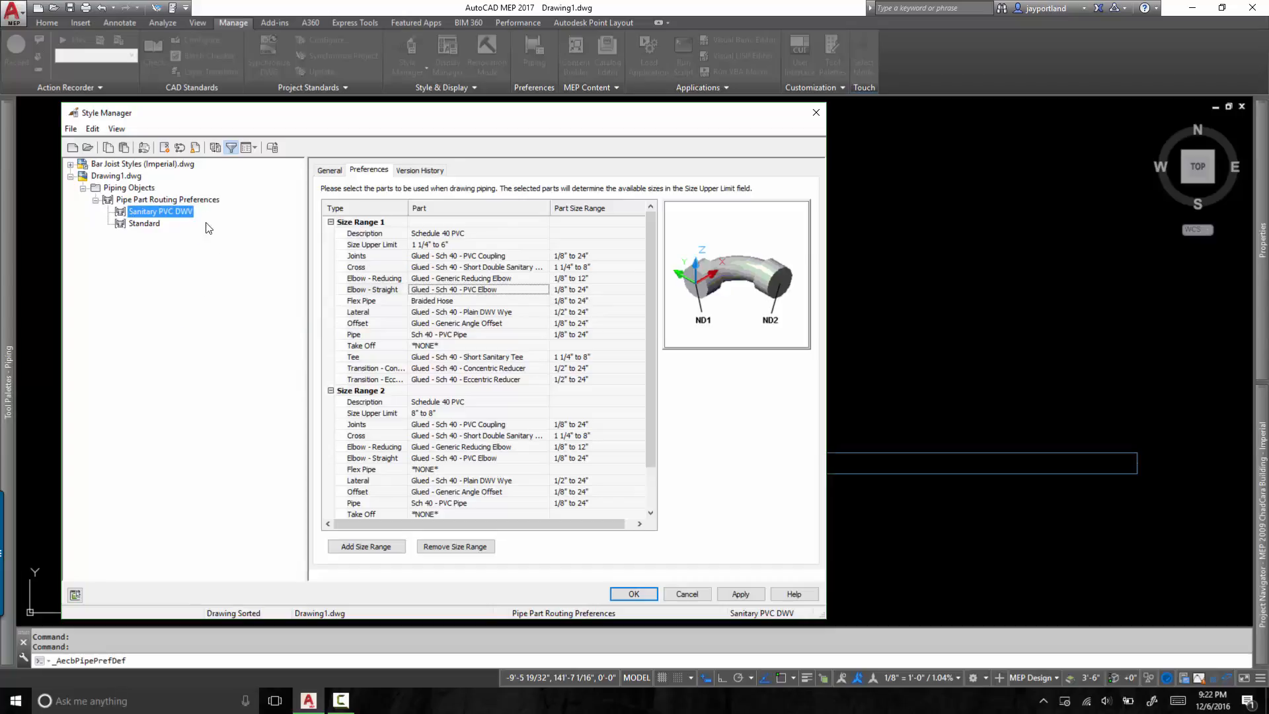
{"action": "right_click", "coordinate": [168, 199]}
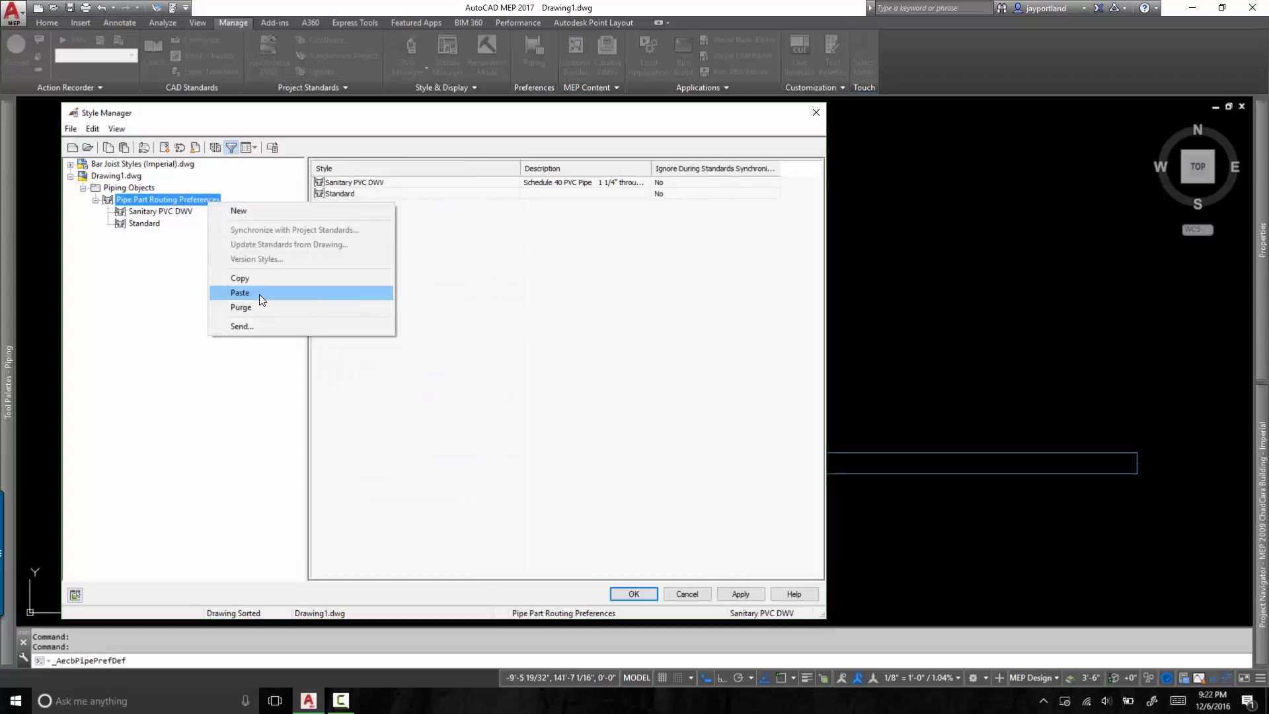
{"action": "left_click", "coordinate": [240, 292]}
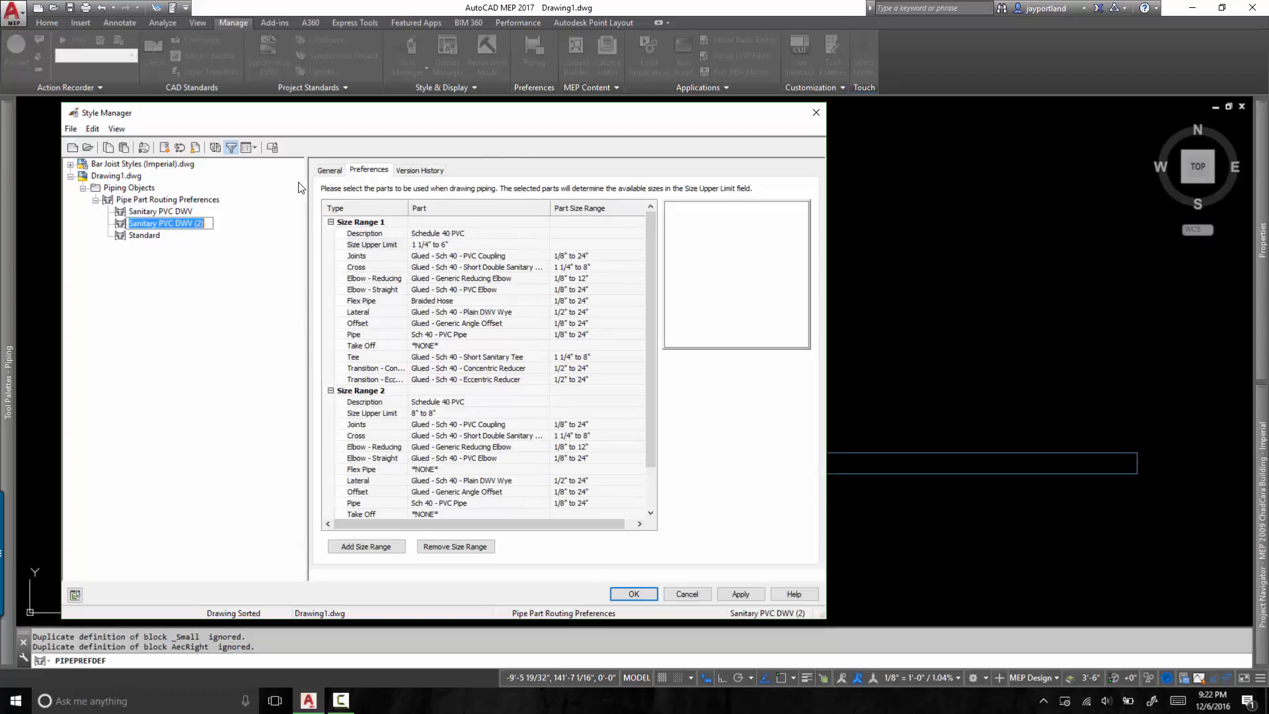
{"action": "left_click", "coordinate": [329, 170]}
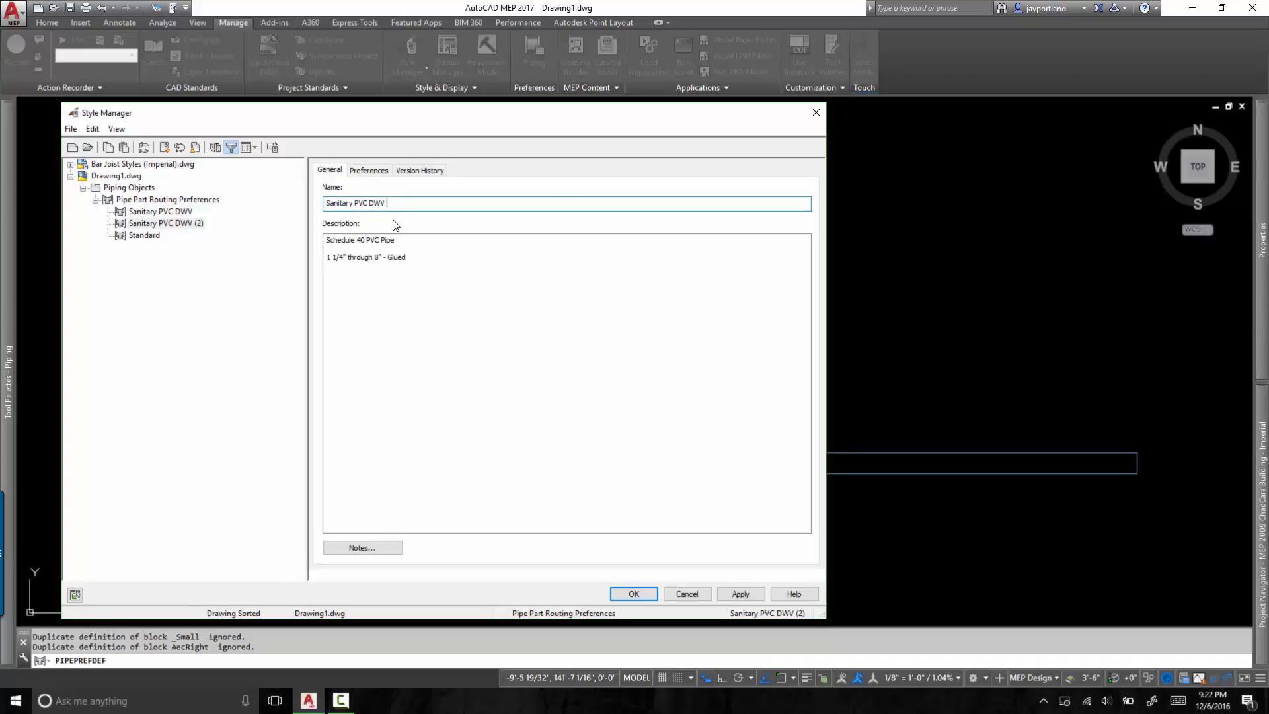
{"action": "type", "text": "4"}
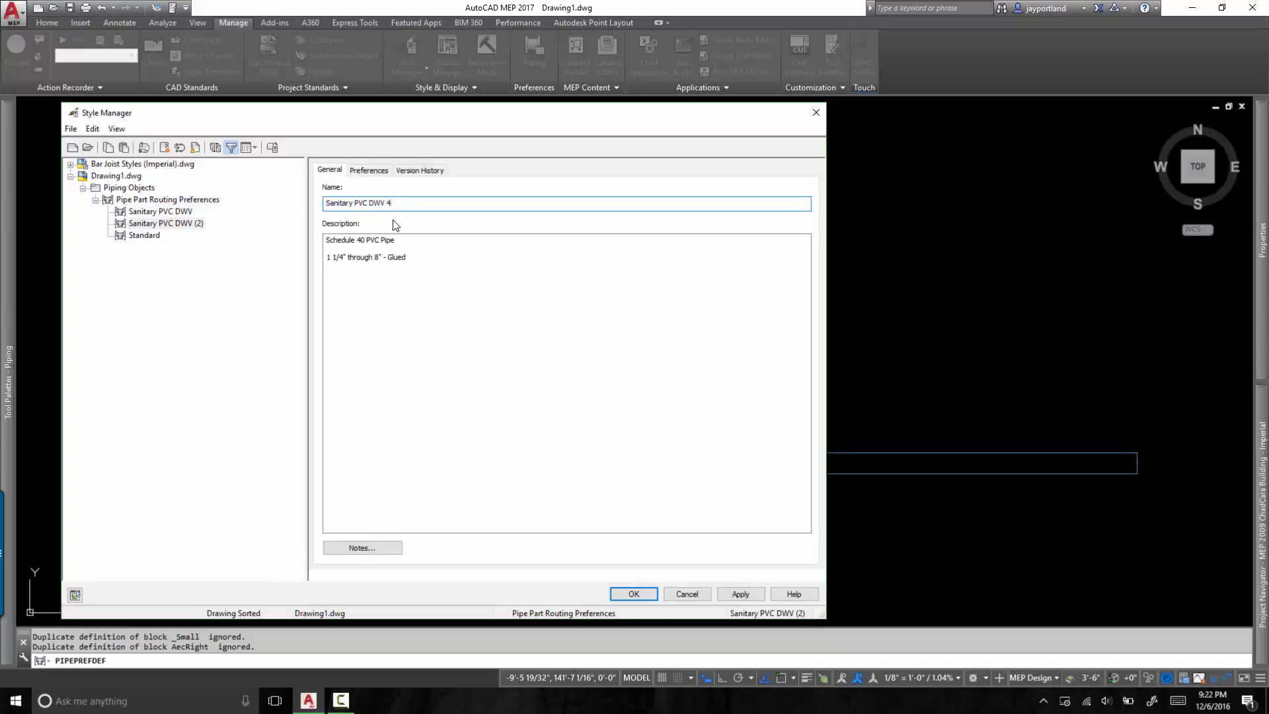
{"action": "type", "text": "5 and"}
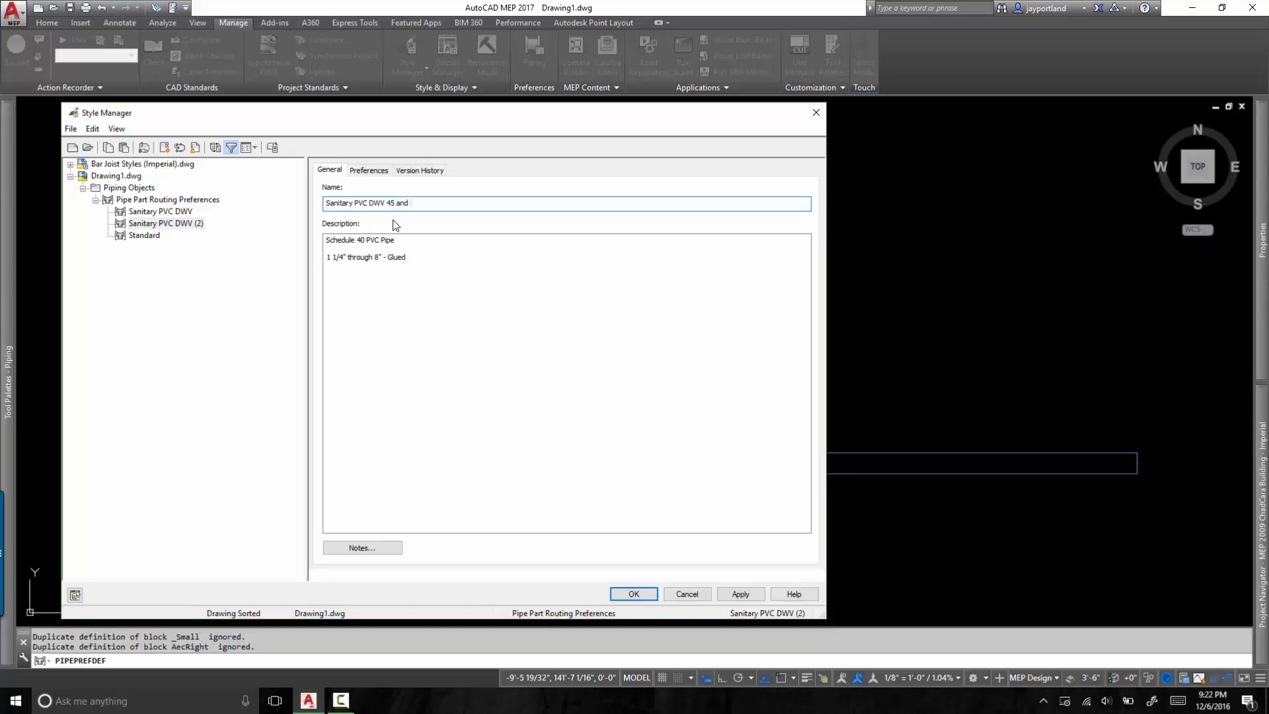
{"action": "type", "text": "90 only"}
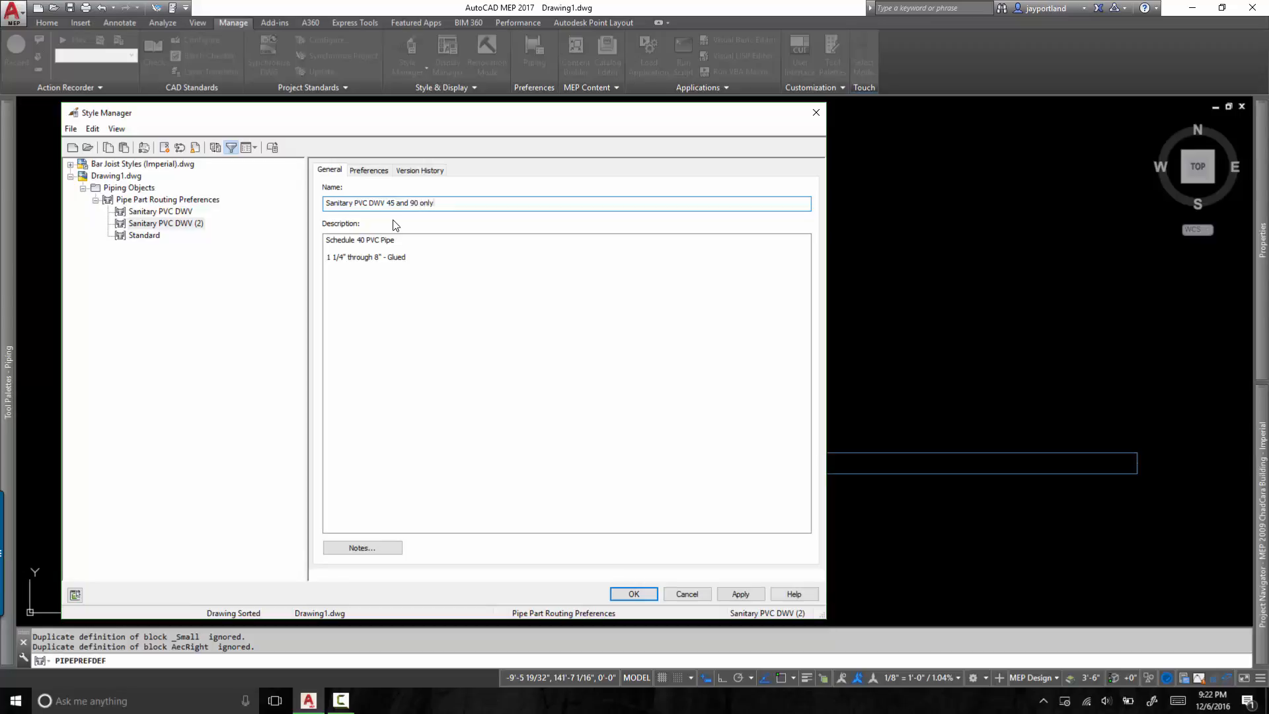
Set Elbow - Straight to 'Glued - Sch 40 - PVC Elbow 45 and 90 only' and confirm the style
{"action": "left_click", "coordinate": [369, 170]}
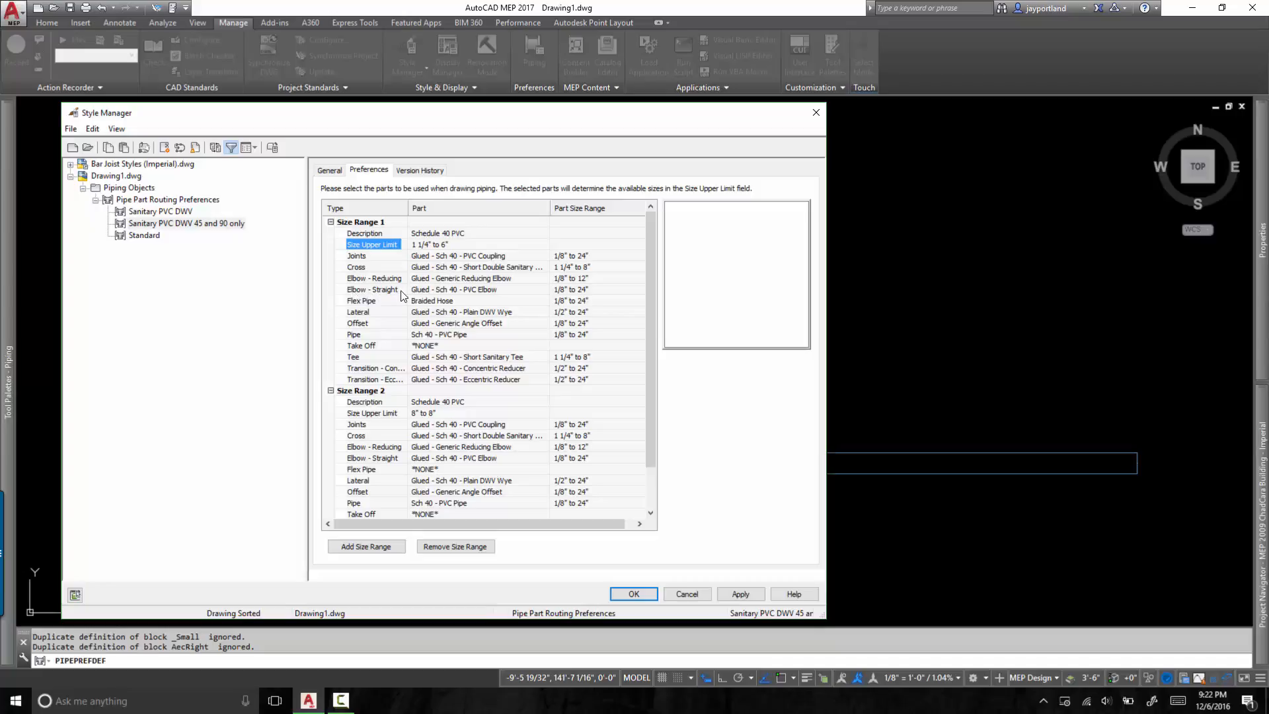
{"action": "left_click", "coordinate": [543, 289]}
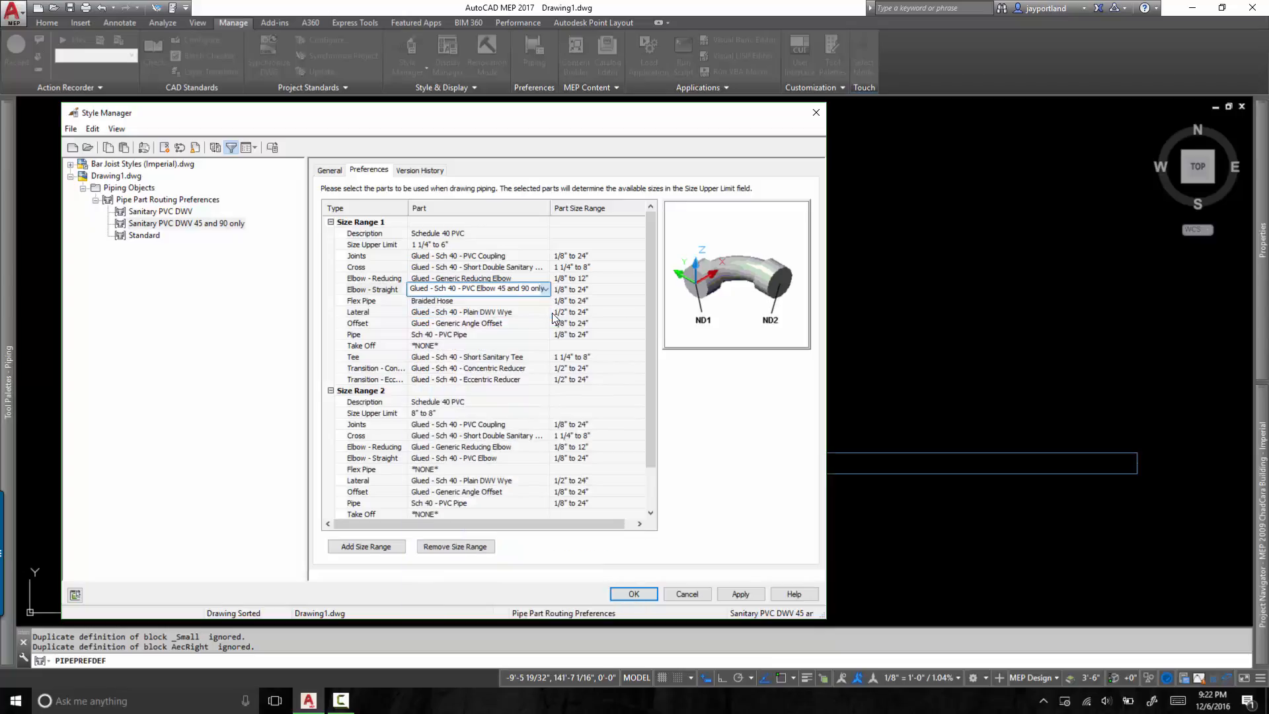
{"action": "left_click", "coordinate": [738, 593]}
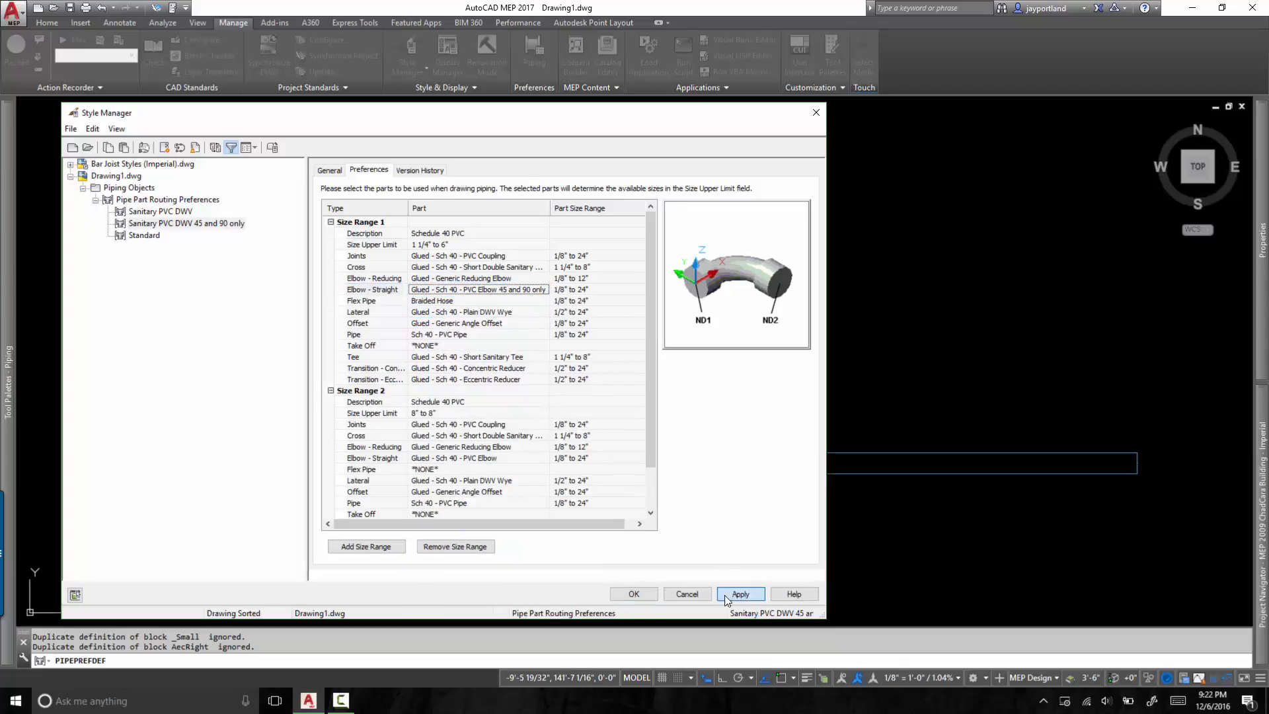
{"action": "left_click", "coordinate": [633, 593]}
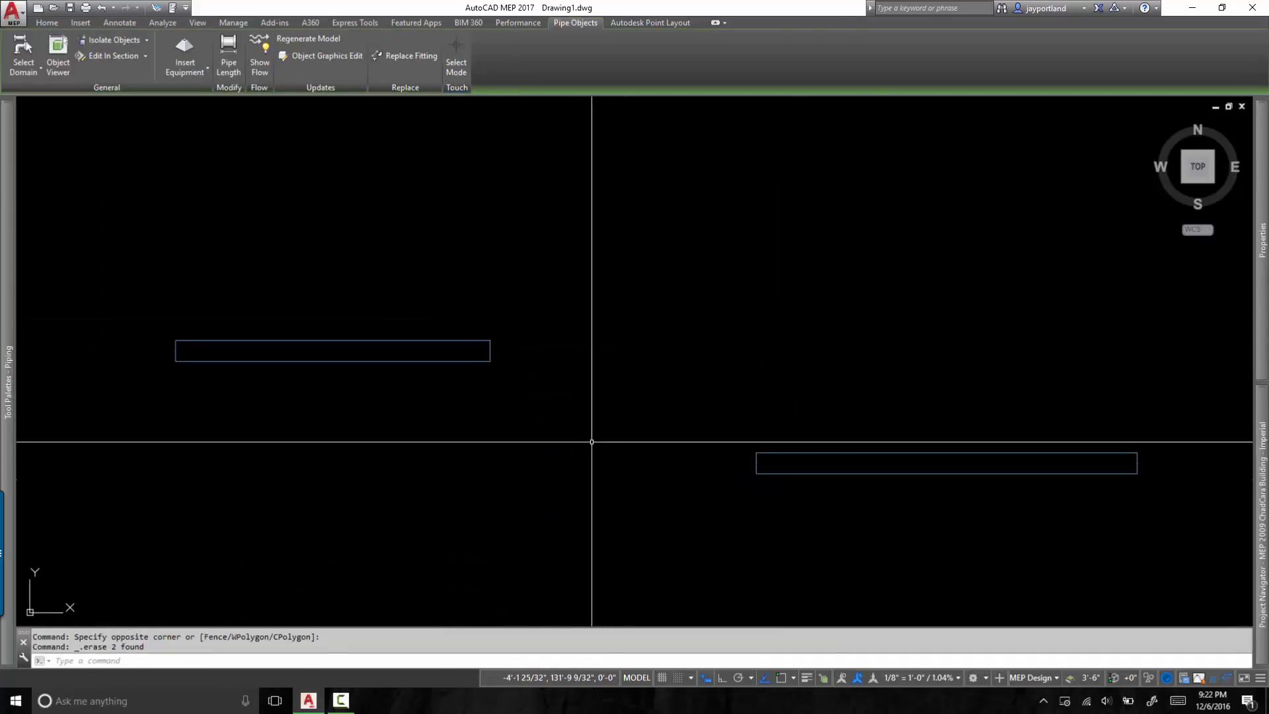
Add pipe from the left pipe to the right pipe's end, cycling to the 45-degree elbow solution
{"action": "left_click", "coordinate": [332, 351]}
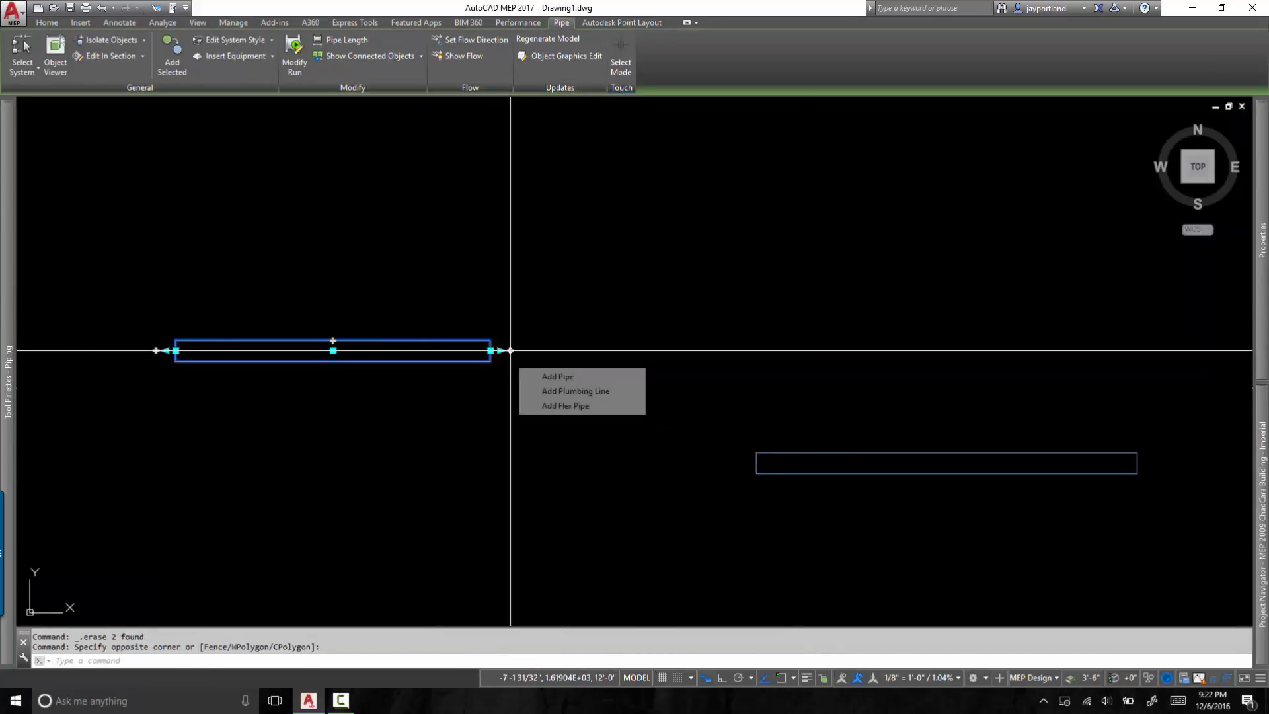
{"action": "left_click", "coordinate": [557, 375]}
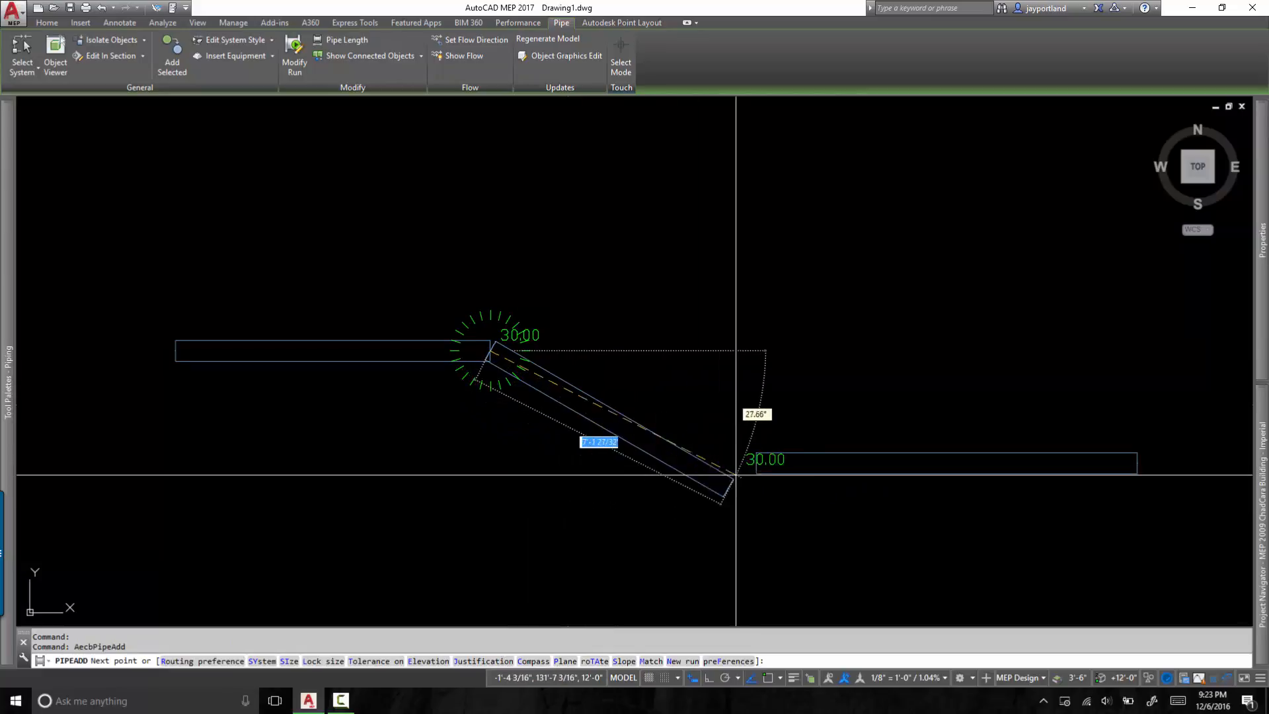
{"action": "left_click", "coordinate": [233, 22]}
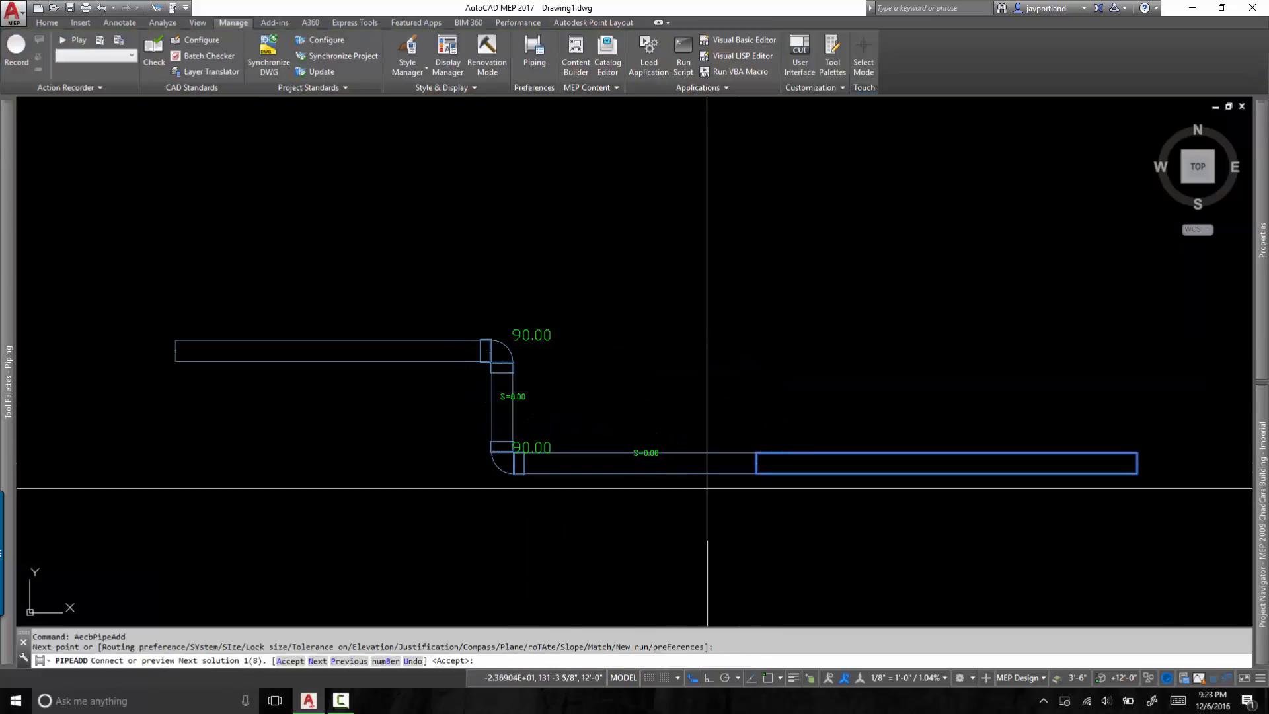
{"action": "type", "text": "n"}
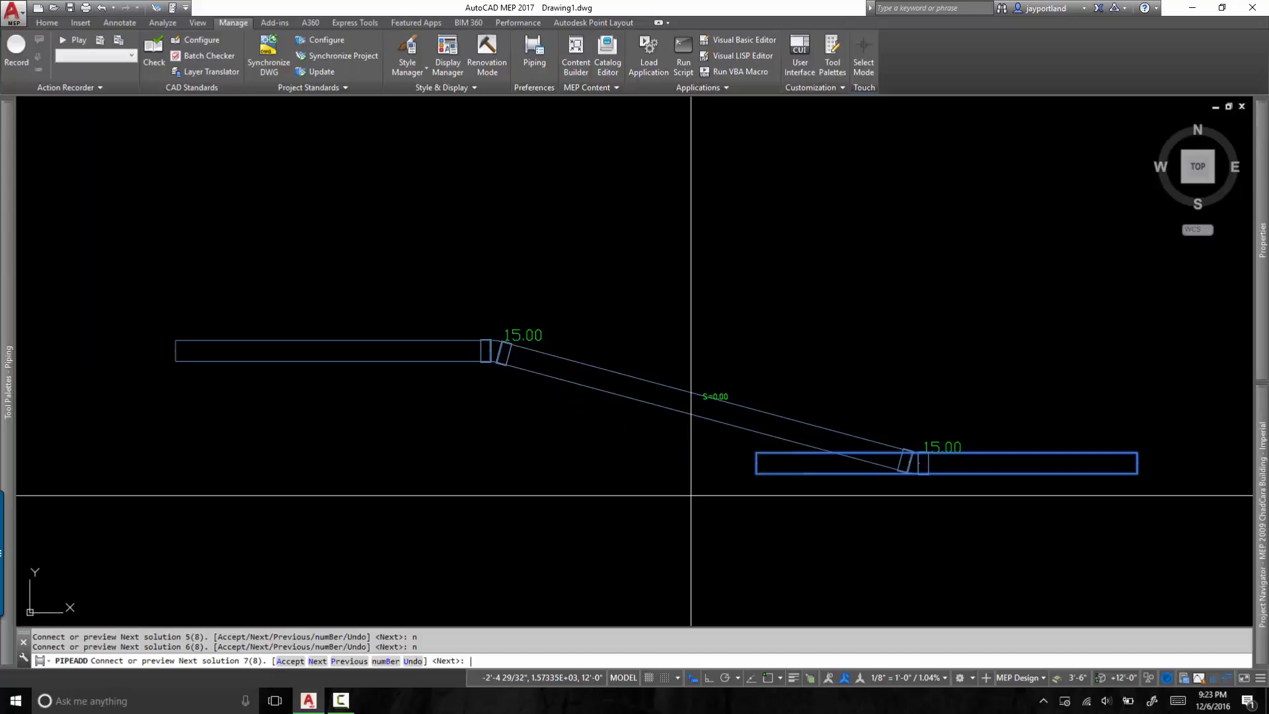
{"action": "type", "text": "n"}
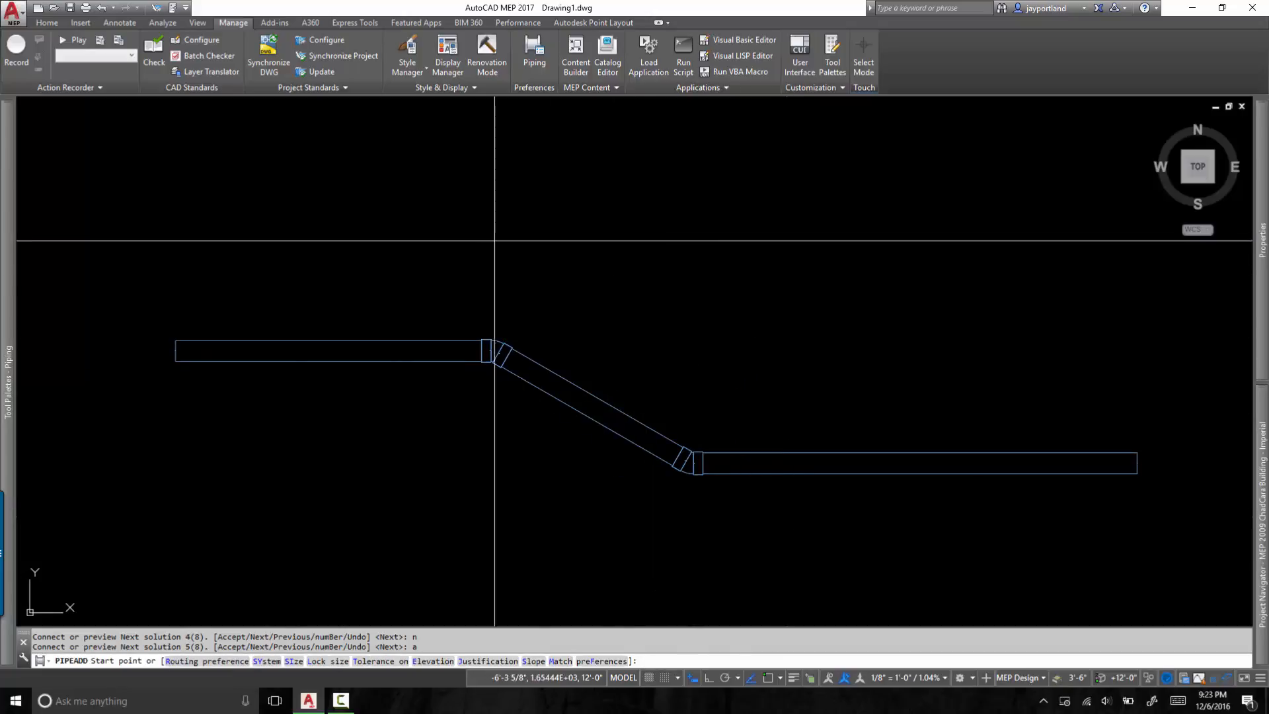
Start a new upper Sanitary DWV pipe using the 45 and 90 only routing preference
{"action": "key", "text": "Escape"}
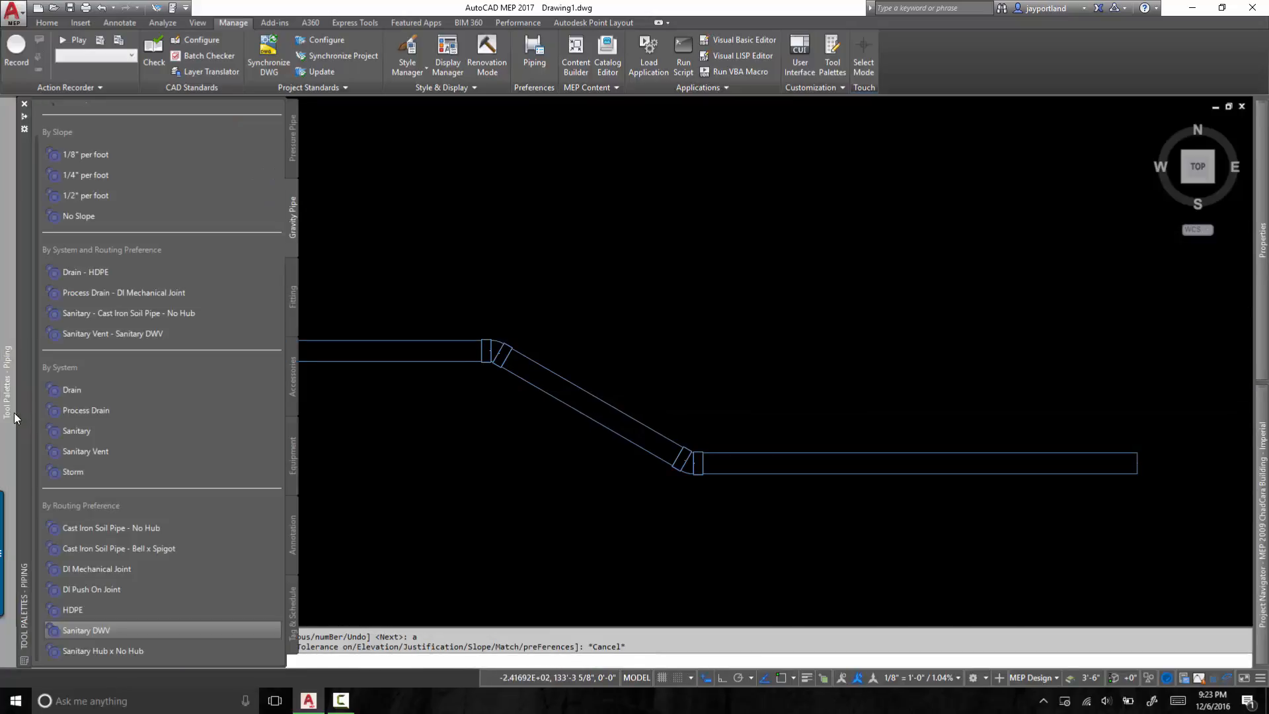
{"action": "mouse_move", "coordinate": [96, 636]}
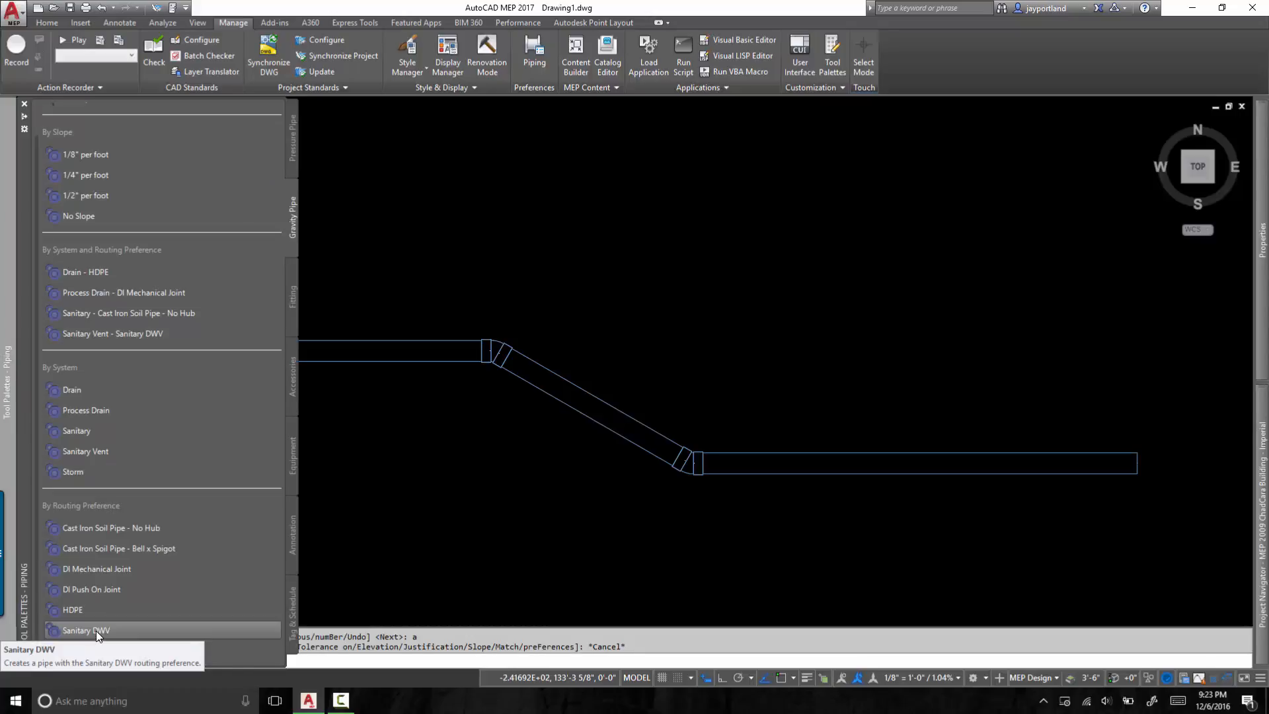
{"action": "left_click", "coordinate": [86, 629]}
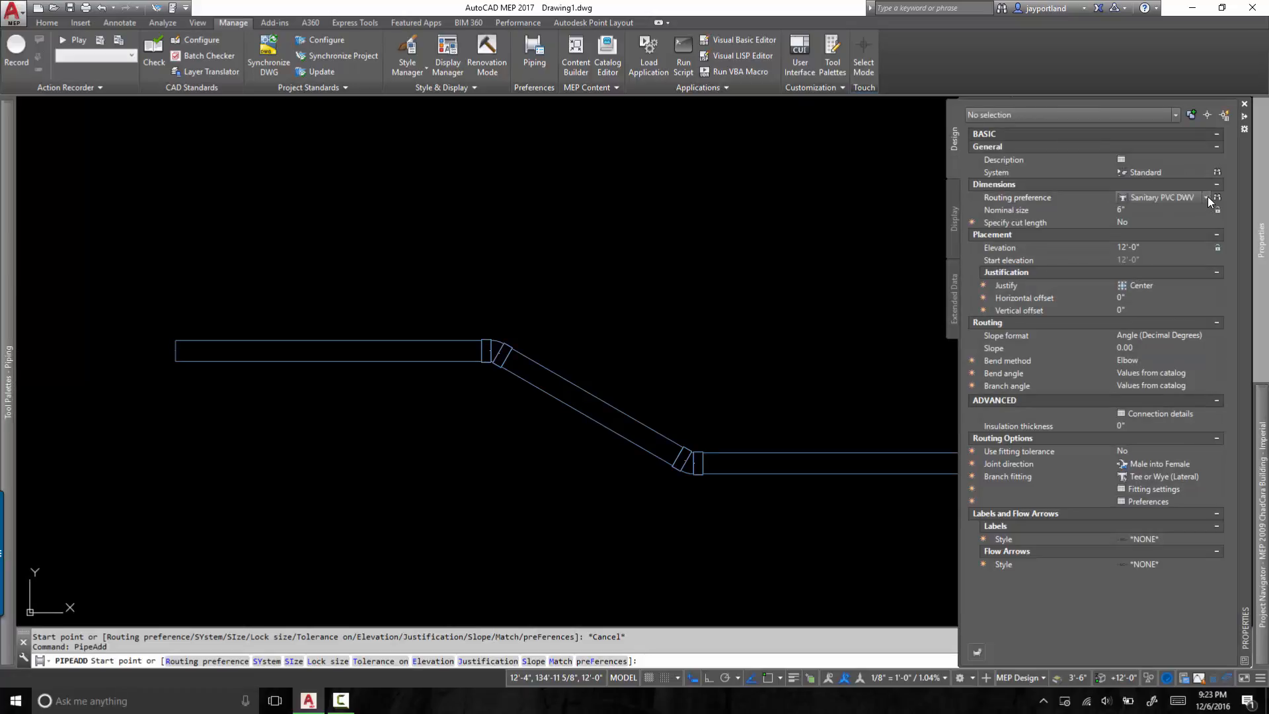
{"action": "left_click", "coordinate": [1205, 197]}
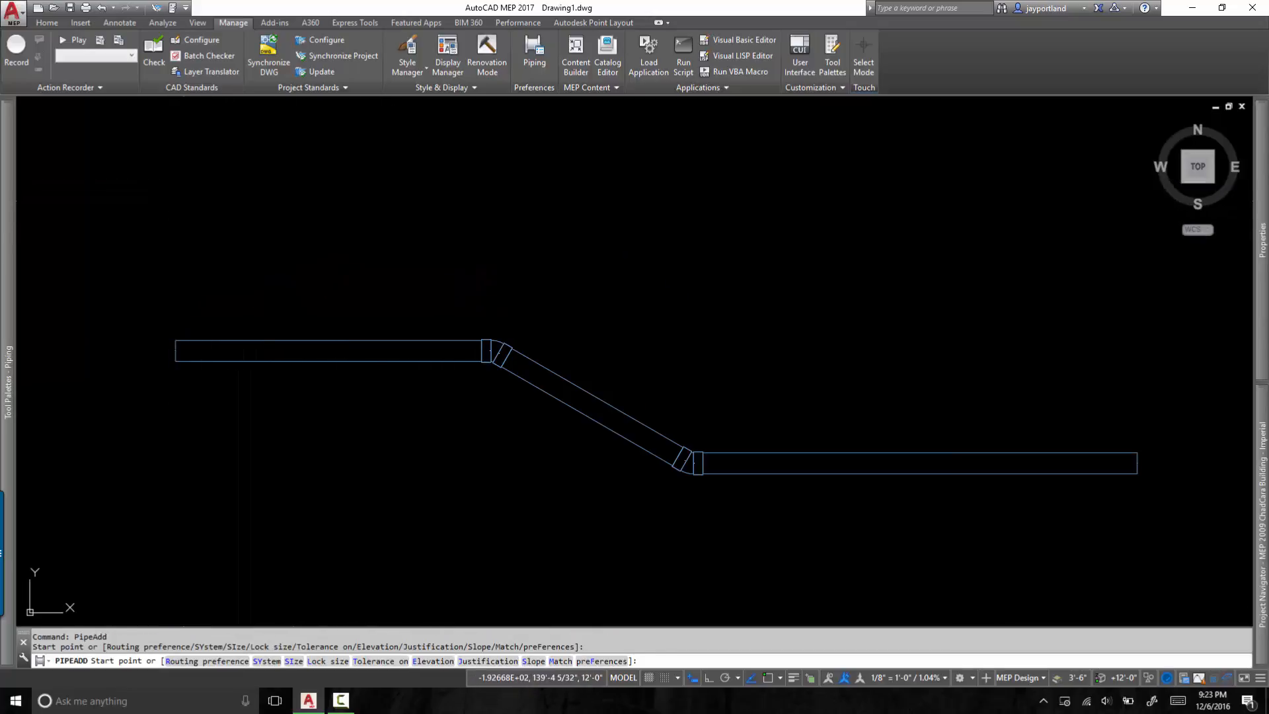
{"action": "left_click", "coordinate": [484, 186]}
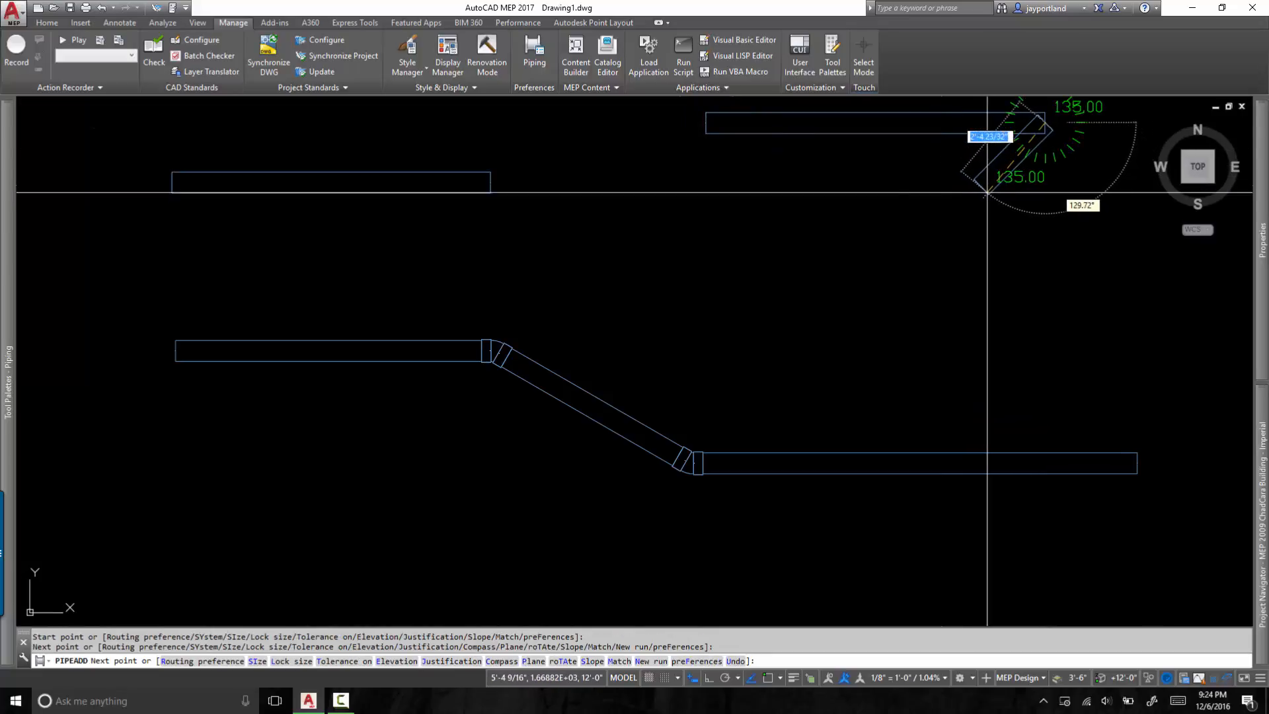
{"action": "mouse_move", "coordinate": [937, 315]}
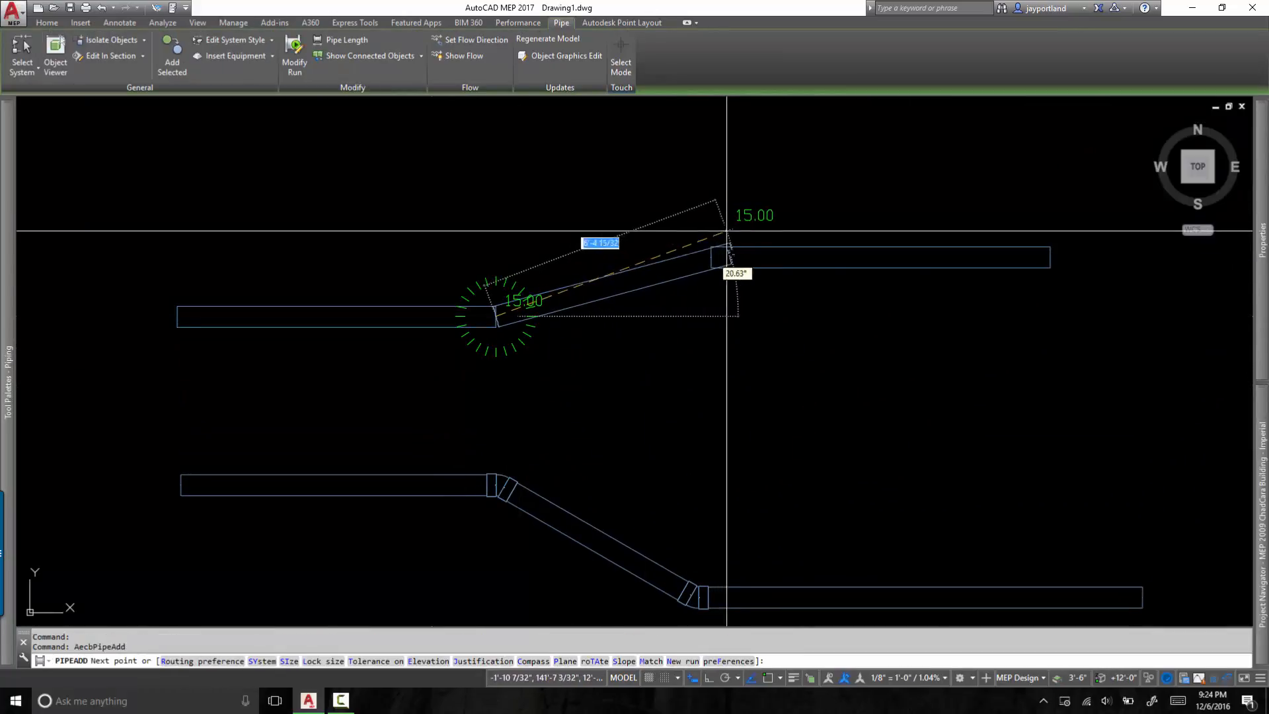
{"action": "mouse_move", "coordinate": [712, 255]}
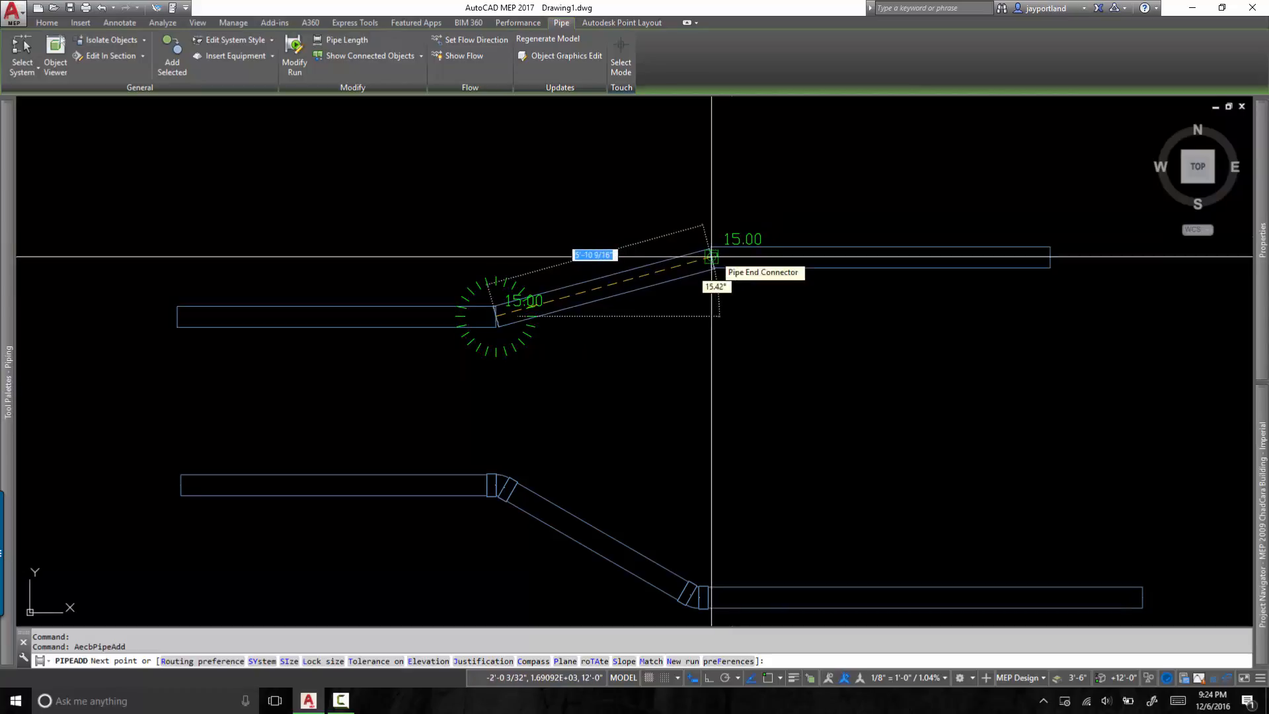
Connect the run to the upper right pipe's end and accept the 45-degree elbow solution
{"action": "left_click", "coordinate": [232, 22]}
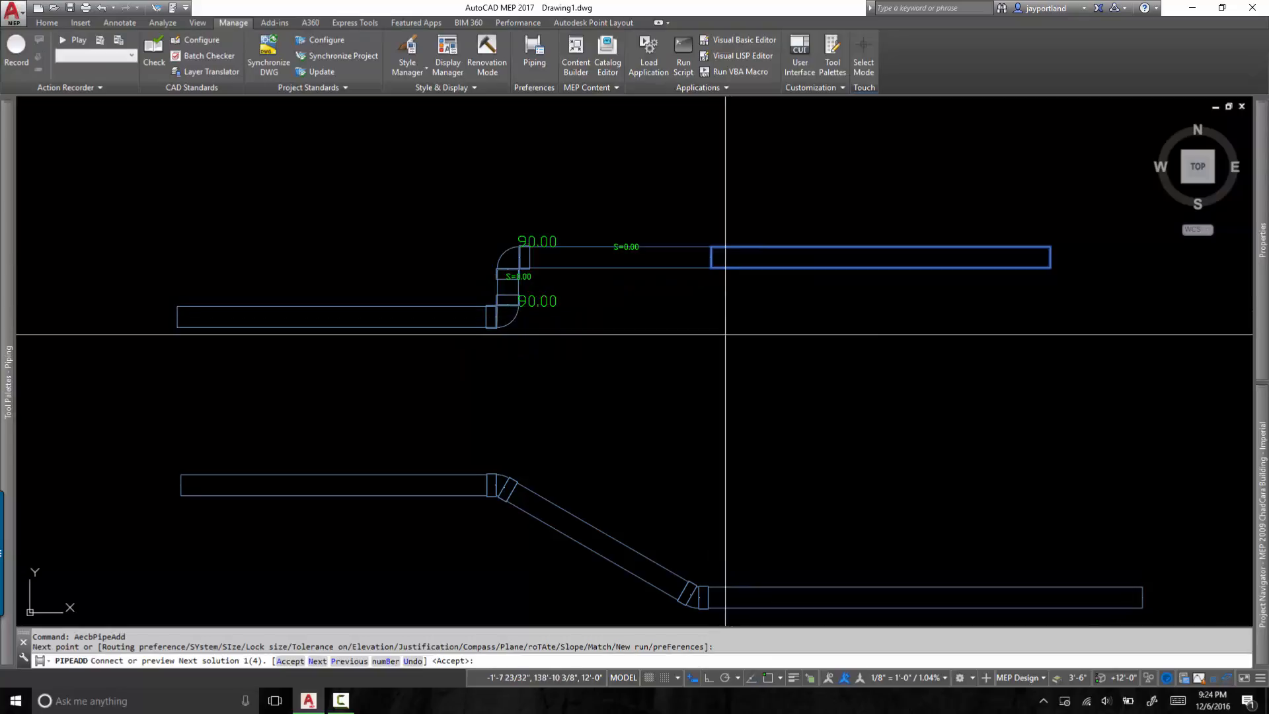
{"action": "type", "text": "n"}
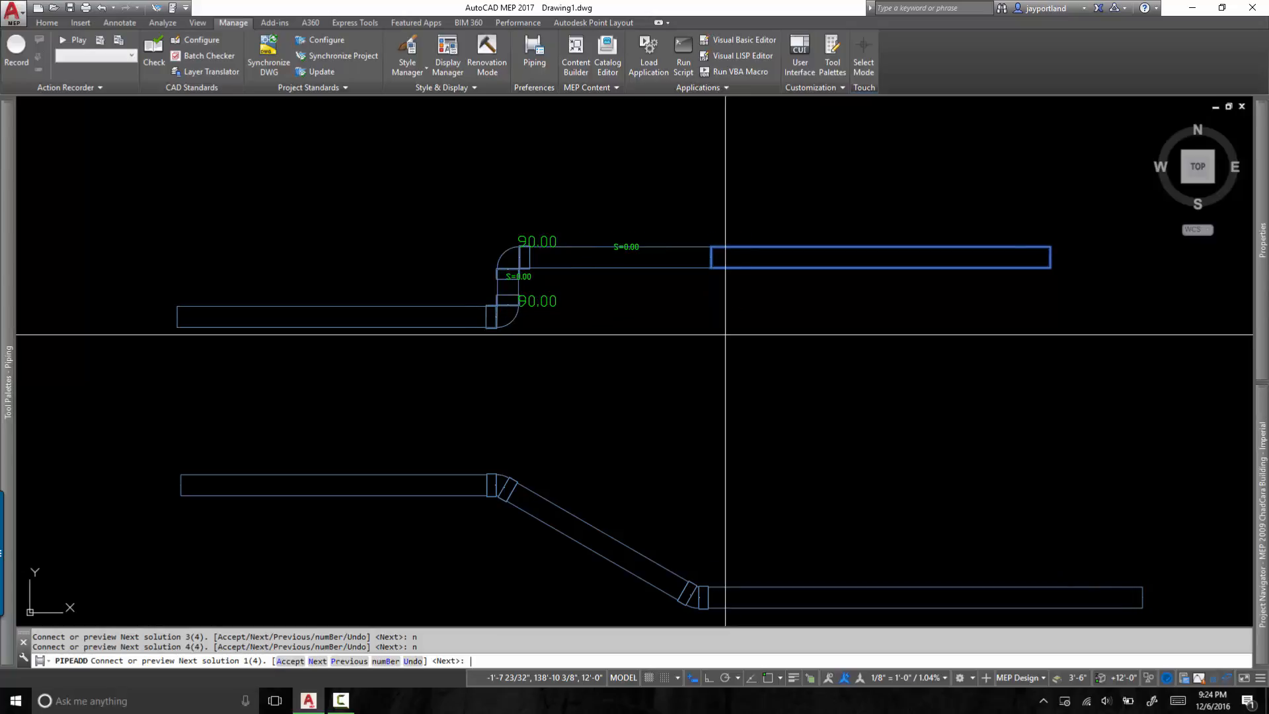
{"action": "key", "text": "Return"}
{"action": "type", "text": "a"}
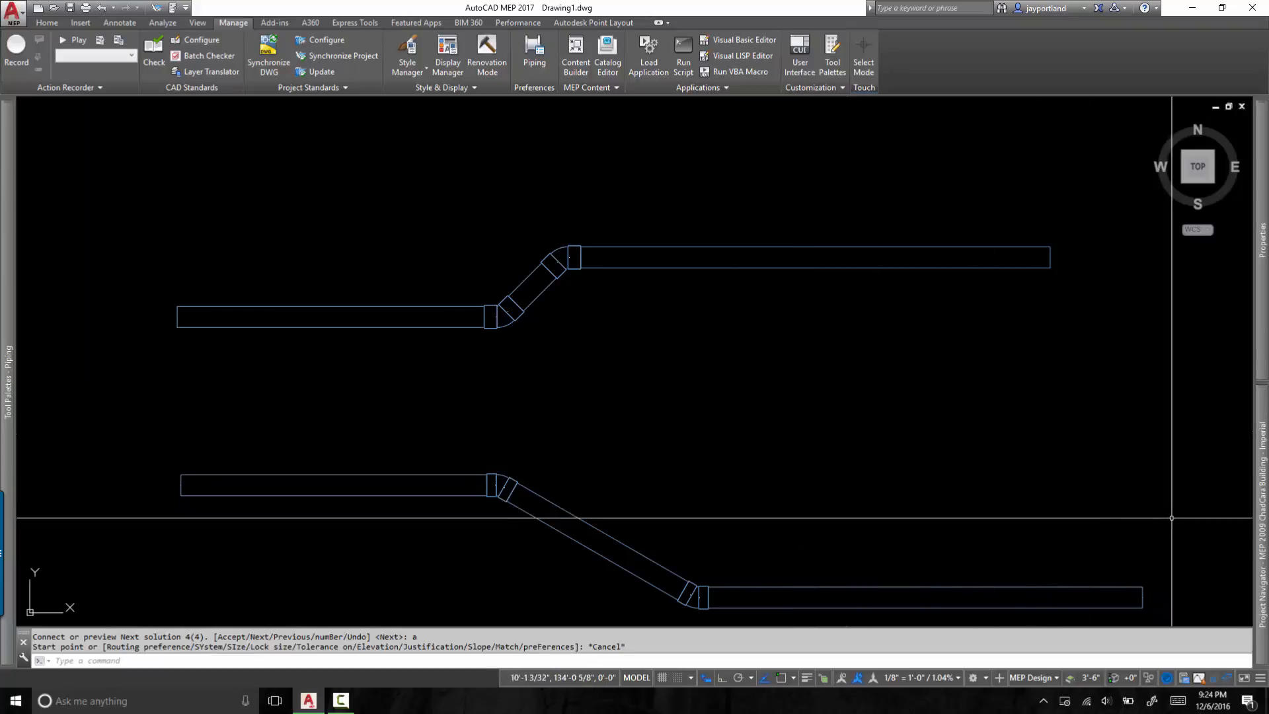
{"action": "left_click", "coordinate": [809, 258]}
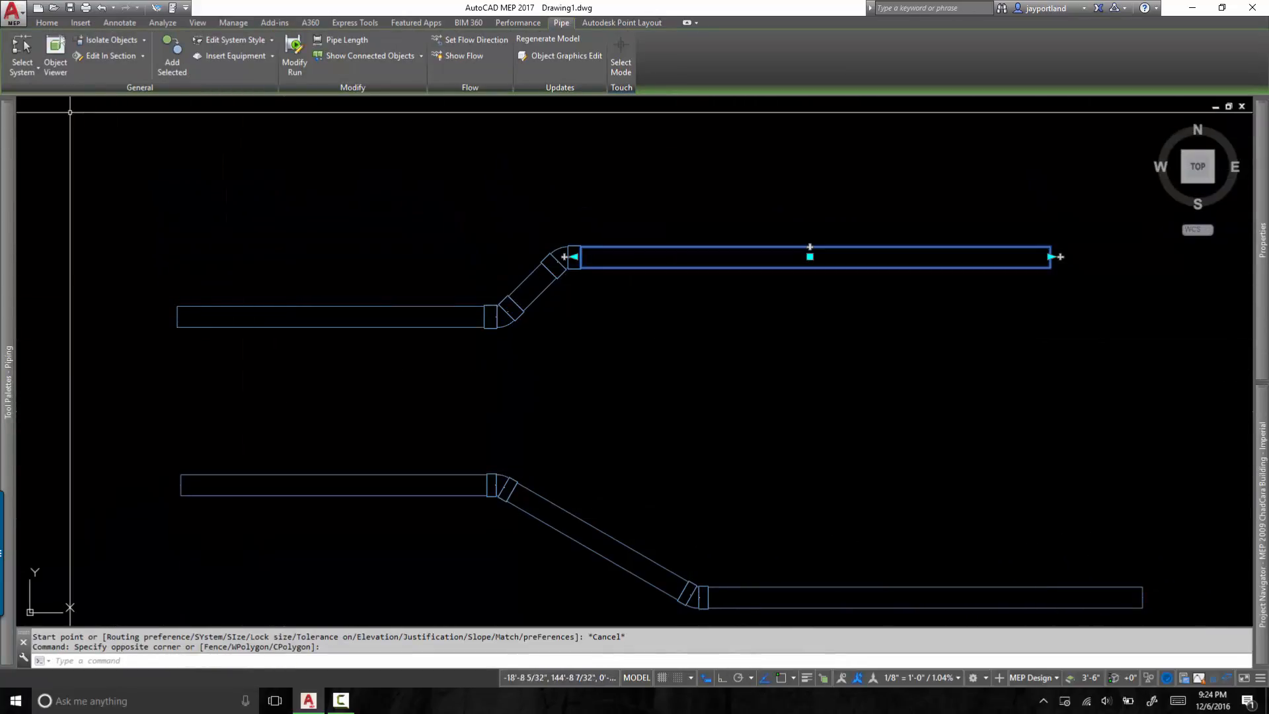
{"action": "left_click", "coordinate": [329, 183]}
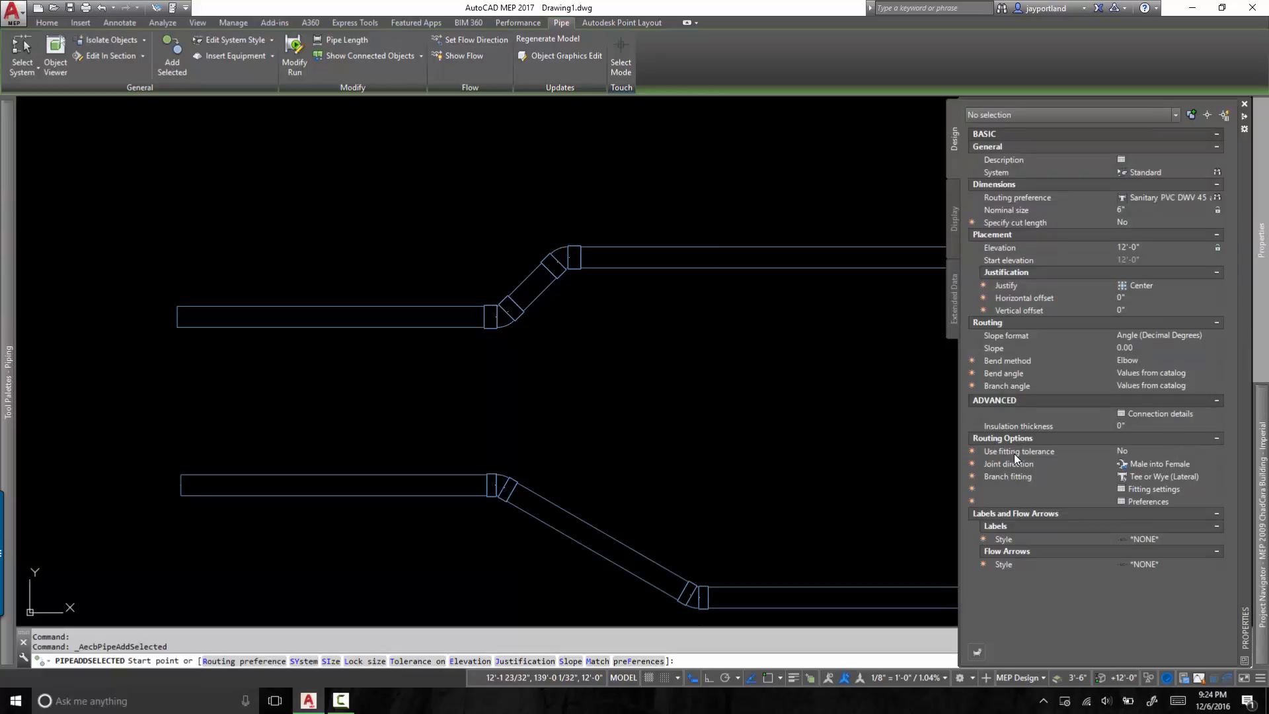
{"action": "mouse_move", "coordinate": [1093, 462]}
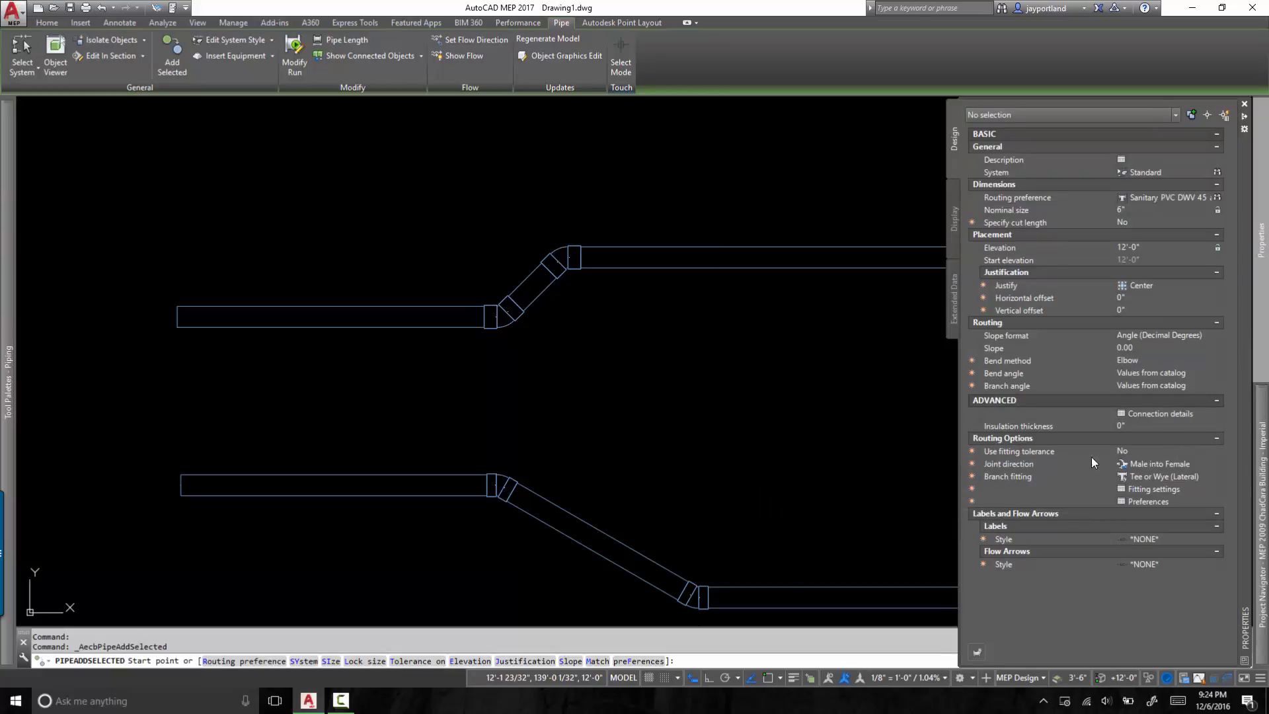
{"action": "mouse_move", "coordinate": [1143, 457]}
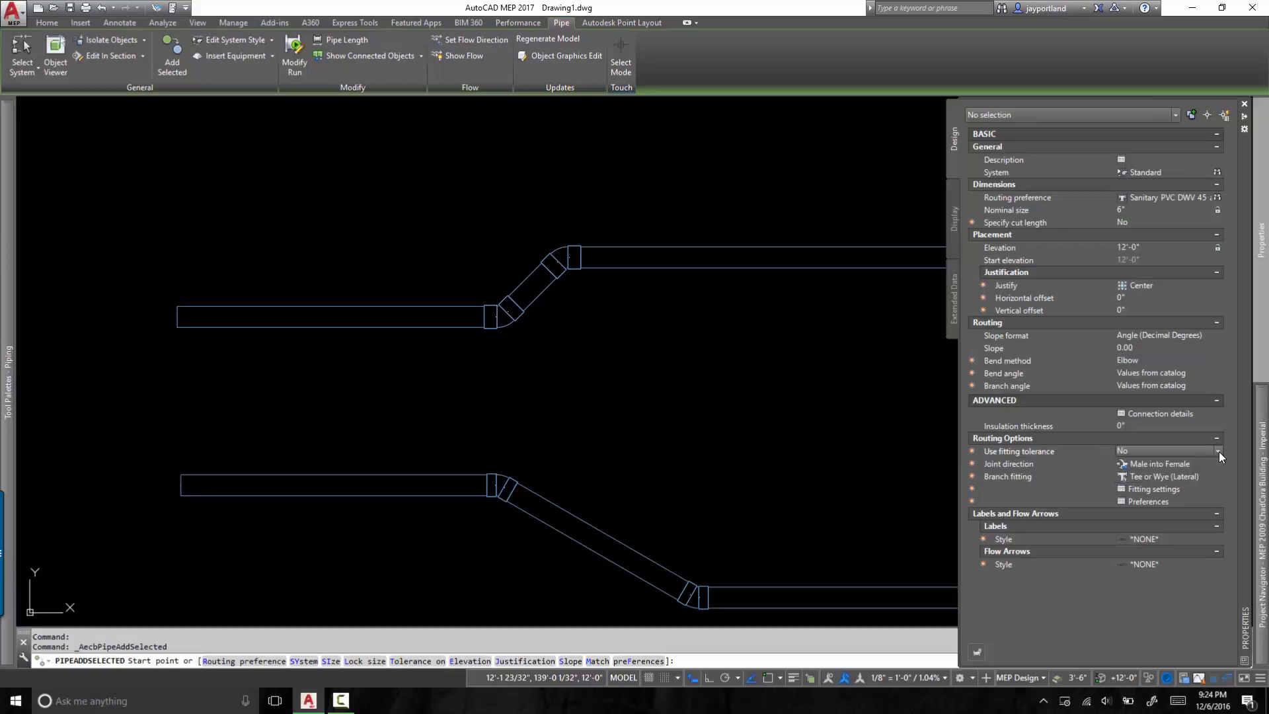
{"action": "left_click", "coordinate": [1245, 103]}
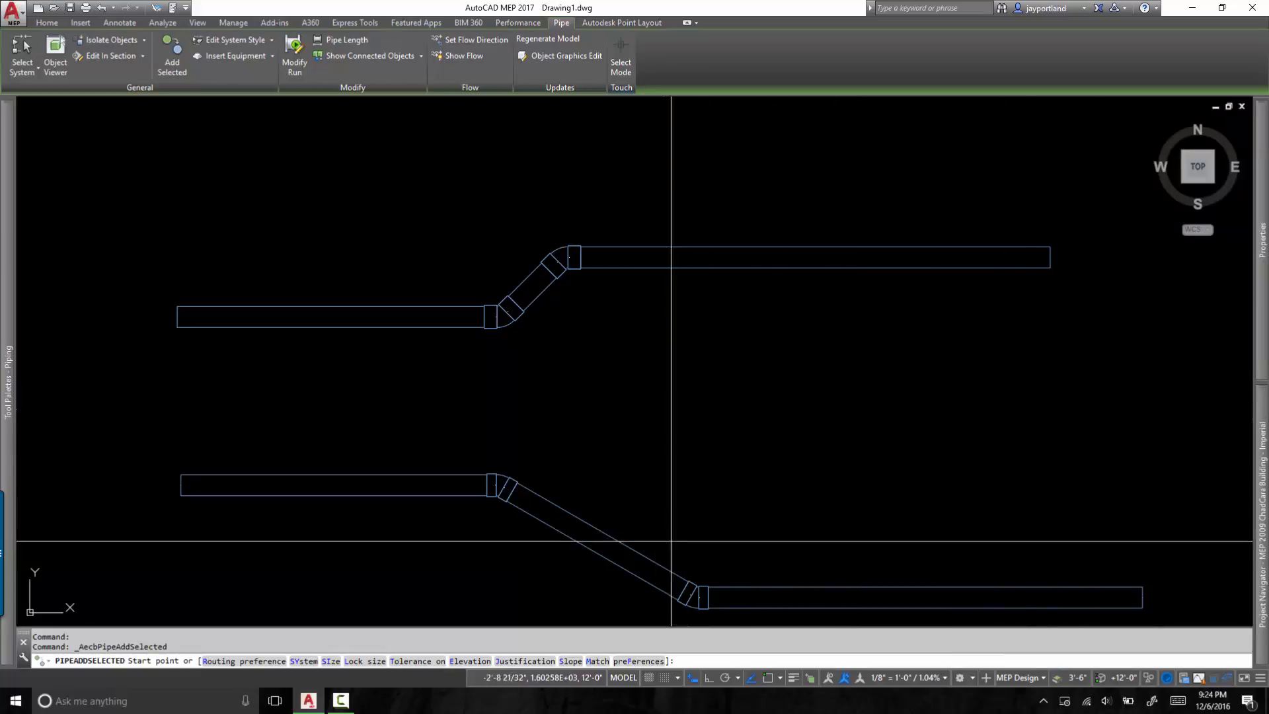
{"action": "mouse_move", "coordinate": [671, 330]}
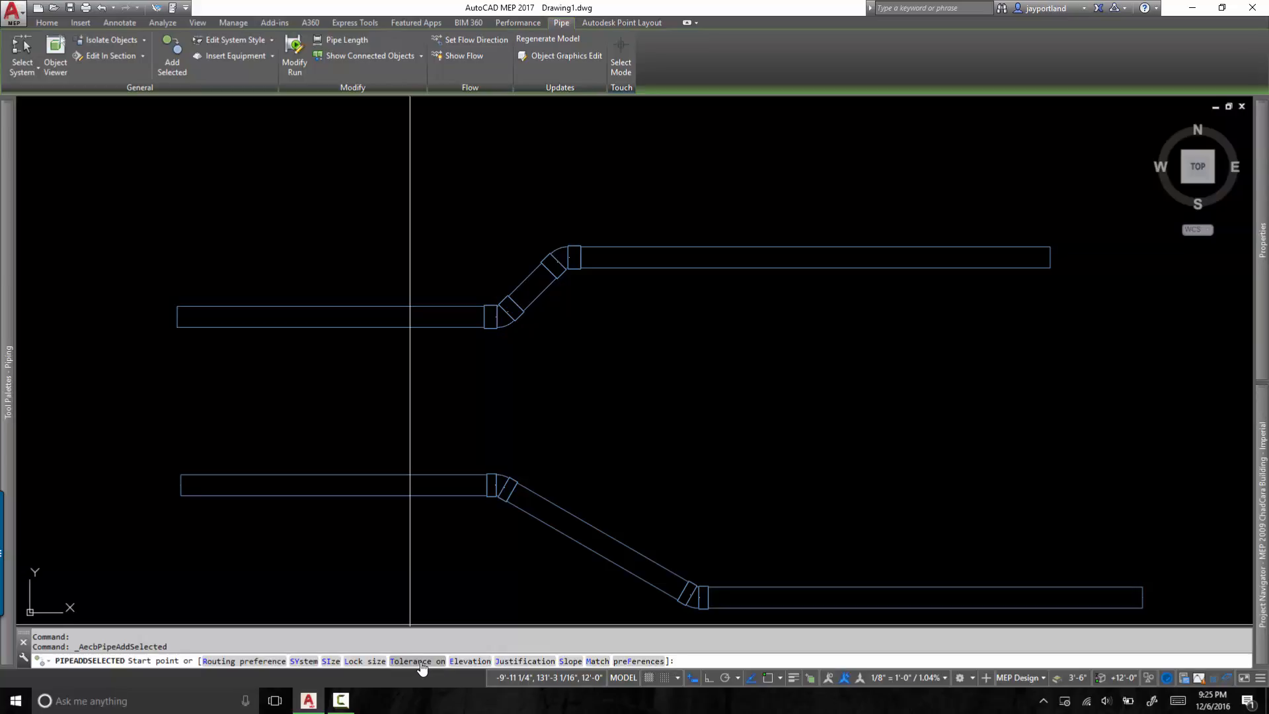
{"action": "type", "text": "T"}
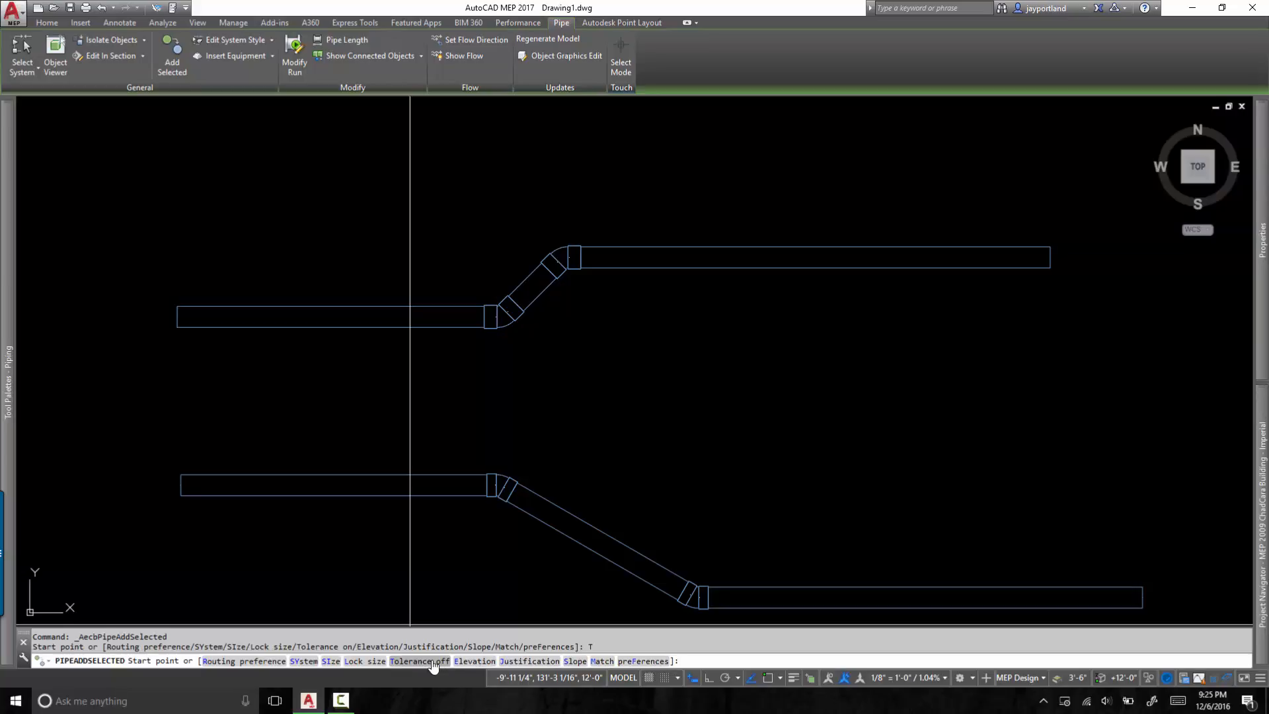
{"action": "mouse_move", "coordinate": [412, 667]}
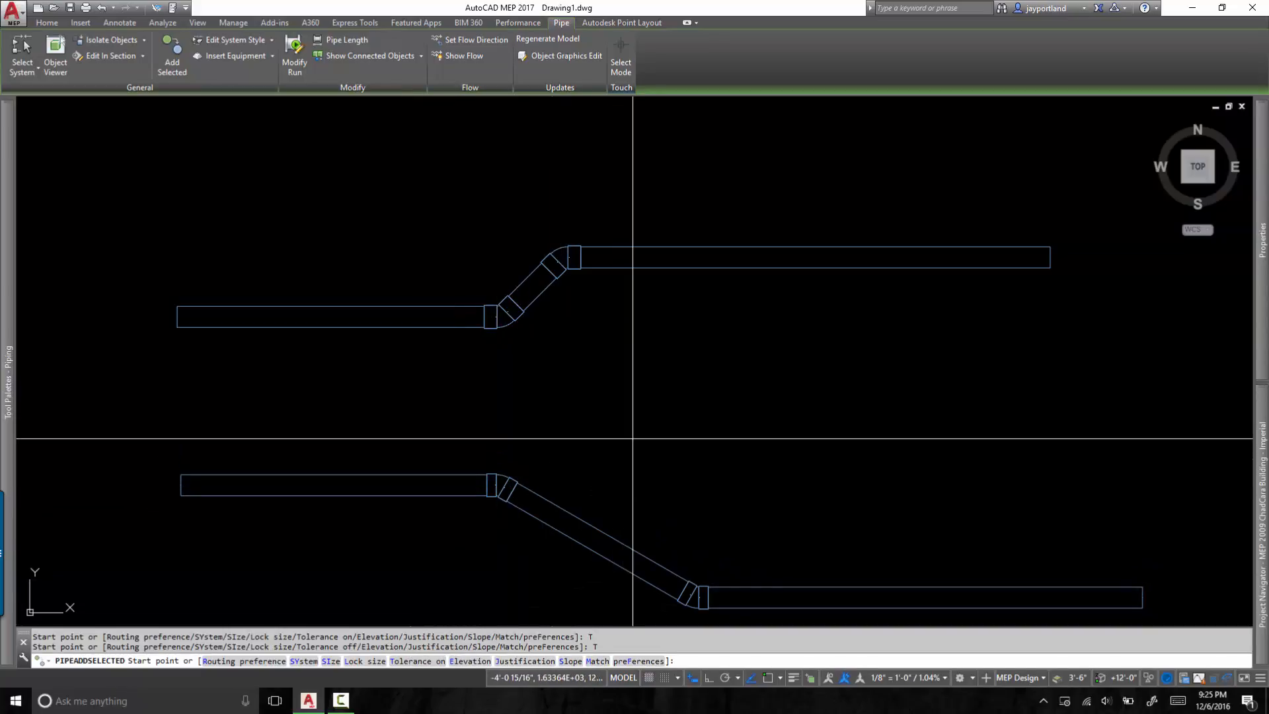
{"action": "left_click", "coordinate": [232, 22]}
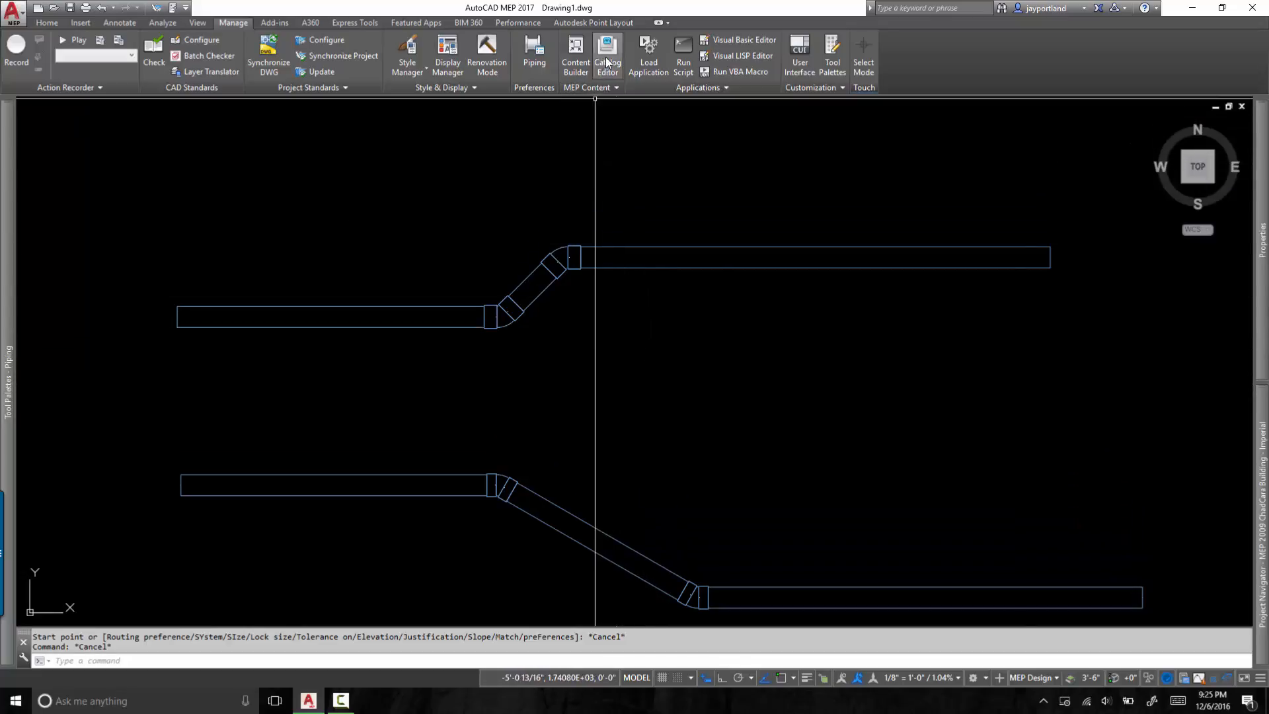
In Catalog Editor load Plastic Pipes.apc, view the Glued Sch 40 PVC Elbow 45 and 90 only part, then close it
{"action": "left_click", "coordinate": [607, 56]}
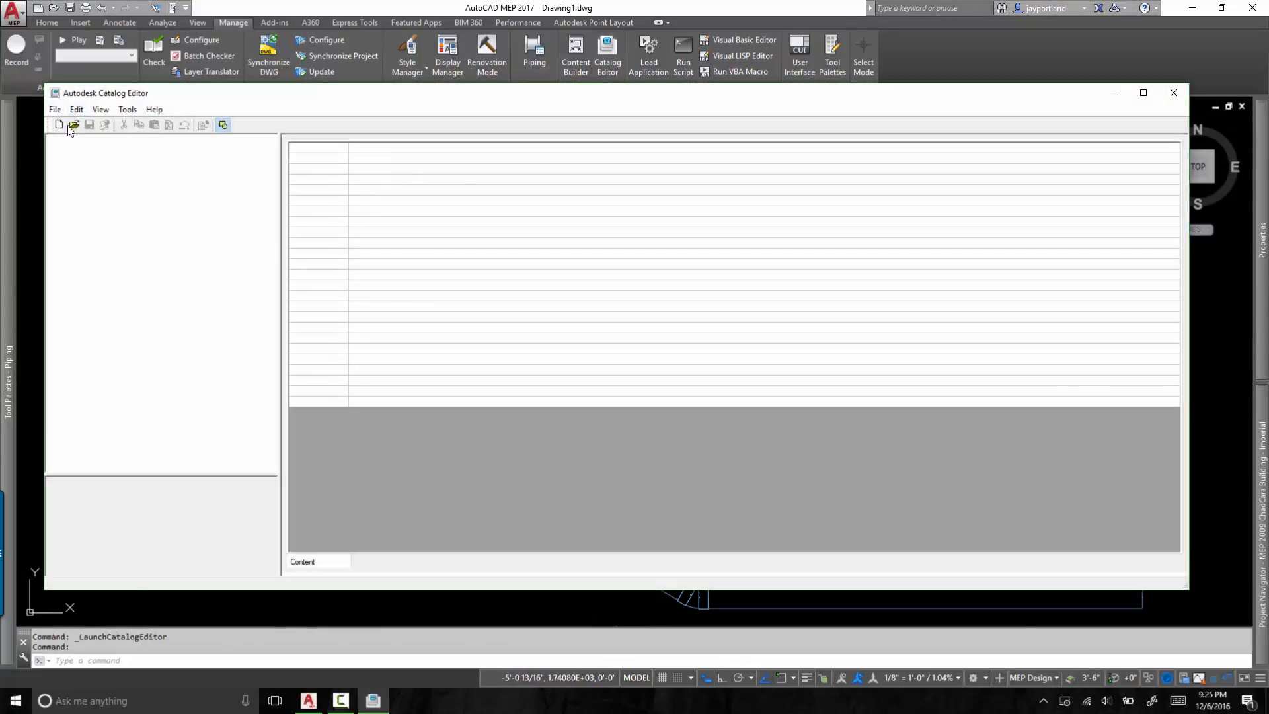
{"action": "left_click", "coordinate": [74, 125]}
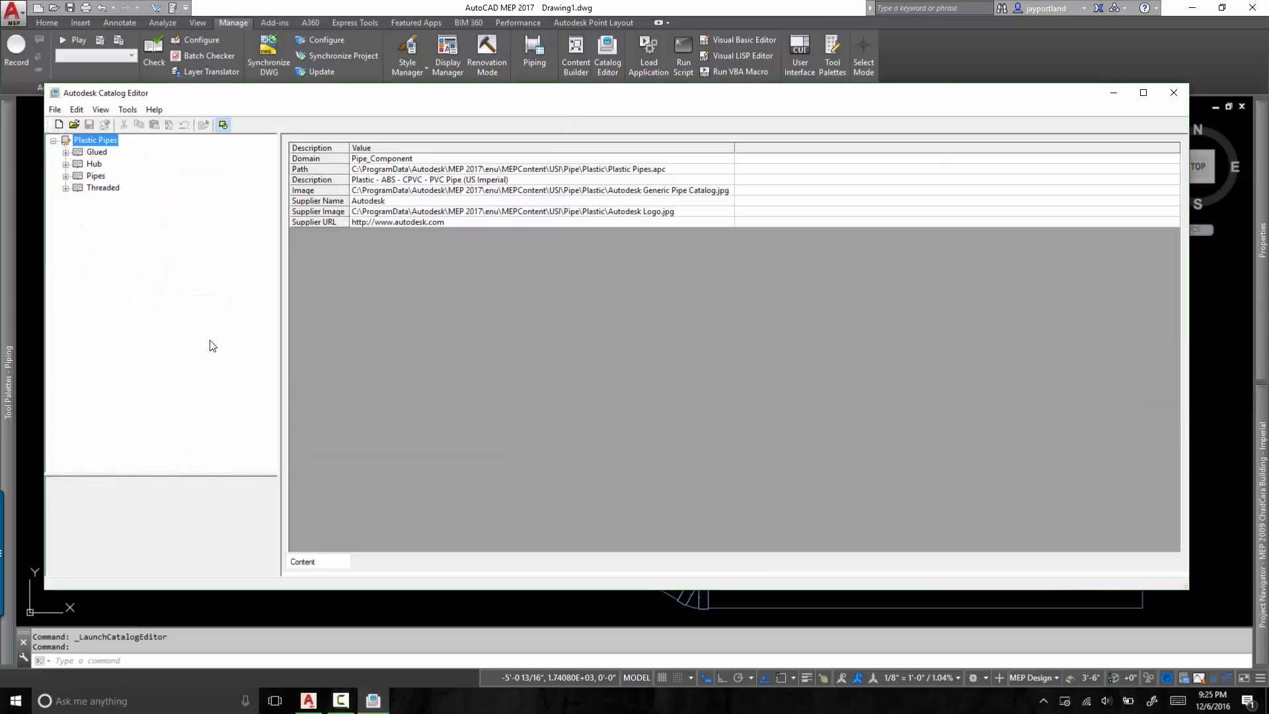
{"action": "left_click", "coordinate": [65, 151]}
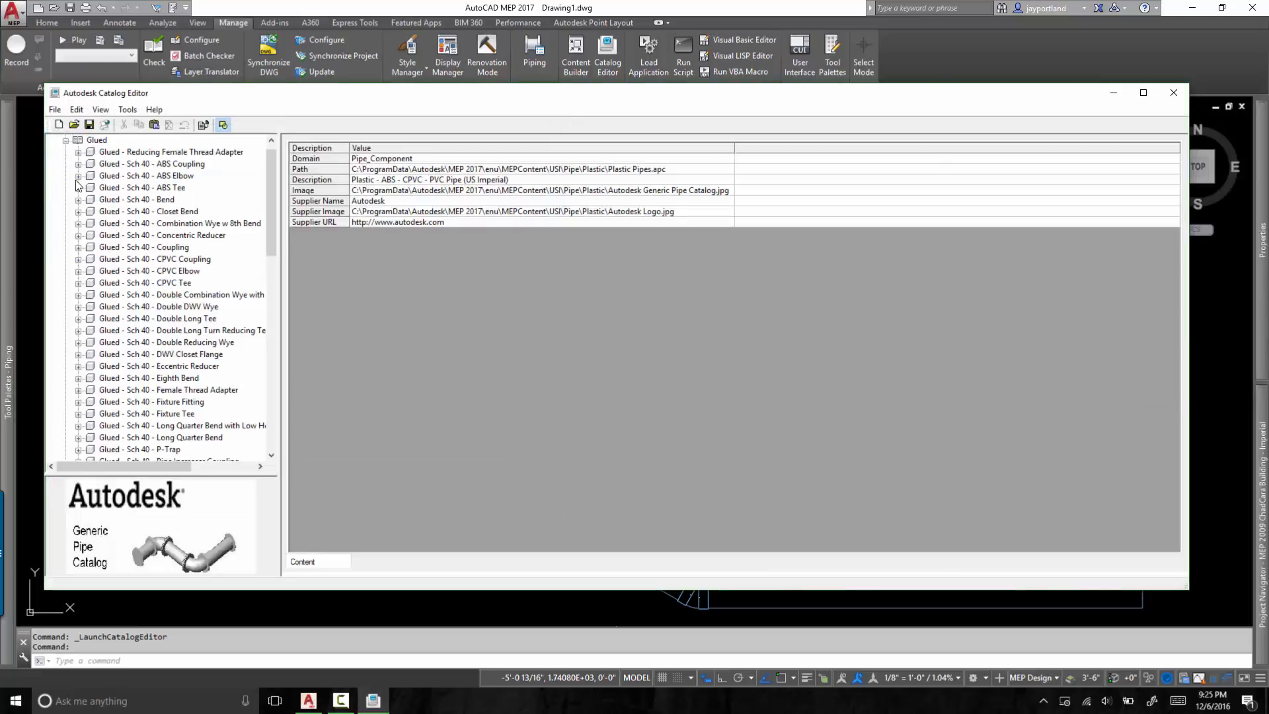
{"action": "scroll", "scroll_direction": "down", "scroll_amount": 3}
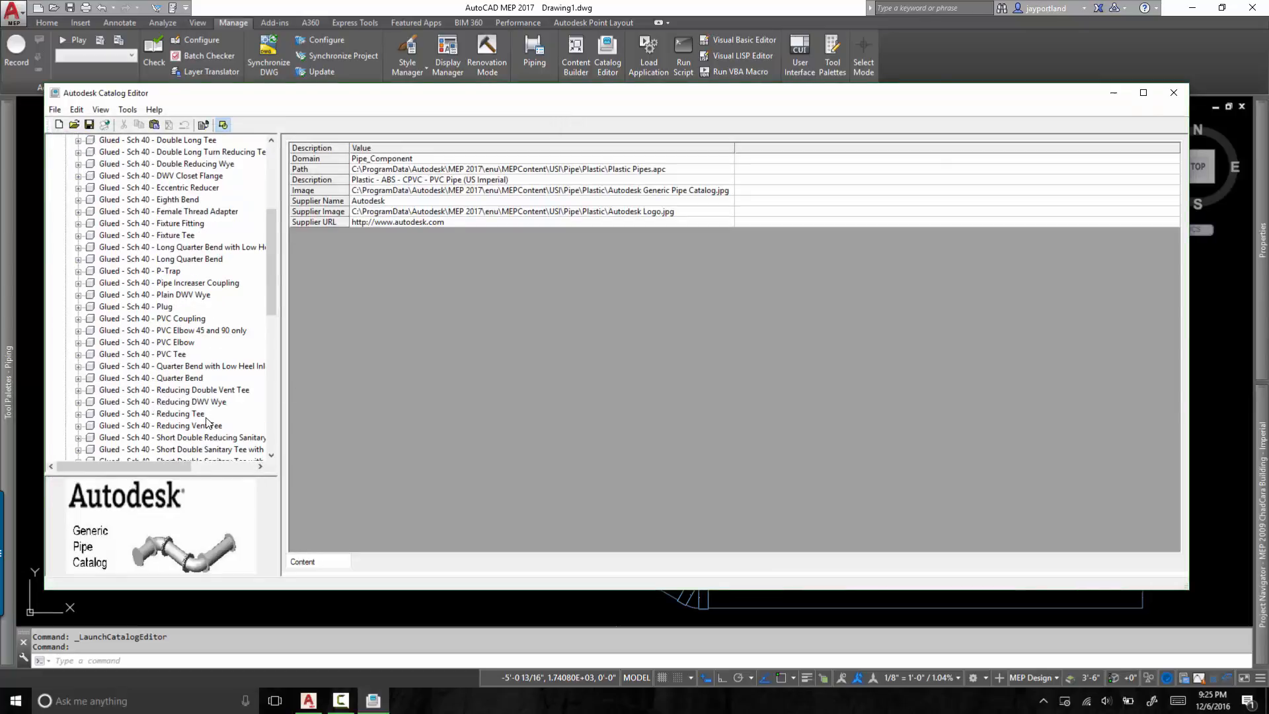
{"action": "scroll", "scroll_direction": "down", "scroll_amount": 3}
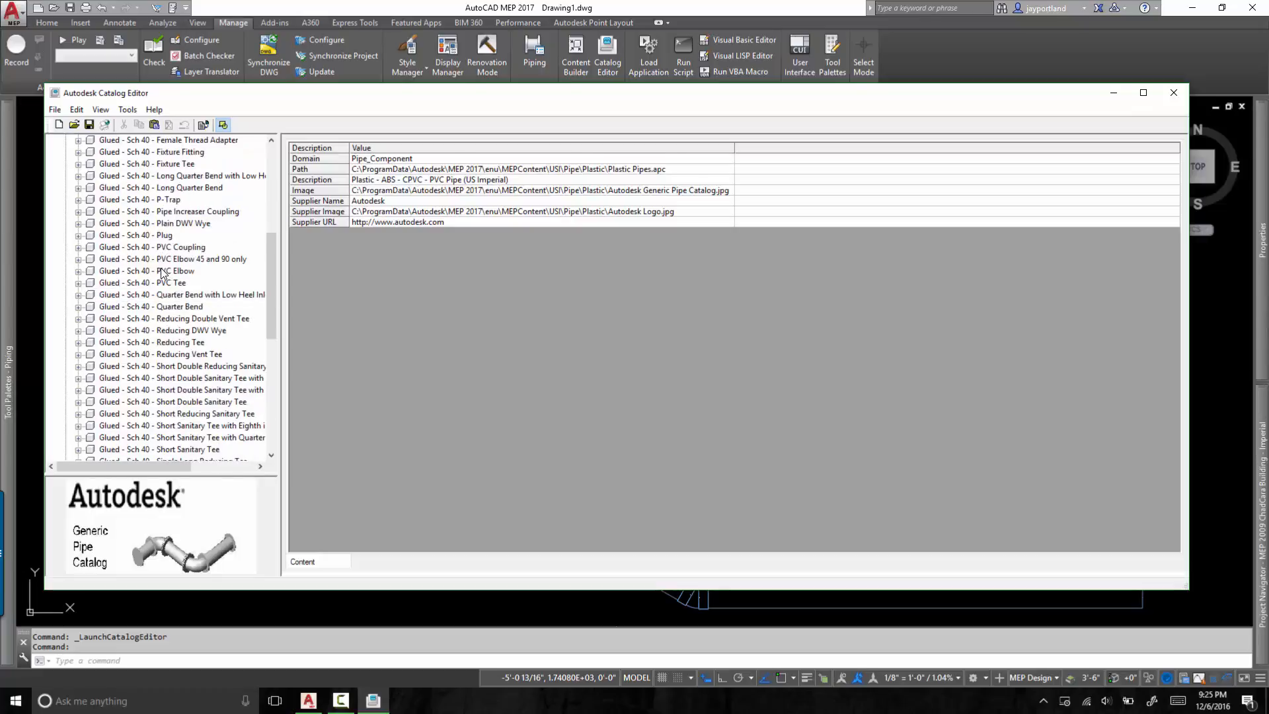
{"action": "left_click", "coordinate": [147, 270]}
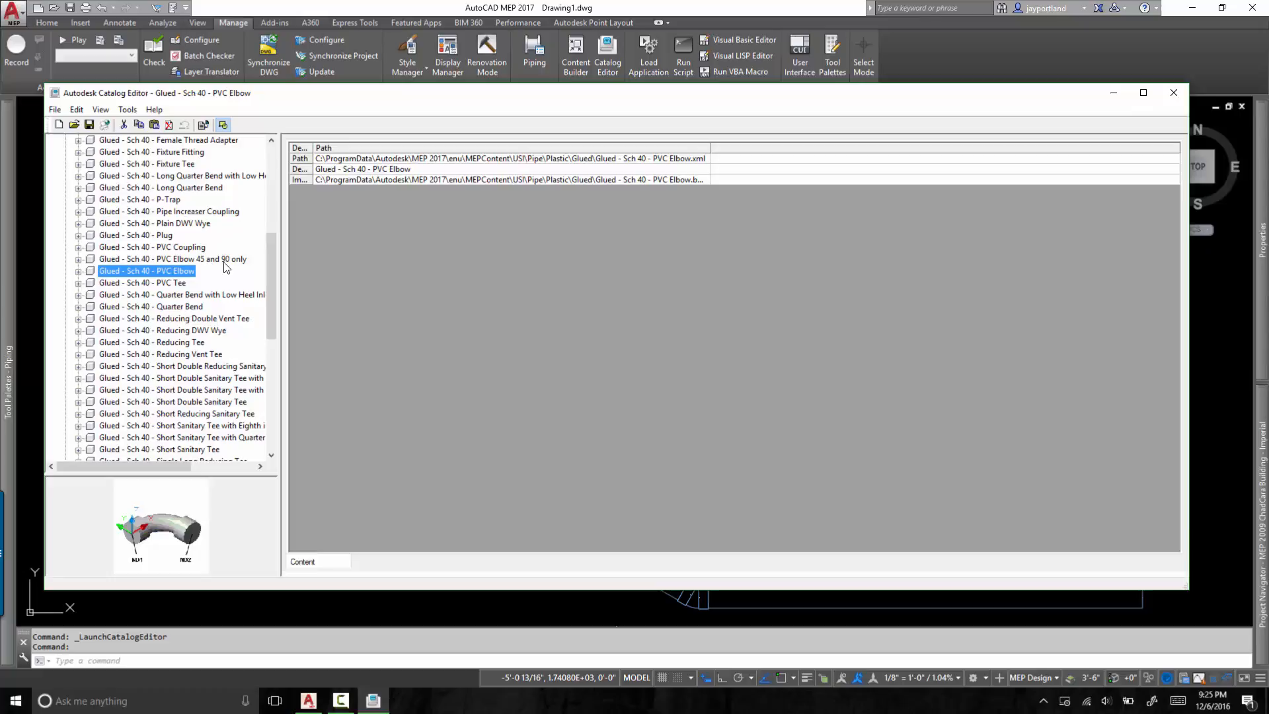
{"action": "left_click", "coordinate": [172, 259]}
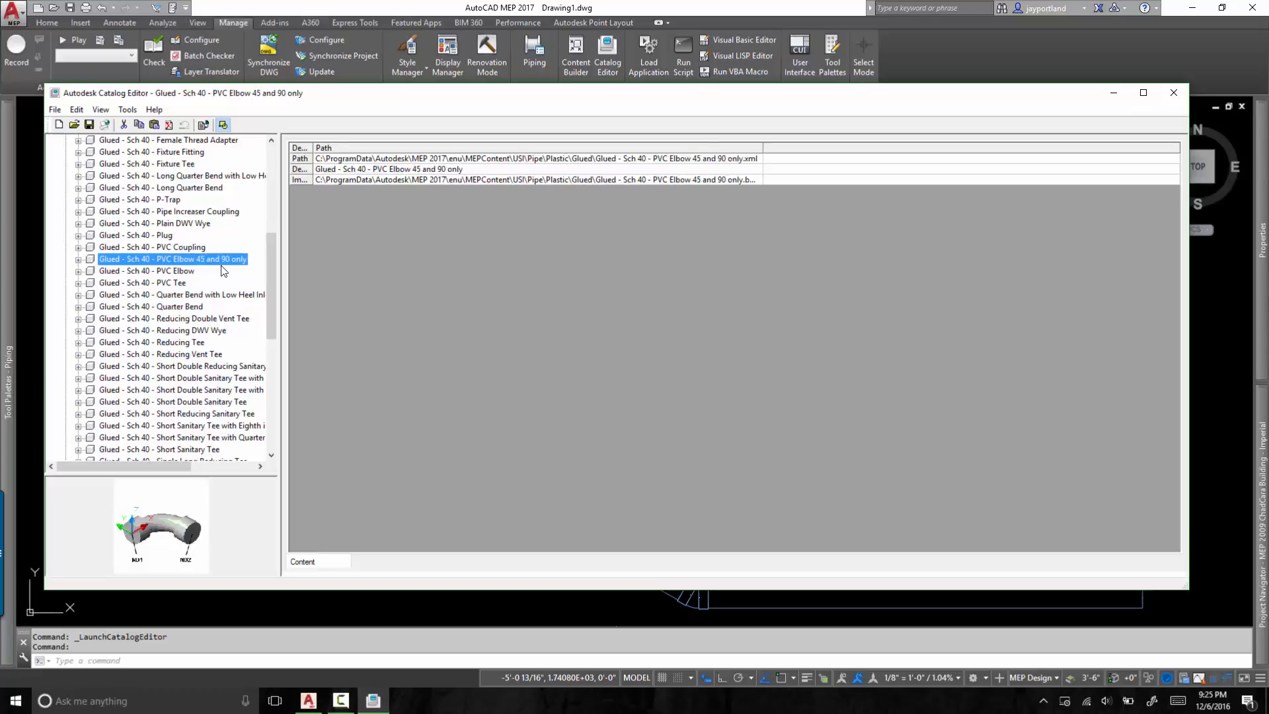
{"action": "mouse_move", "coordinate": [217, 267]}
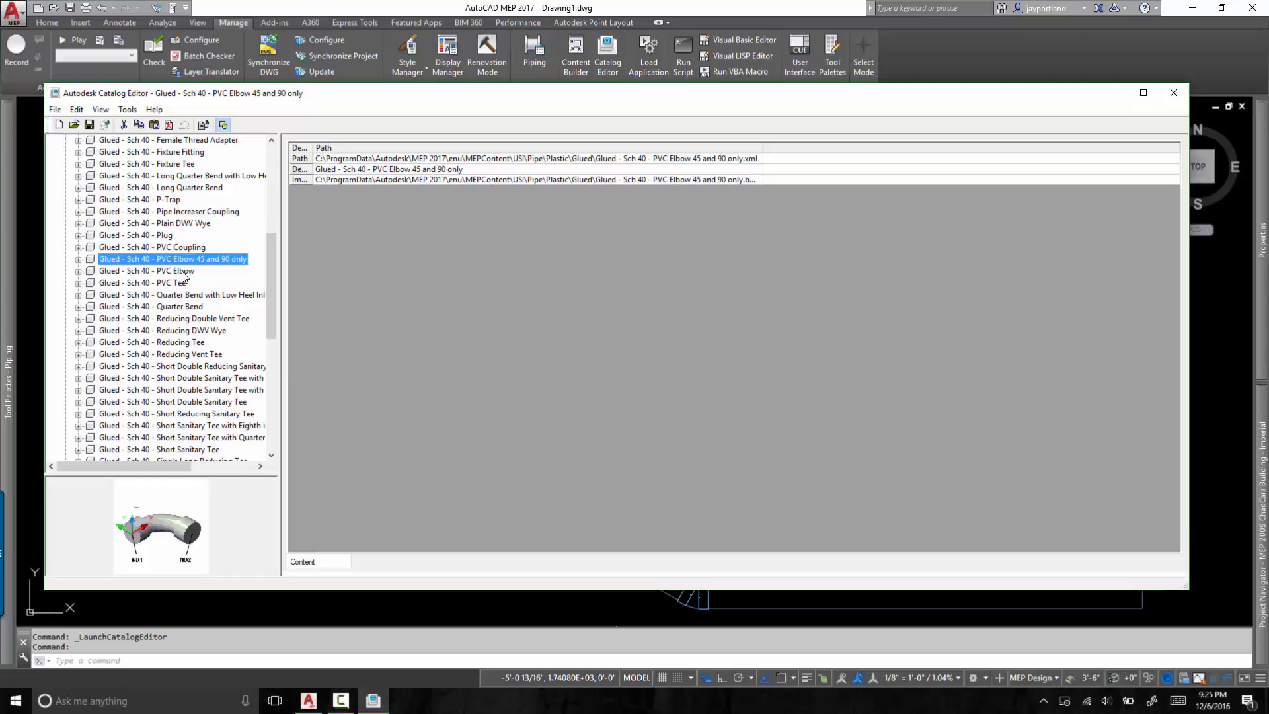
{"action": "mouse_move", "coordinate": [214, 259]}
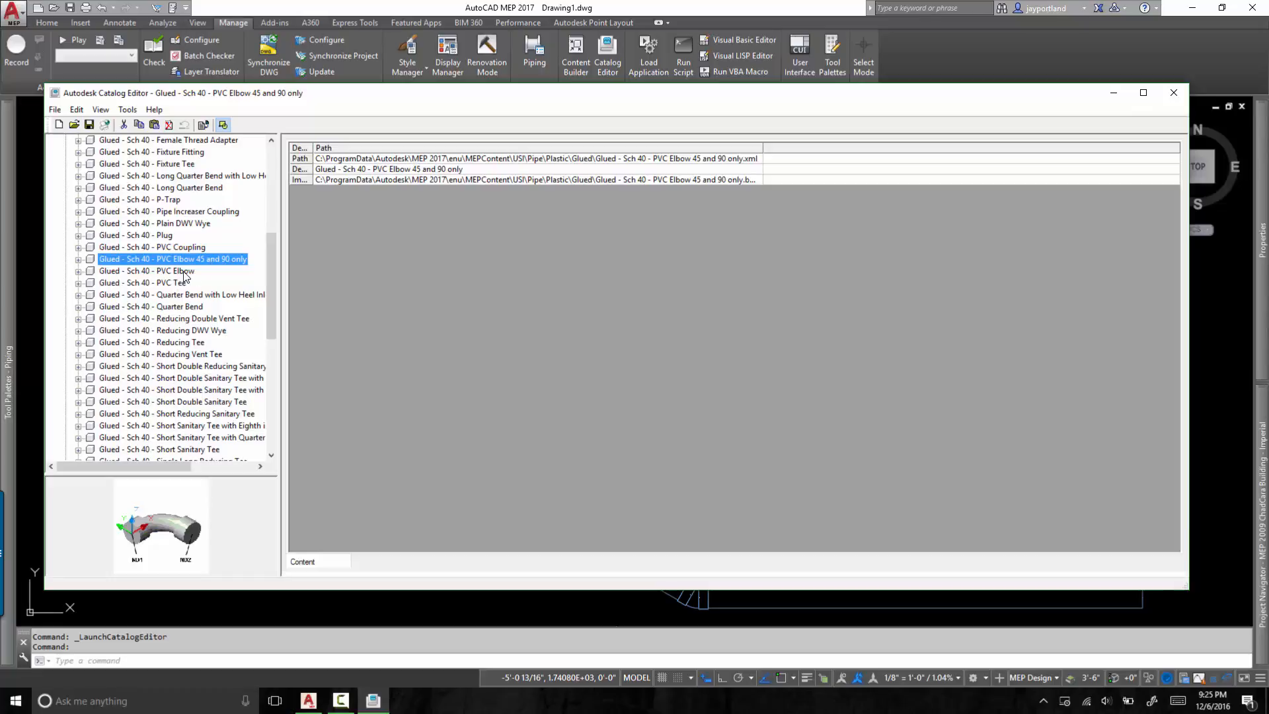
{"action": "mouse_move", "coordinate": [170, 279]}
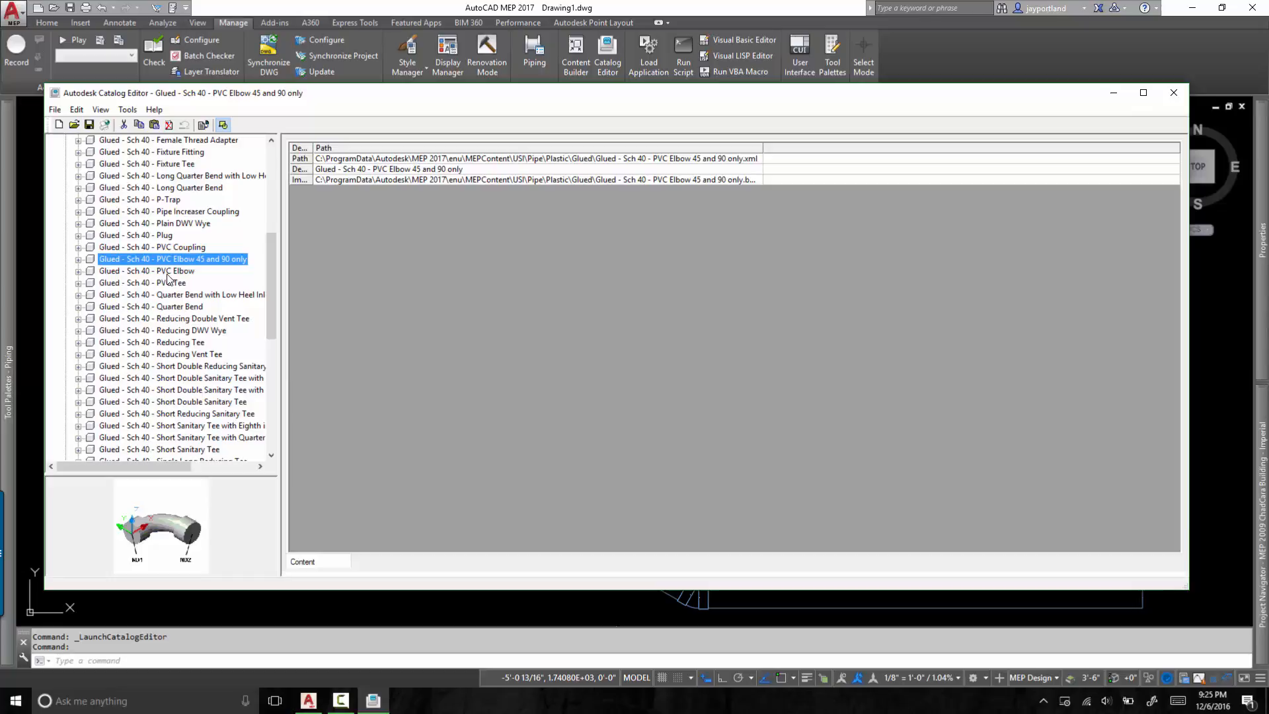
{"action": "mouse_move", "coordinate": [170, 279]}
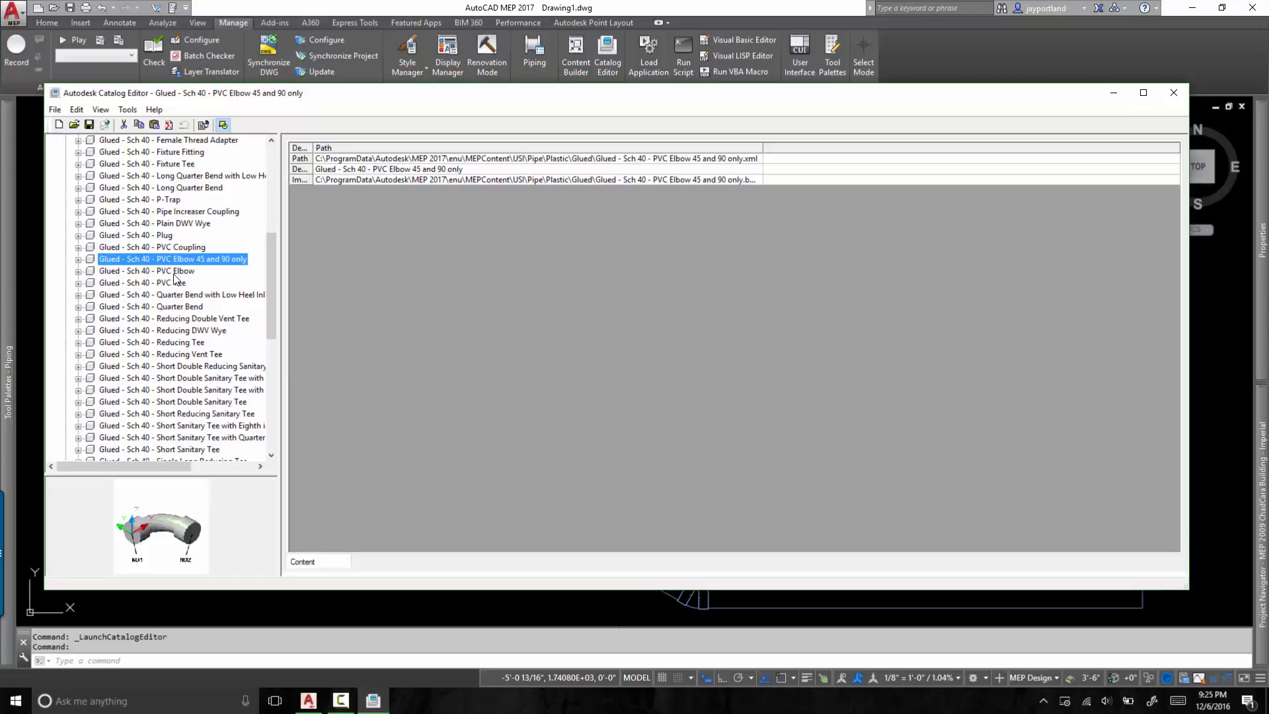
{"action": "mouse_move", "coordinate": [204, 268]}
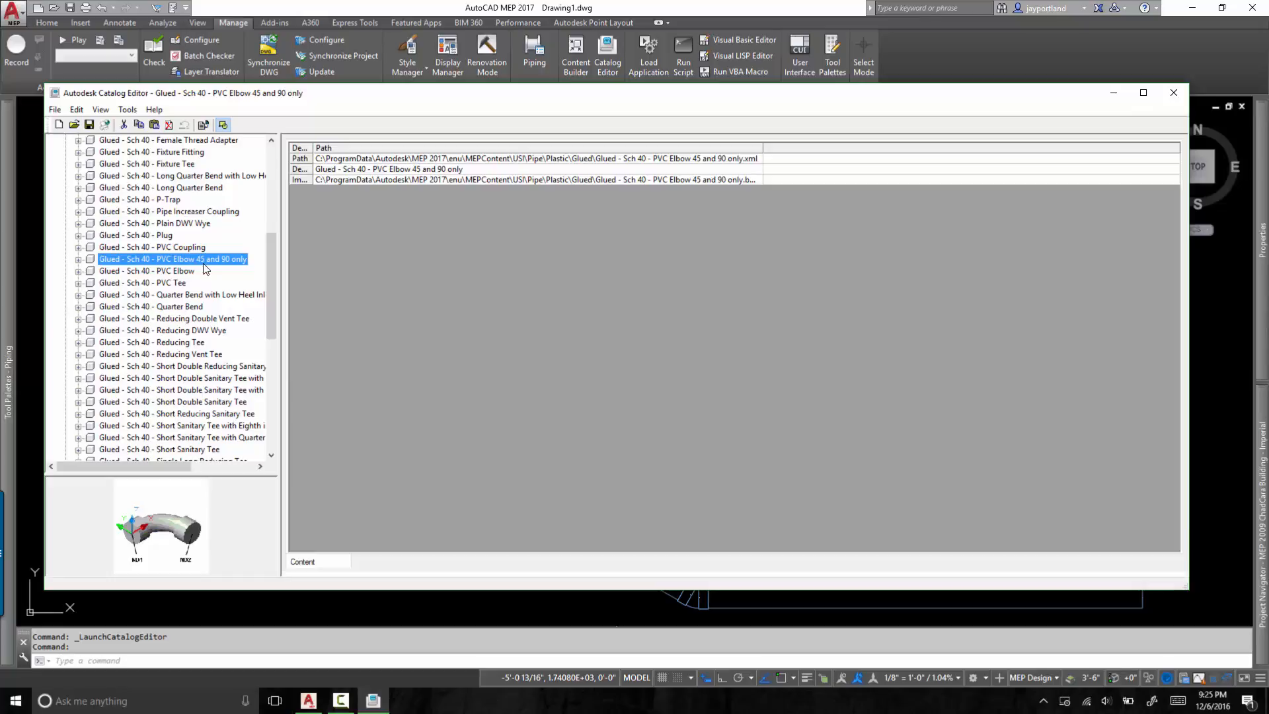
{"action": "left_click", "coordinate": [1172, 92]}
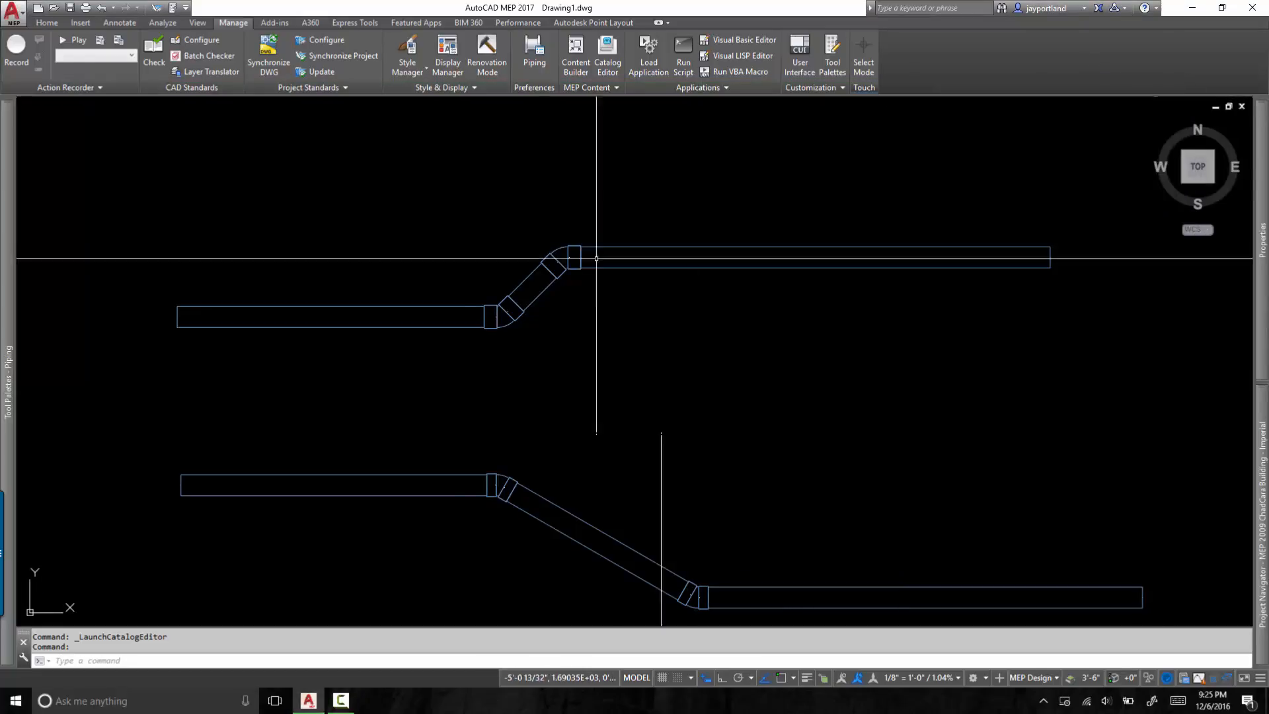
{"action": "mouse_move", "coordinate": [237, 342]}
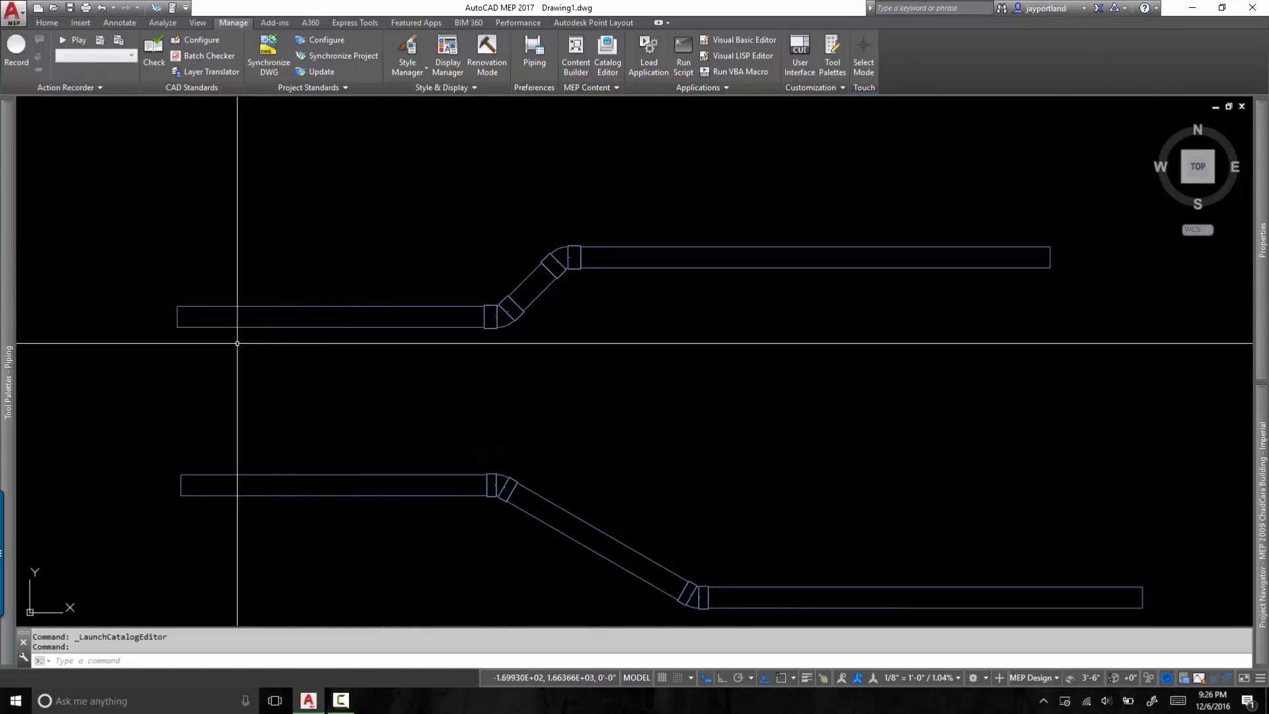
{"action": "mouse_move", "coordinate": [301, 326]}
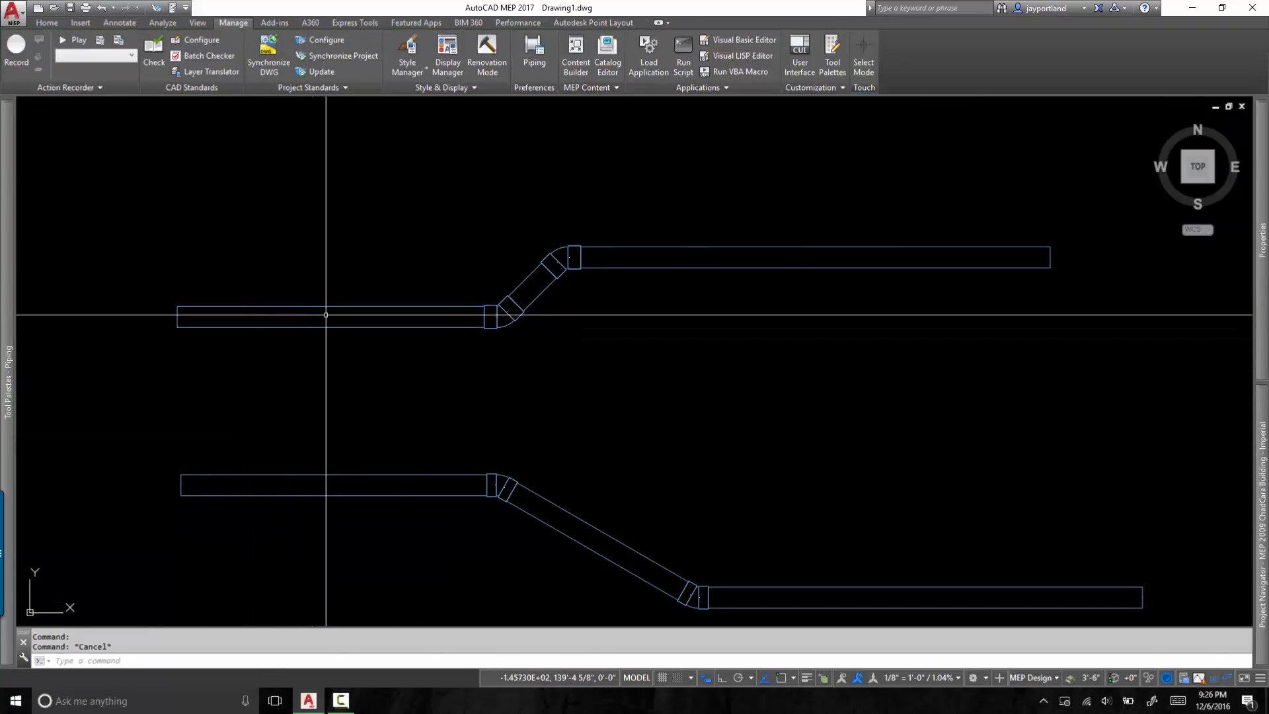
{"action": "left_click", "coordinate": [331, 316]}
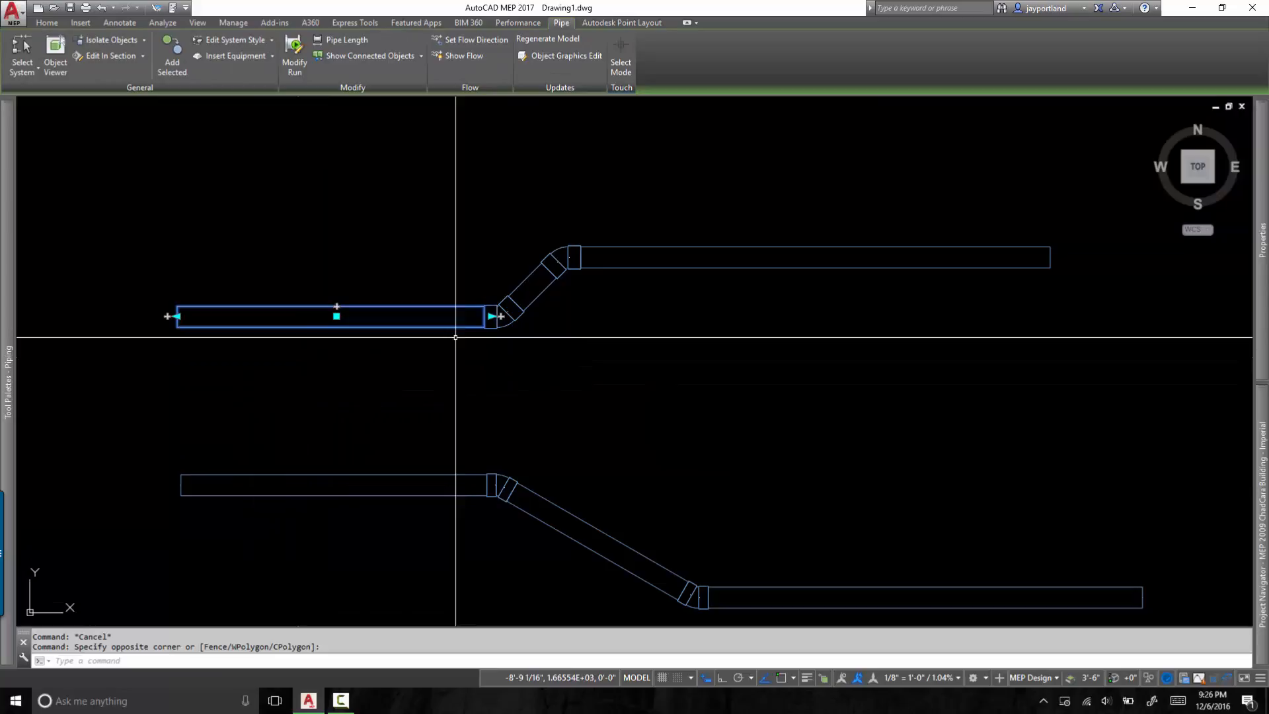
{"action": "left_click", "coordinate": [232, 22]}
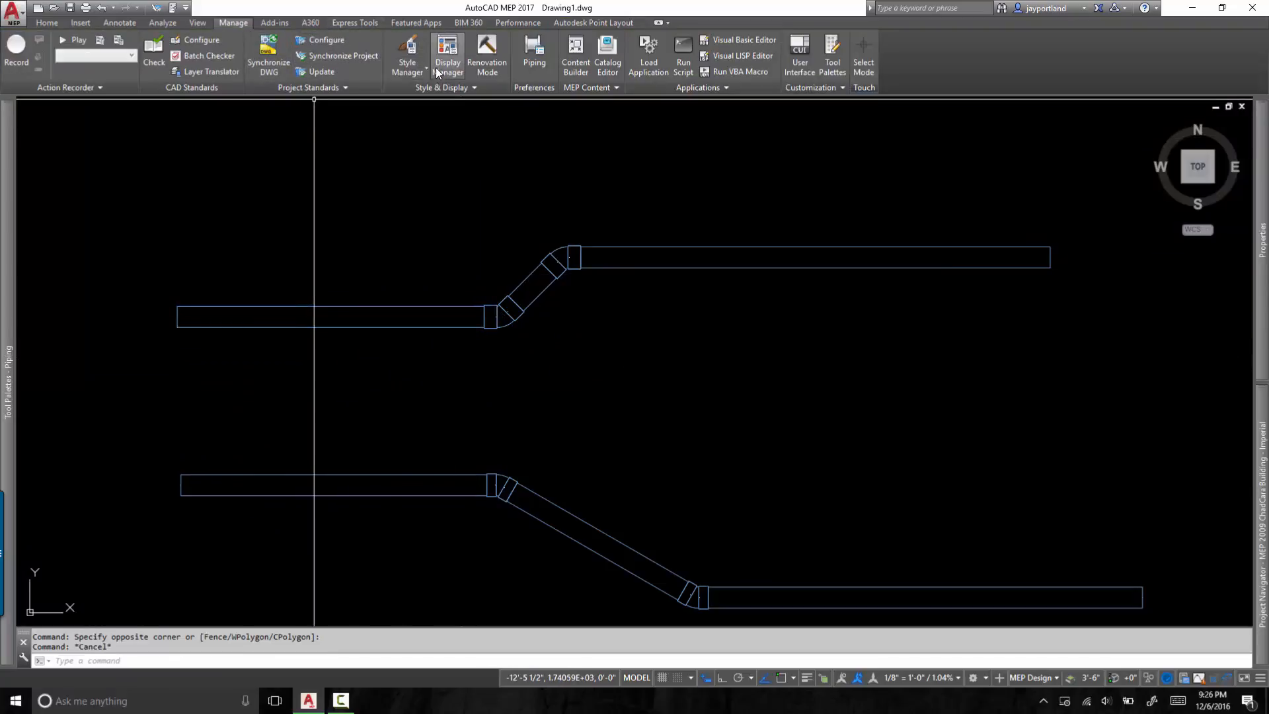
{"action": "left_click", "coordinate": [407, 57]}
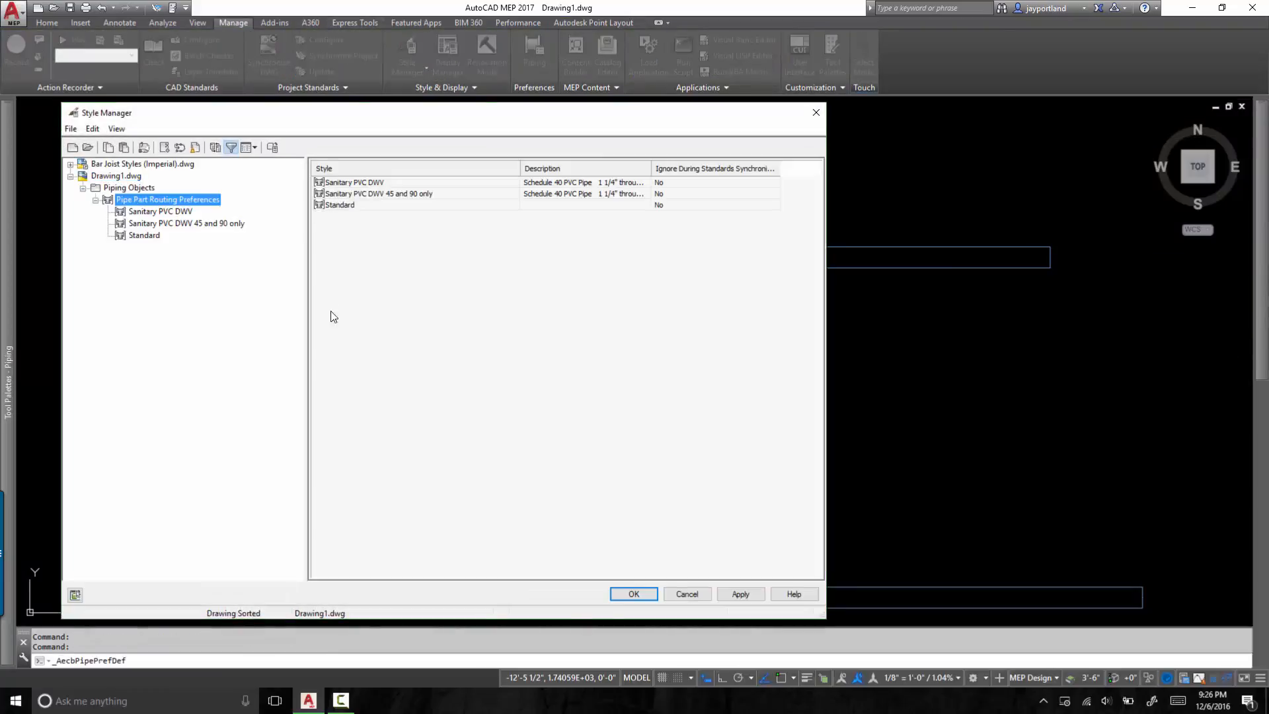
{"action": "left_click", "coordinate": [186, 222]}
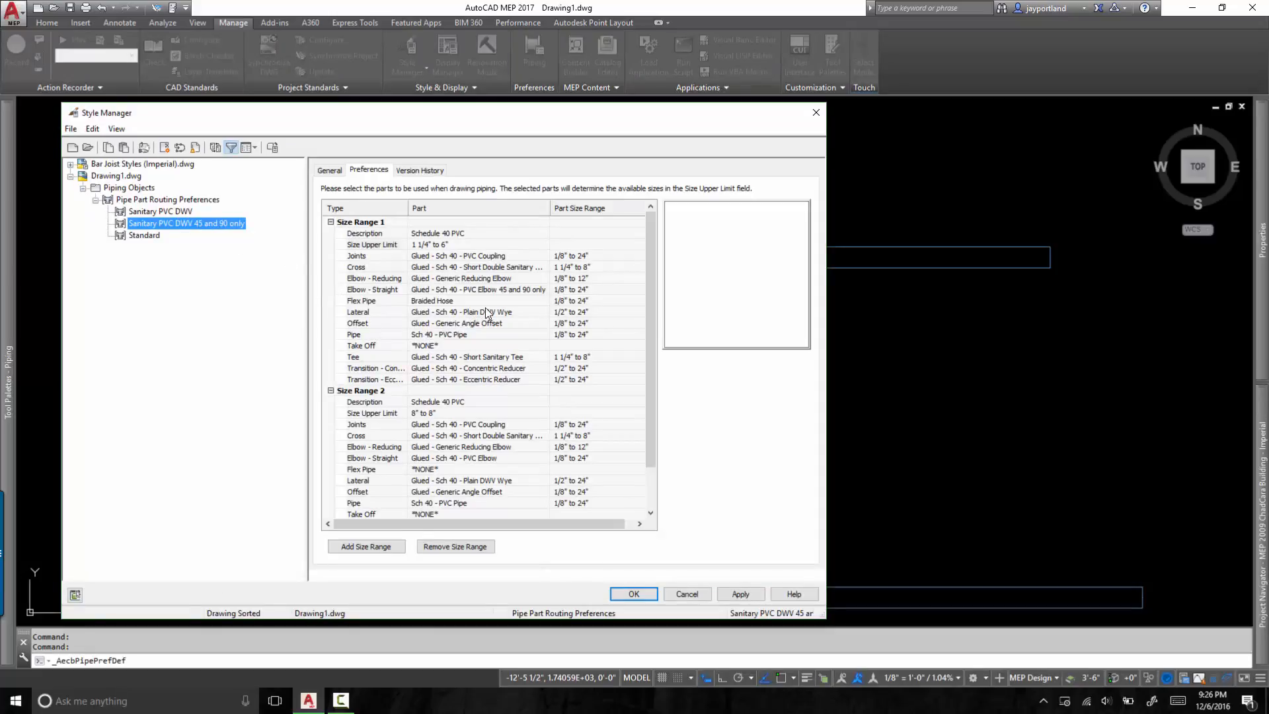
{"action": "mouse_move", "coordinate": [416, 294]}
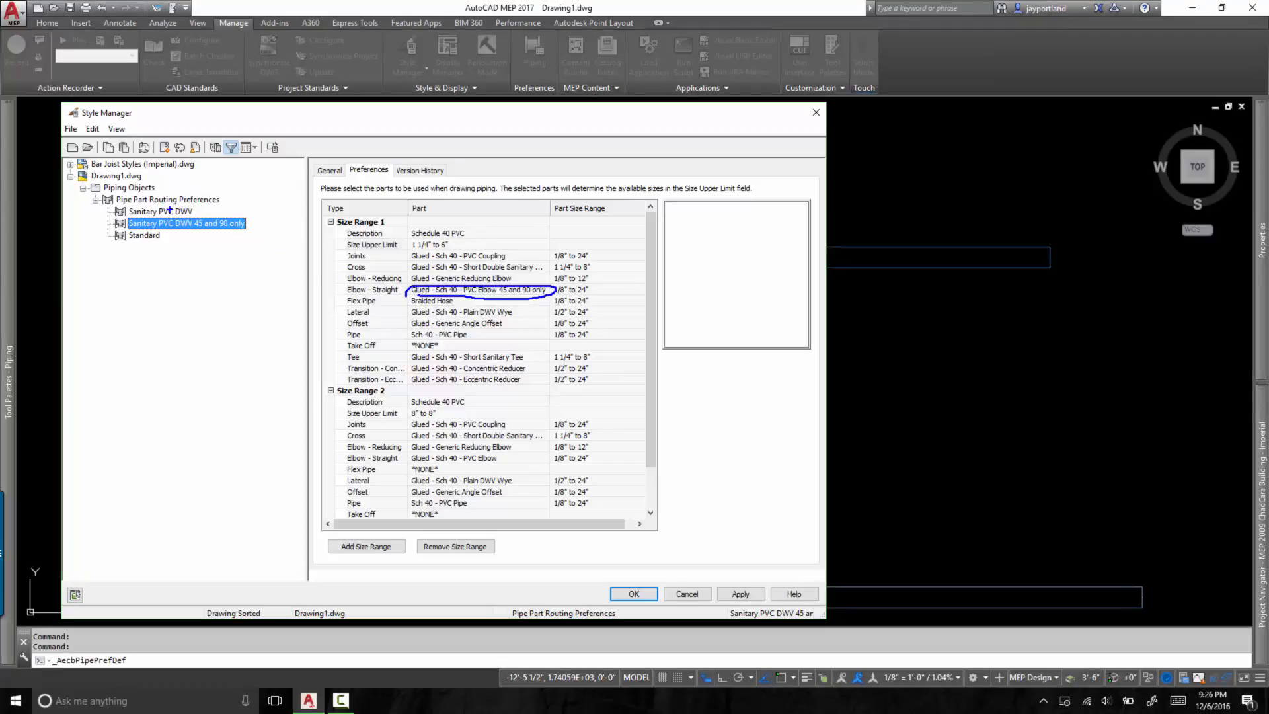
{"action": "left_click", "coordinate": [160, 211]}
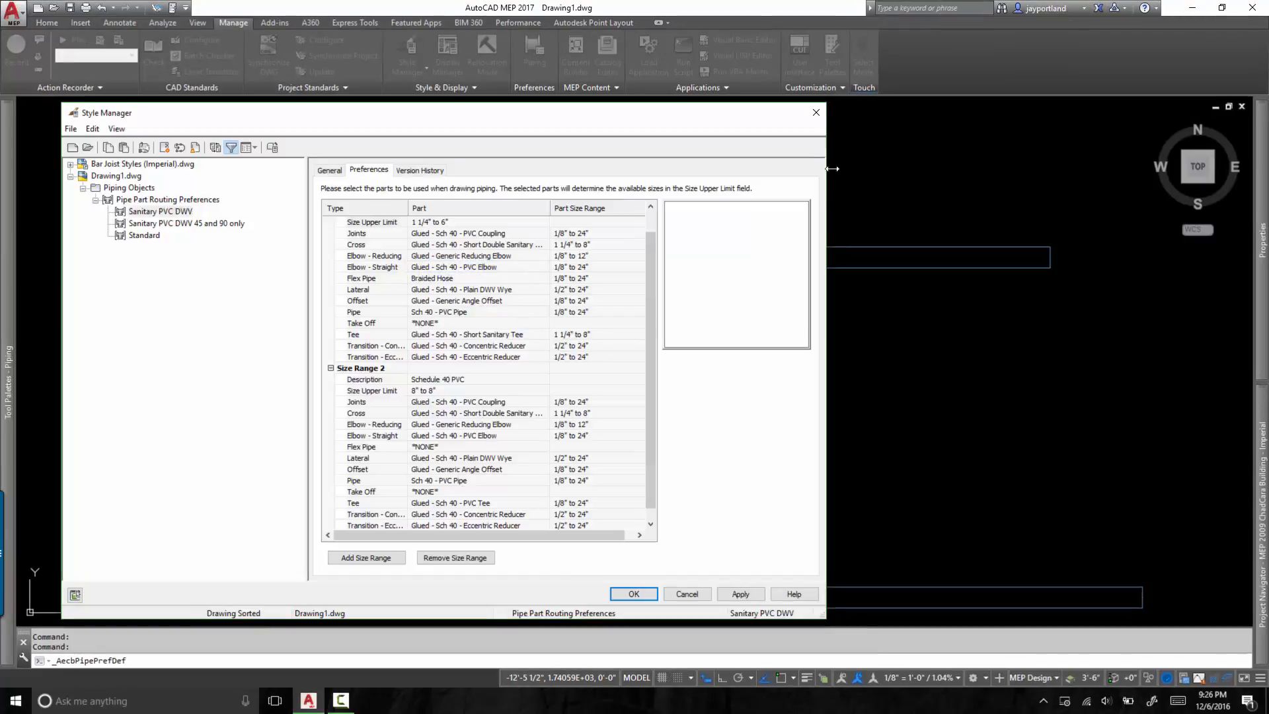
{"action": "left_click", "coordinate": [633, 593]}
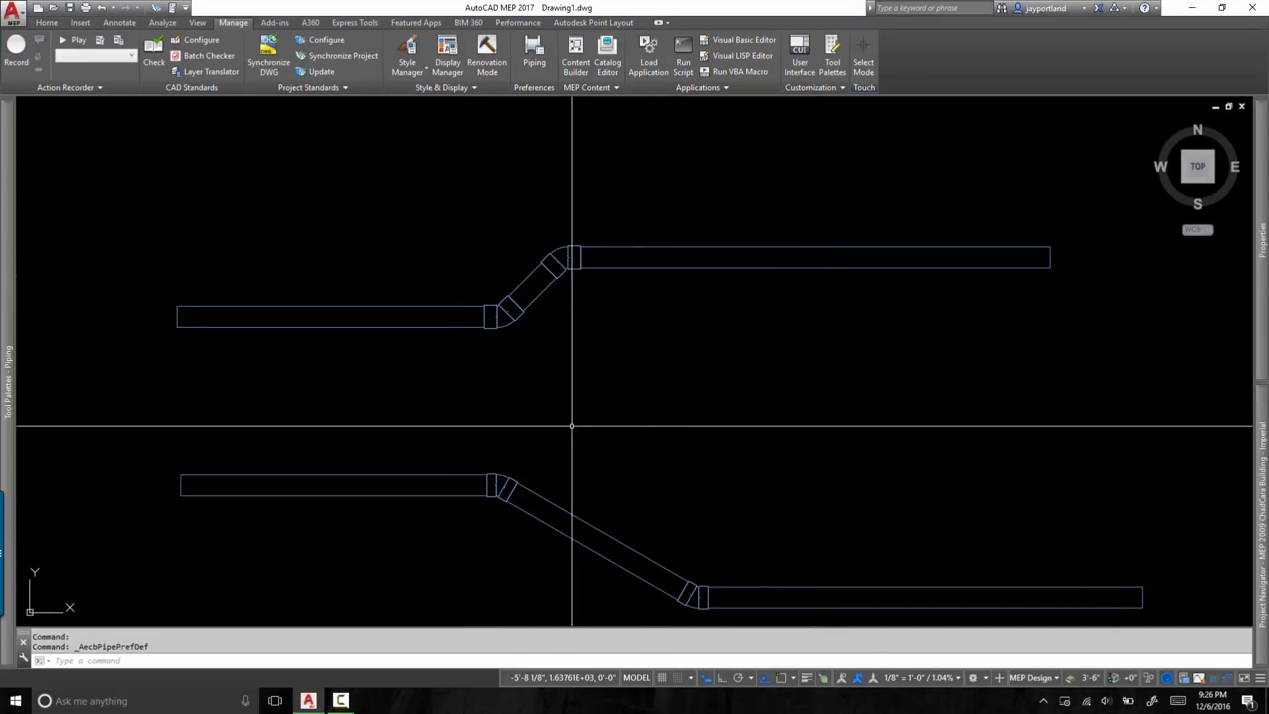
{"action": "mouse_move", "coordinate": [778, 435]}
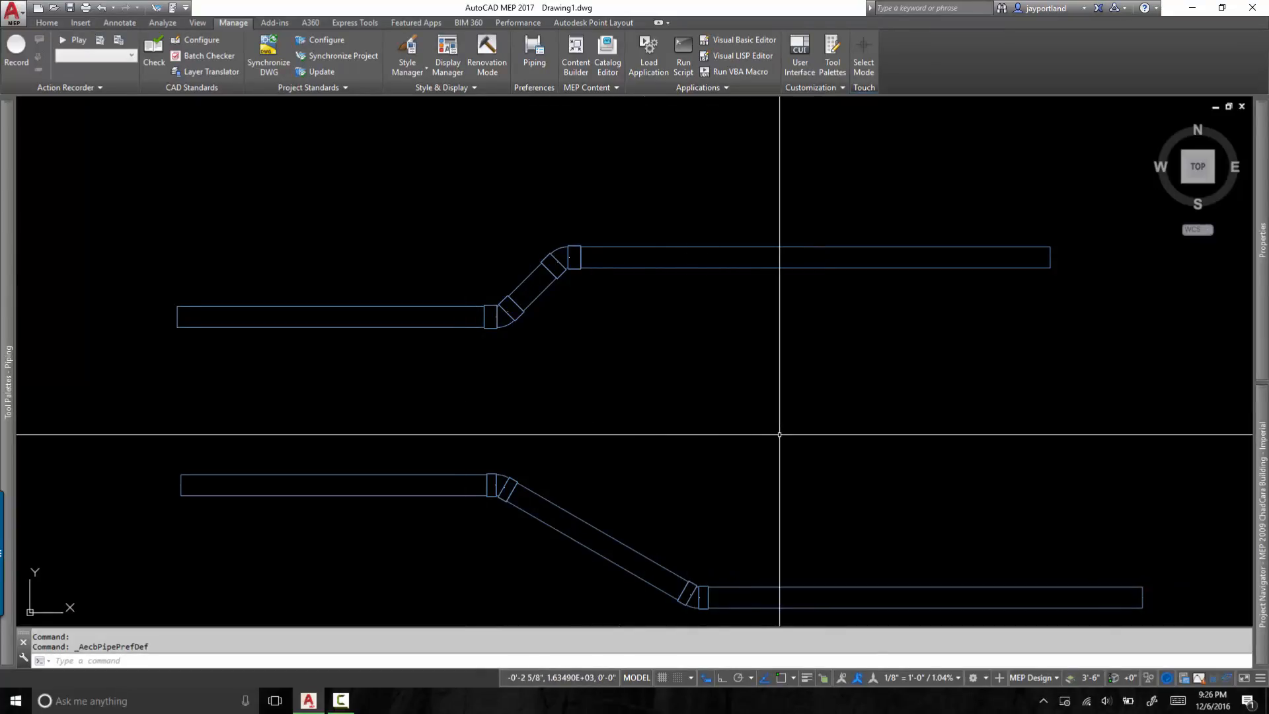